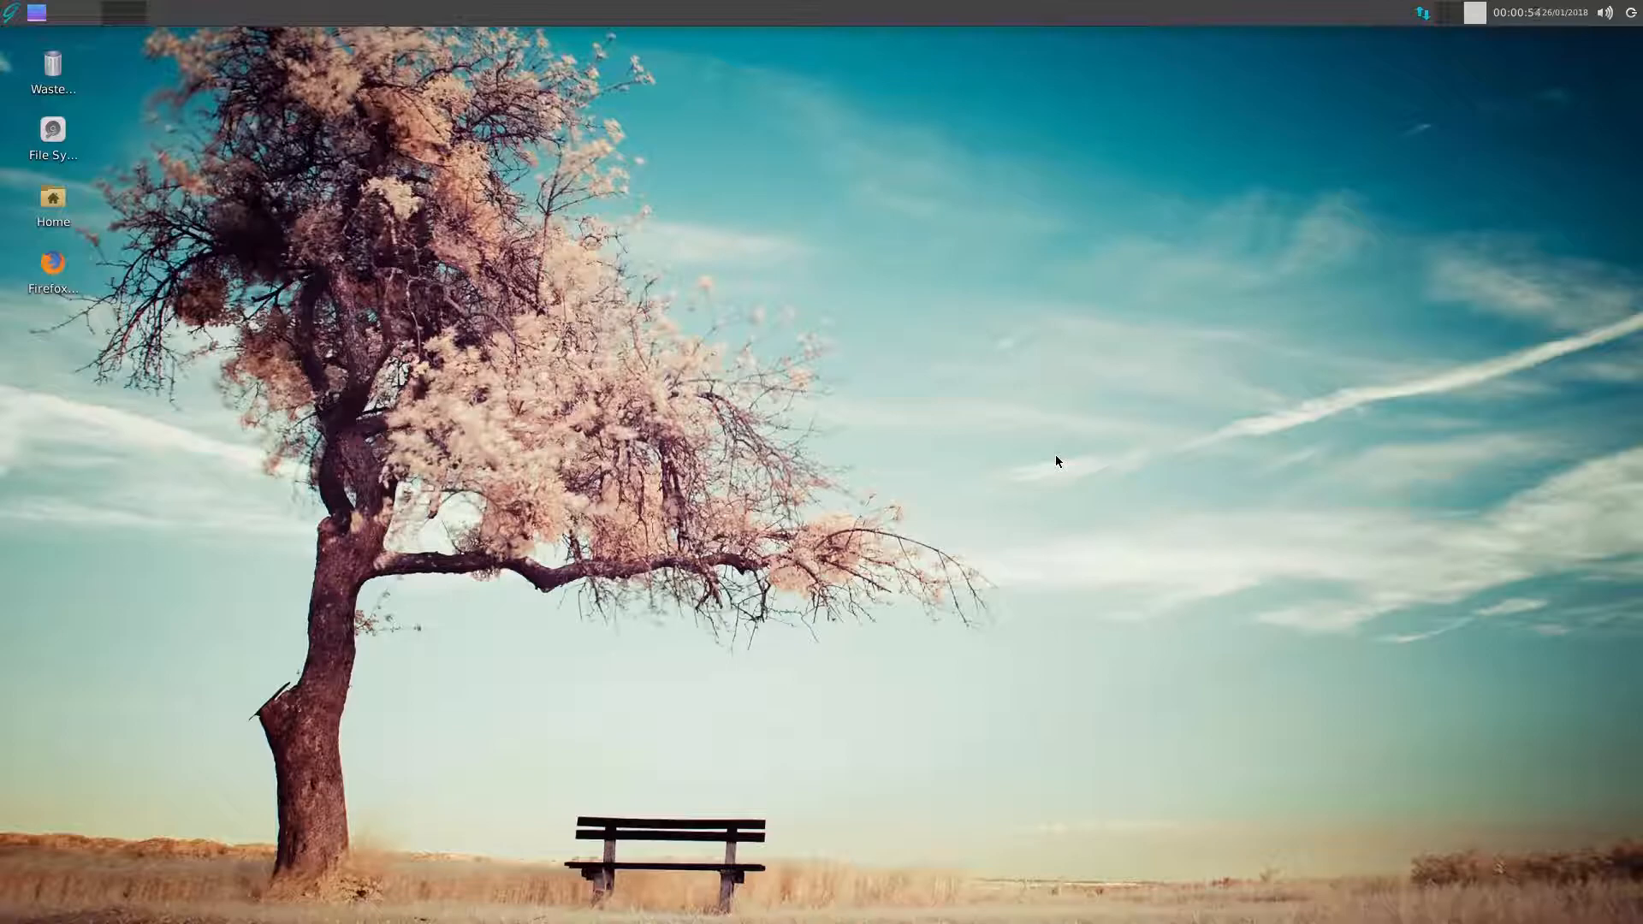
mouse_move(985, 379)
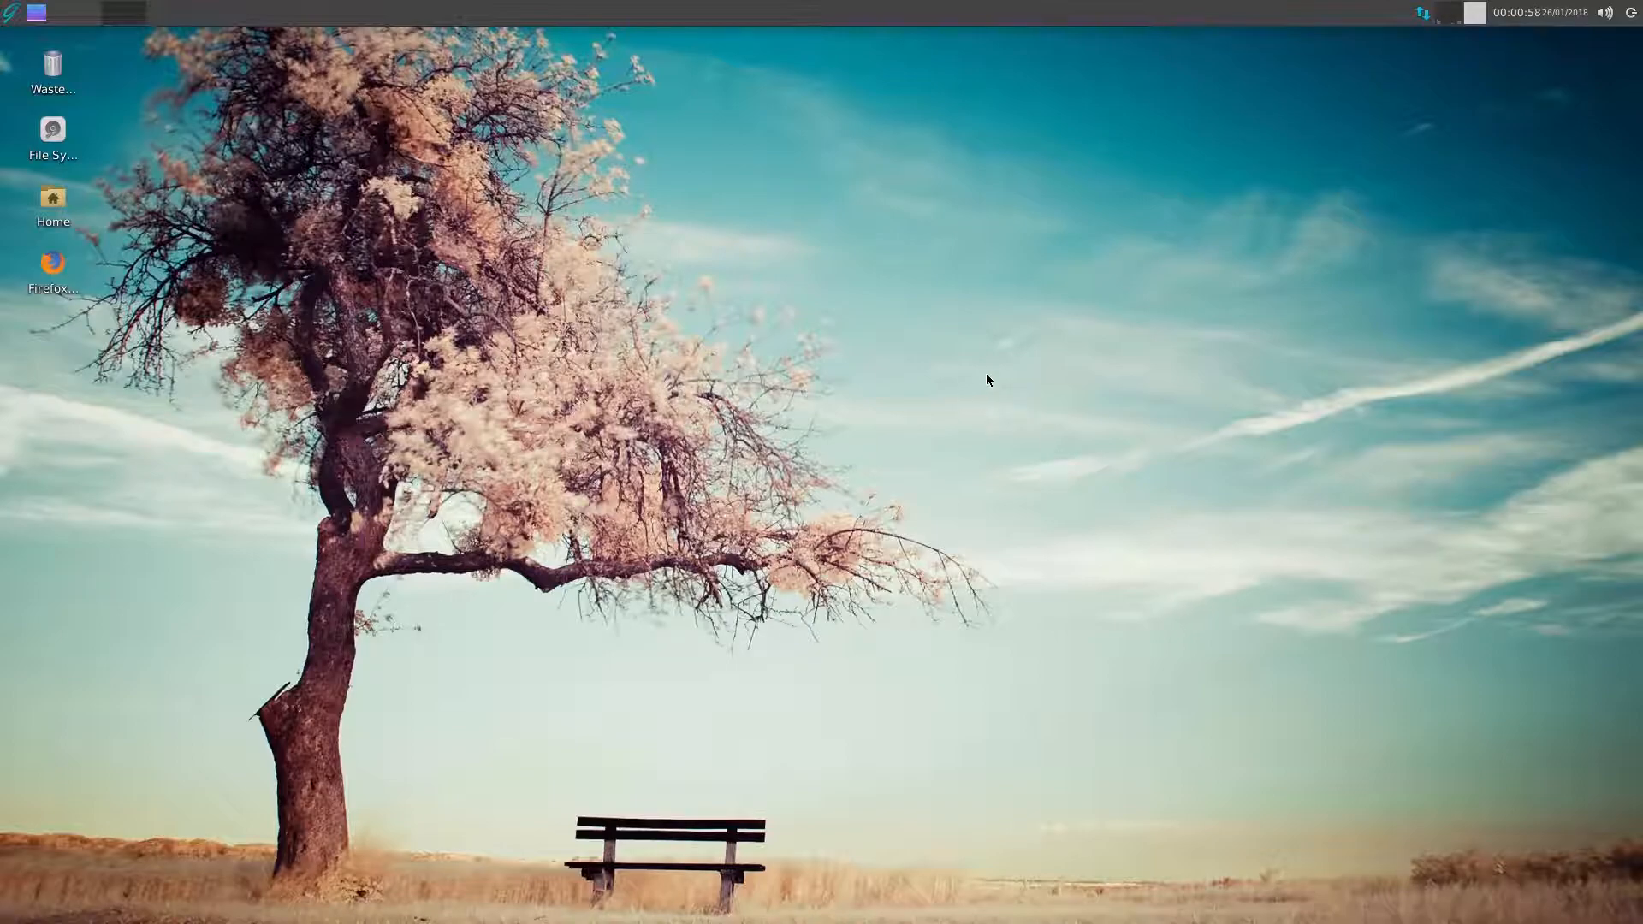
mouse_move(962, 393)
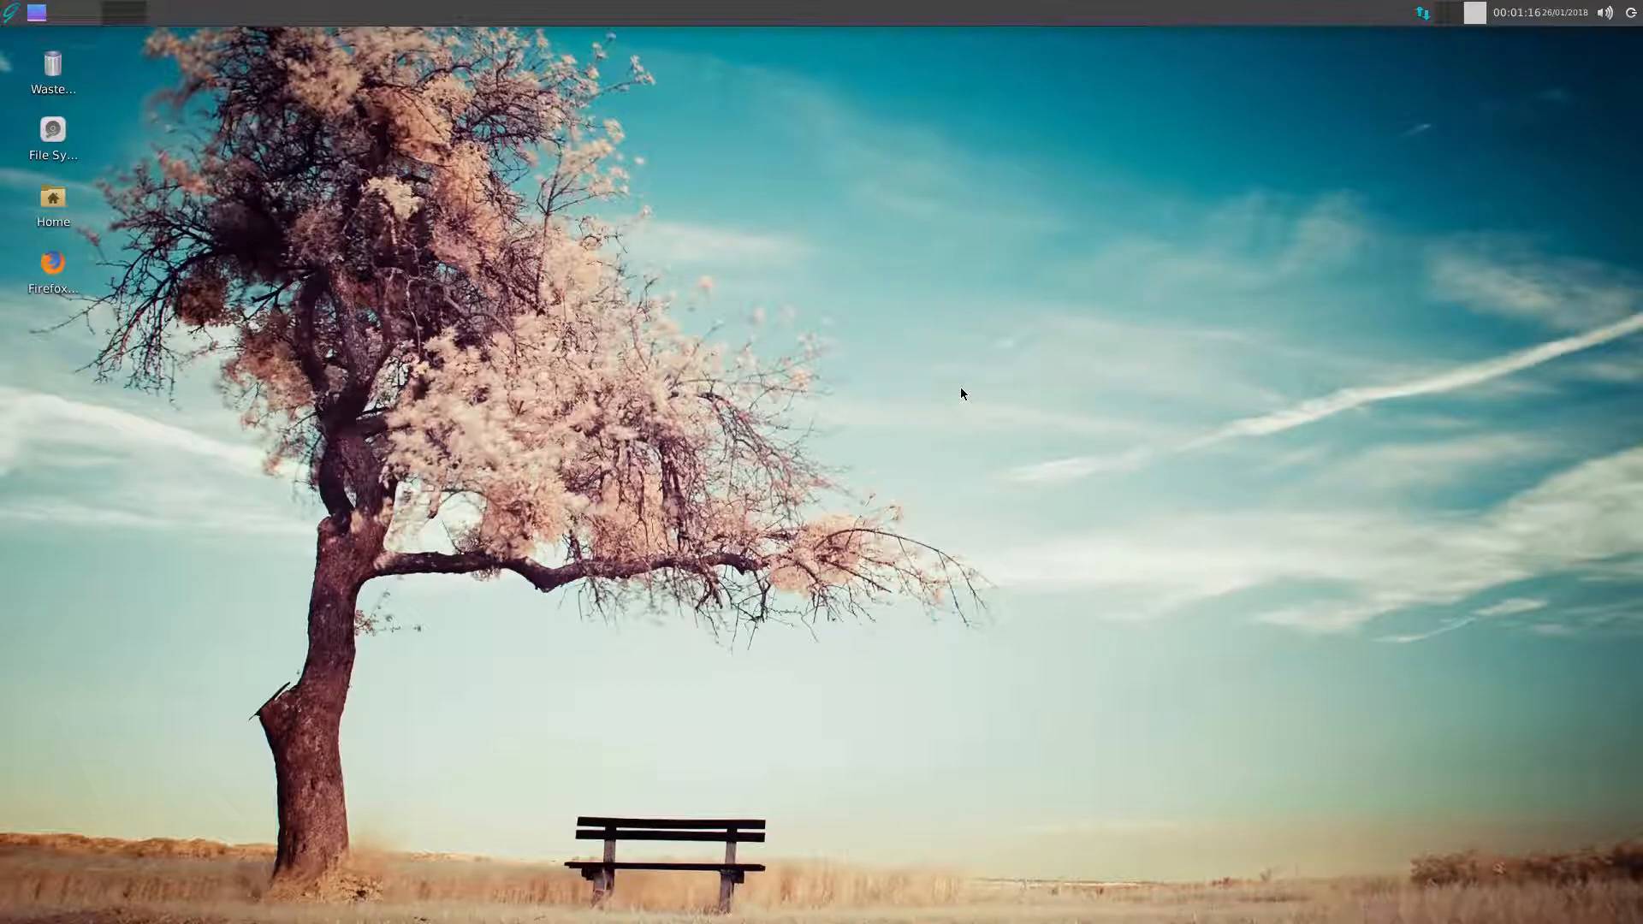
mouse_move(1000, 521)
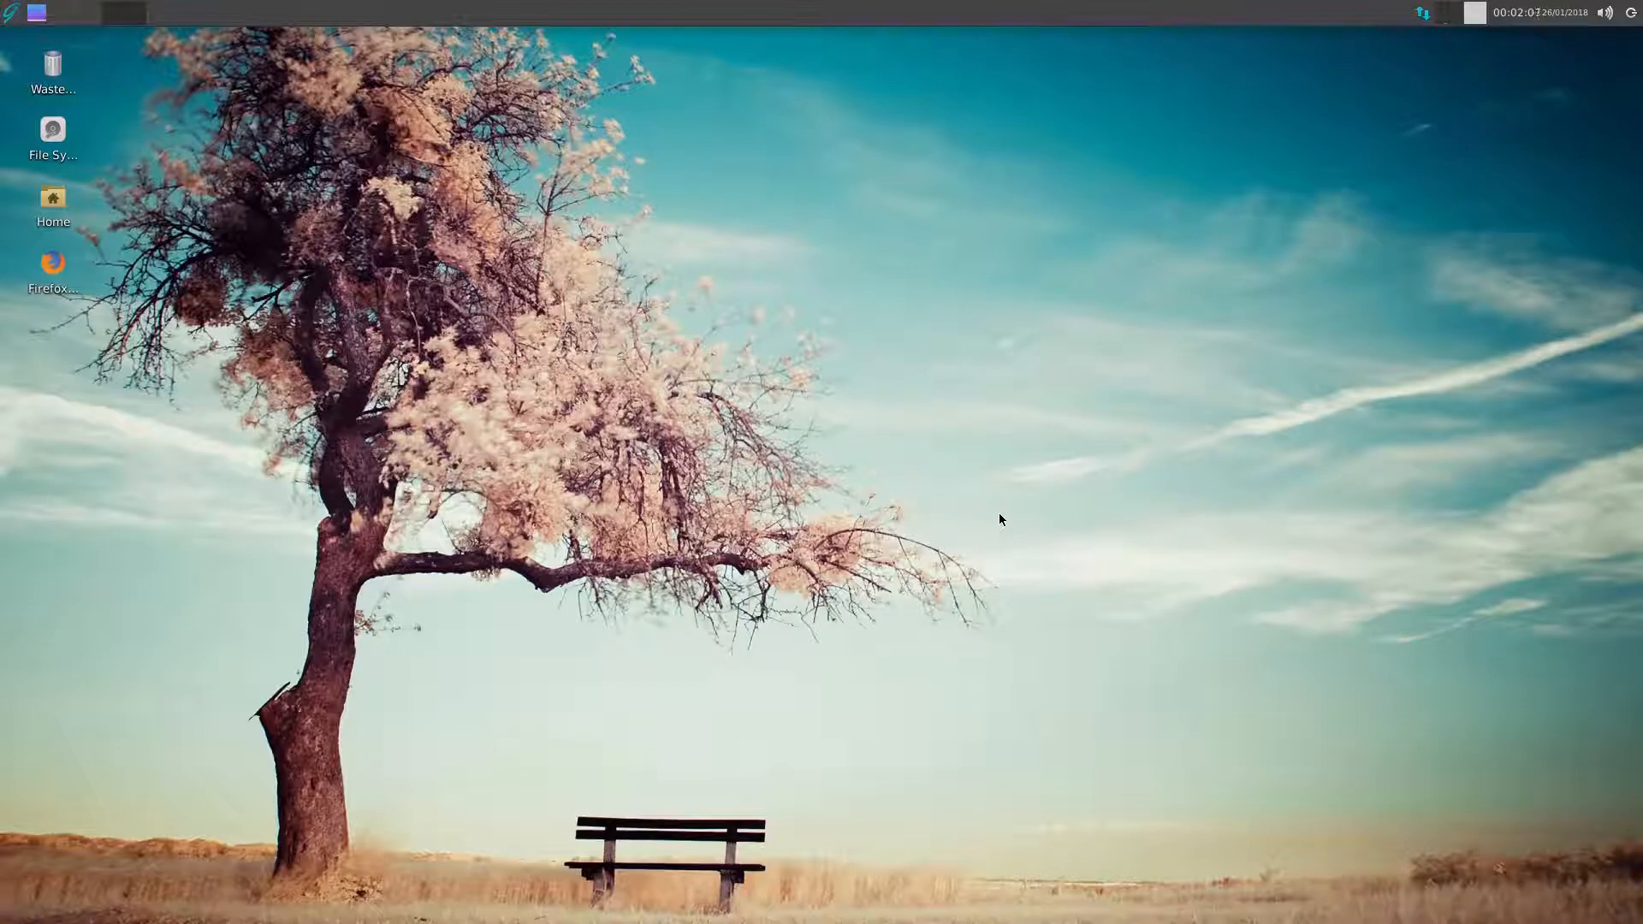
mouse_move(1083, 410)
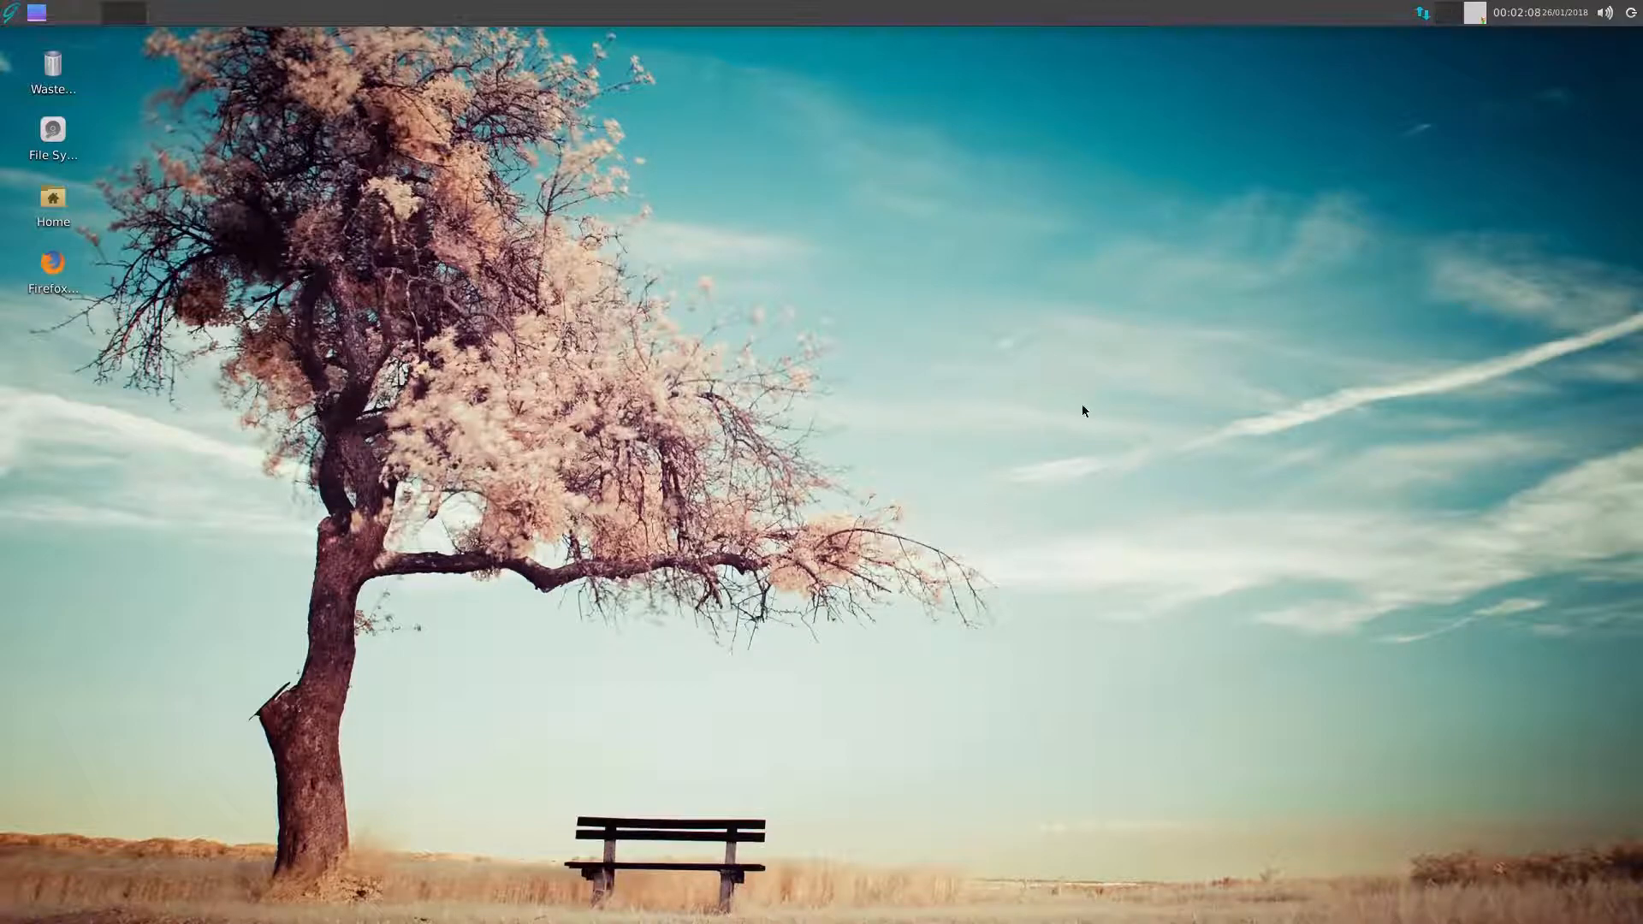
mouse_move(1079, 404)
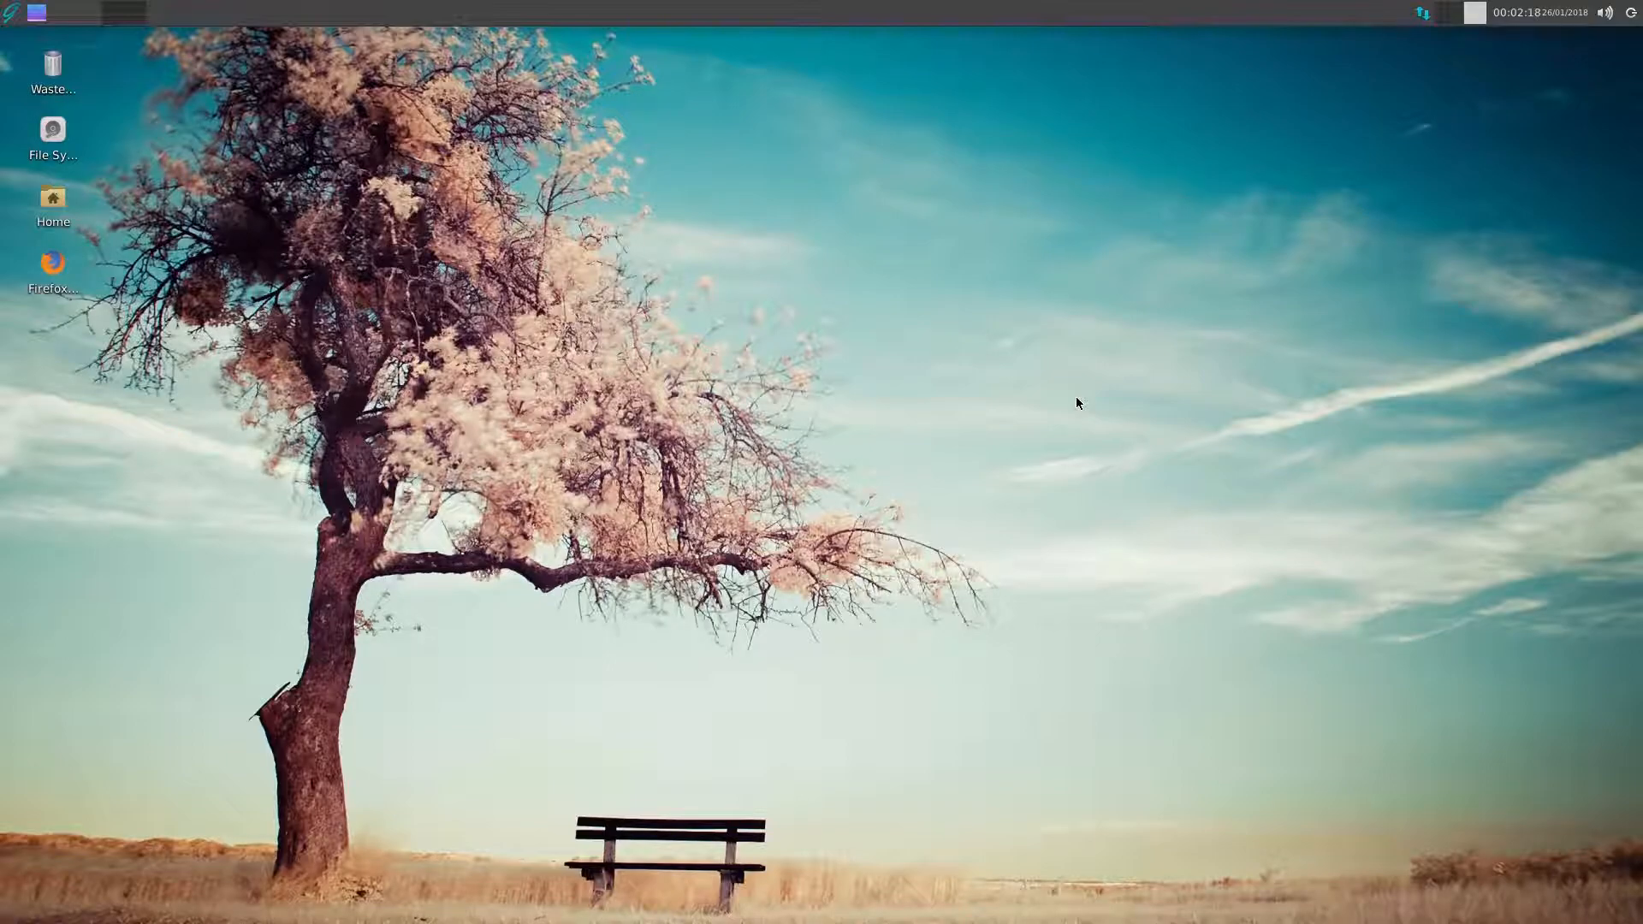
mouse_move(659, 405)
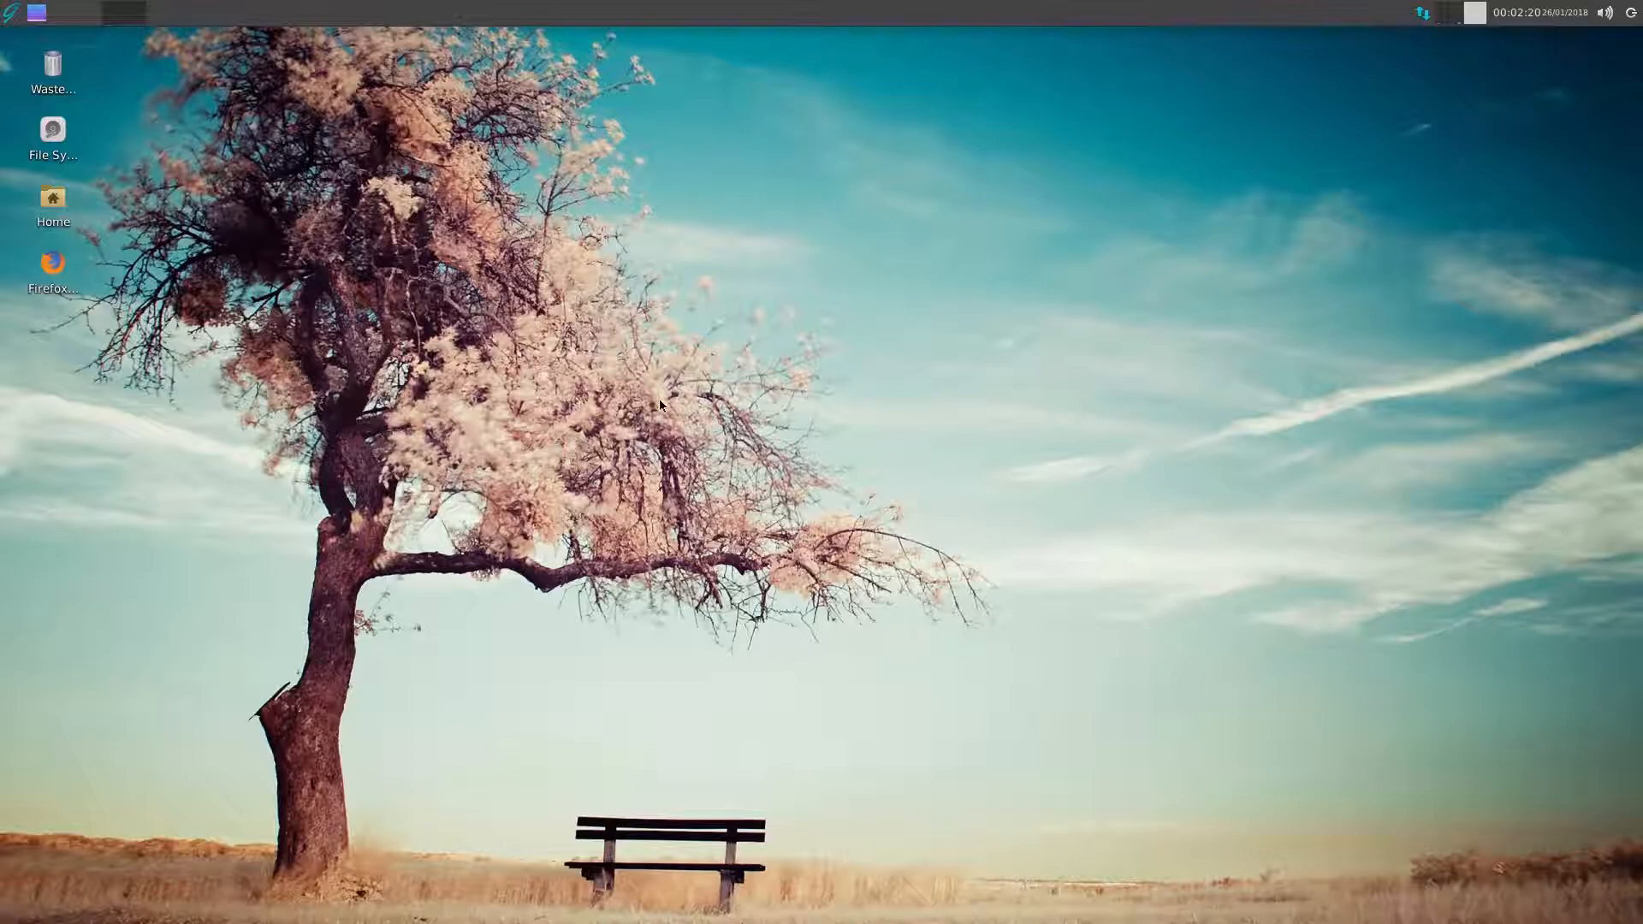
mouse_move(325, 472)
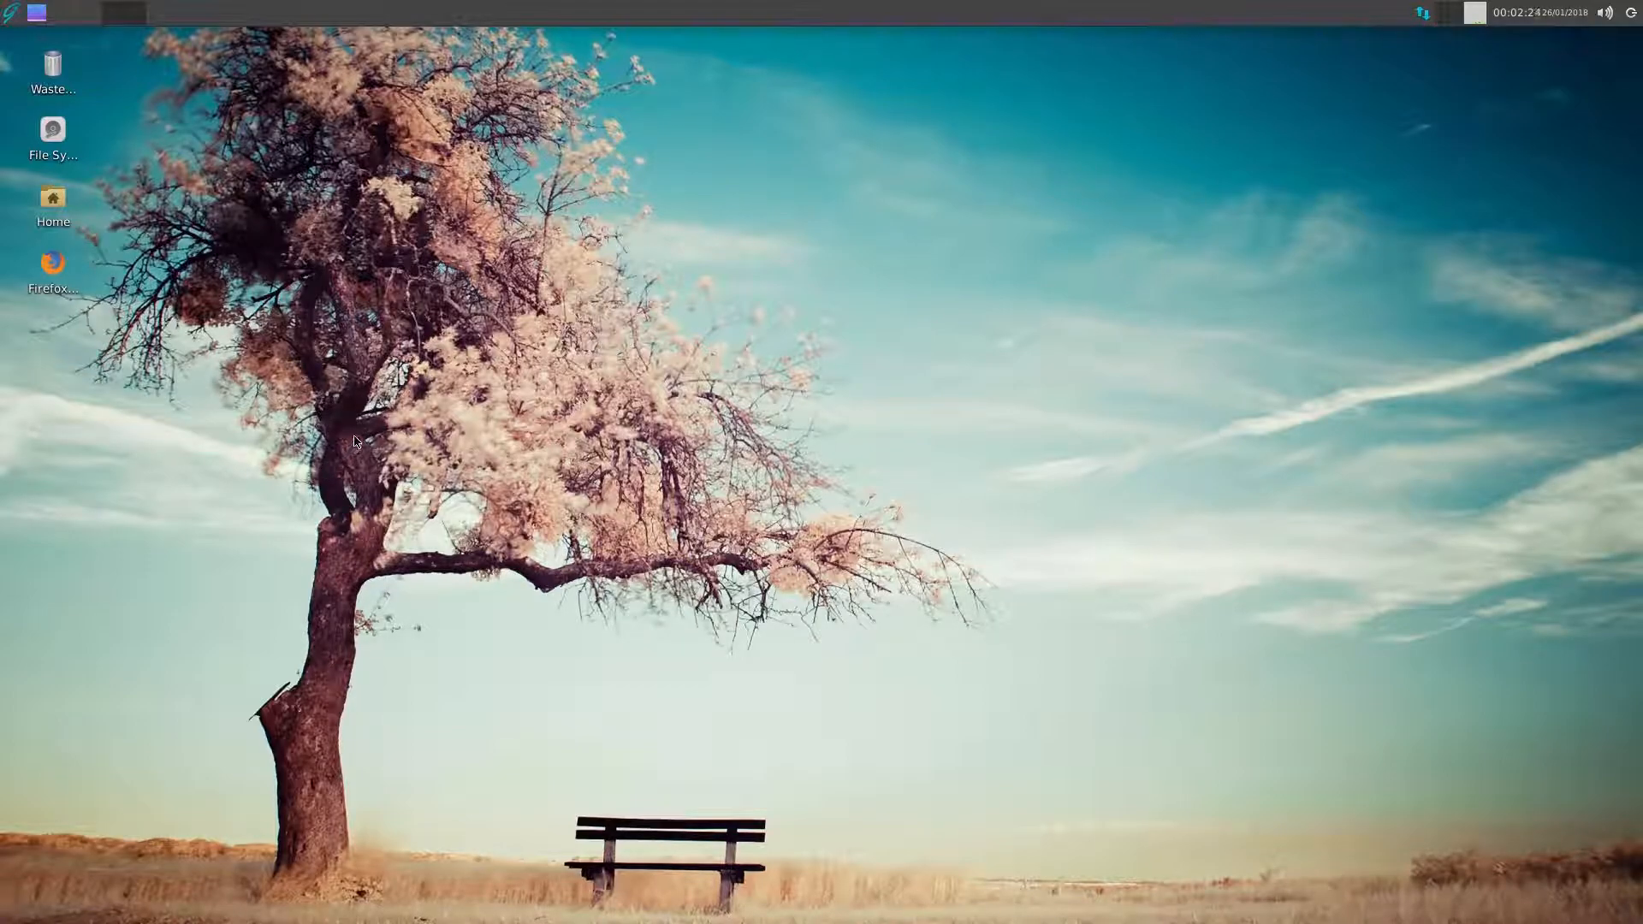
mouse_move(228, 271)
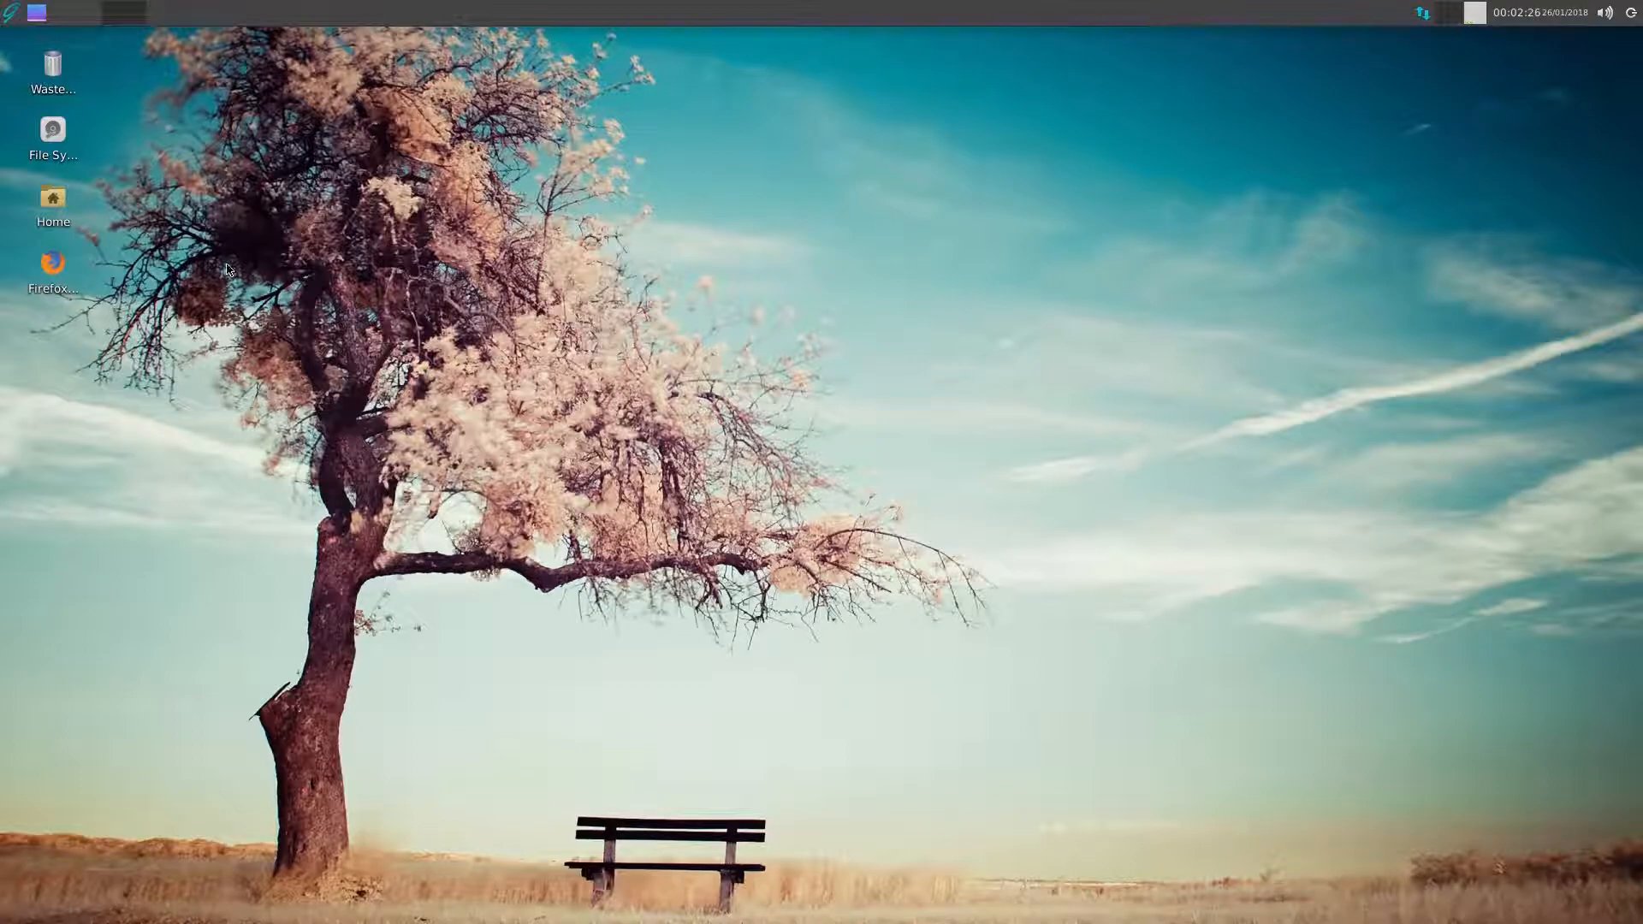
mouse_move(405, 346)
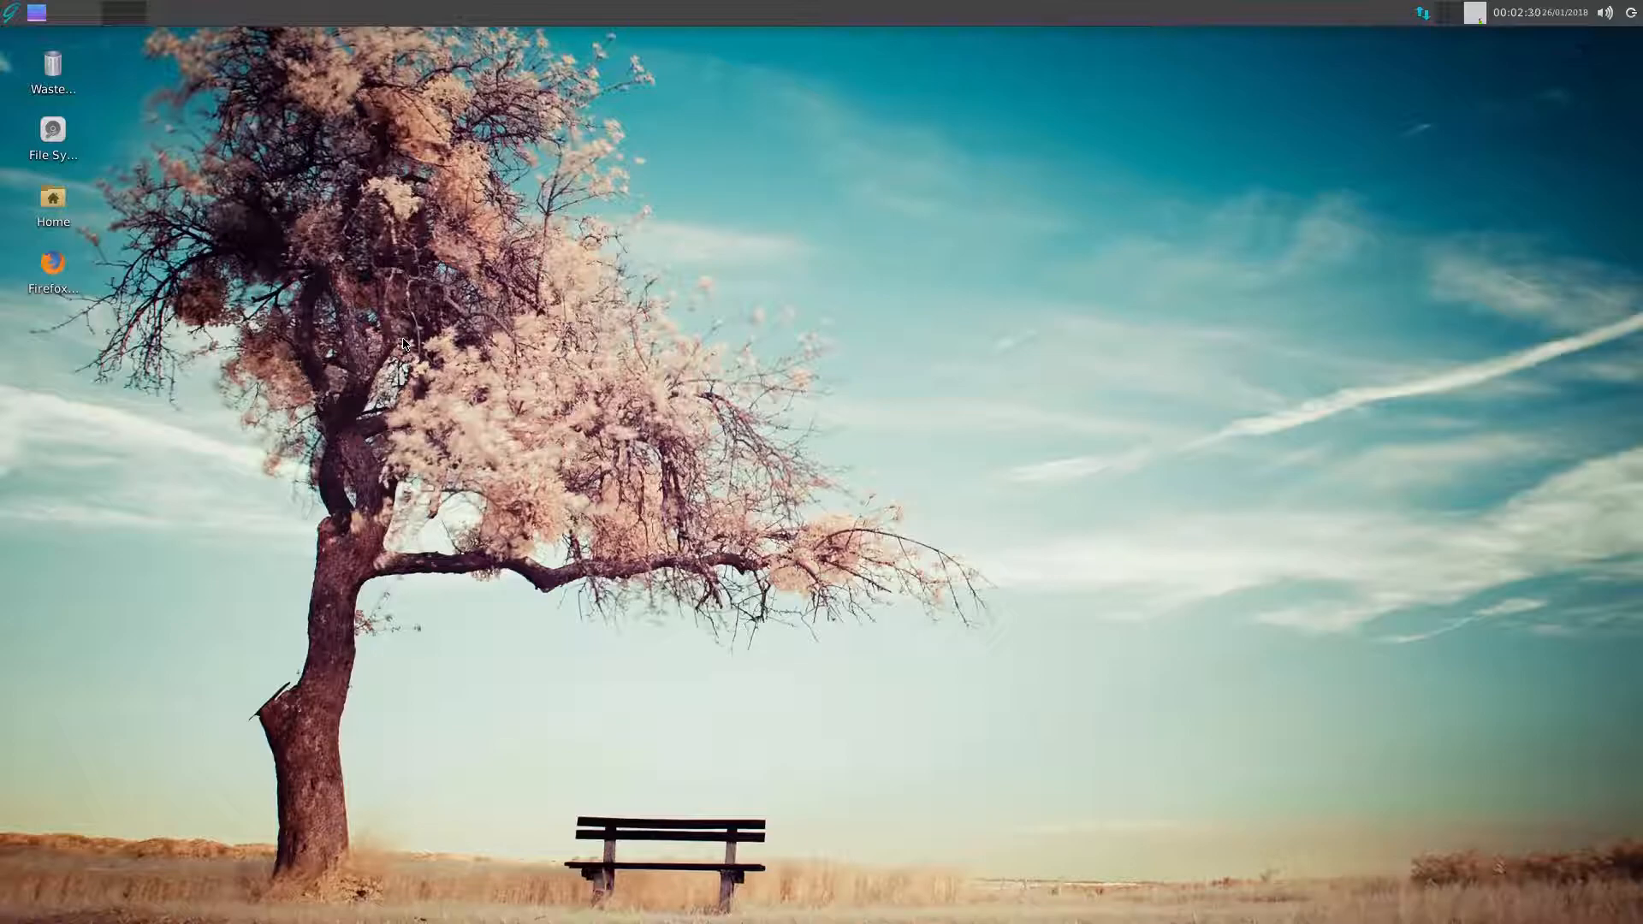
mouse_move(702, 288)
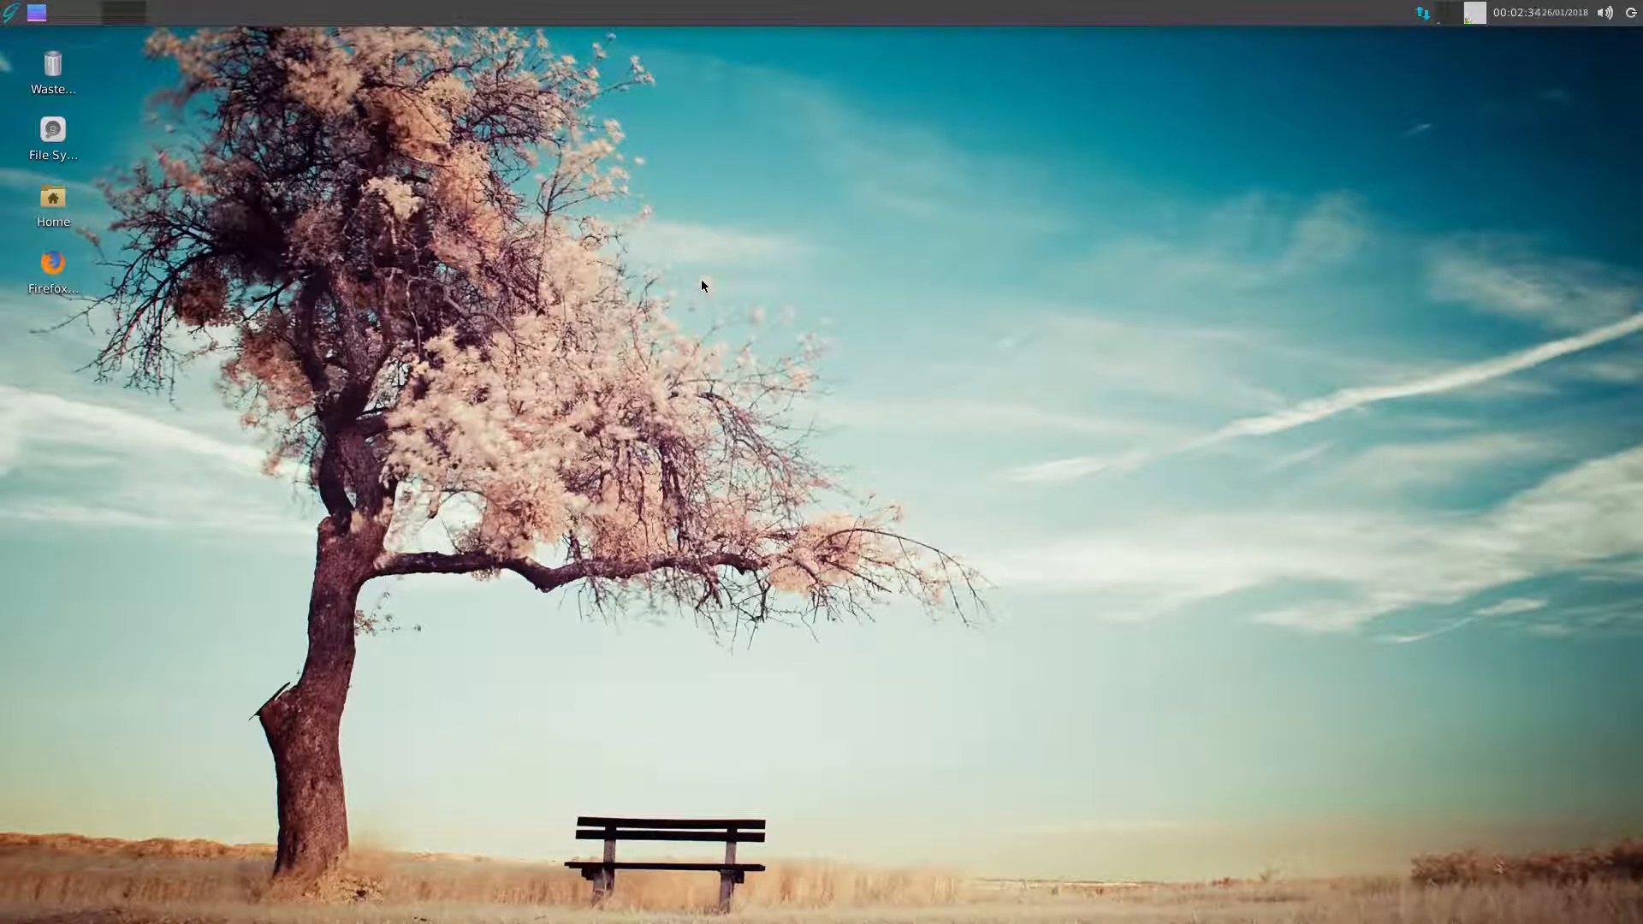
mouse_move(84, 129)
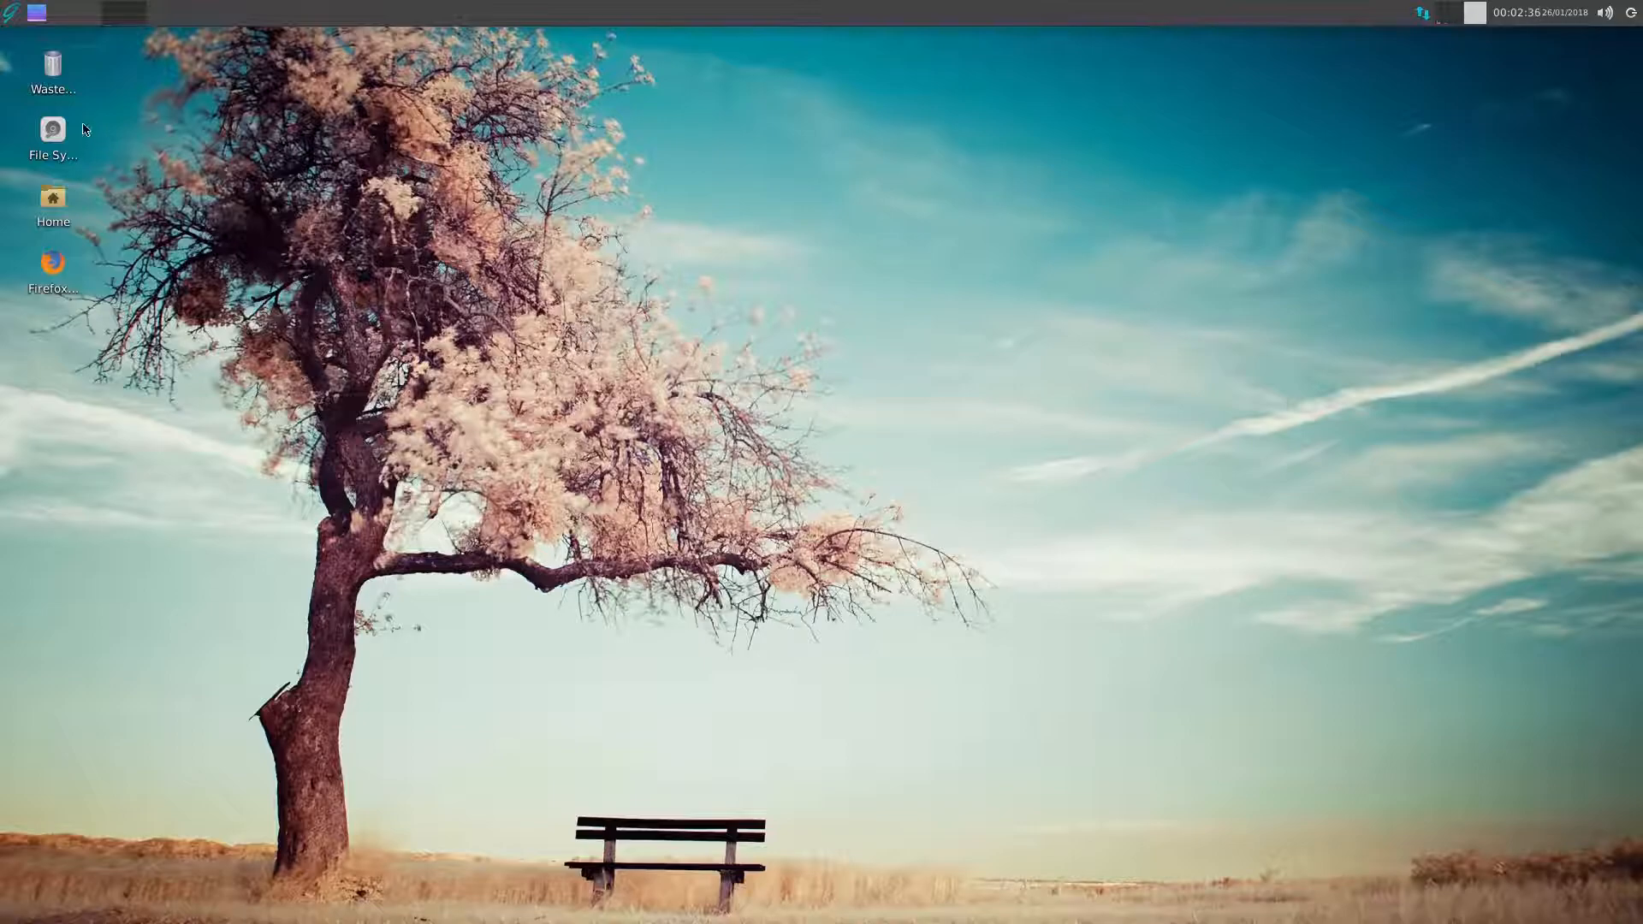
mouse_move(560, 239)
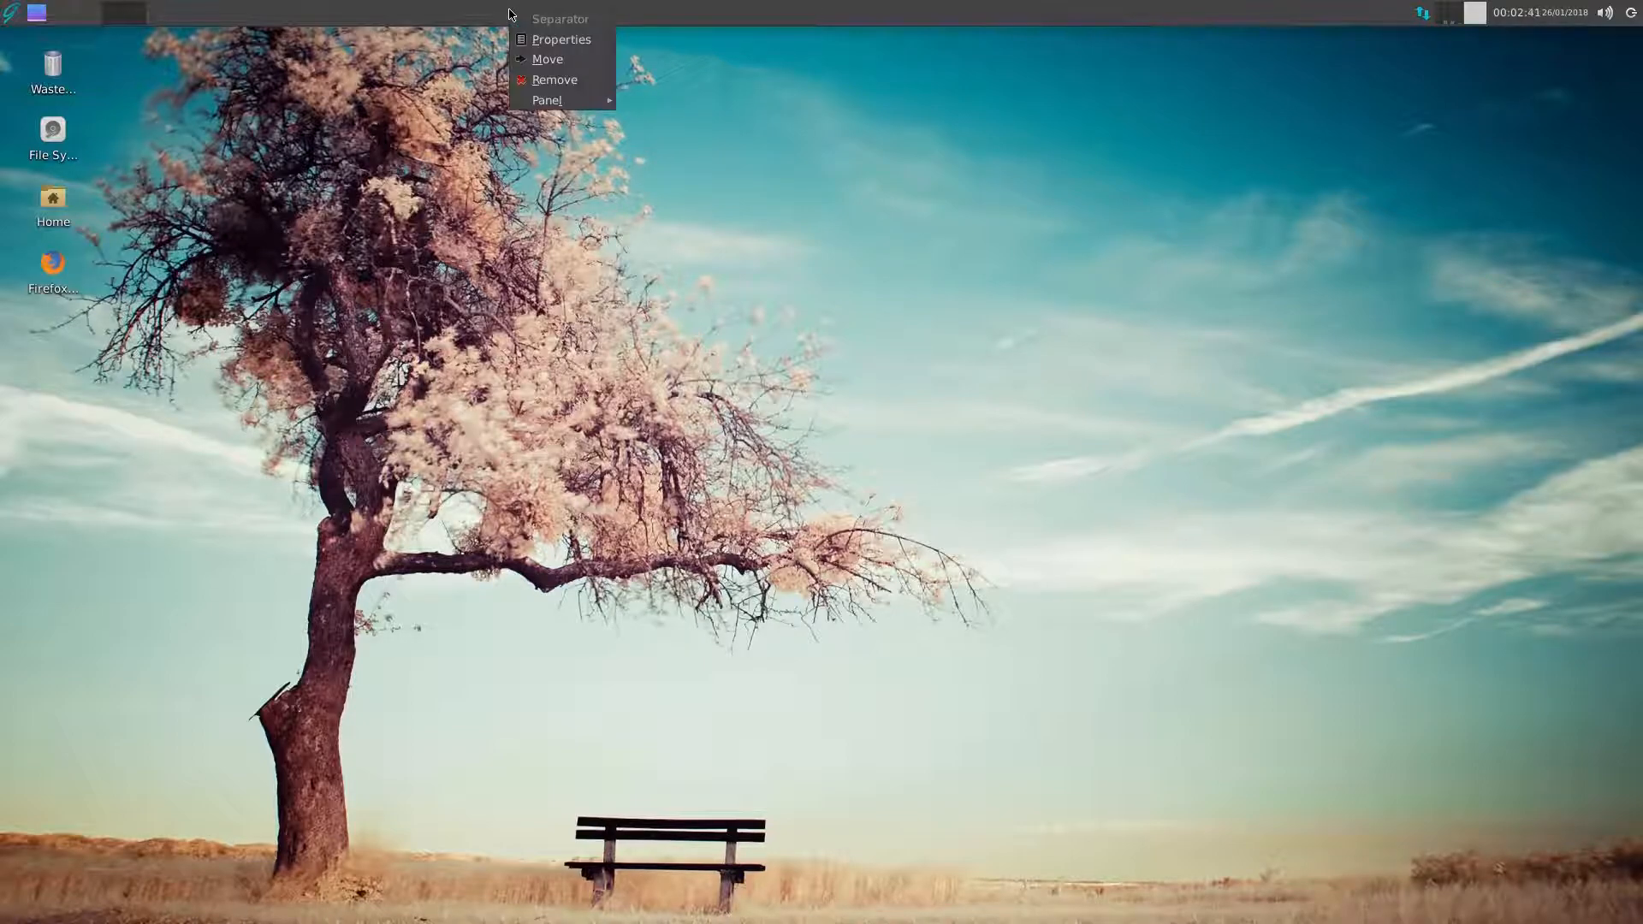
mouse_move(546, 99)
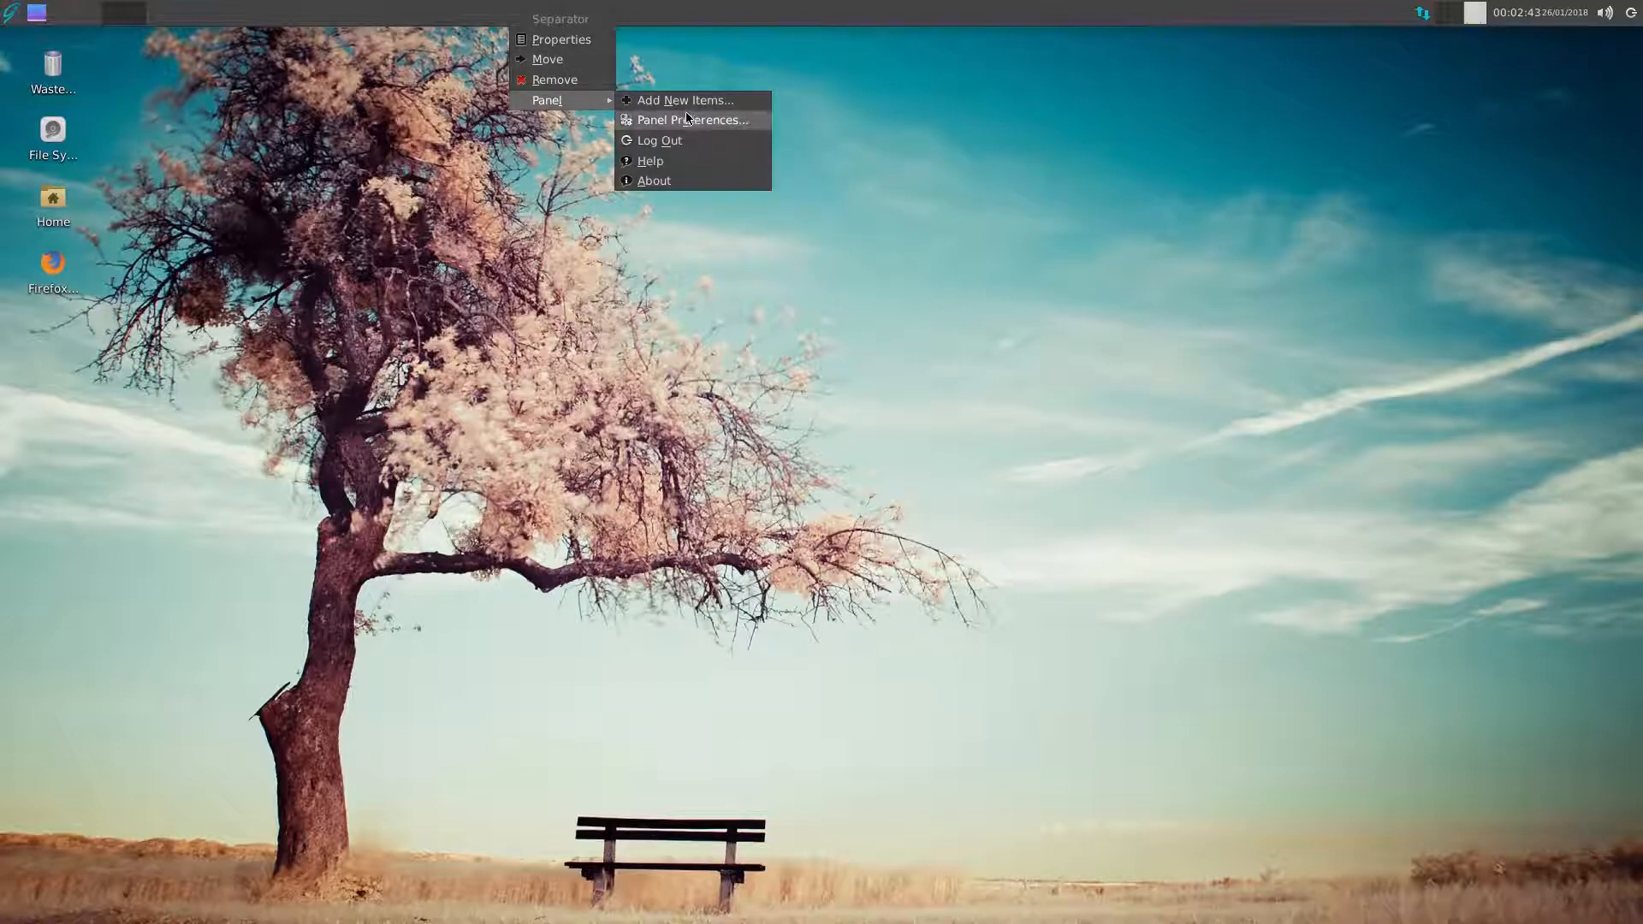
- View and dismiss the panel information, then launch OpenShot and quit it
left_click(653, 180)
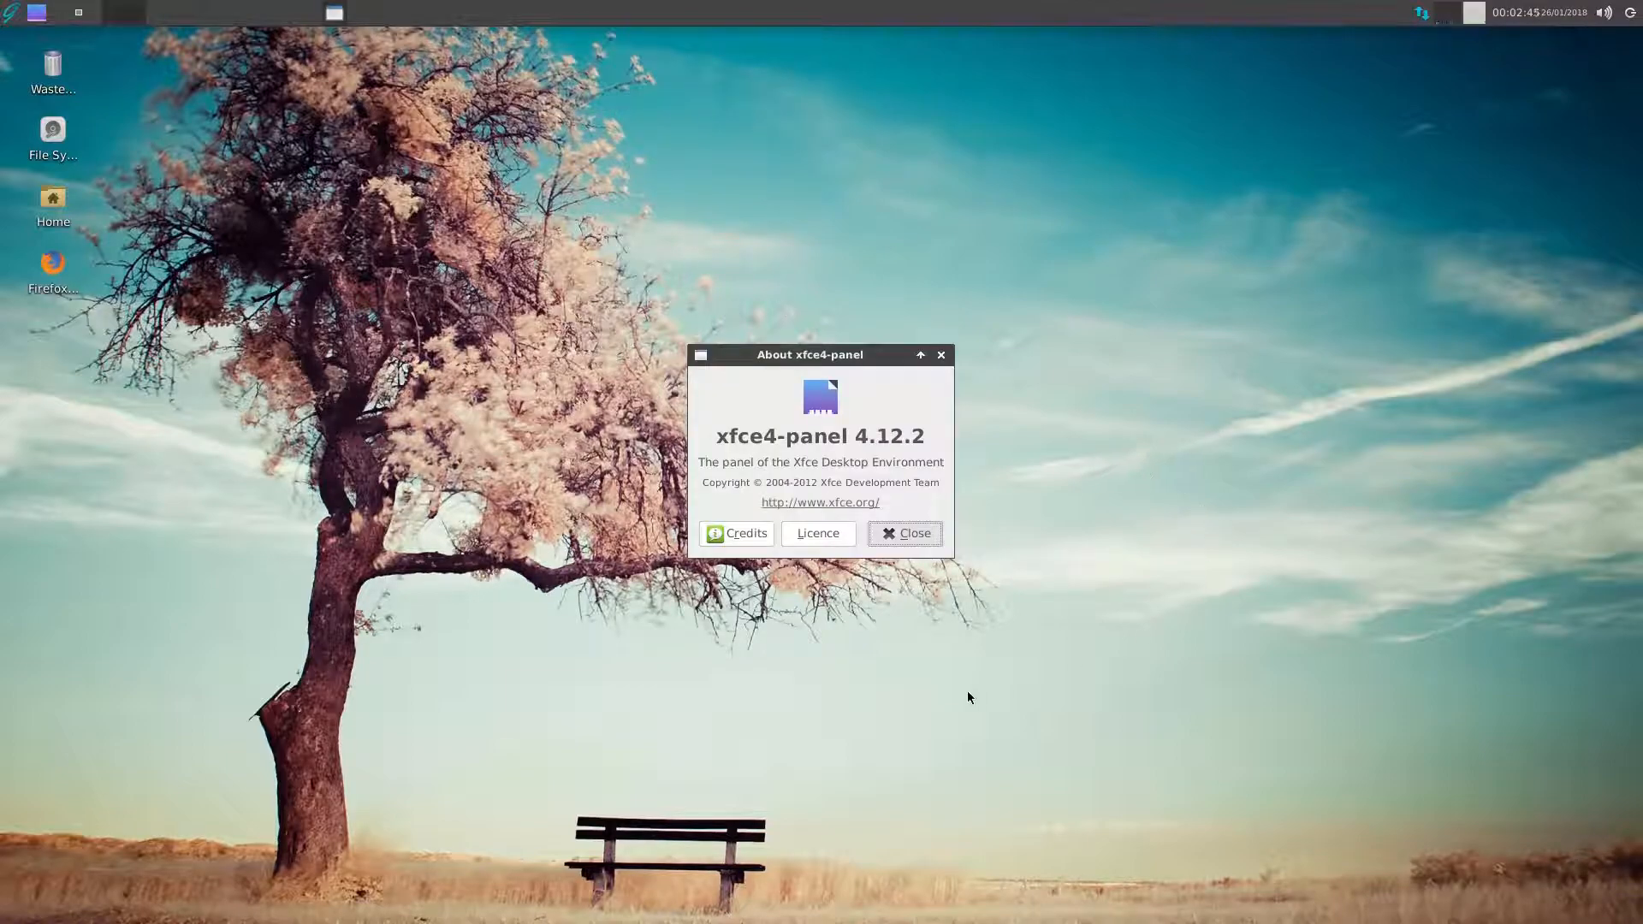
mouse_move(956, 490)
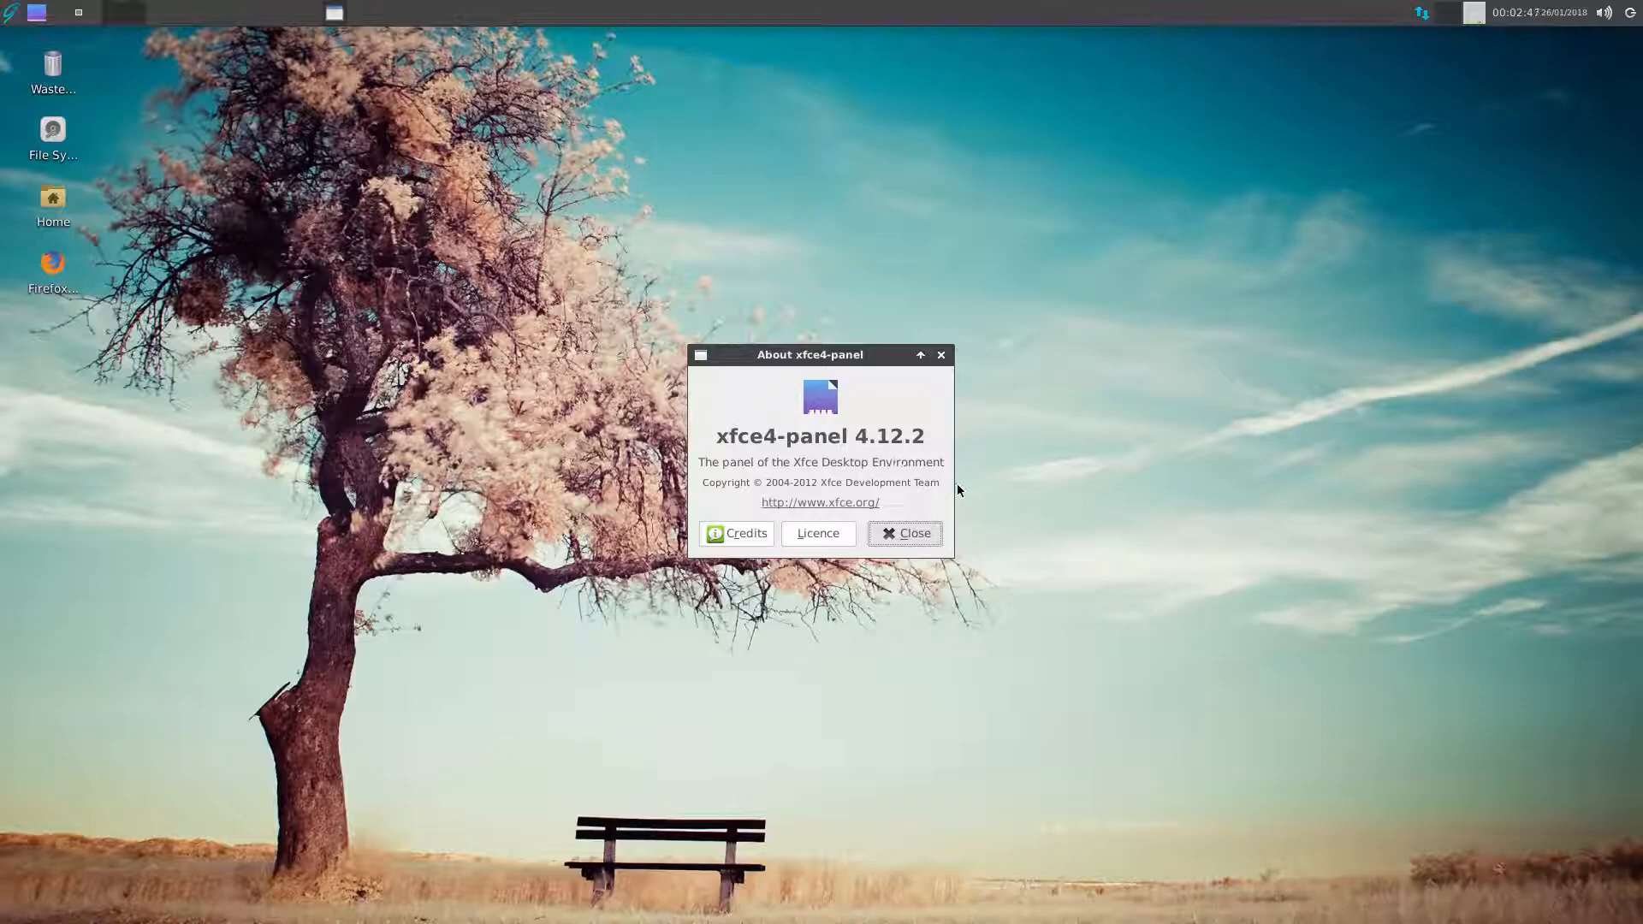
left_click(905, 533)
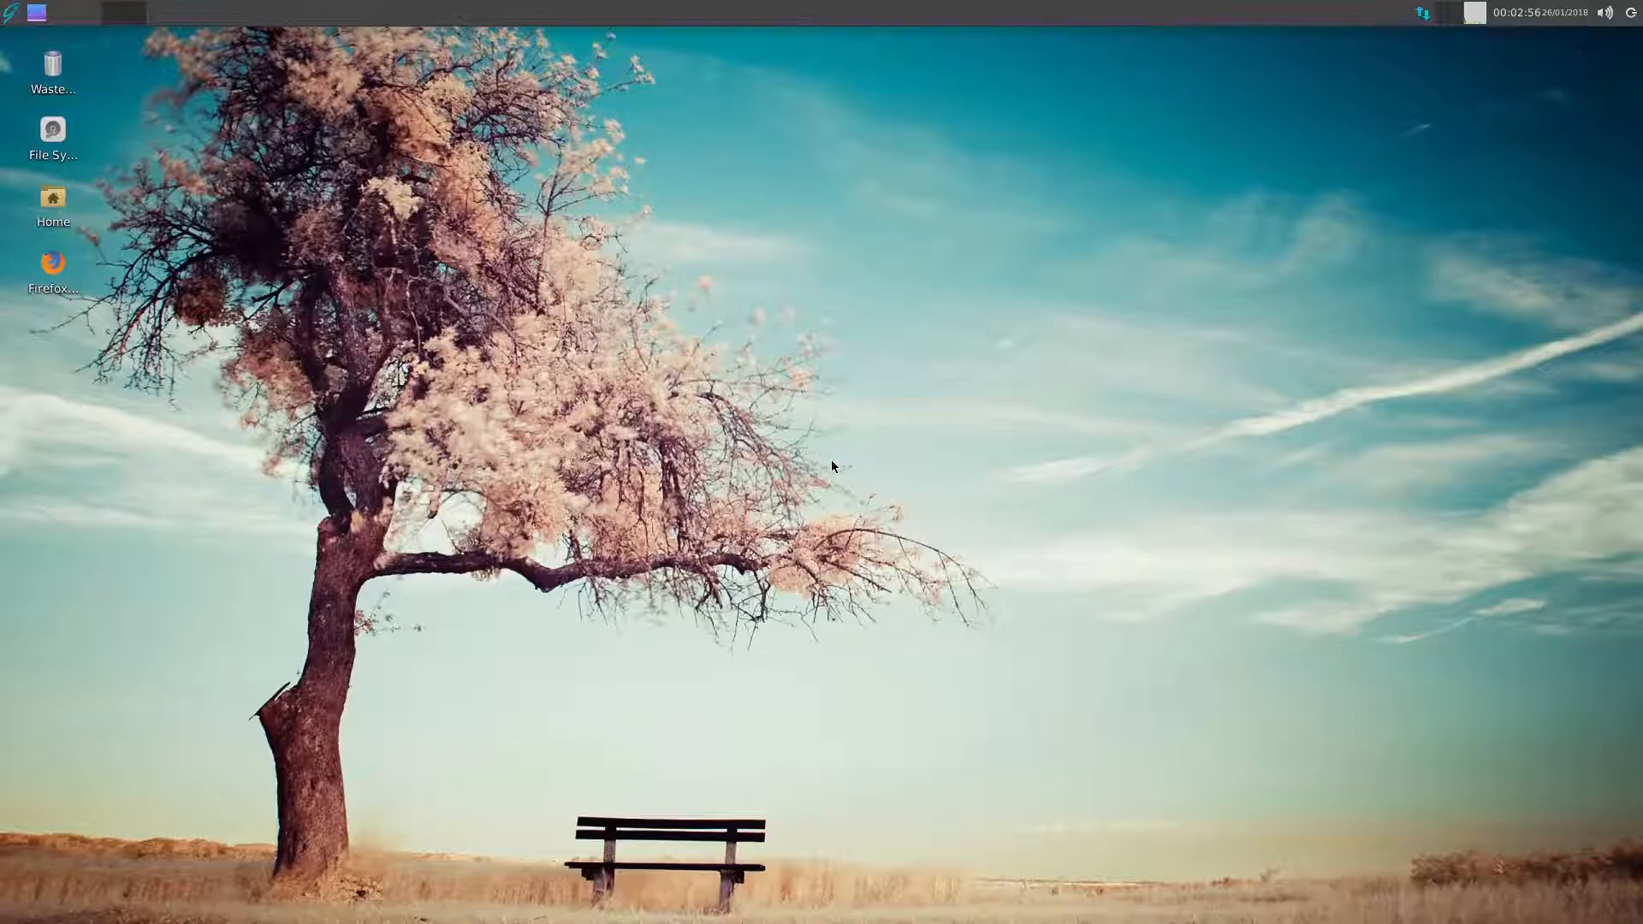
mouse_move(13, 16)
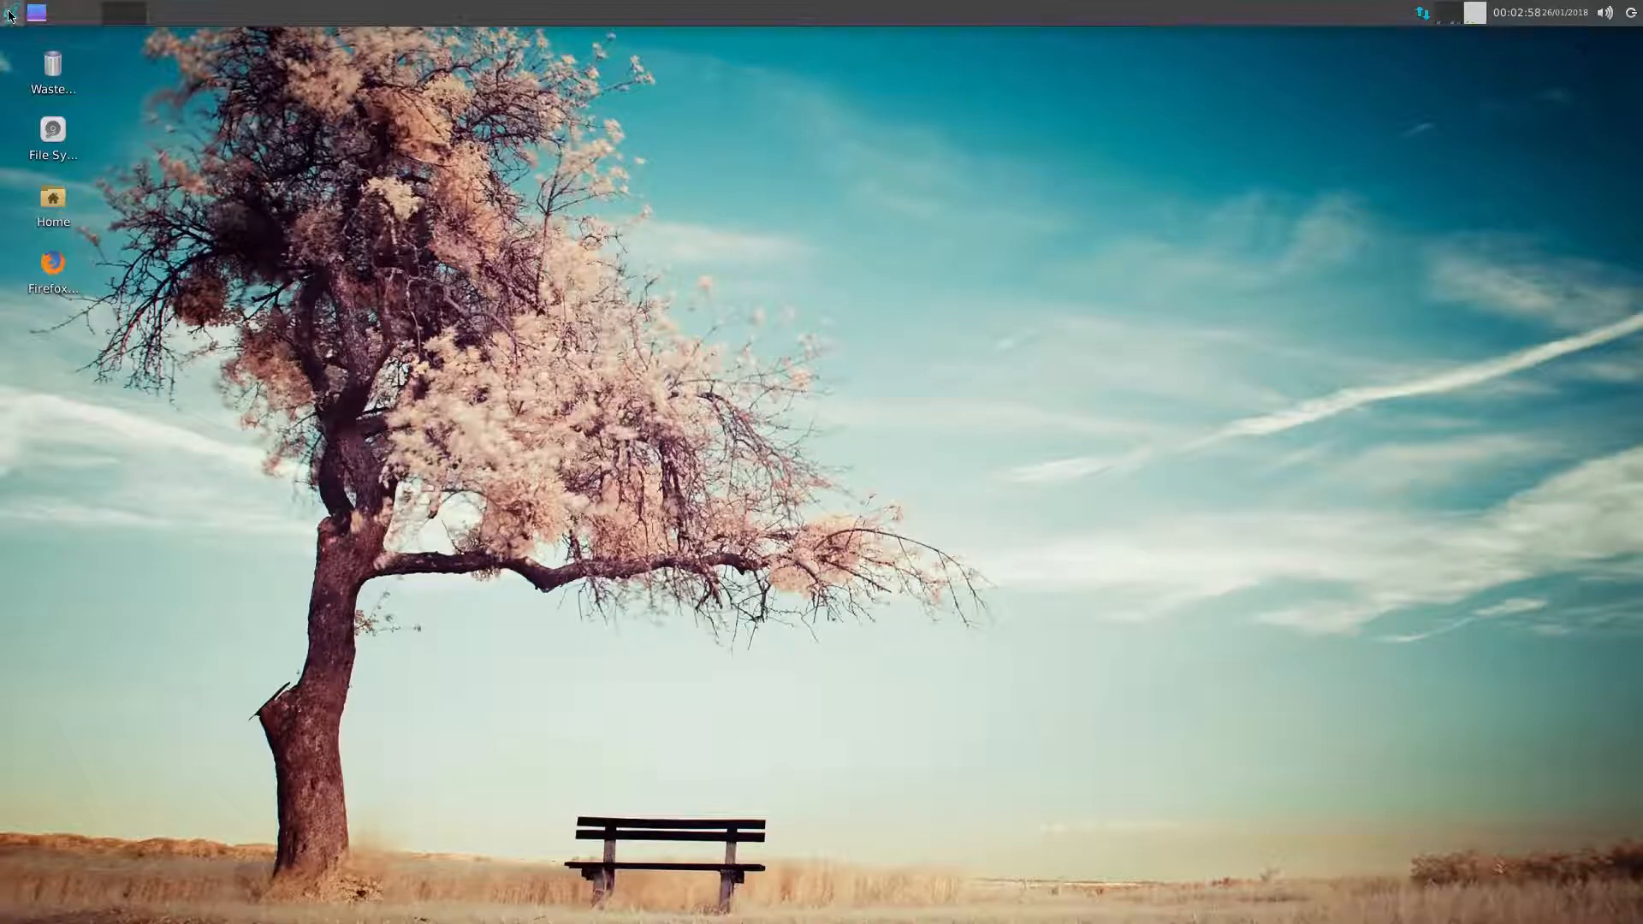
left_click(10, 11)
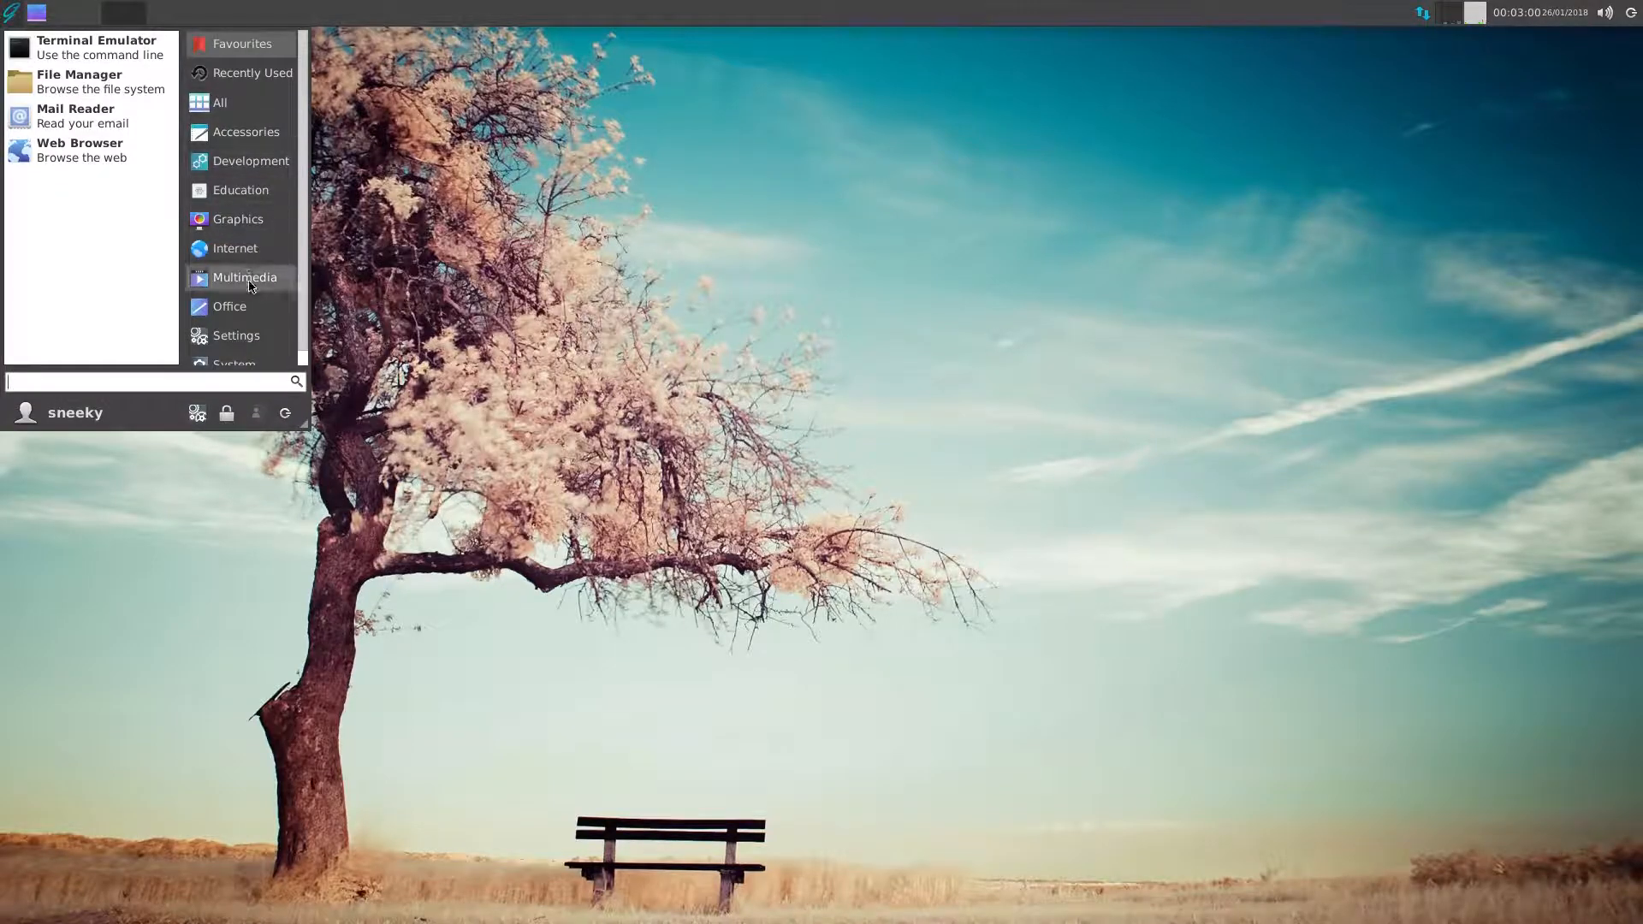
left_click(243, 277)
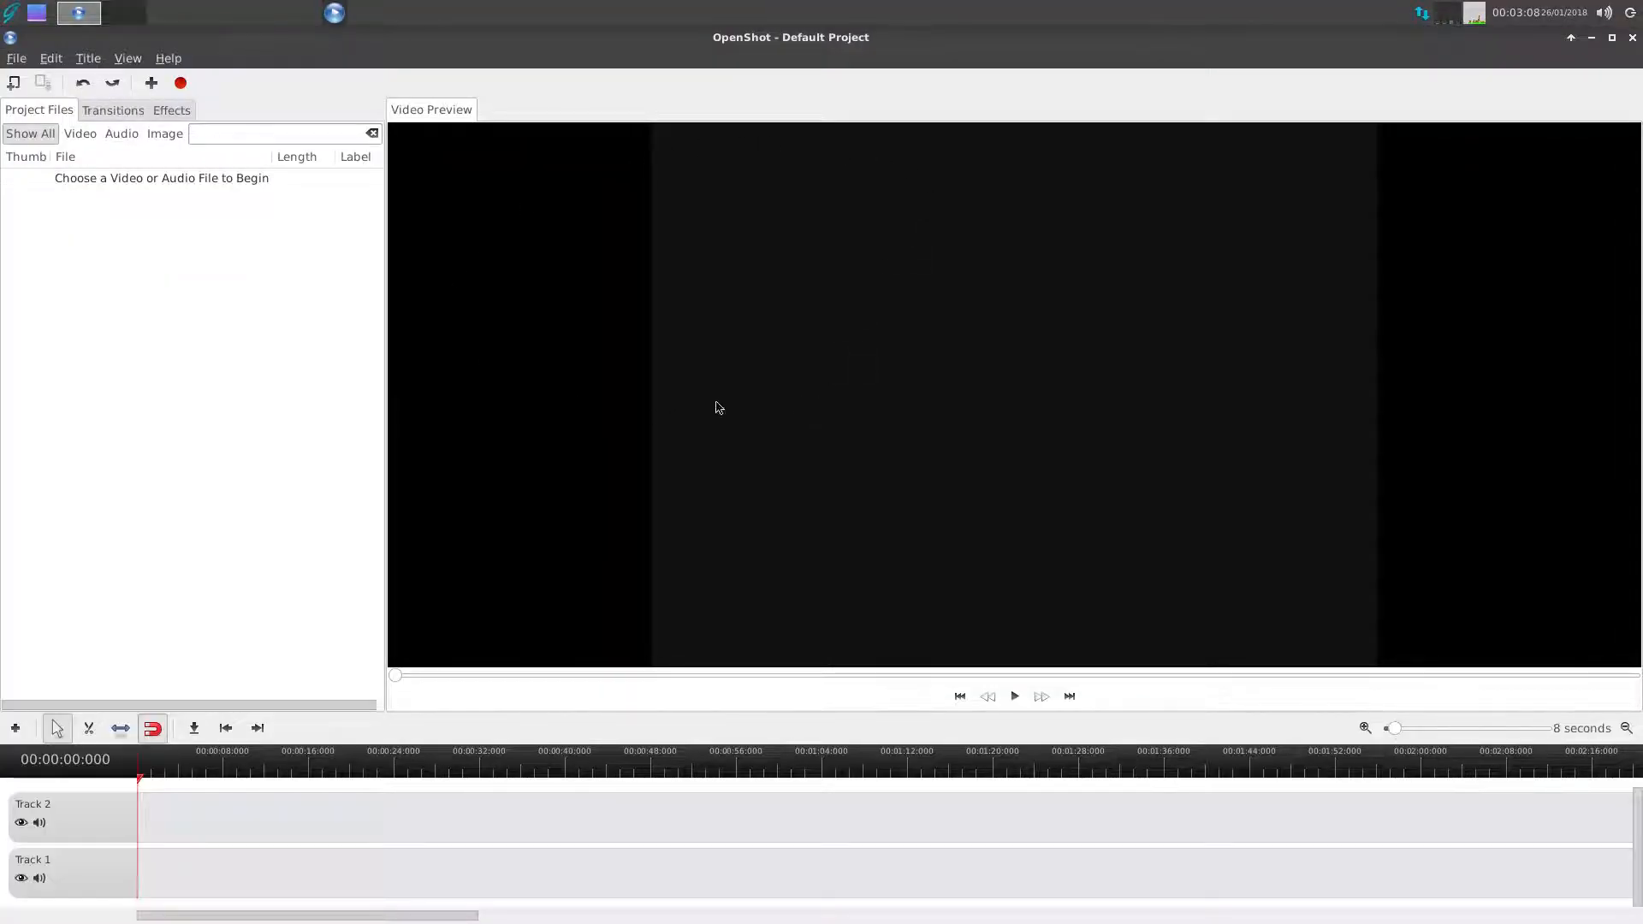
mouse_move(555, 228)
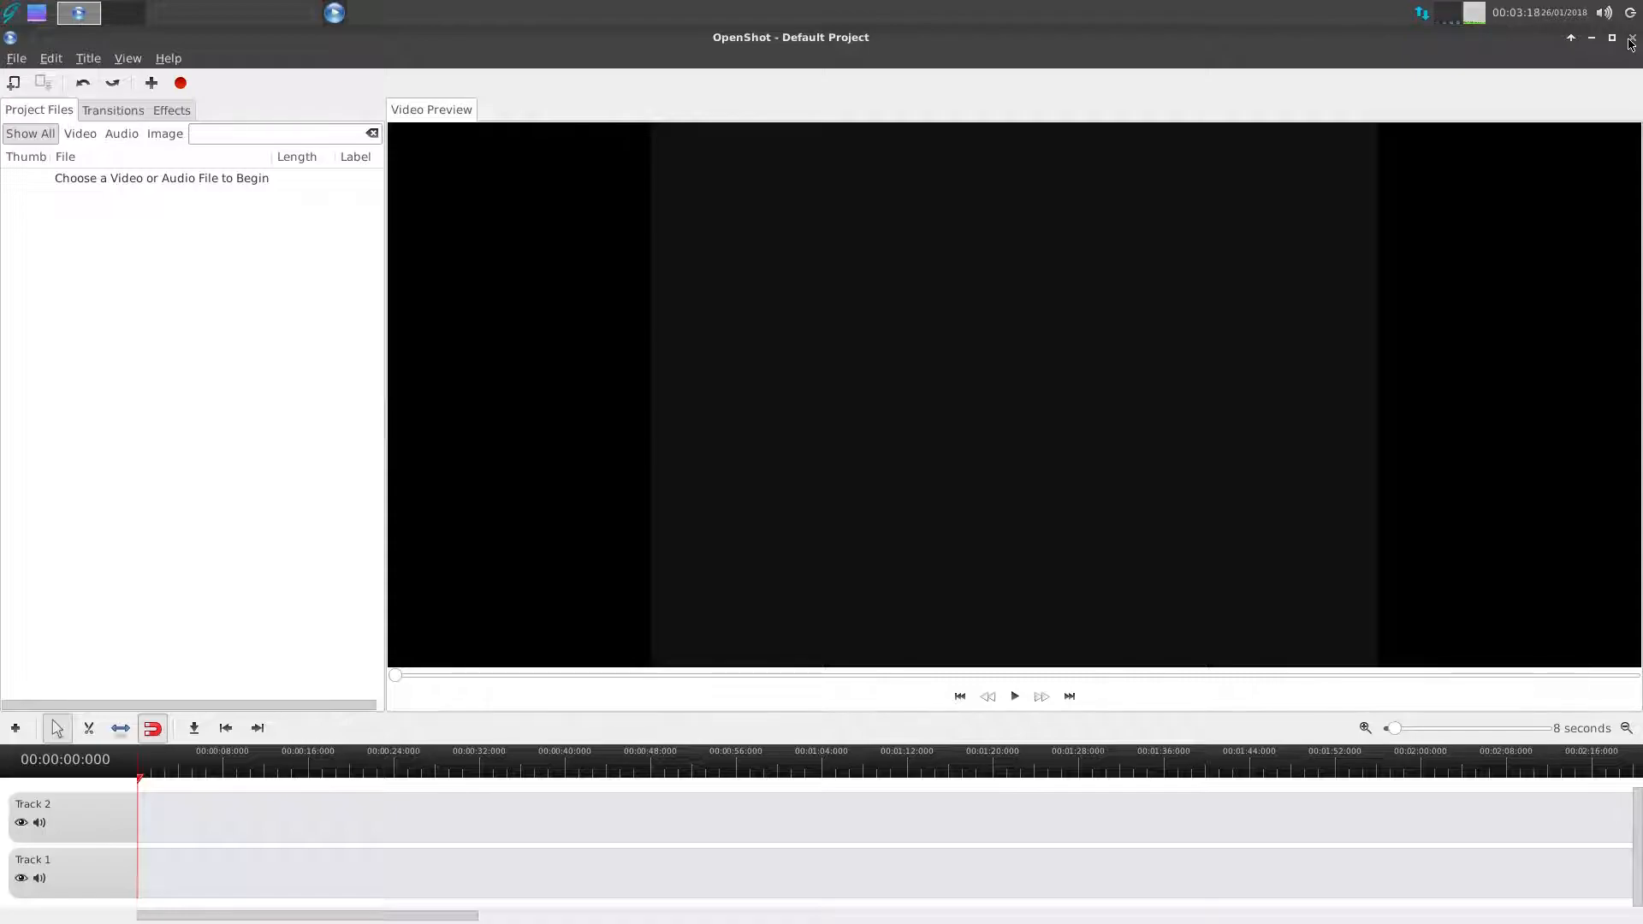
left_click(1590, 38)
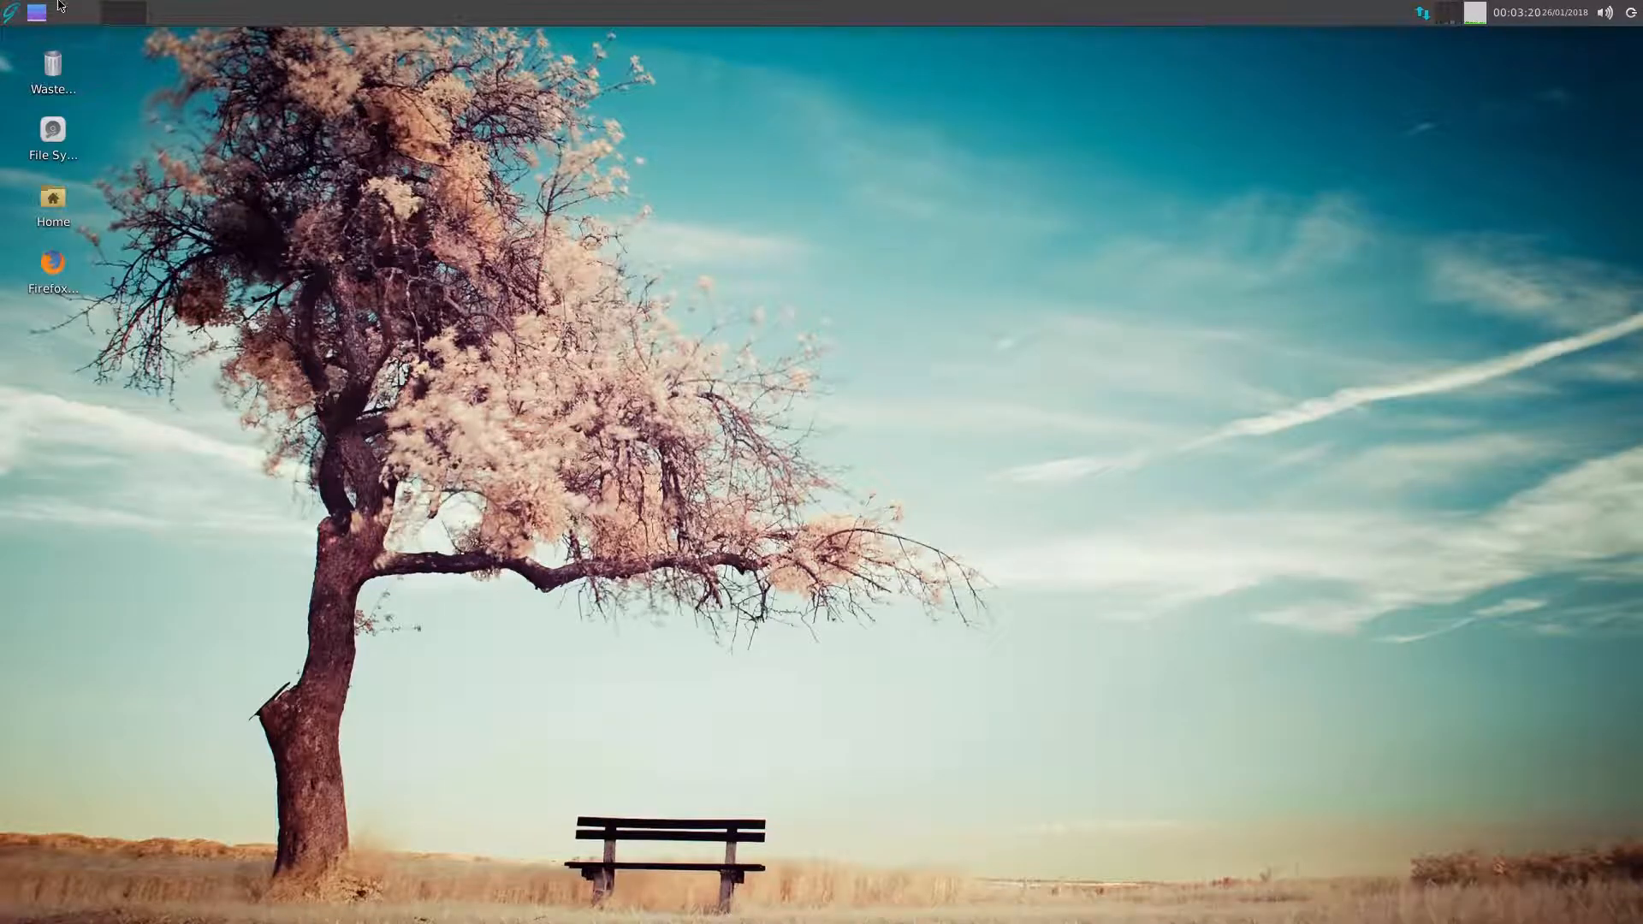
- Launch Kdenlive and step through the welcome, MLT engine, video standard and capture wizard pages
left_click(10, 12)
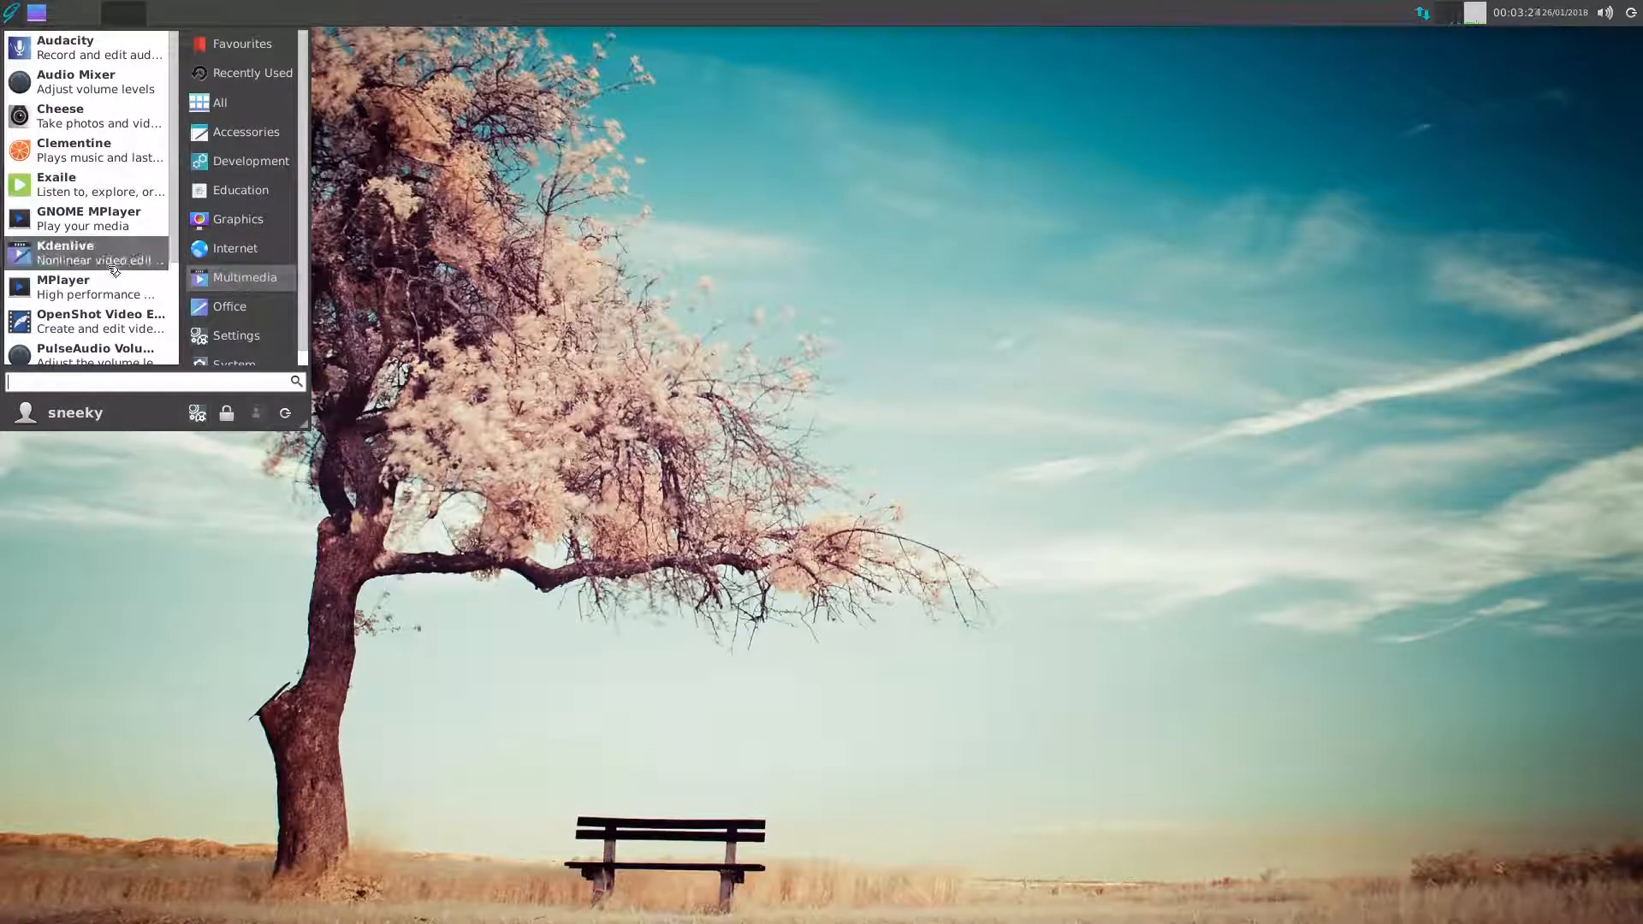
left_click(995, 435)
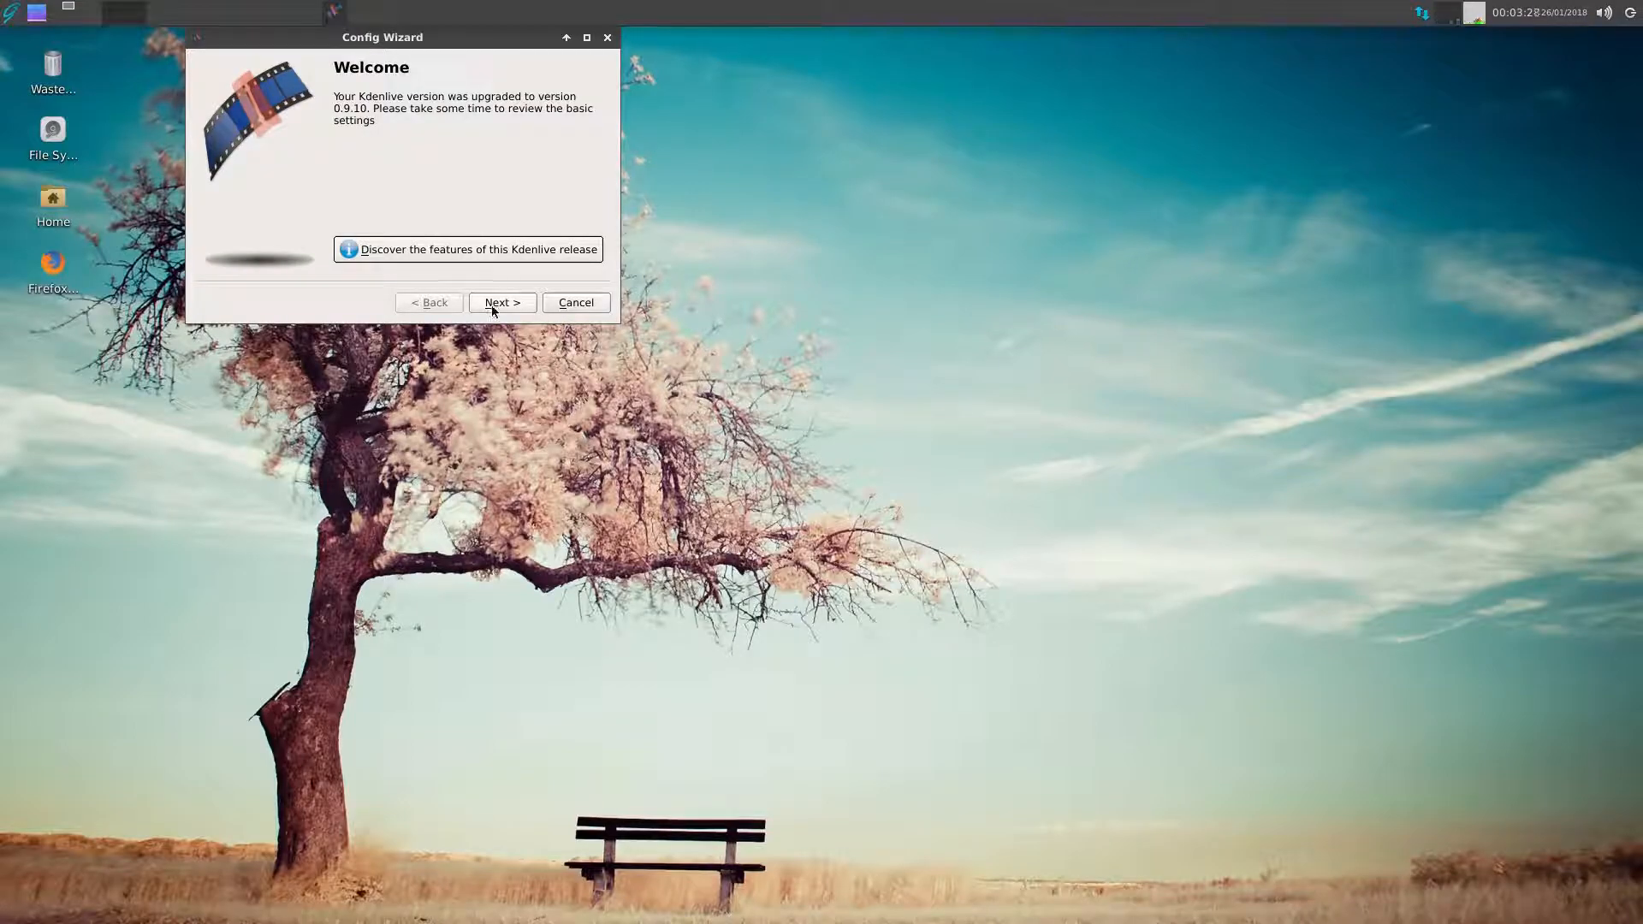
left_click(500, 302)
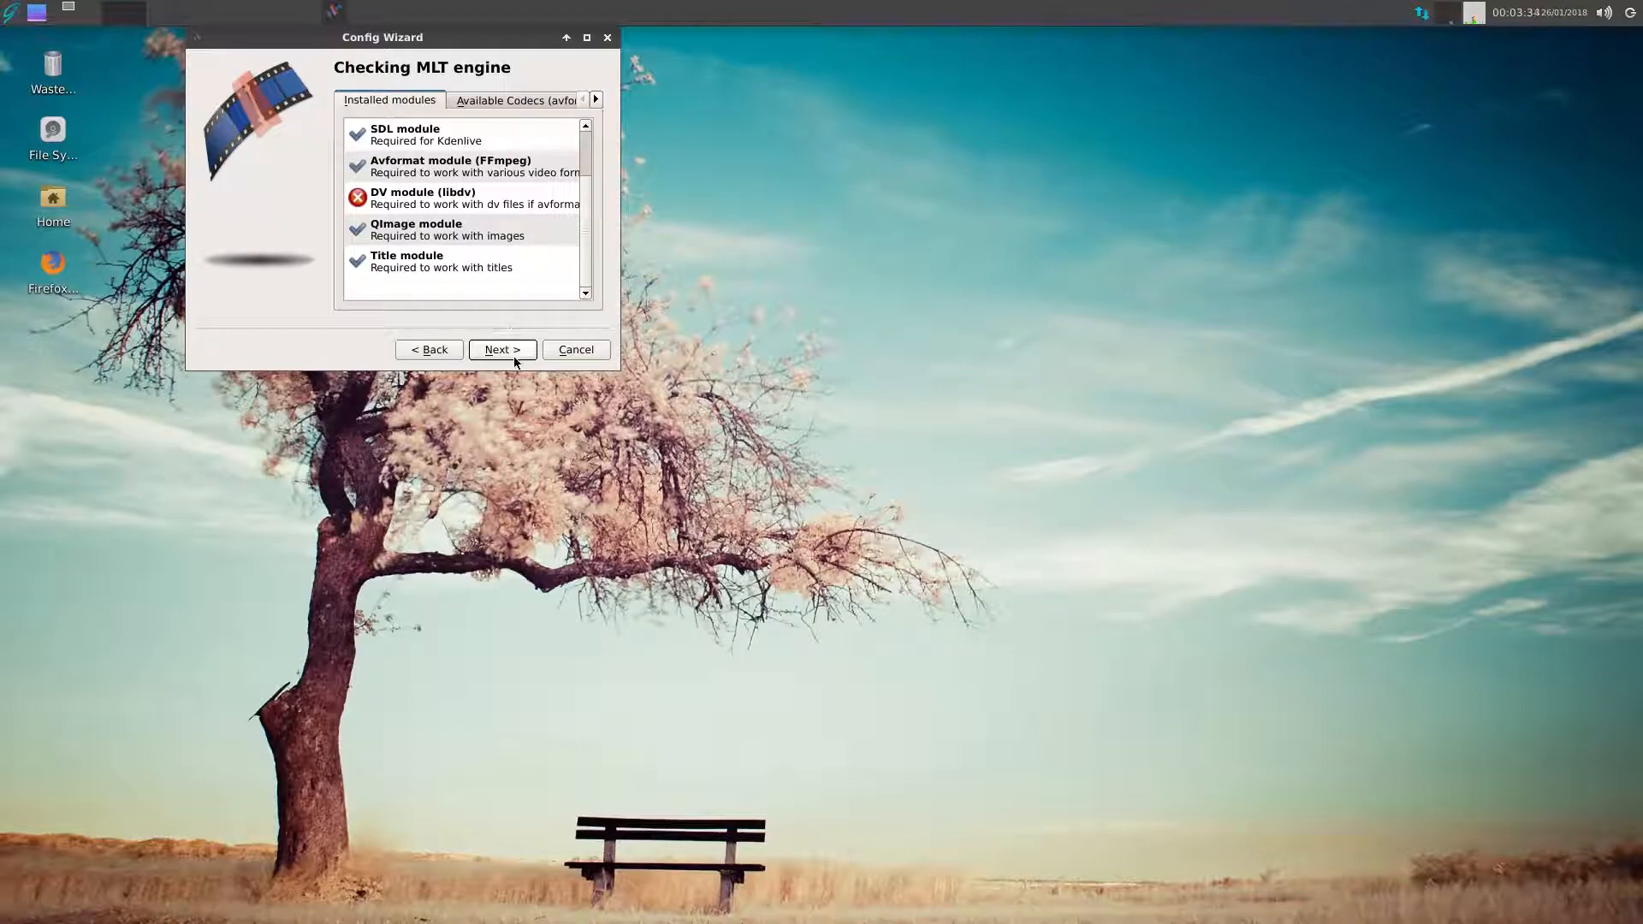
left_click(502, 349)
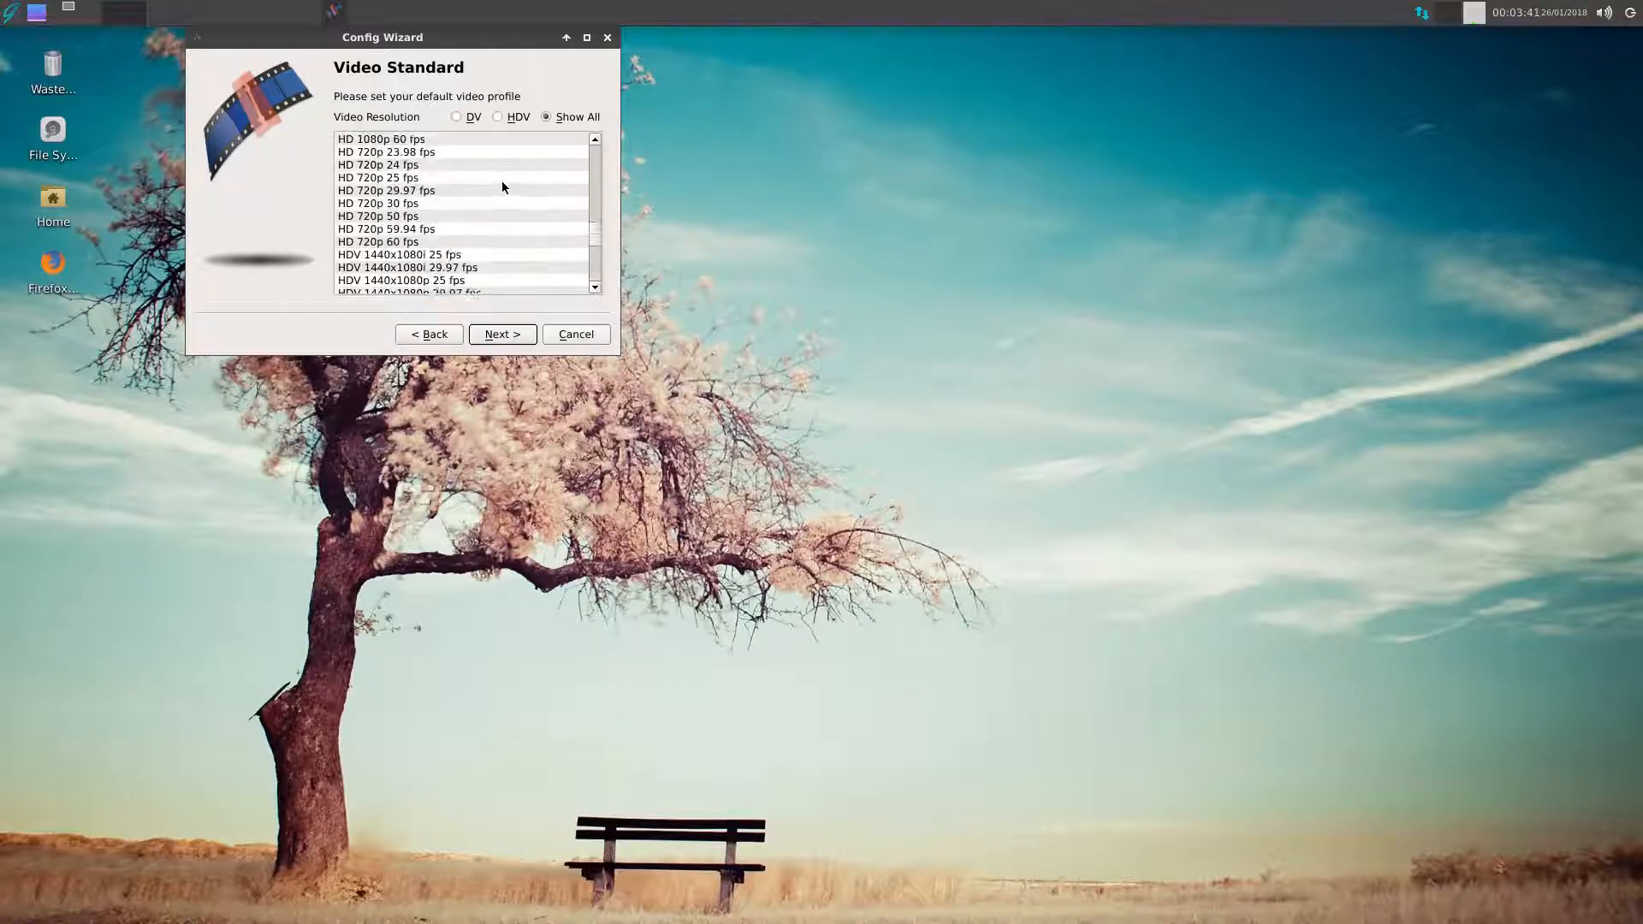
scroll("down", 3)
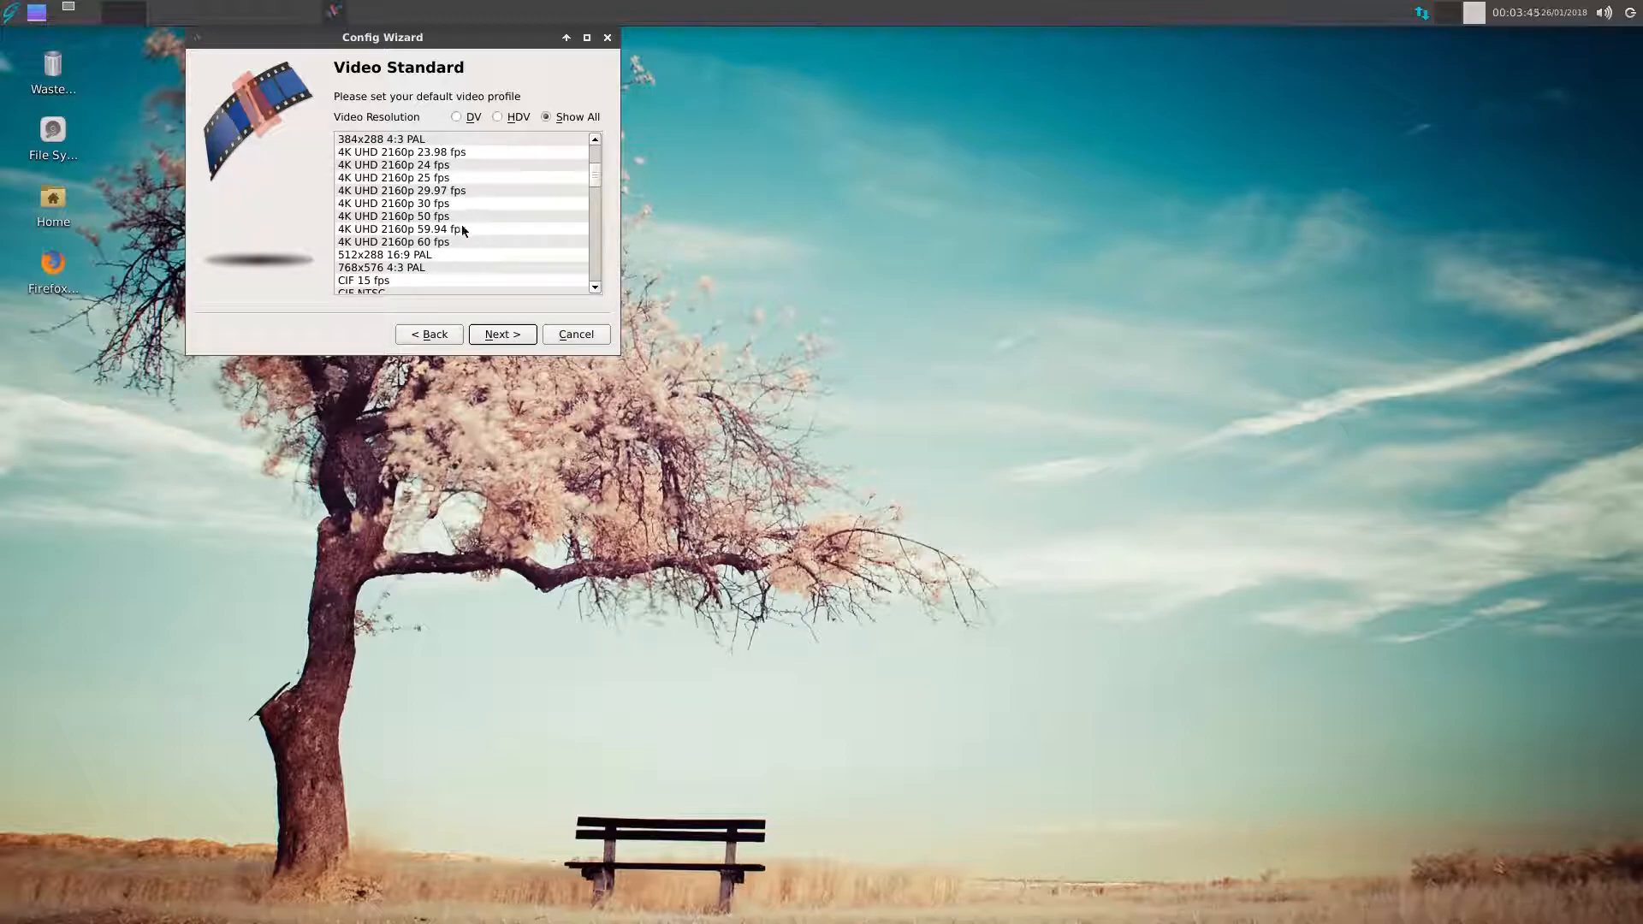
mouse_move(457, 242)
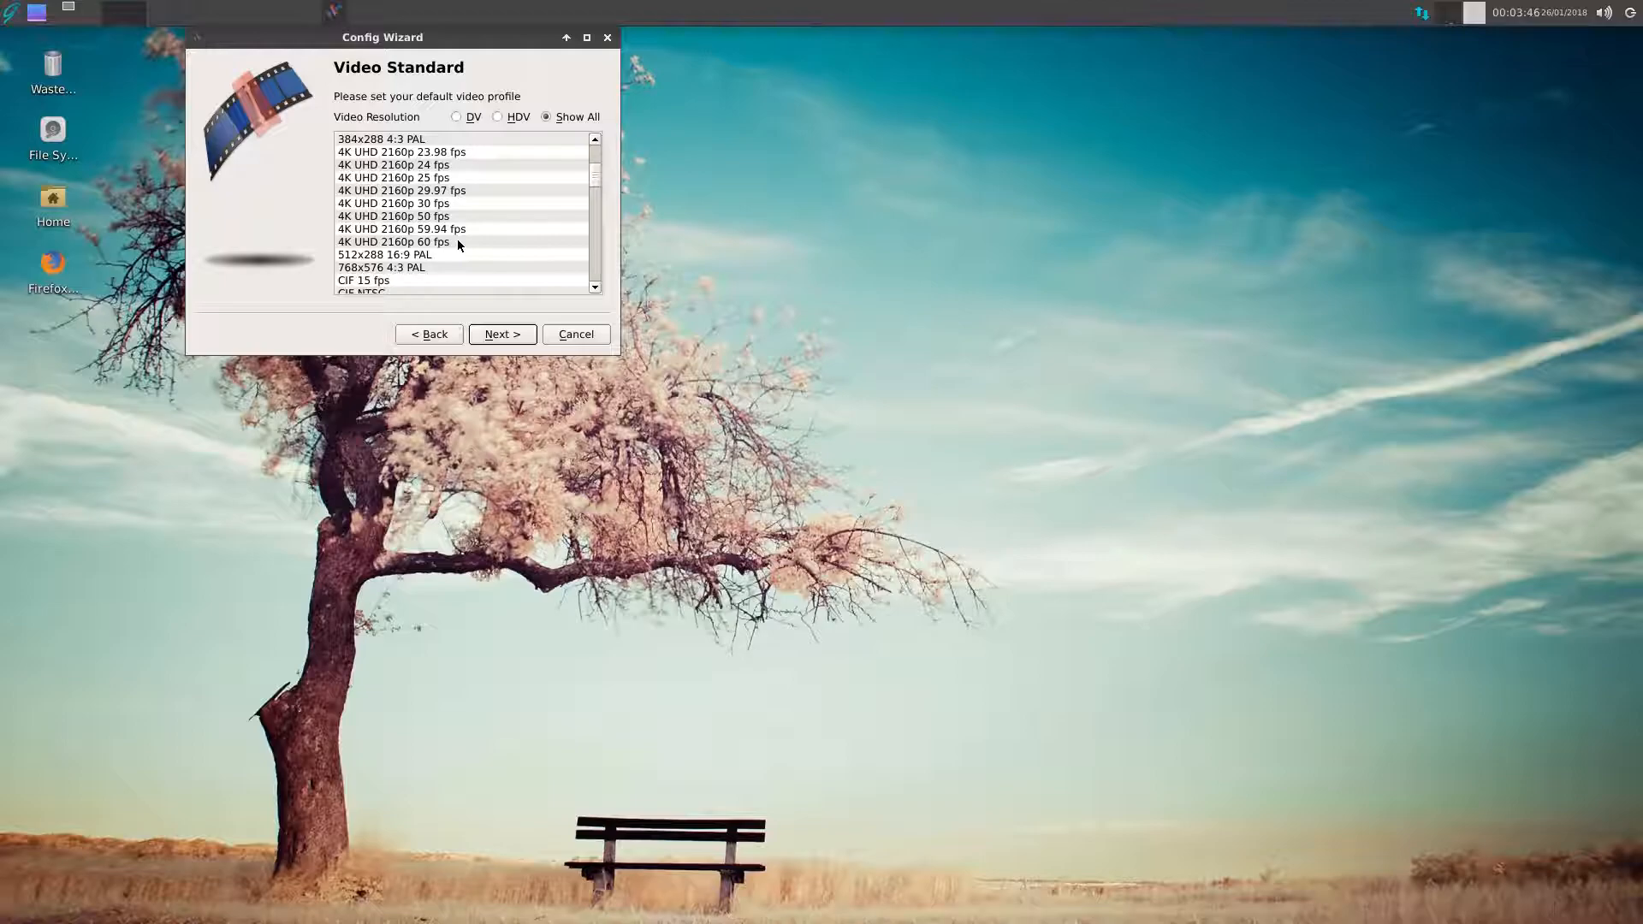
mouse_move(506, 346)
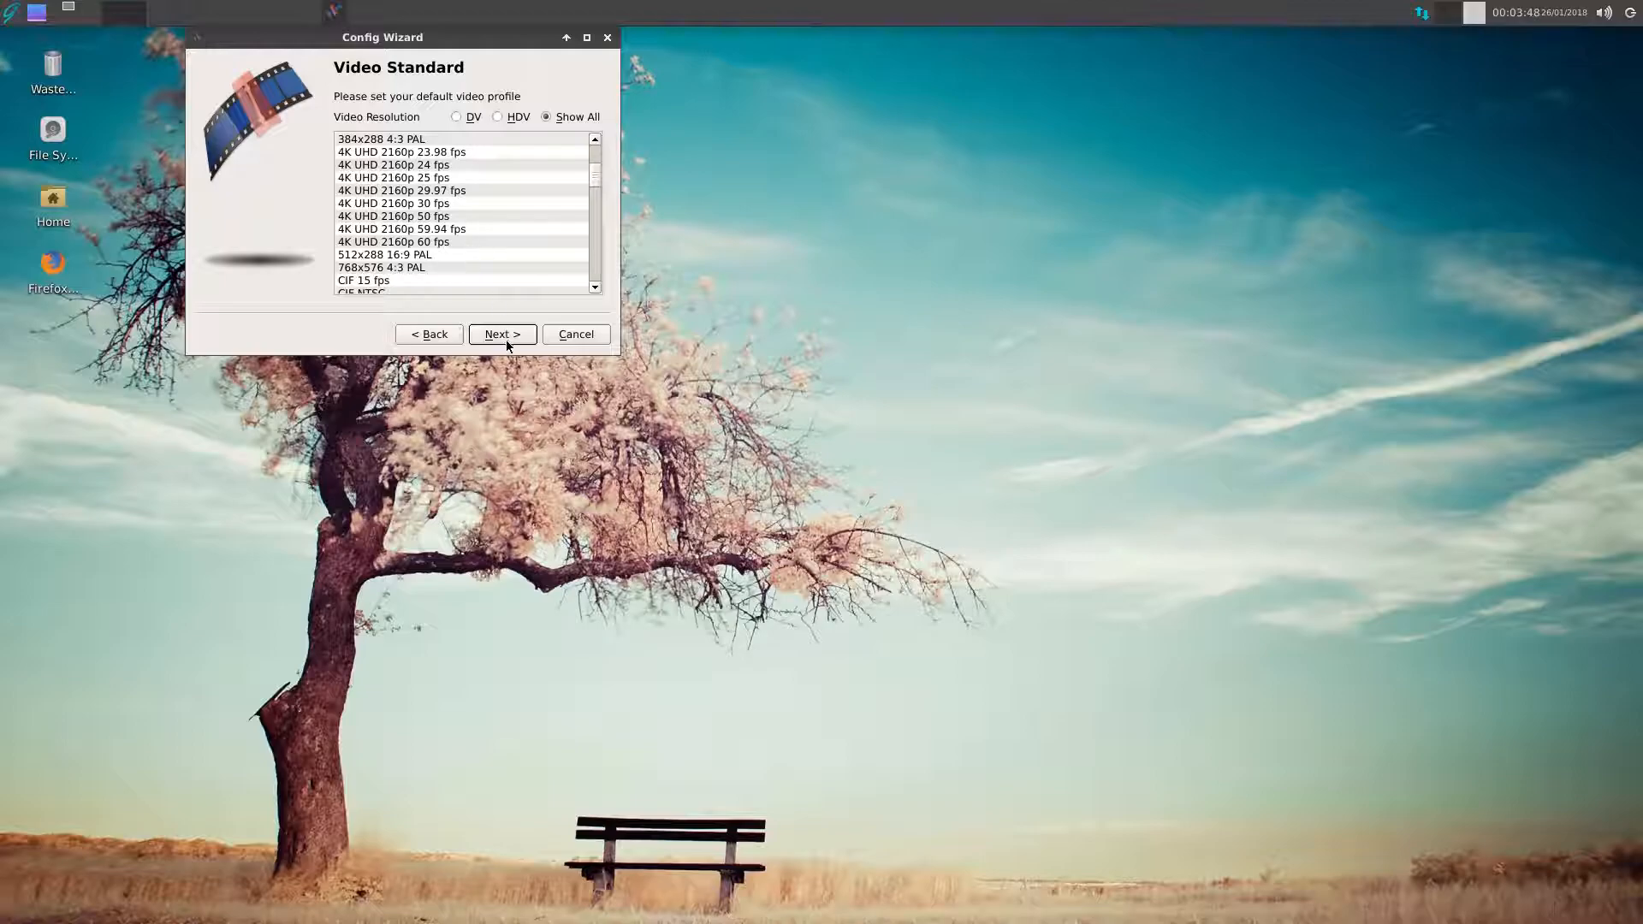
left_click(502, 332)
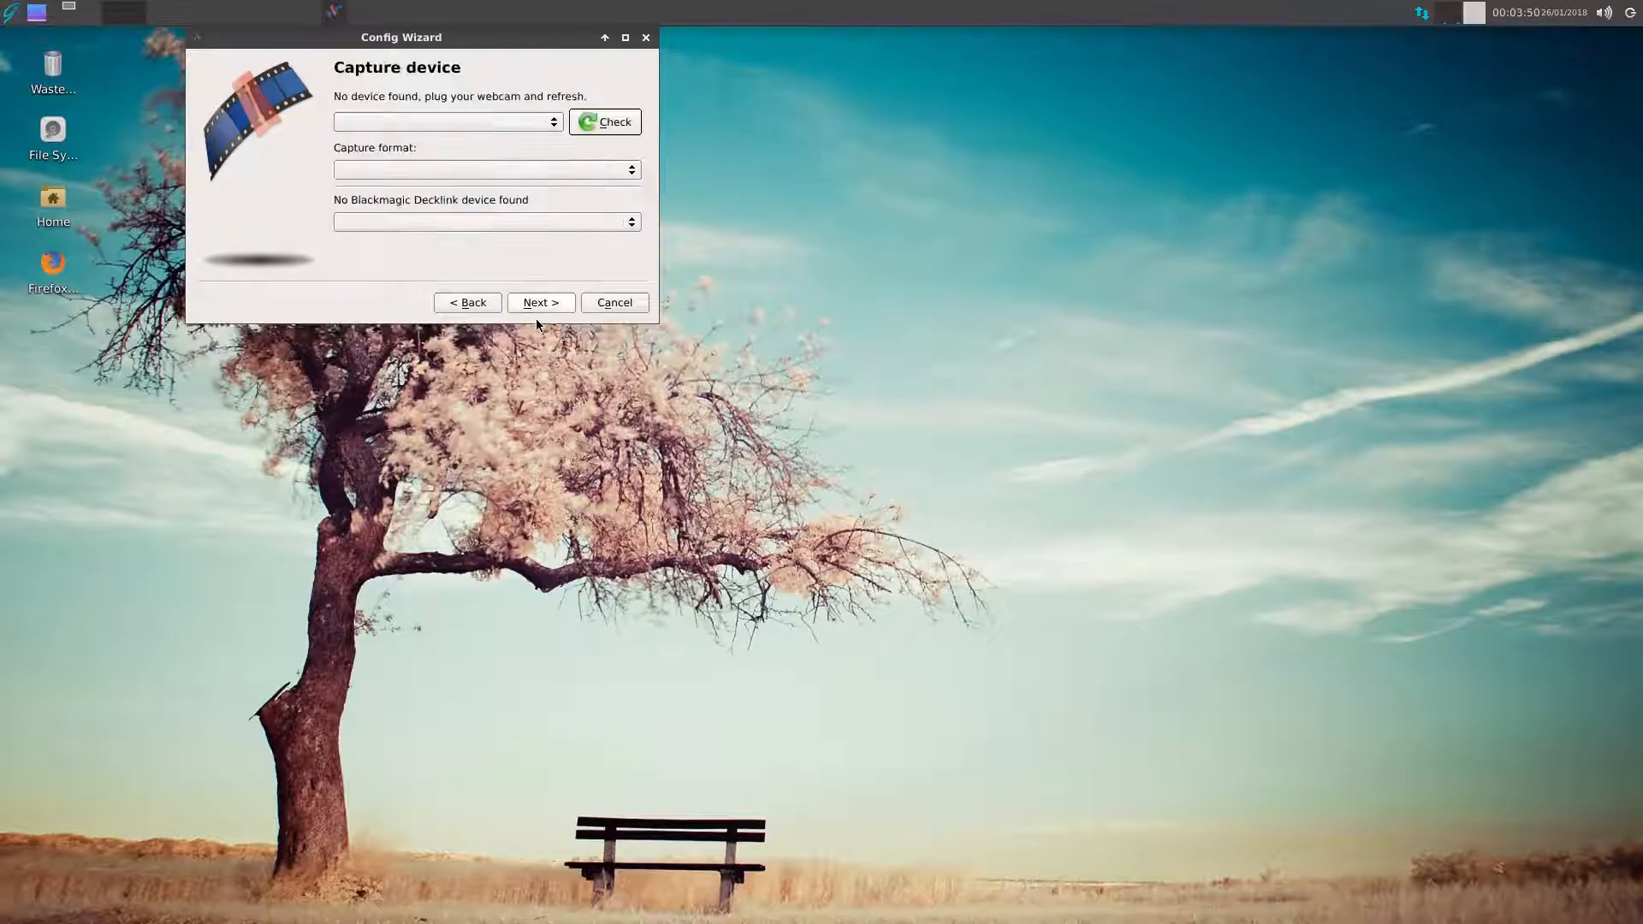
left_click(540, 302)
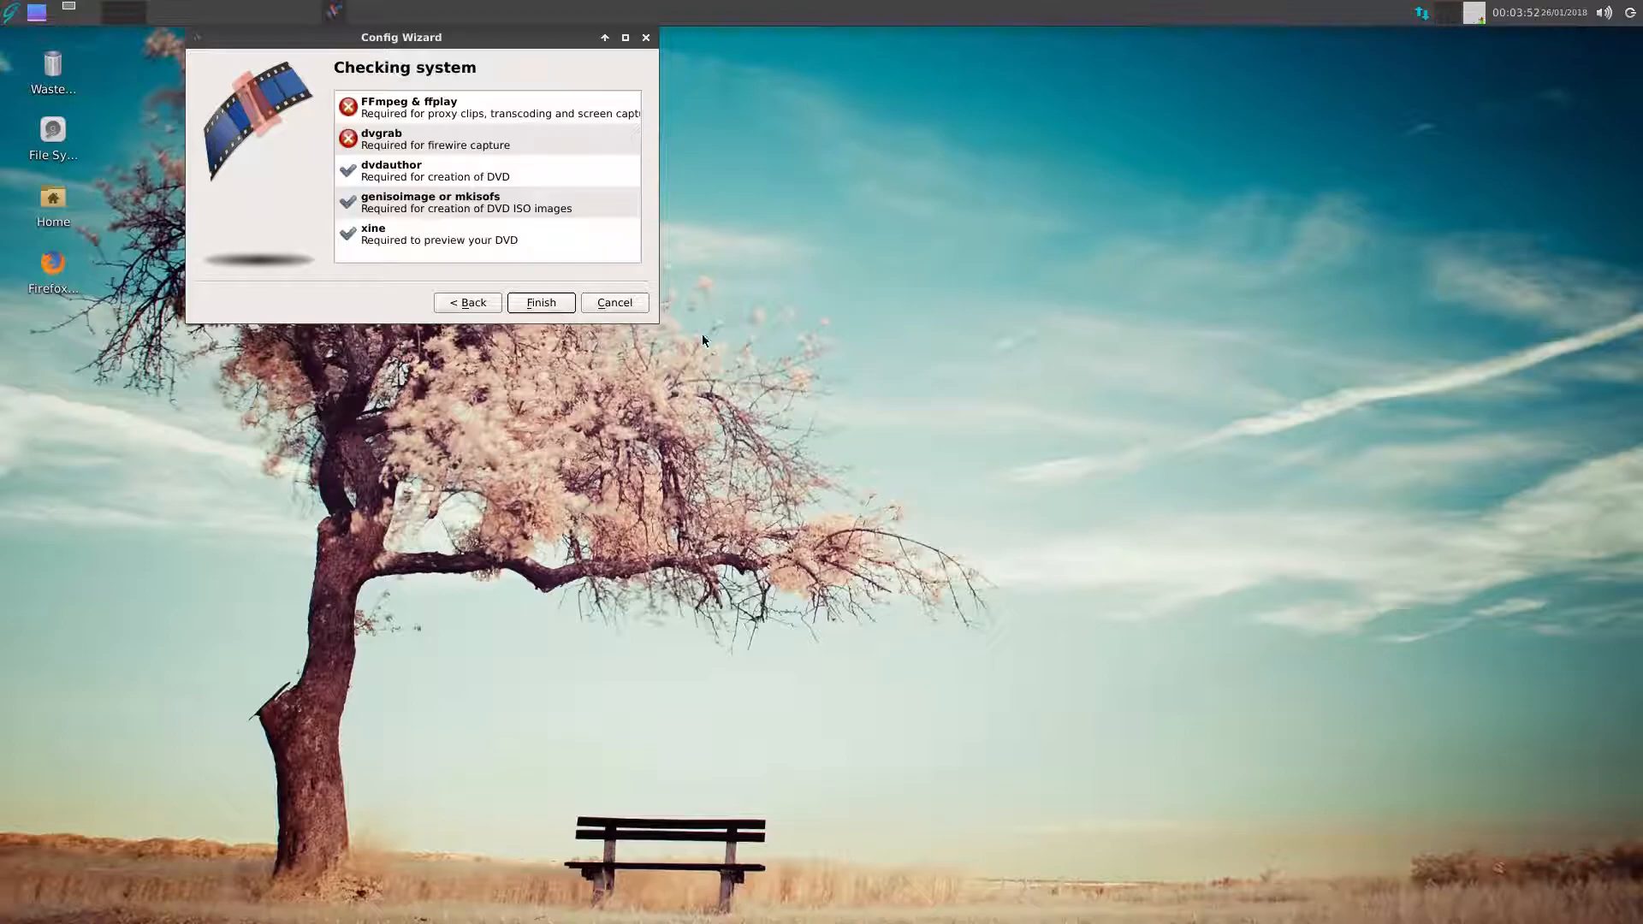
mouse_move(476, 125)
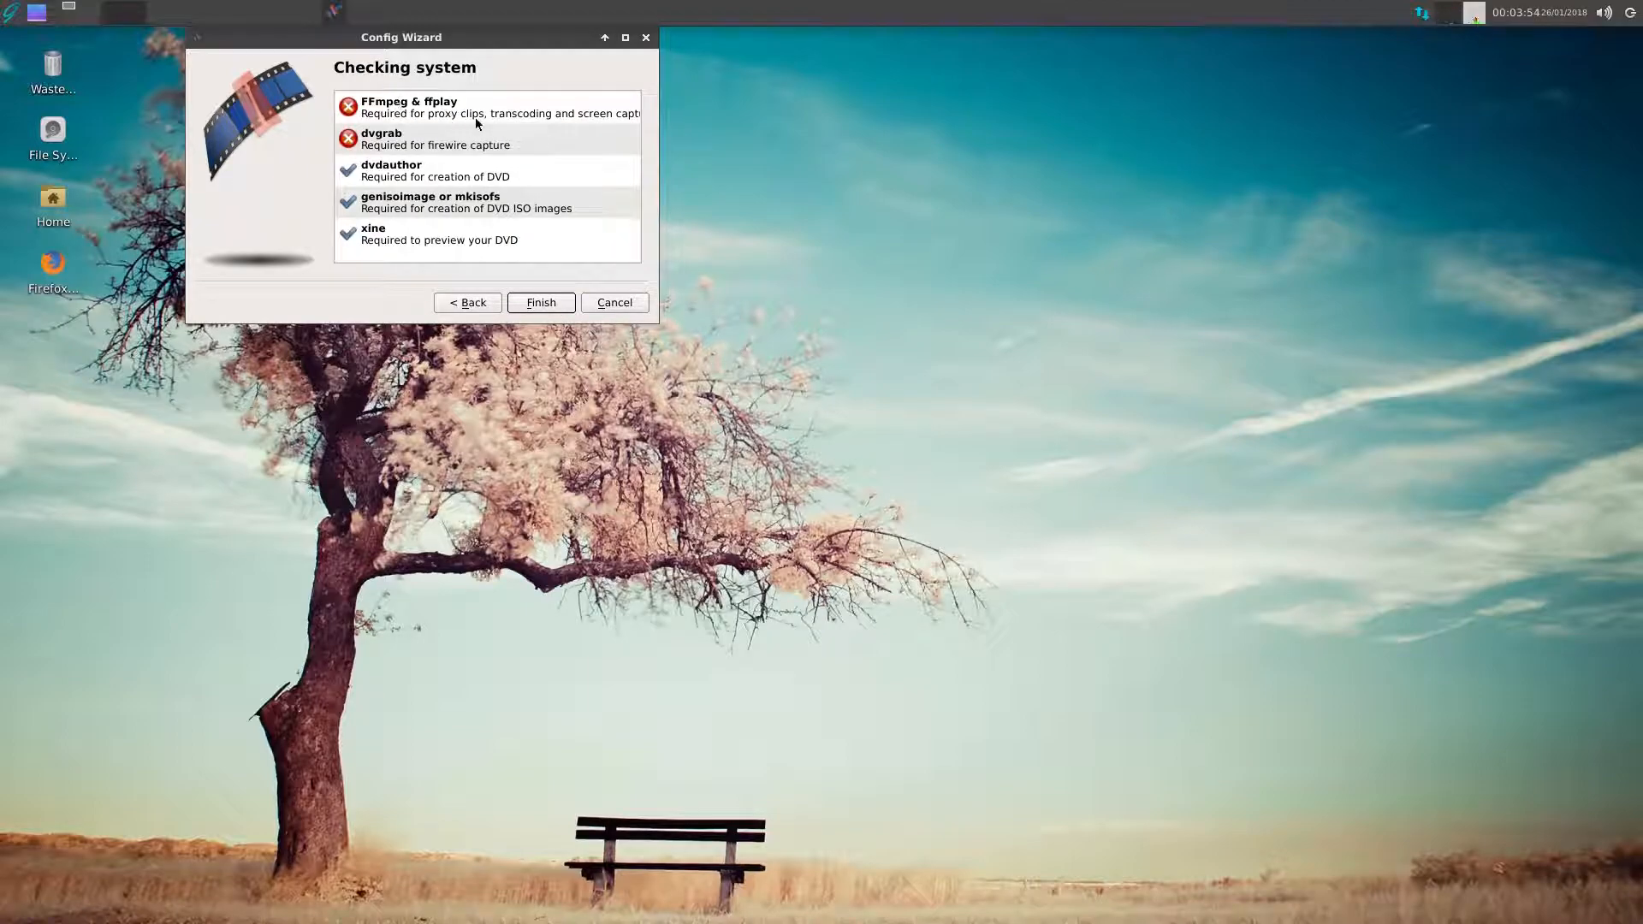
mouse_move(521, 153)
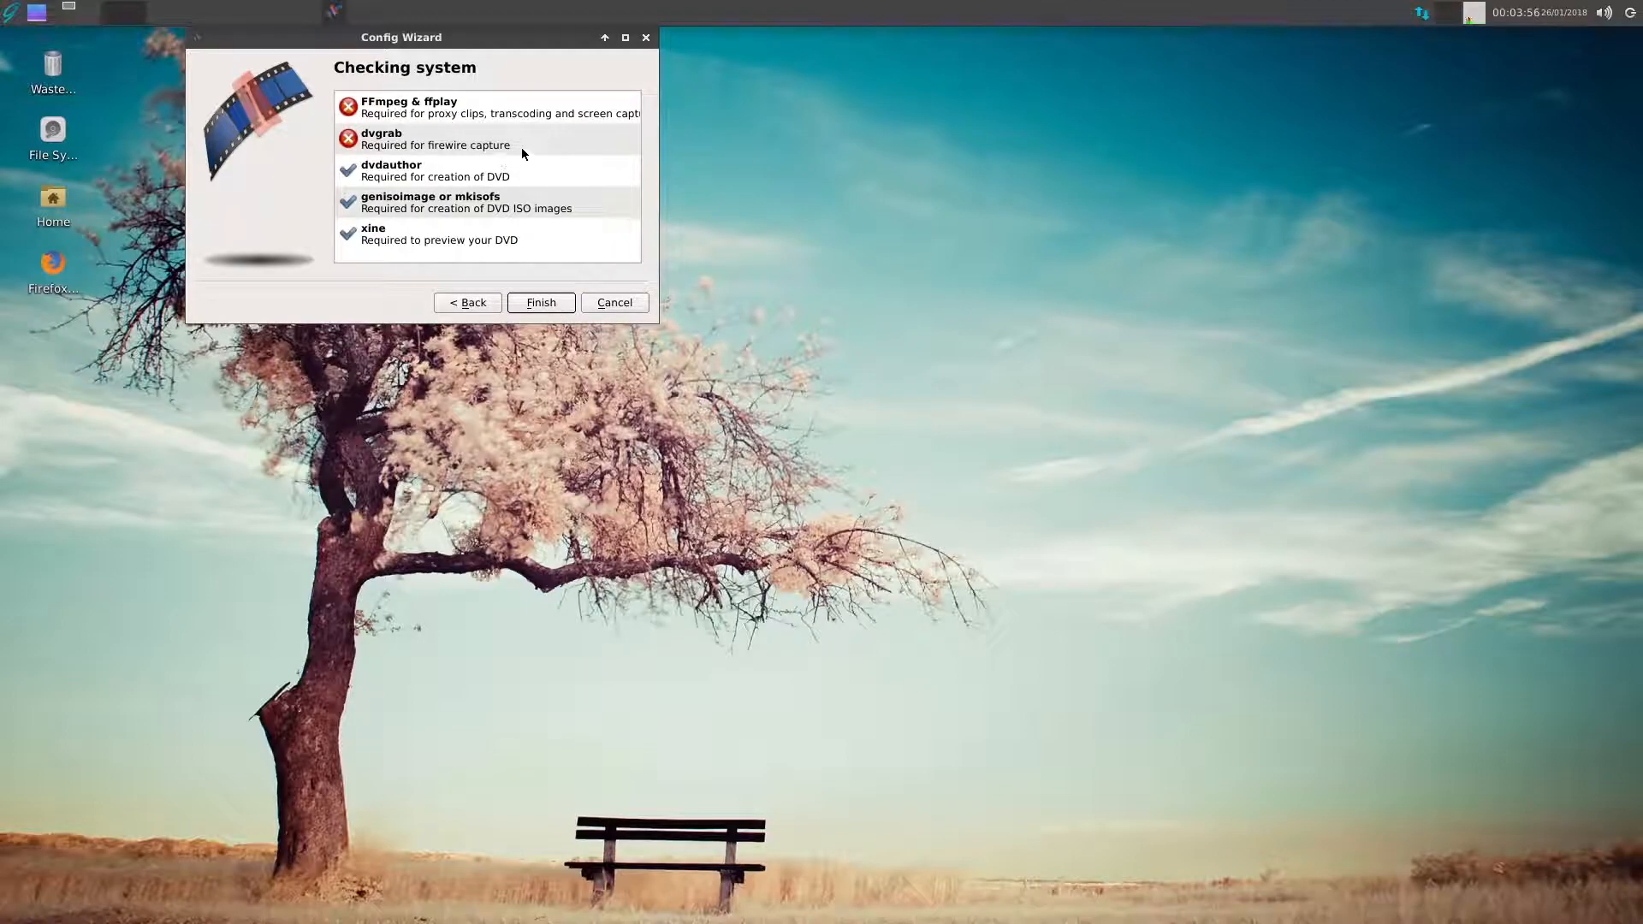
mouse_move(555, 146)
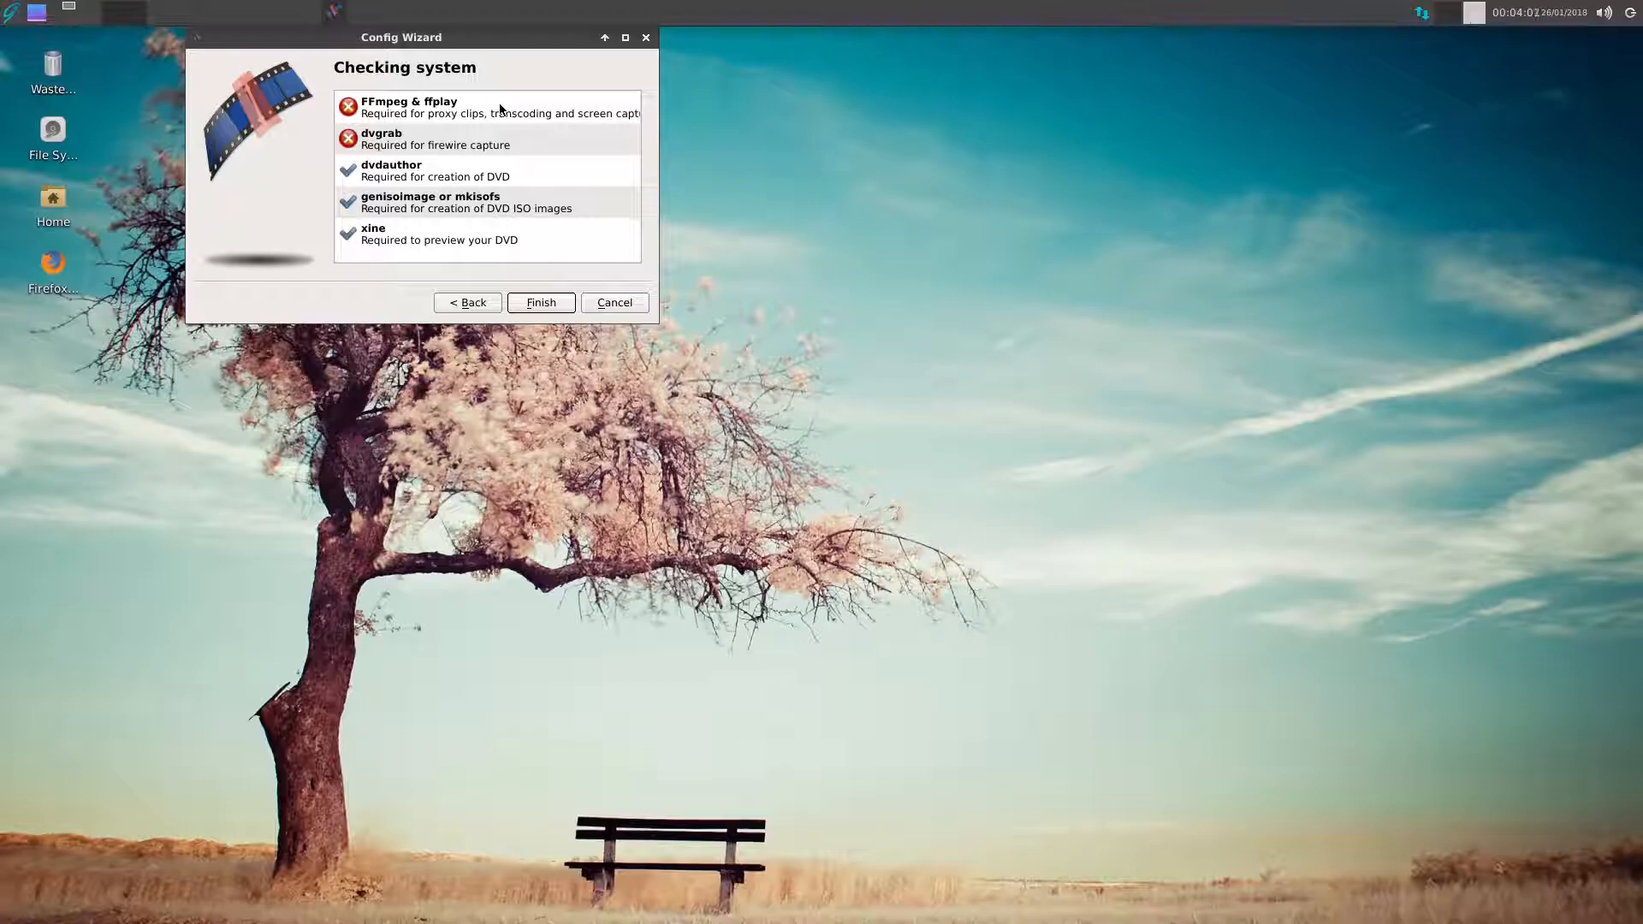
- Close Kdenlive's configuration wizard from the system check page
left_click(540, 302)
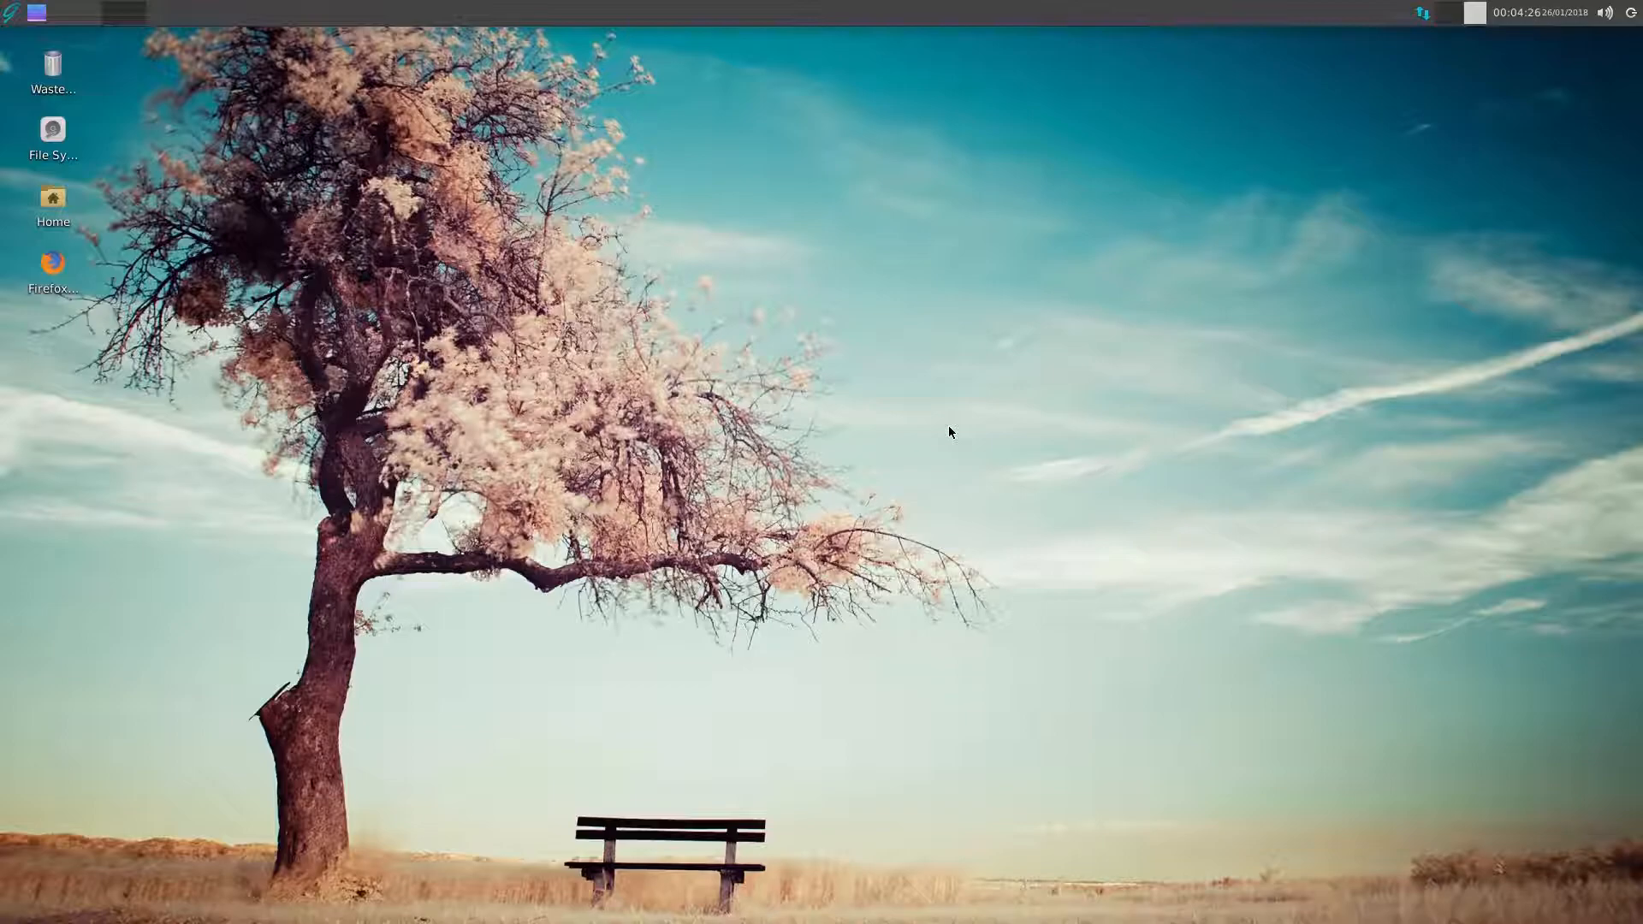
mouse_move(820, 495)
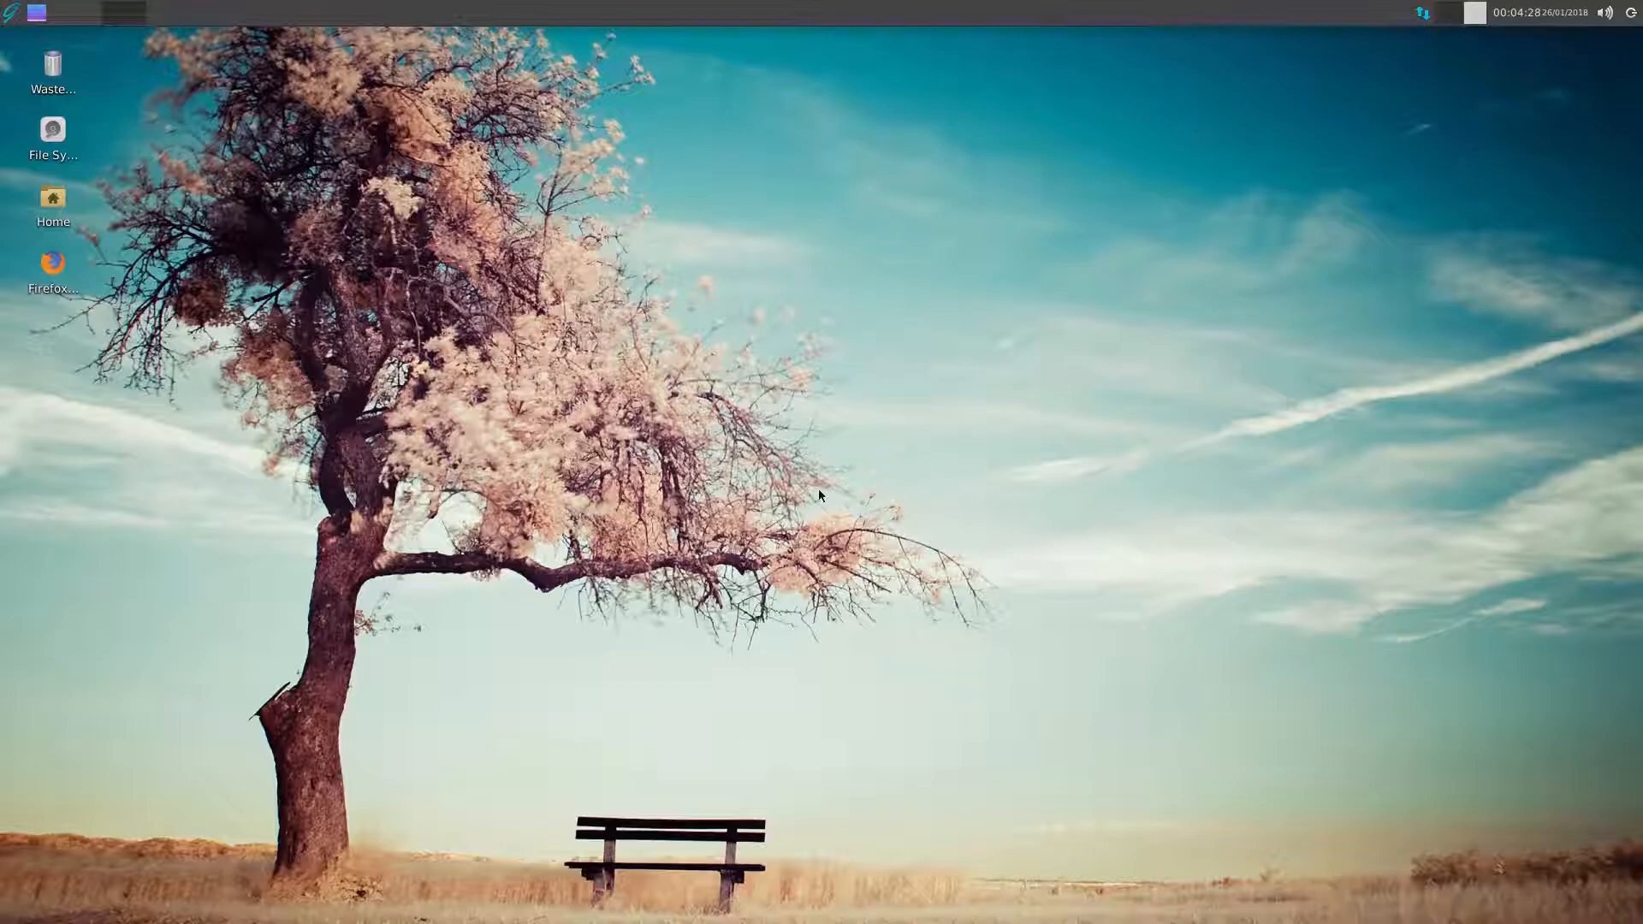
mouse_move(113, 46)
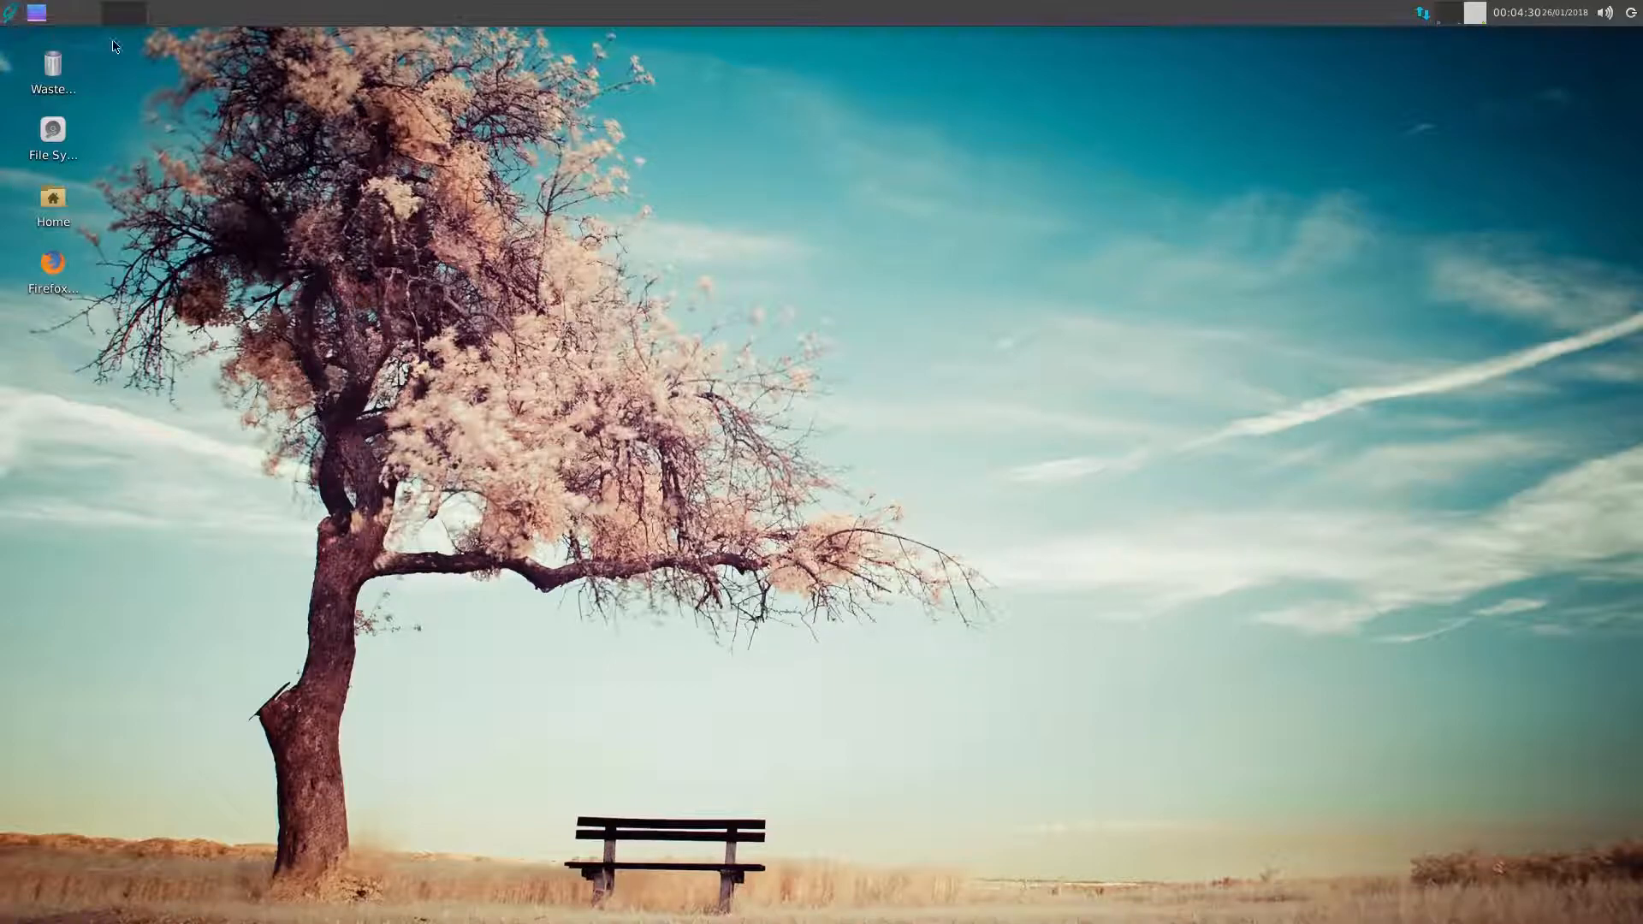
mouse_move(916, 342)
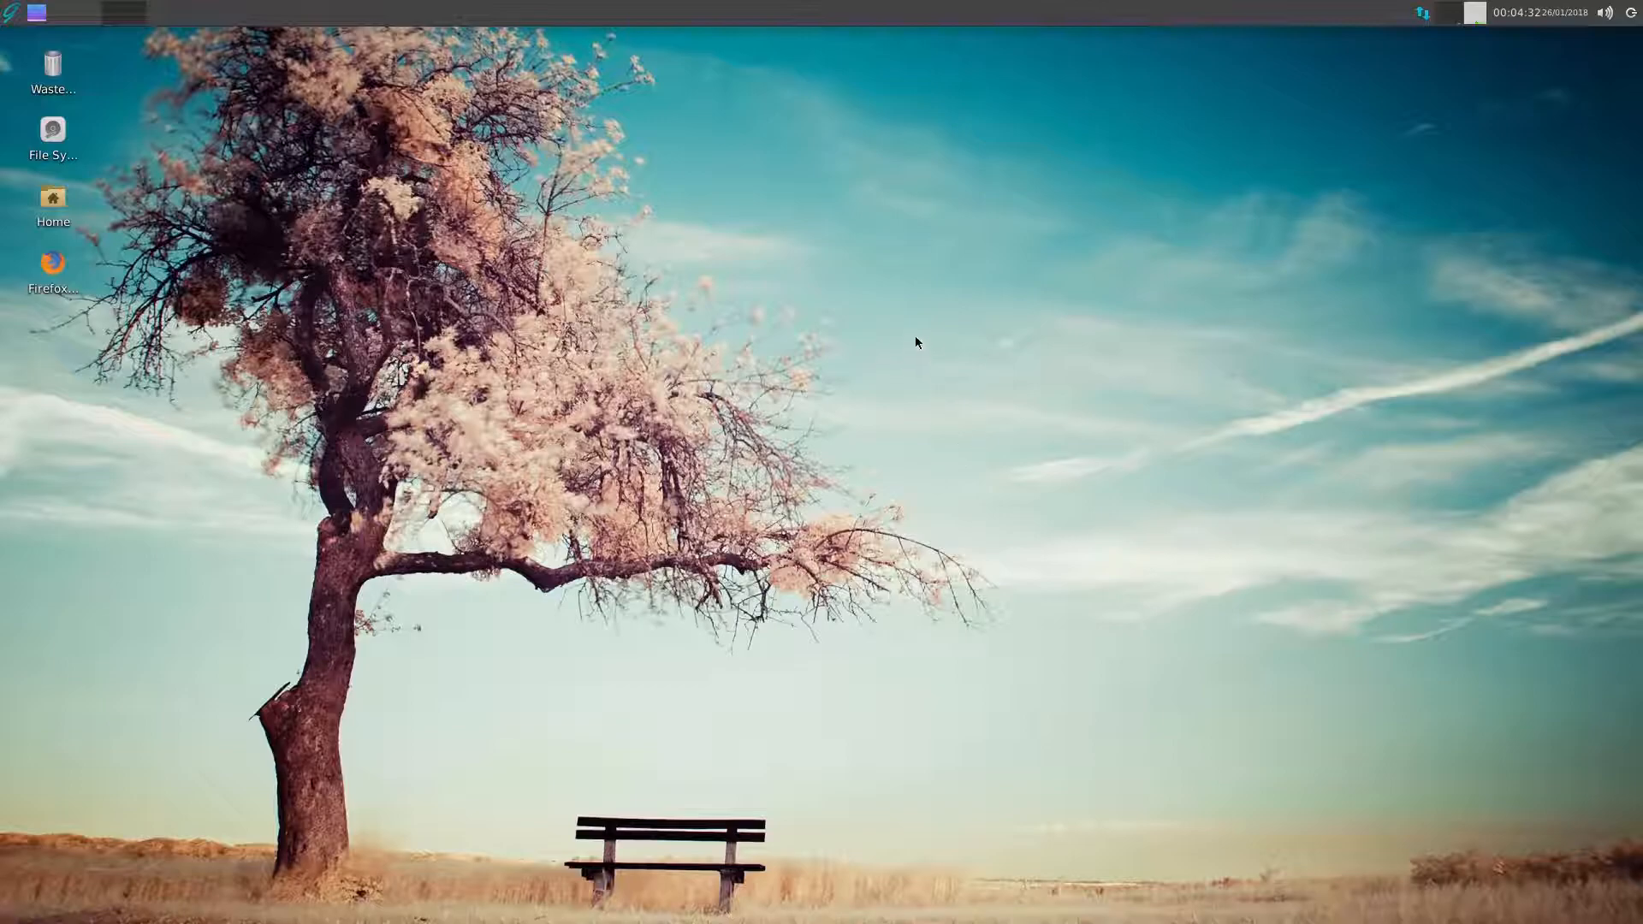
mouse_move(1226, 382)
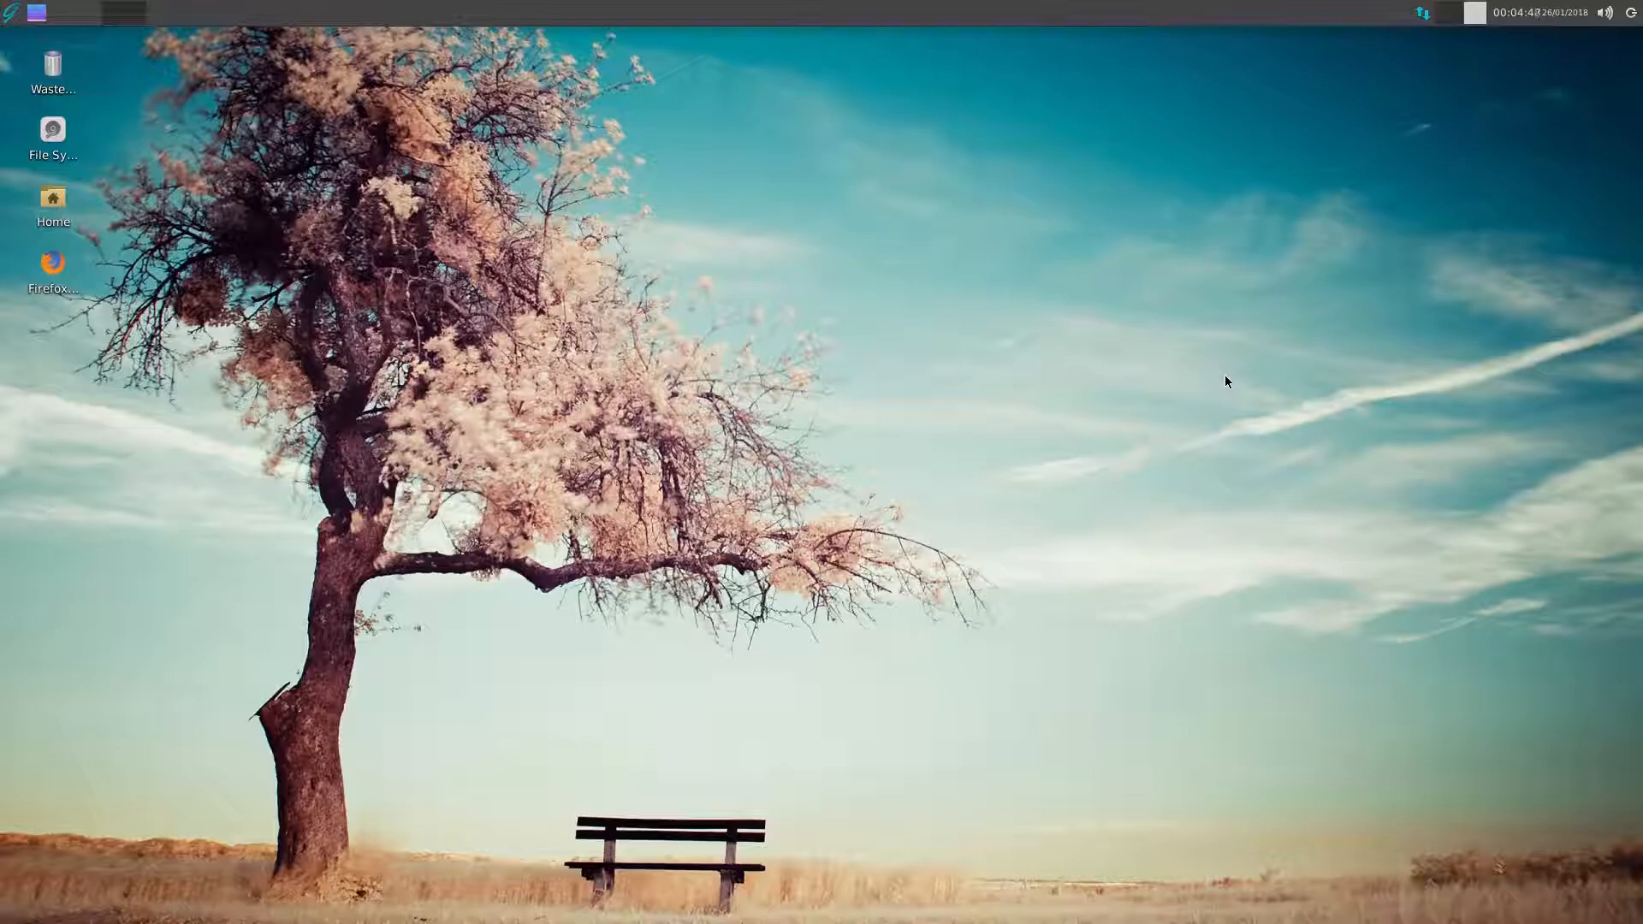
mouse_move(15, 260)
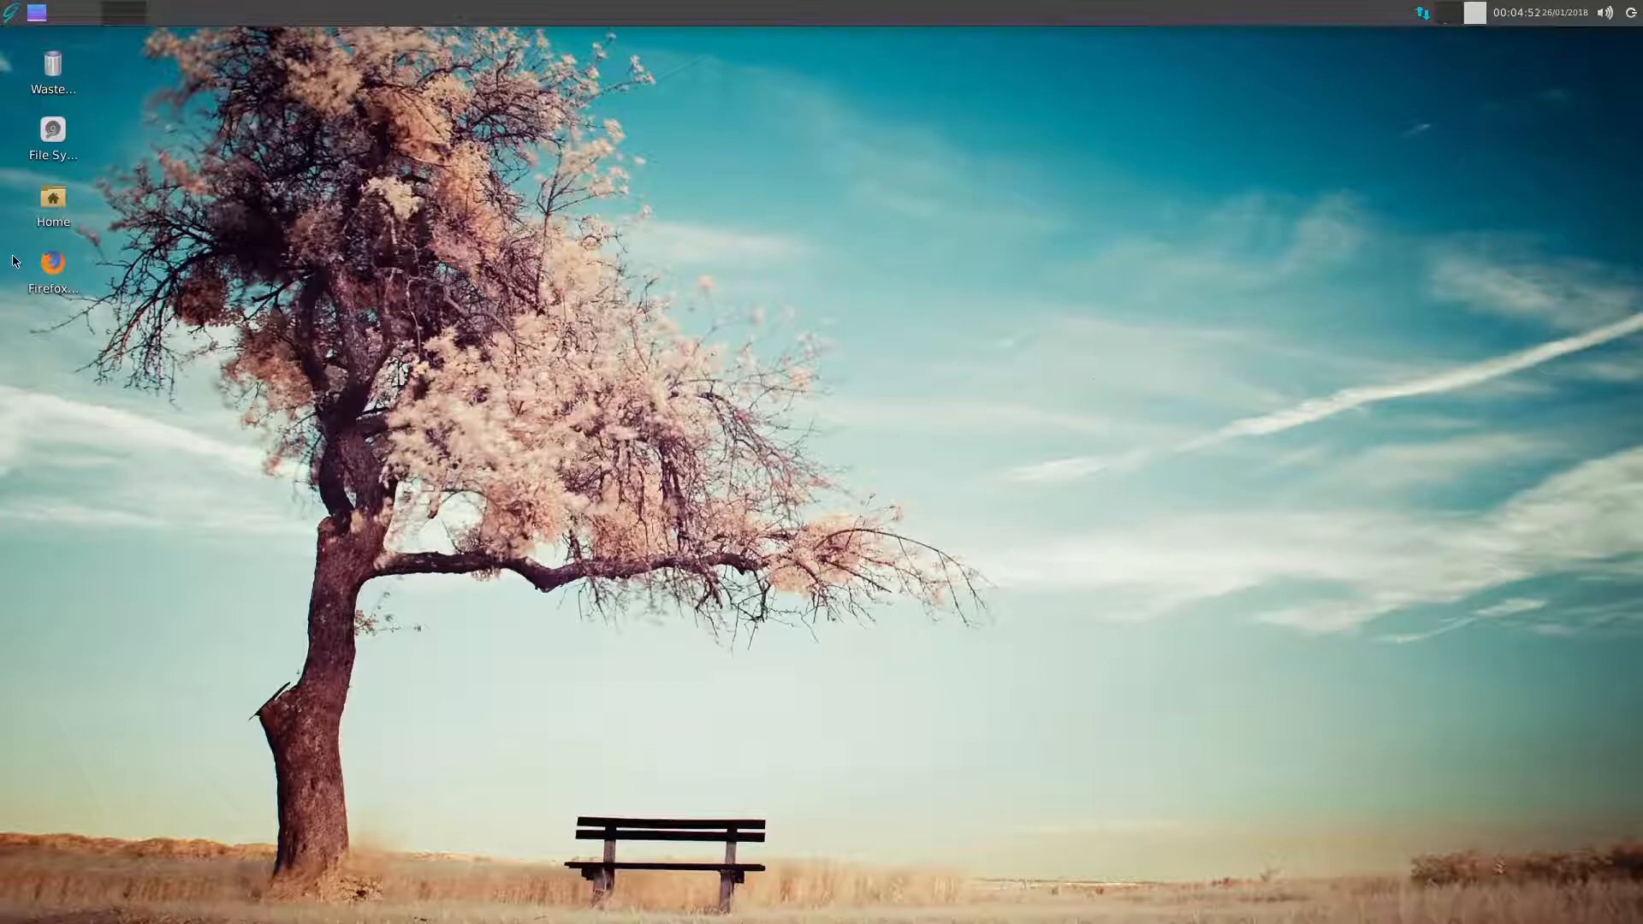
mouse_move(51, 265)
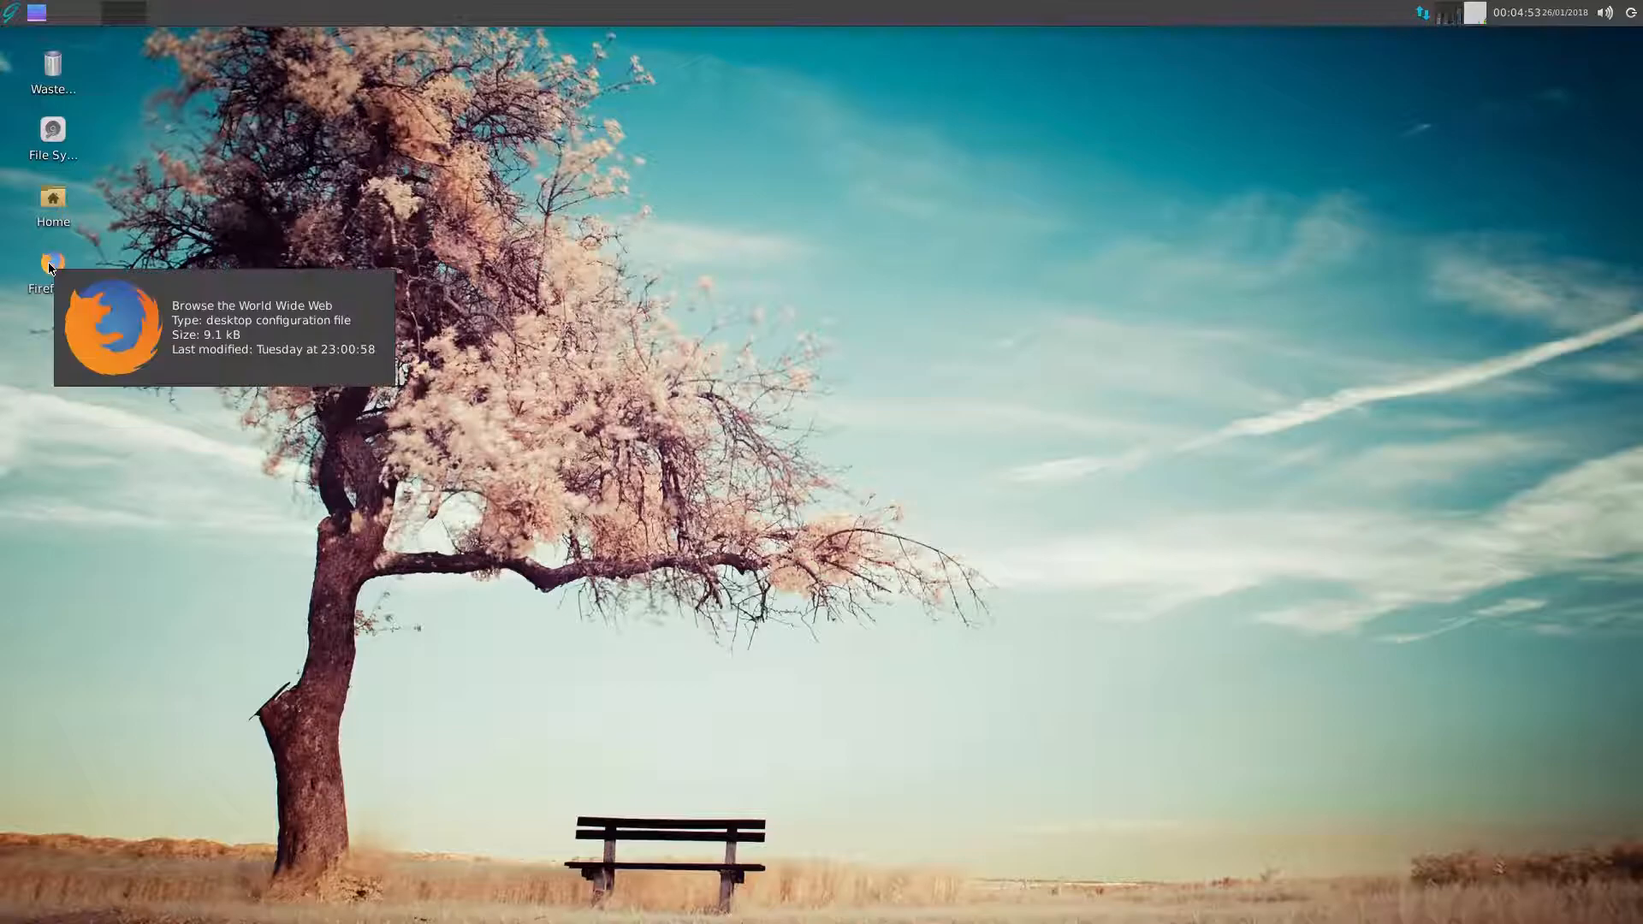
mouse_move(676, 333)
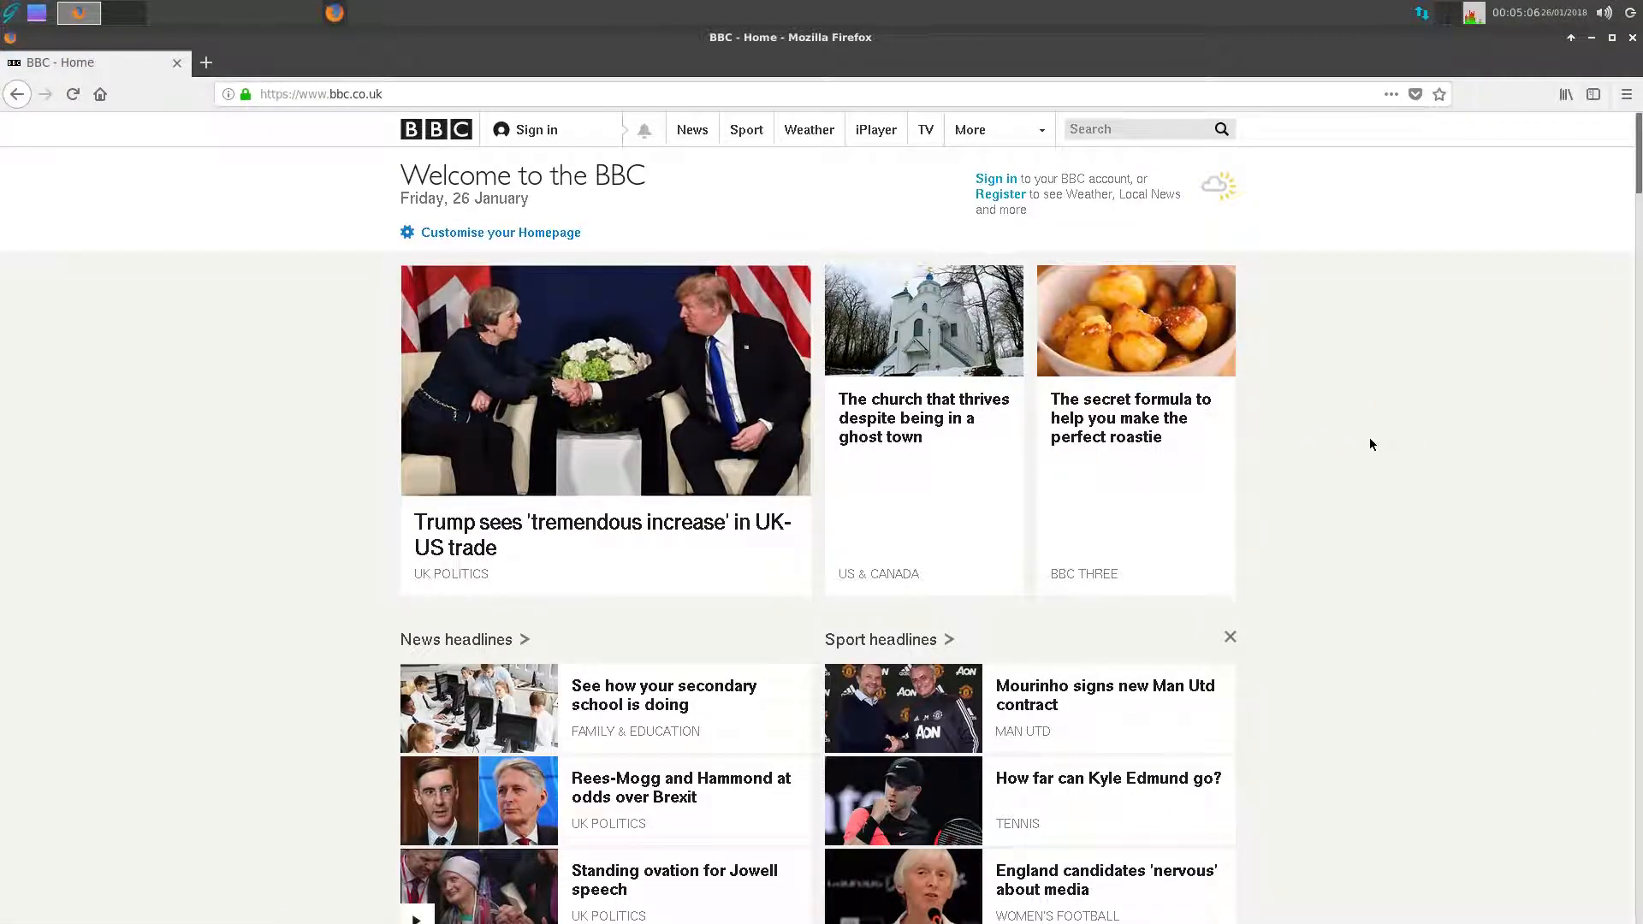
mouse_move(1378, 442)
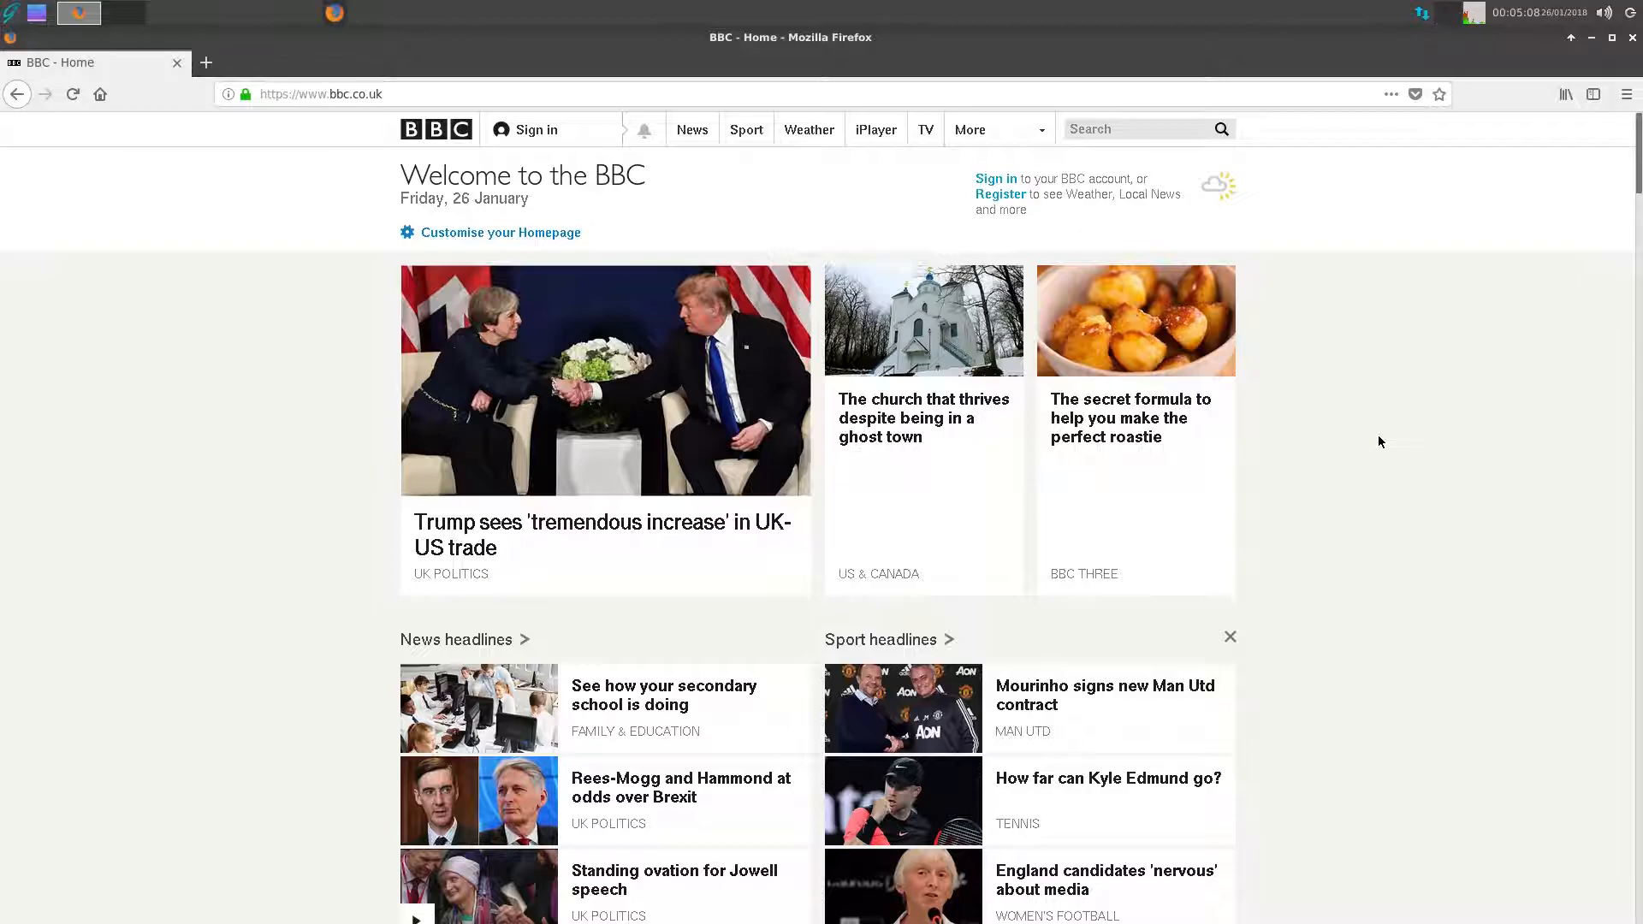
- Scroll down the BBC homepage in Firefox
scroll("down", 3)
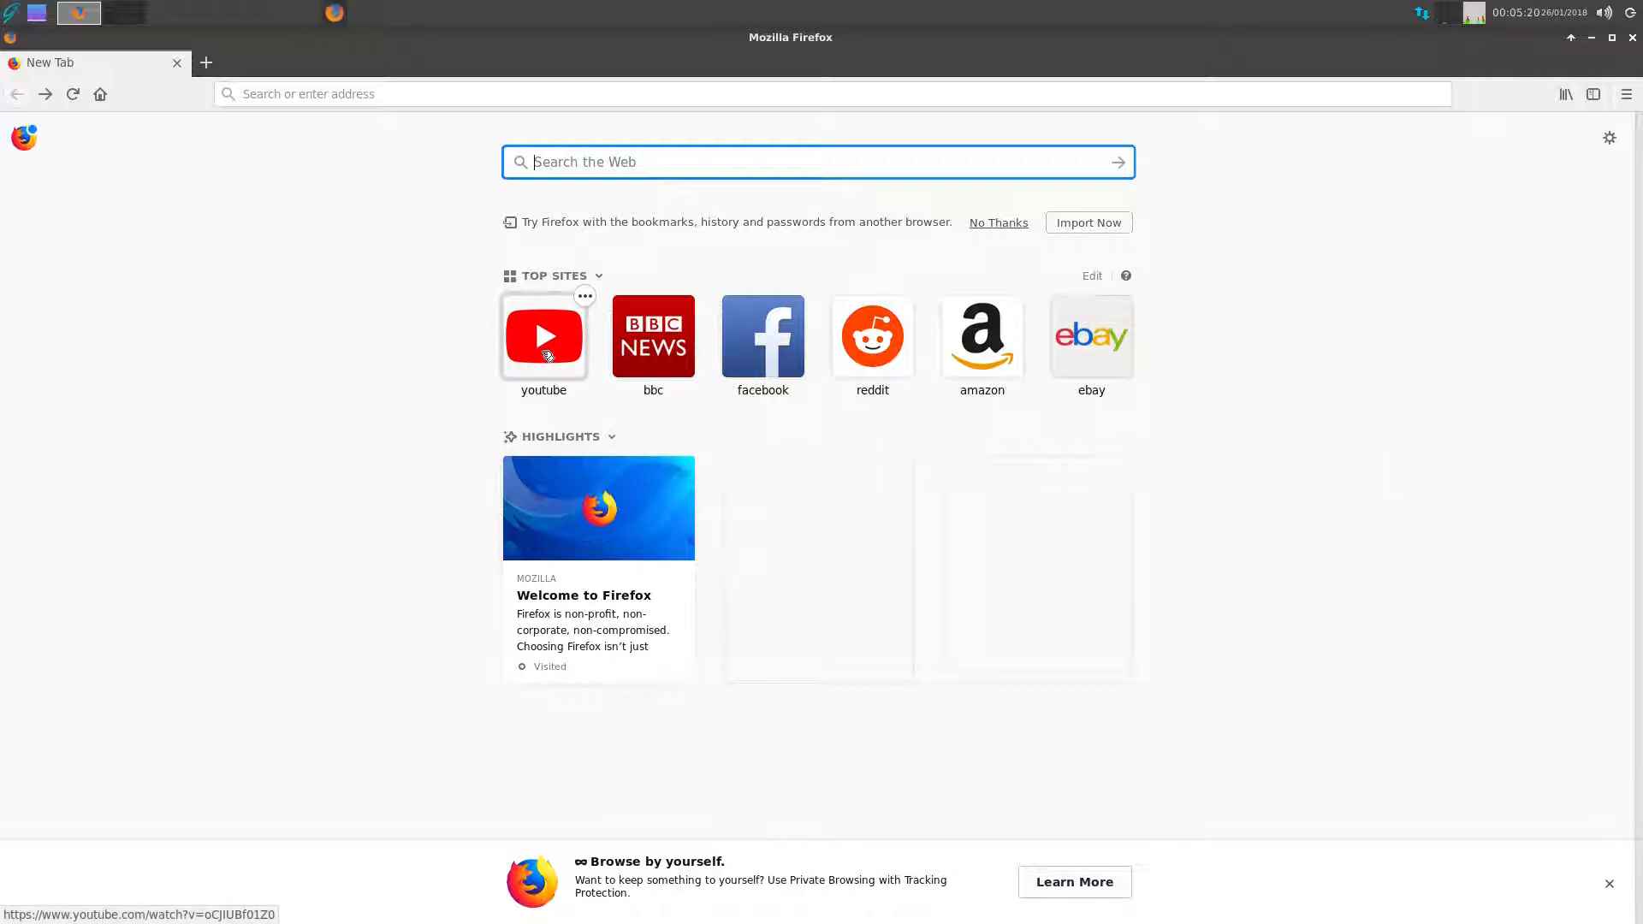
- Search YouTube for 'major system error marmozets' and open the official Major System Error video
left_click(543, 336)
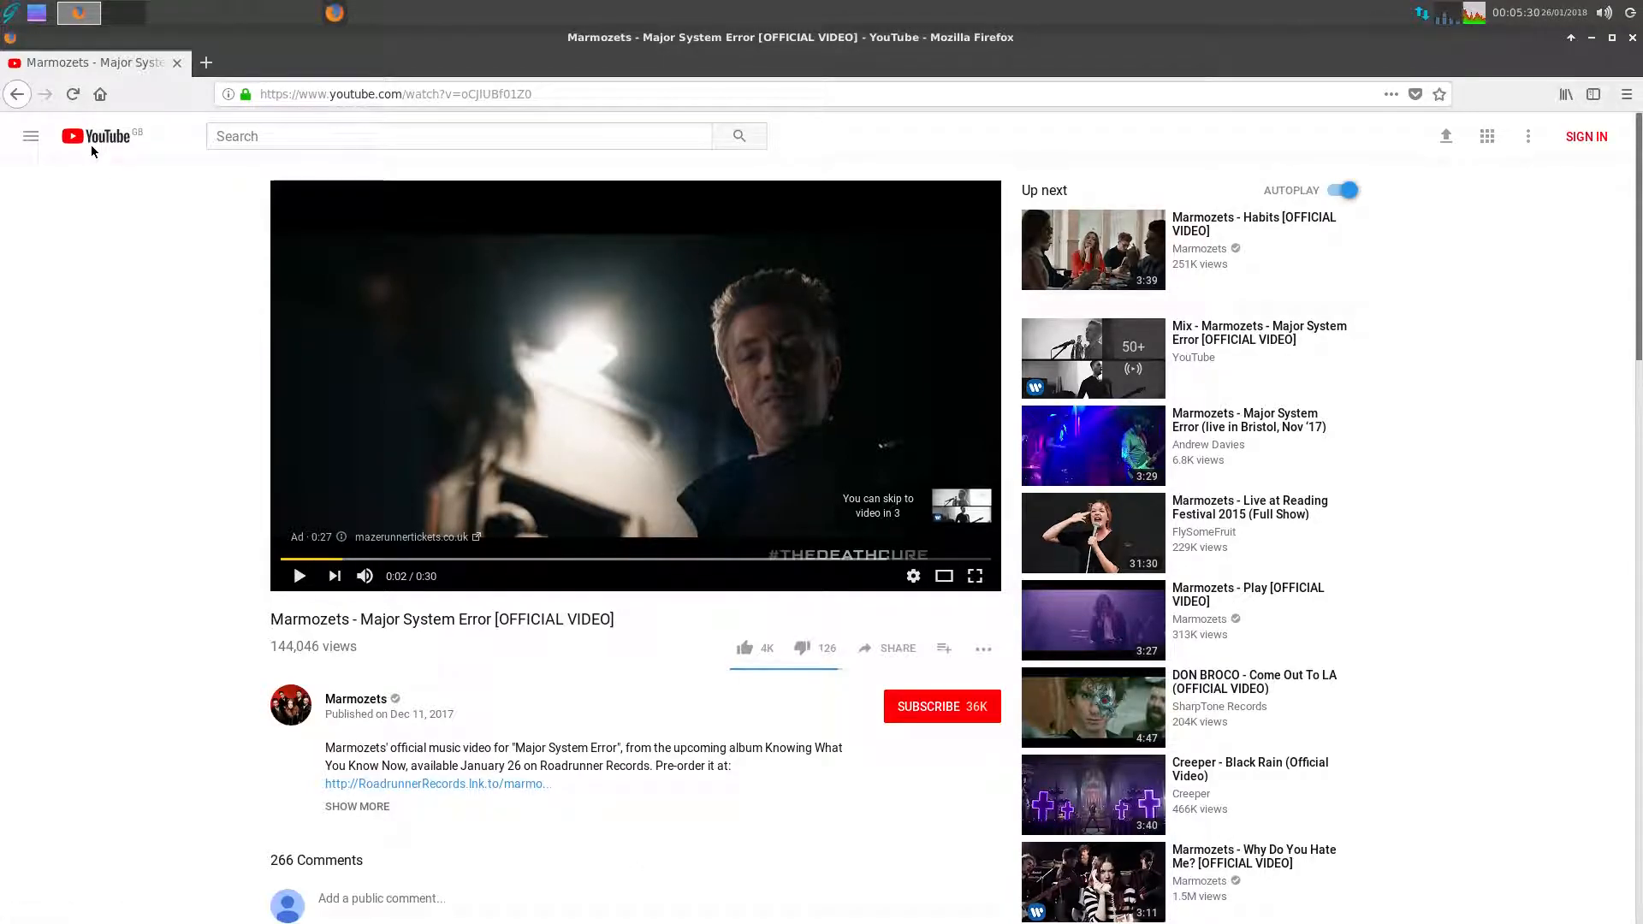
left_click(94, 135)
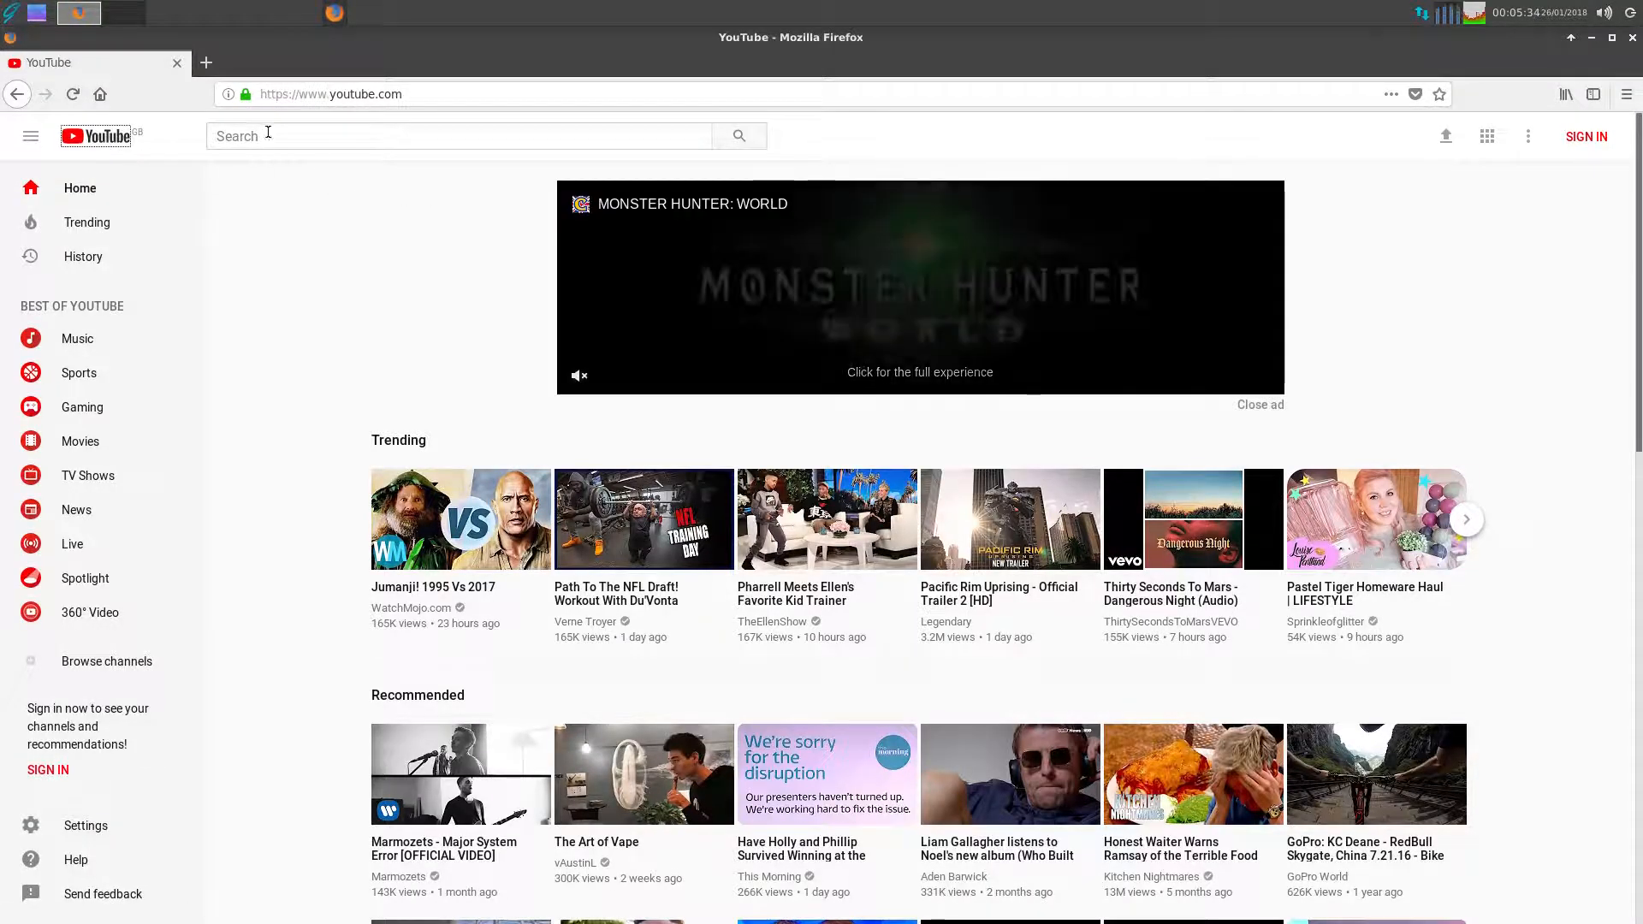
left_click(458, 136)
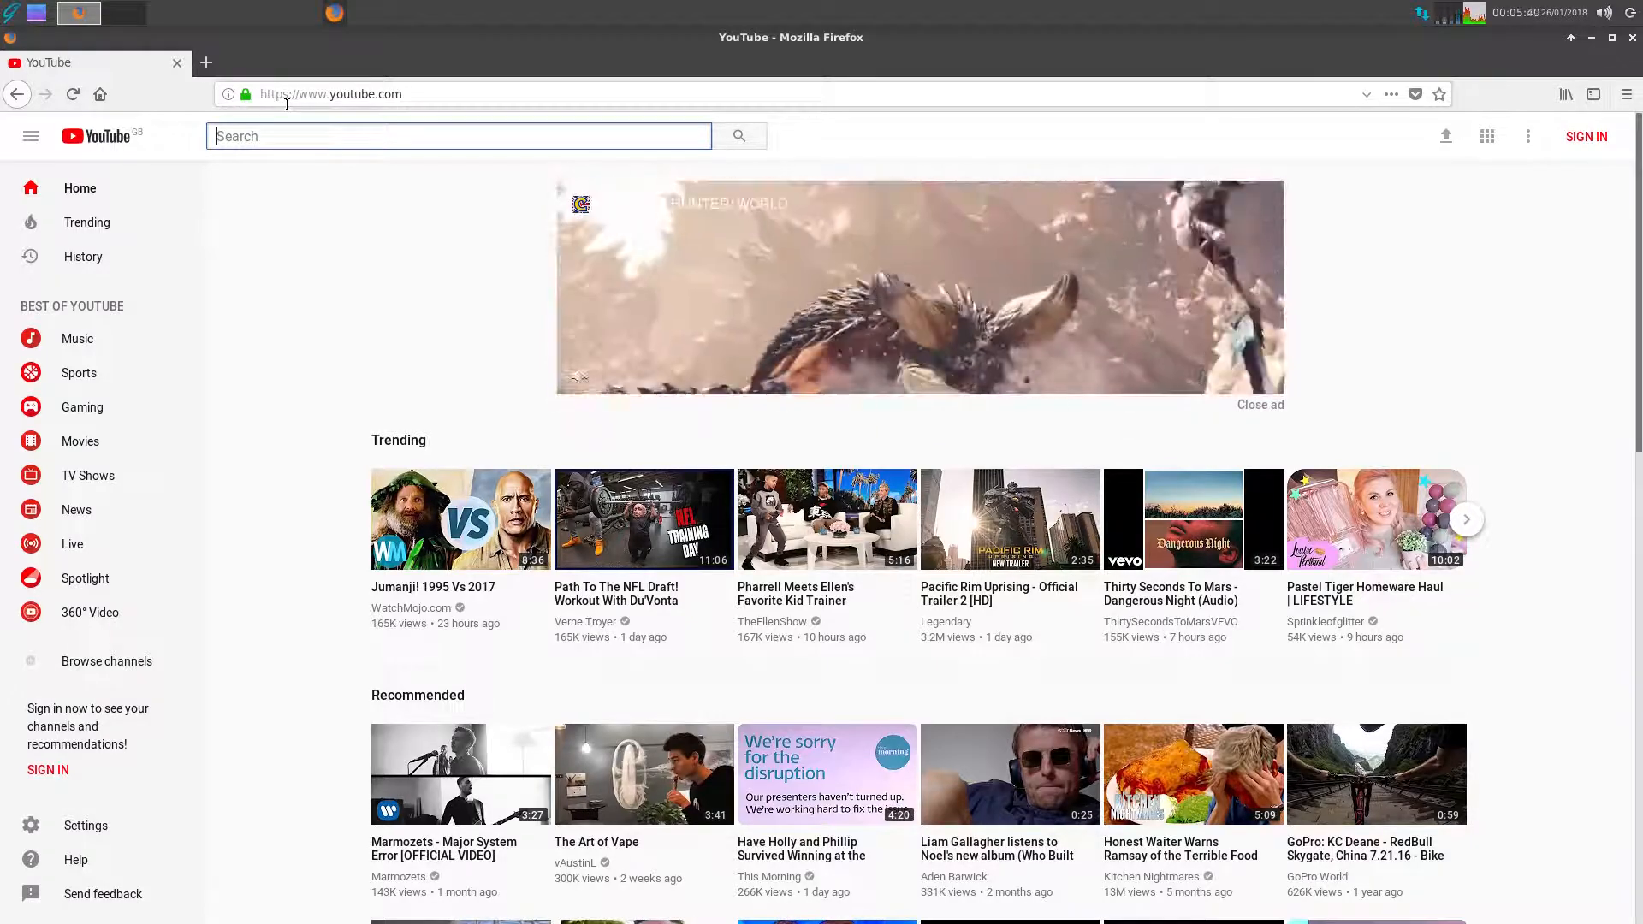
type("major sytem")
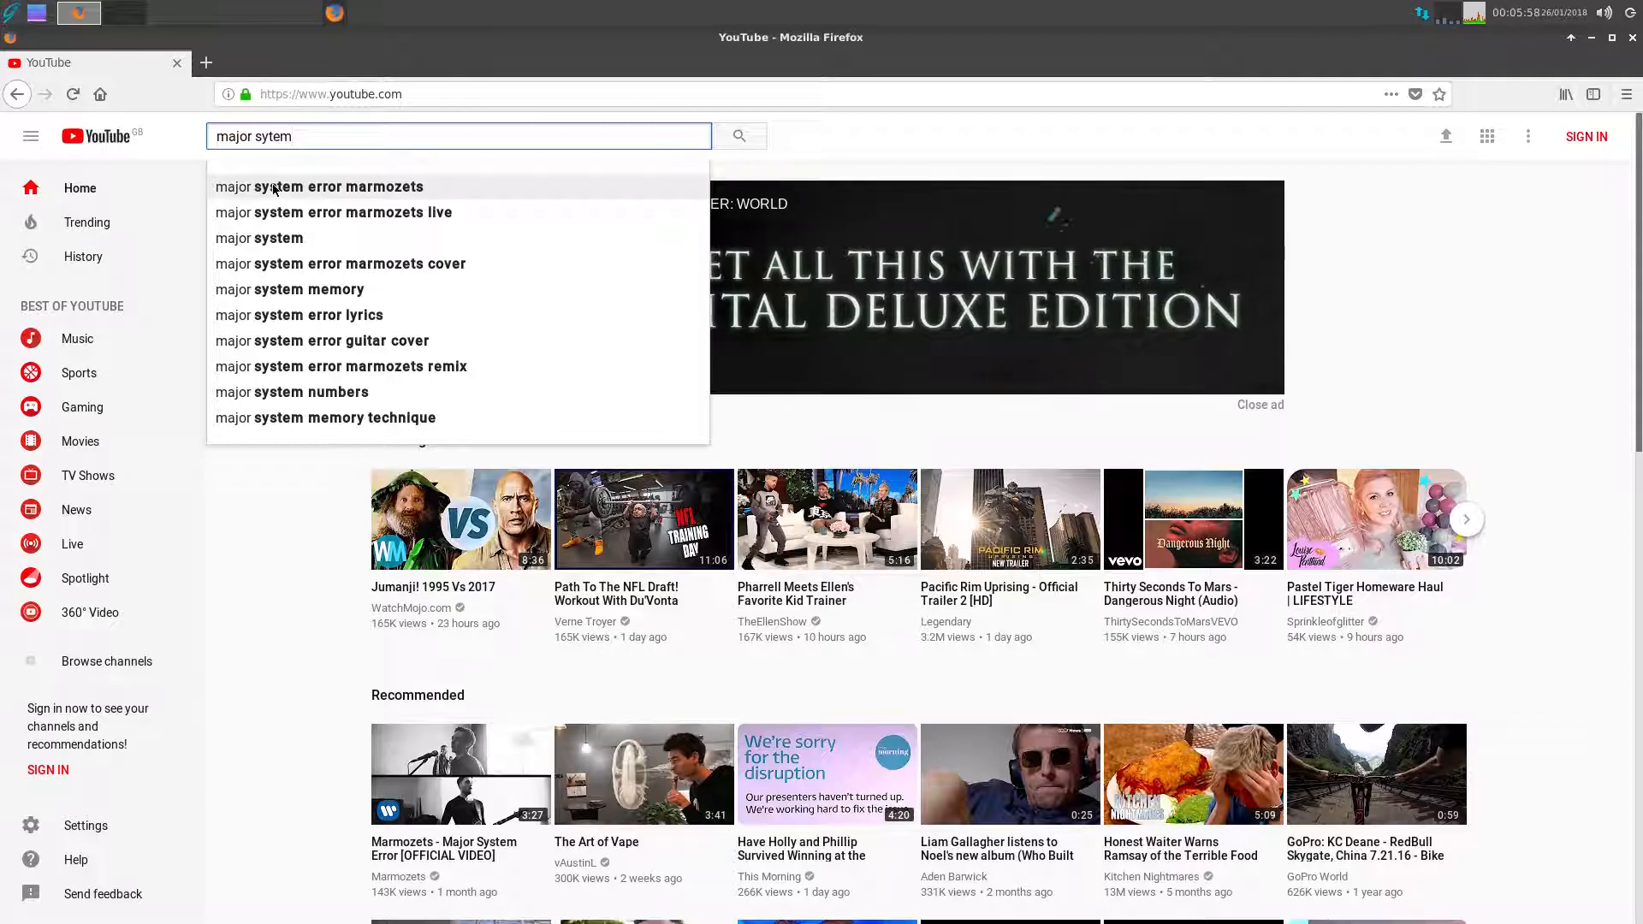
left_click(318, 187)
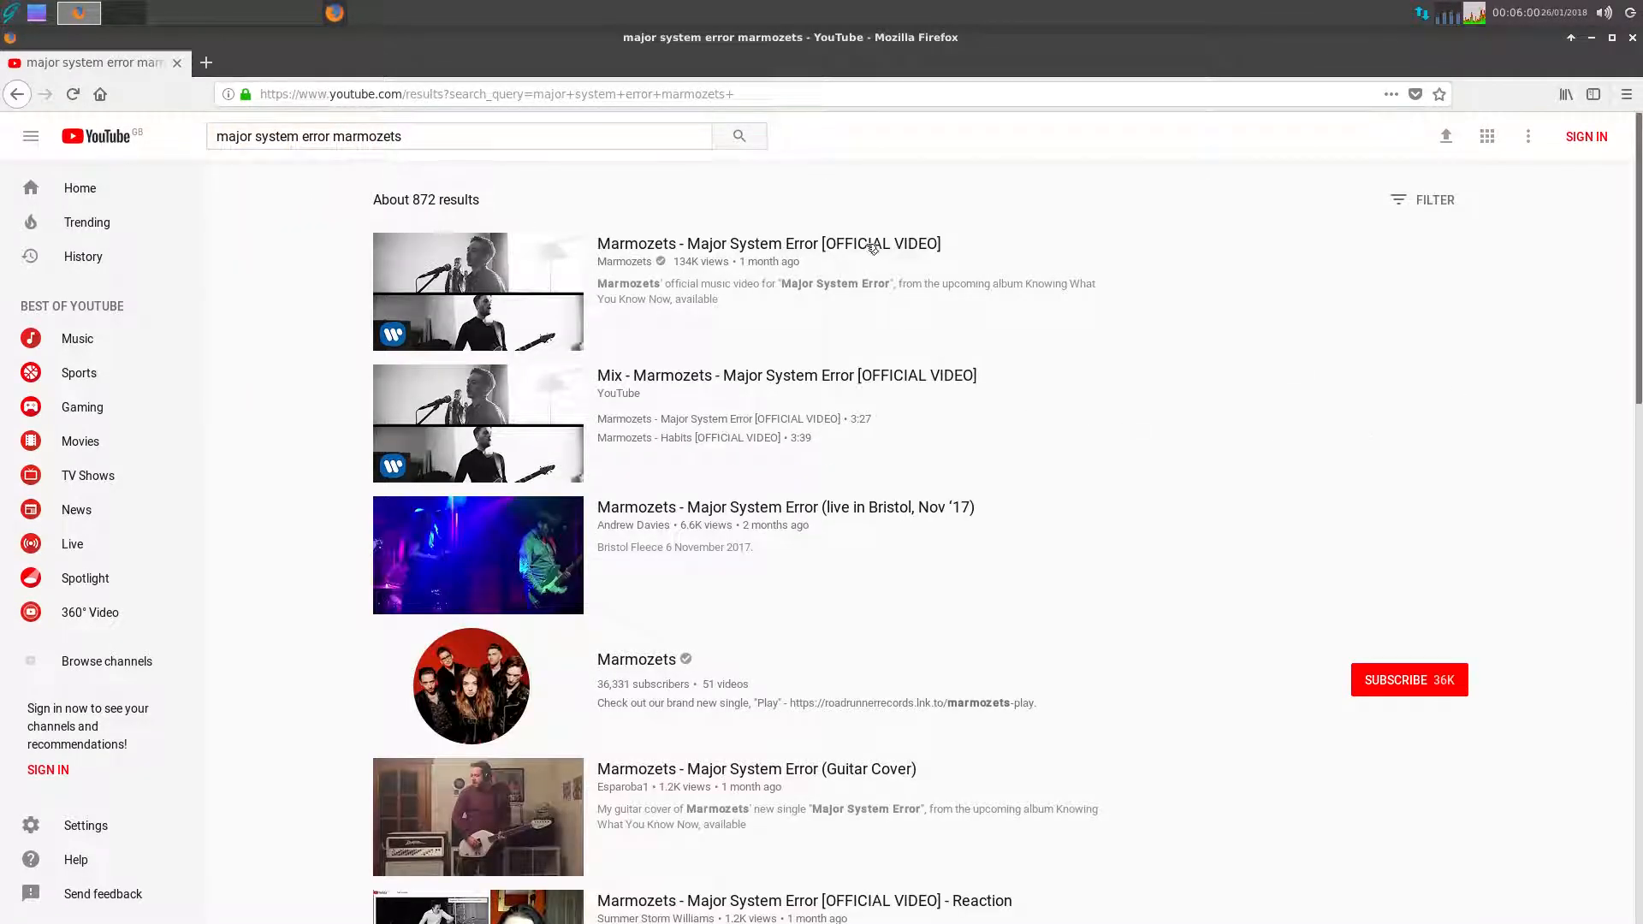
left_click(769, 243)
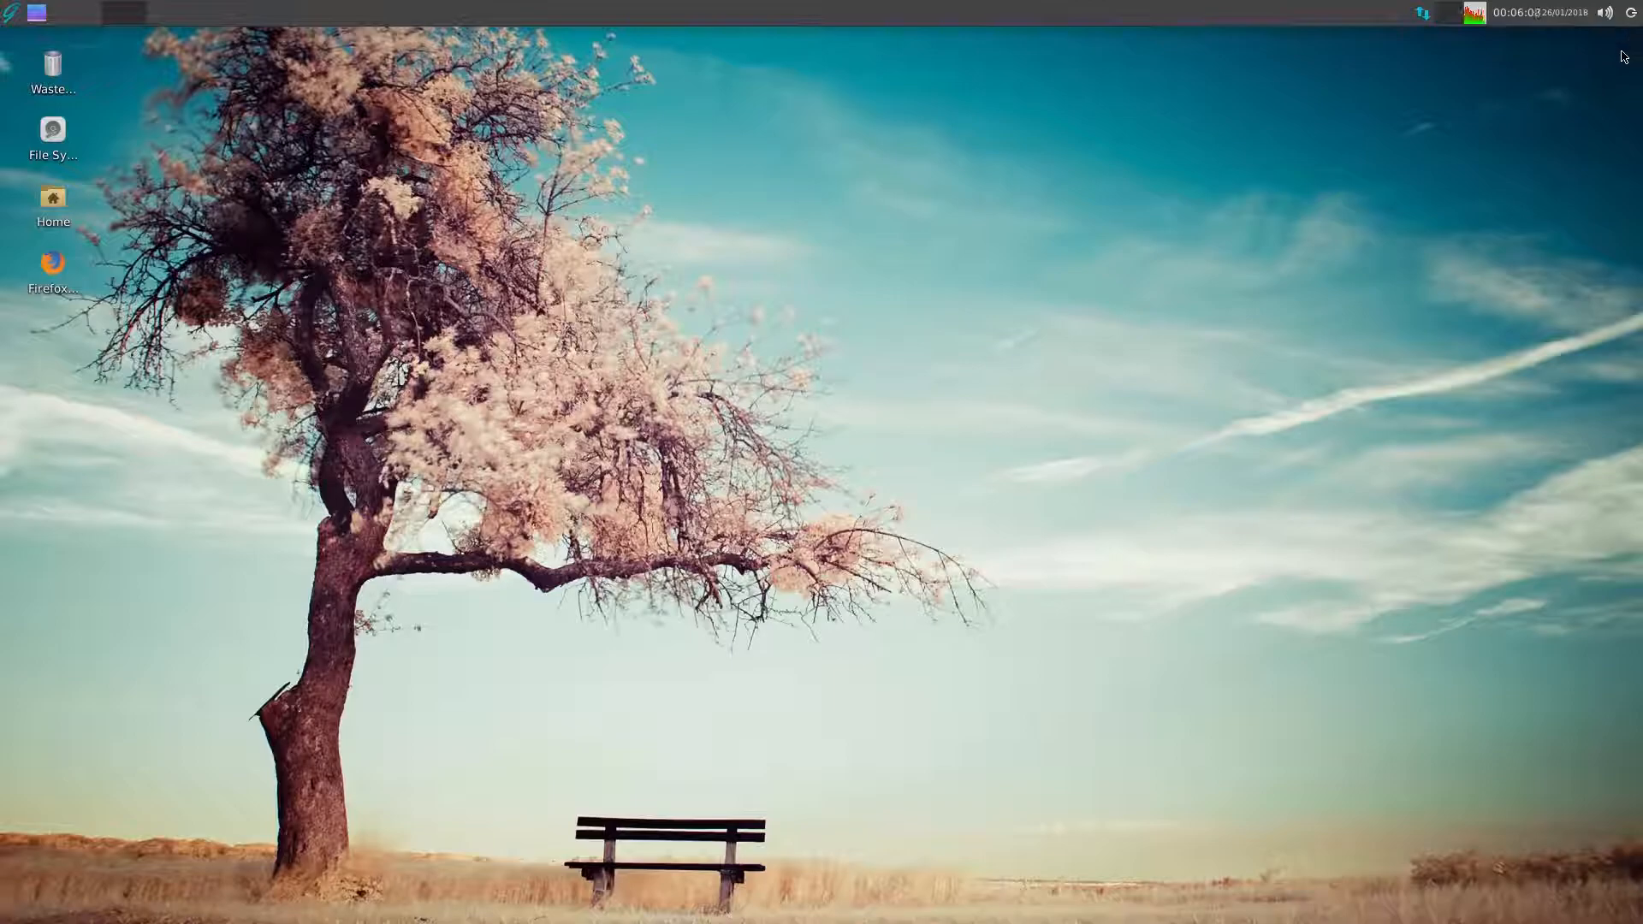
mouse_move(850, 456)
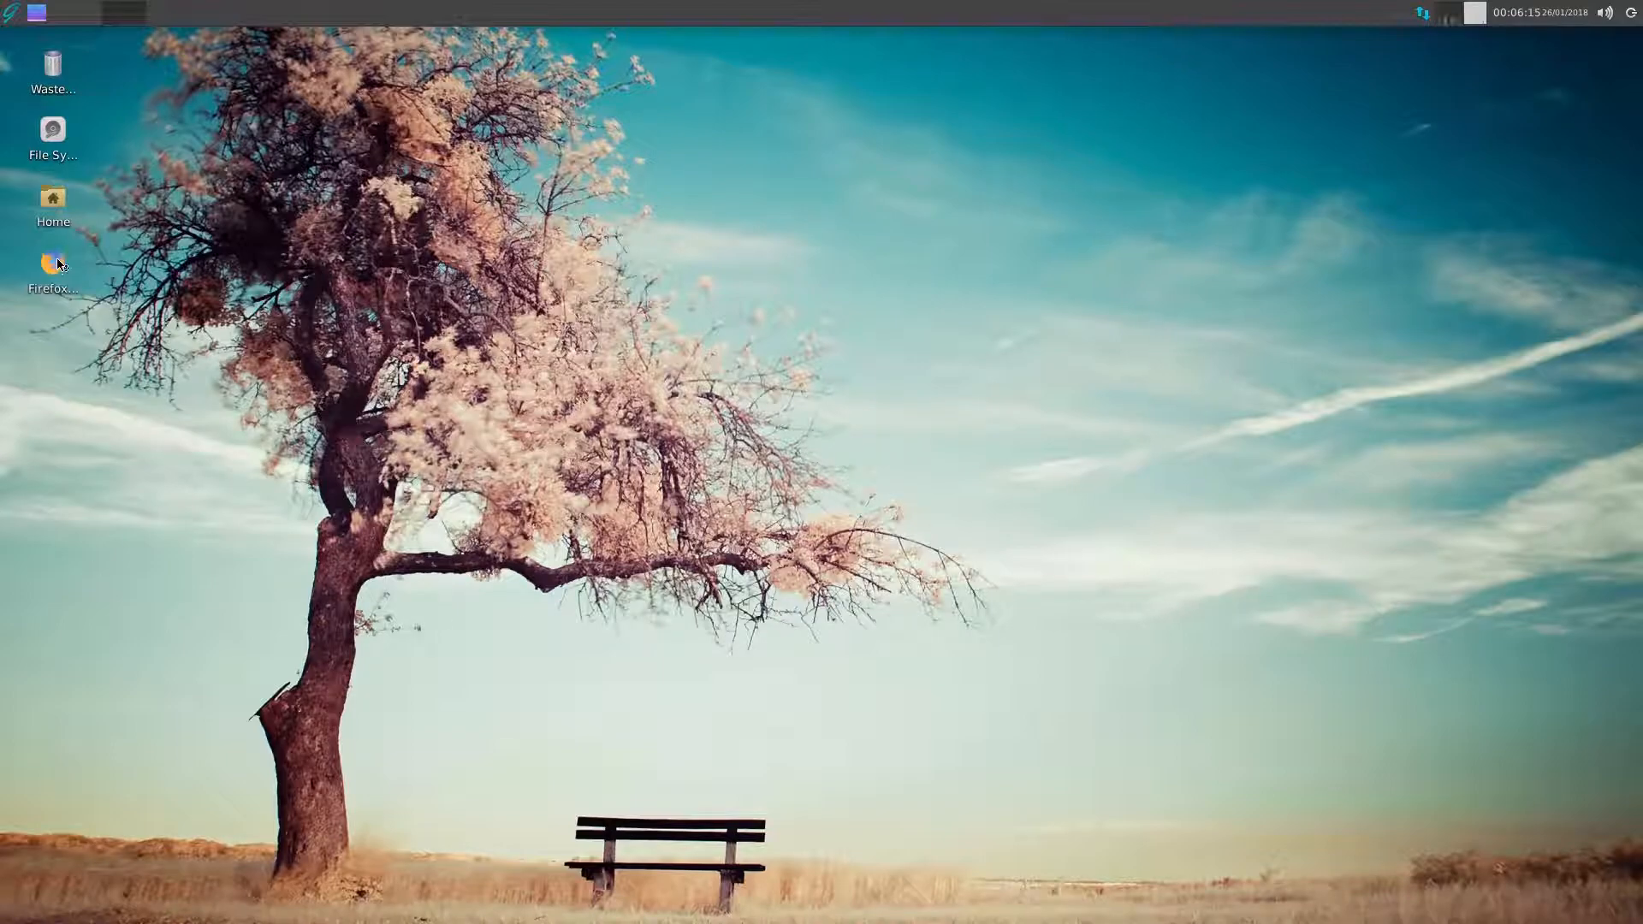
double_click(52, 265)
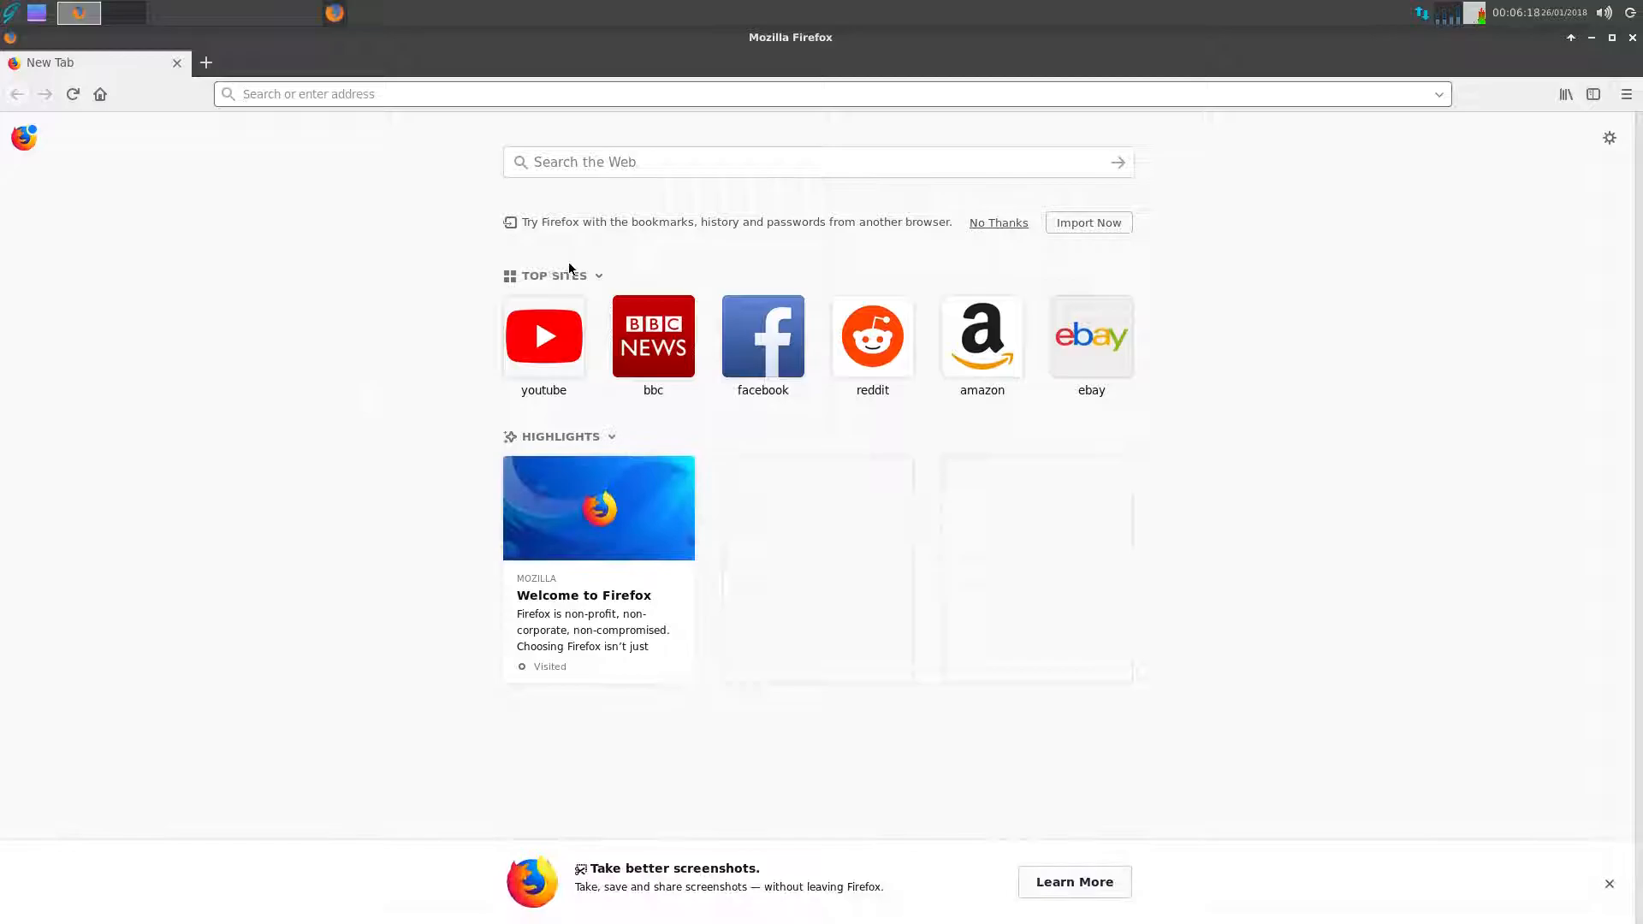
left_click(653, 336)
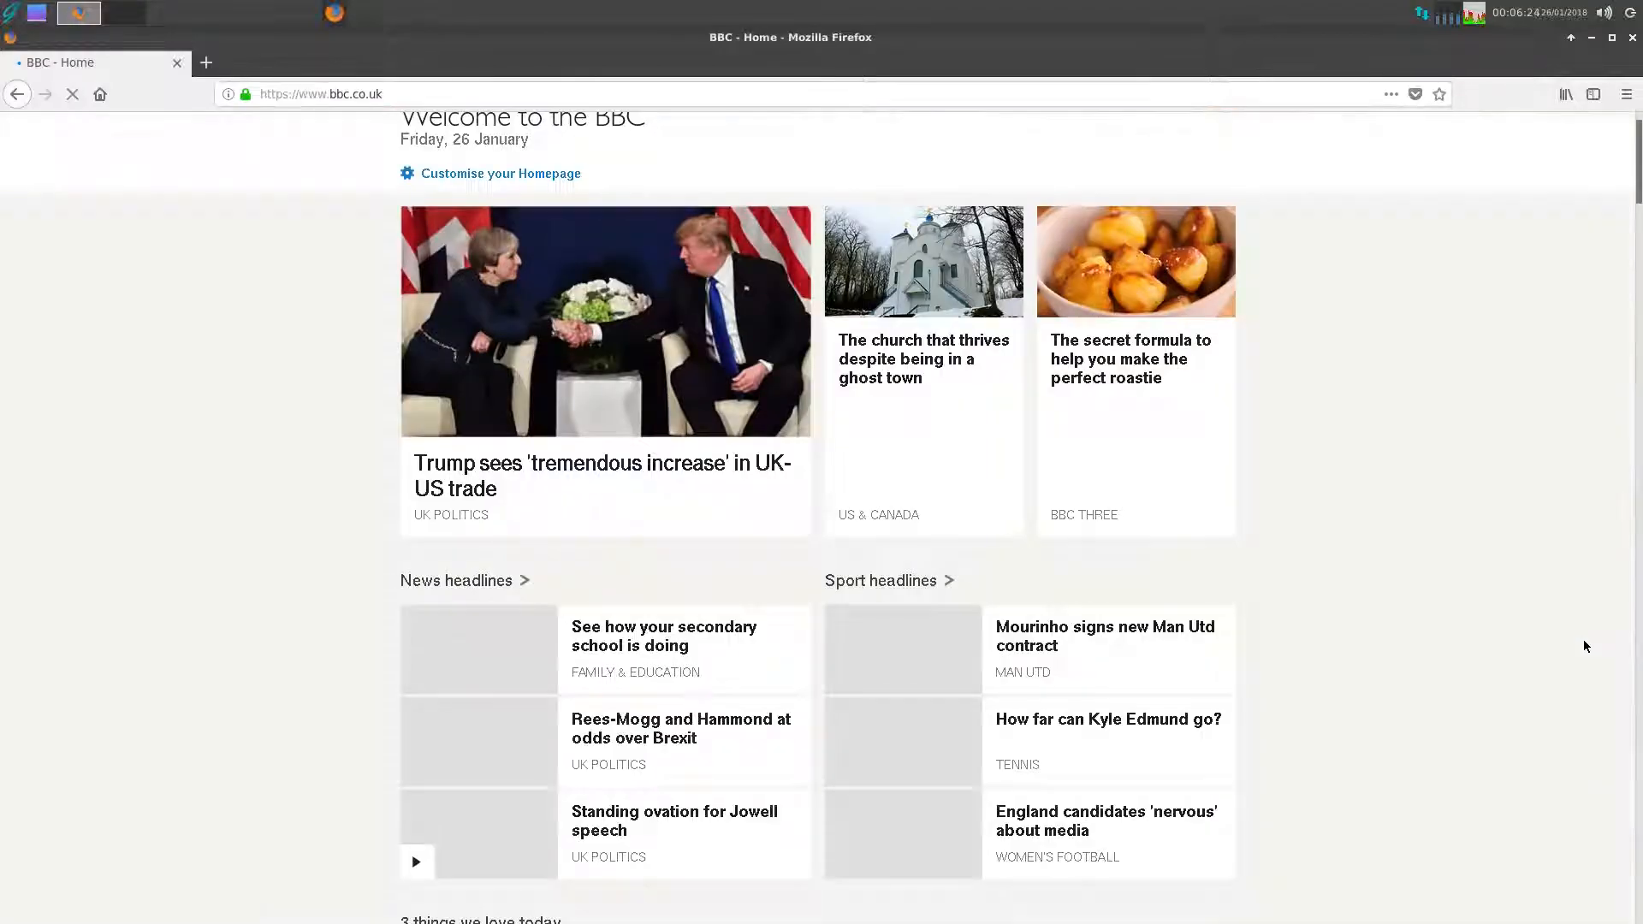
left_click(205, 62)
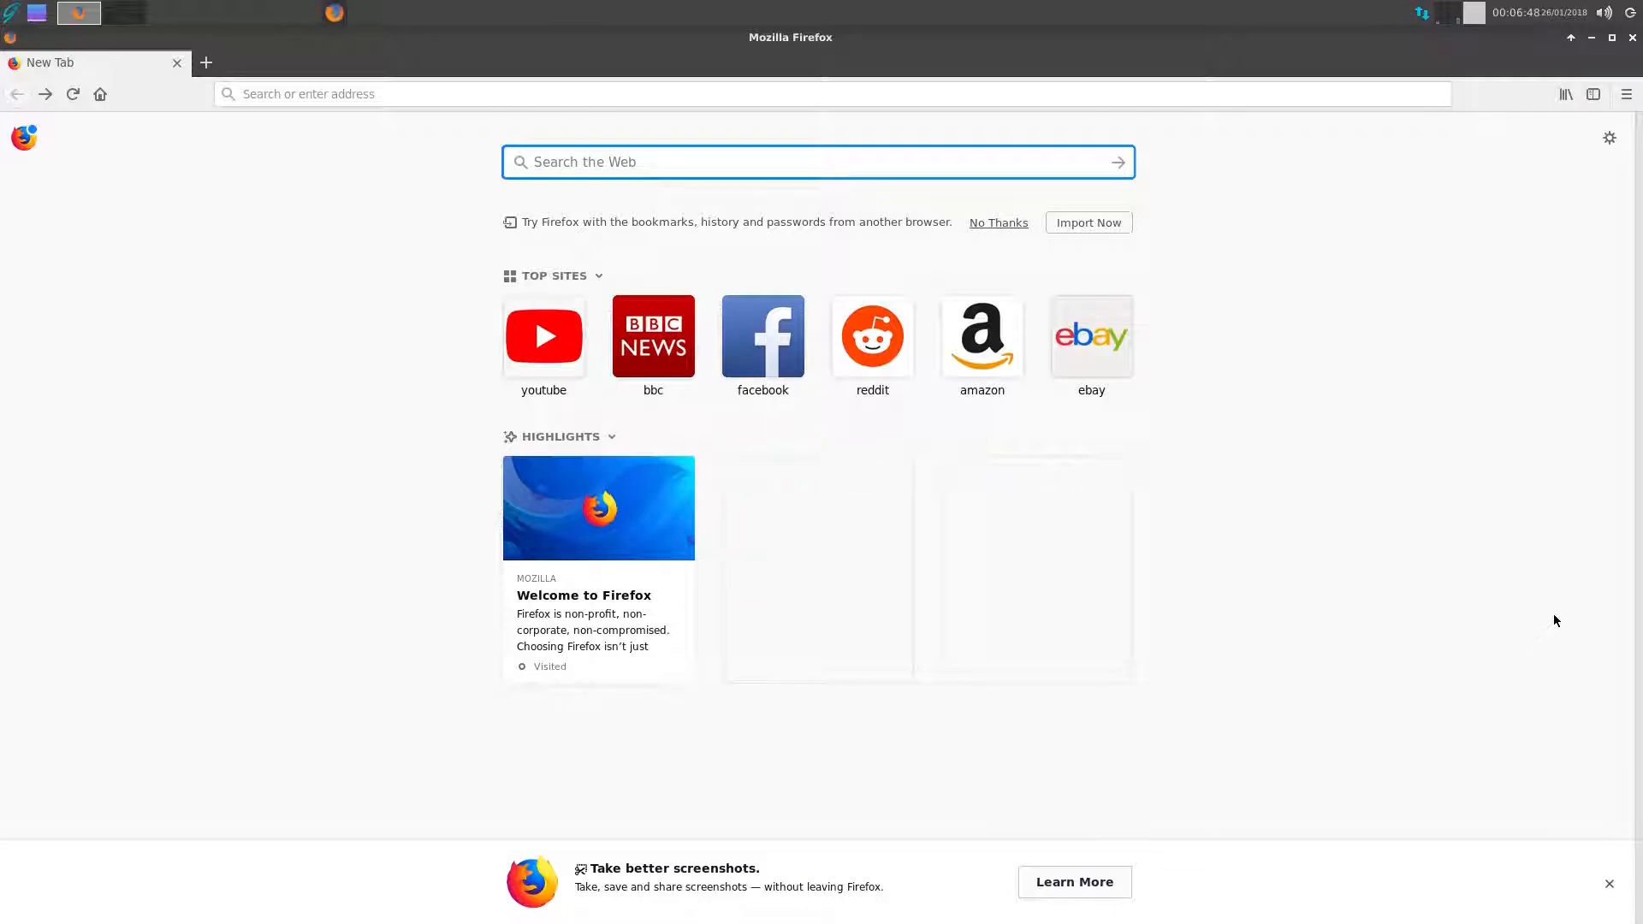
mouse_move(1498, 312)
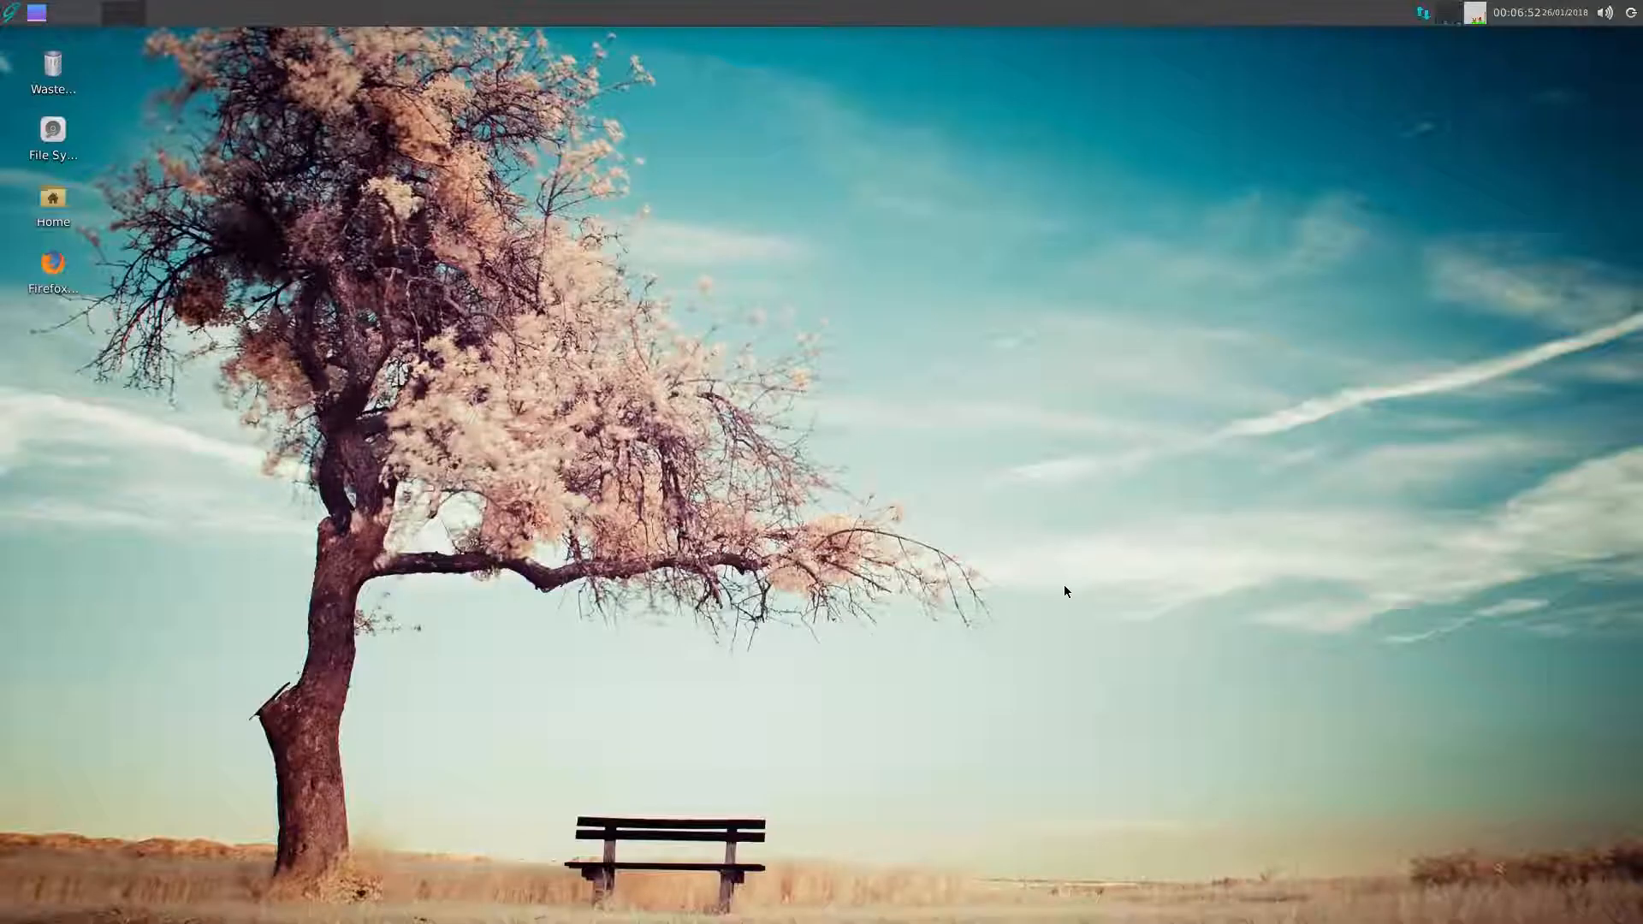
mouse_move(1431, 60)
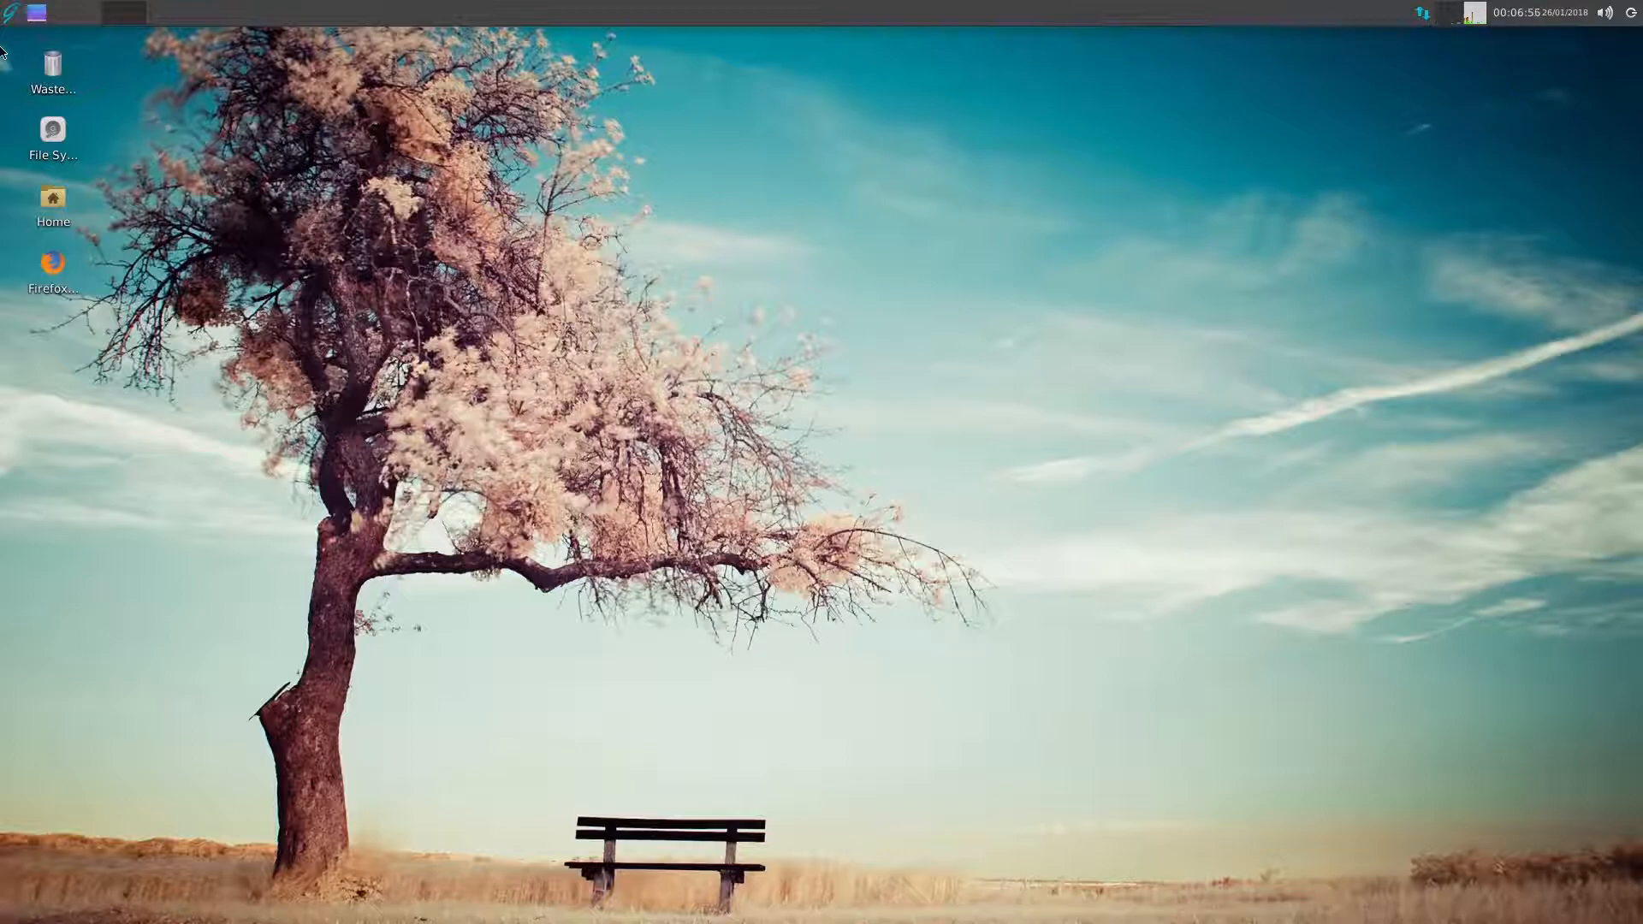
- Launch GNU Image Manipulation Program from the Whisker menu's Graphics category
left_click(11, 13)
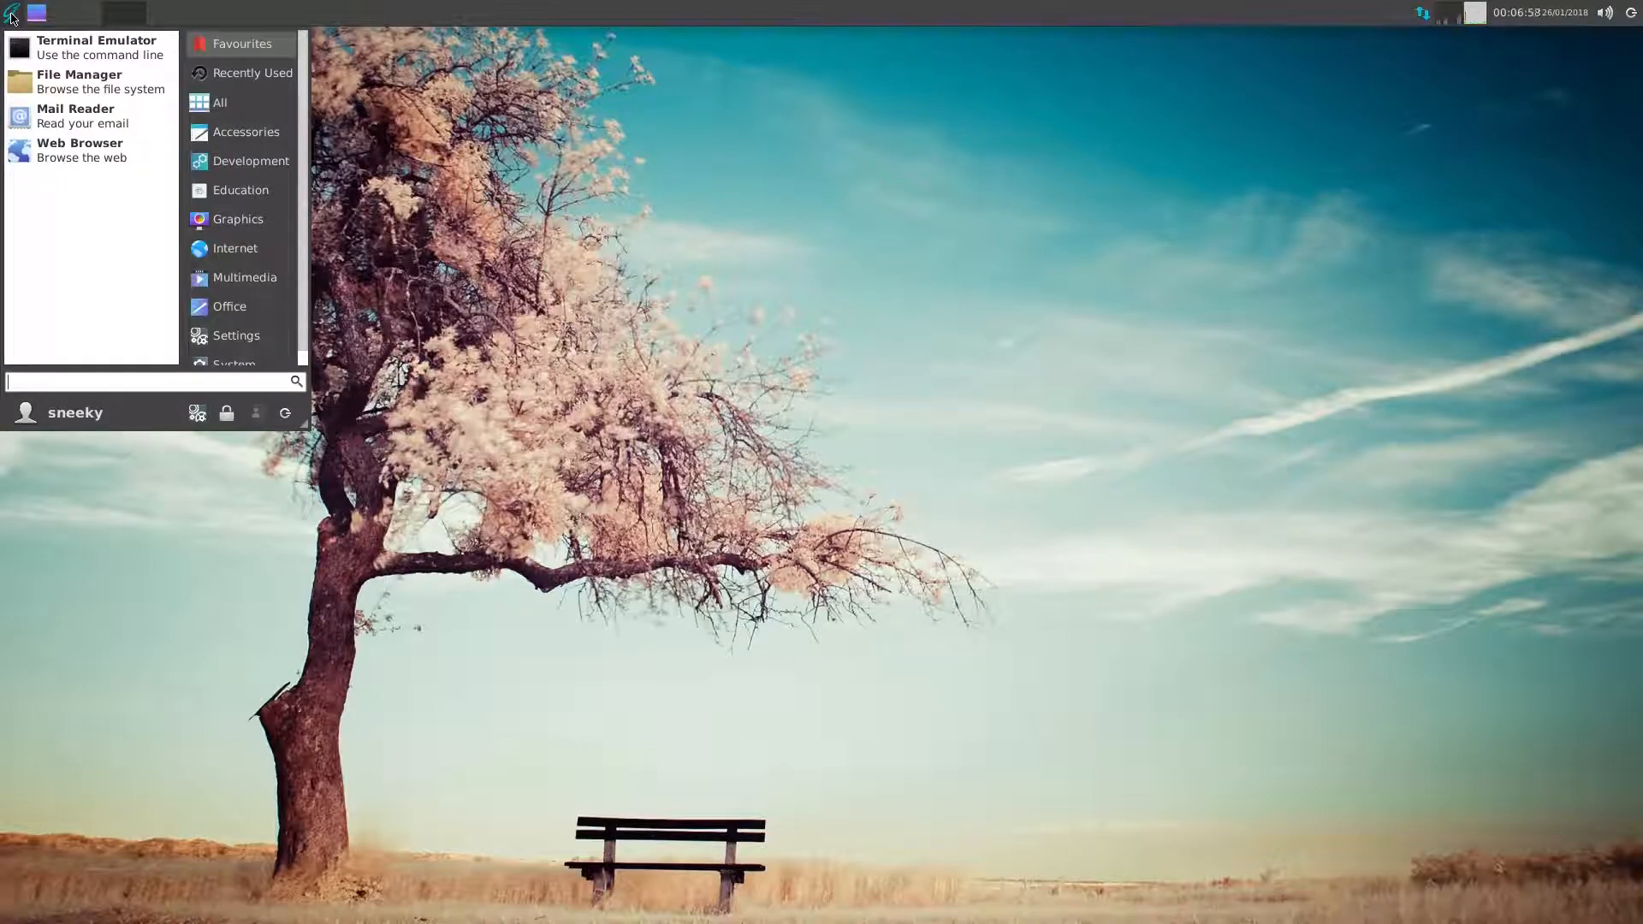
mouse_move(74, 116)
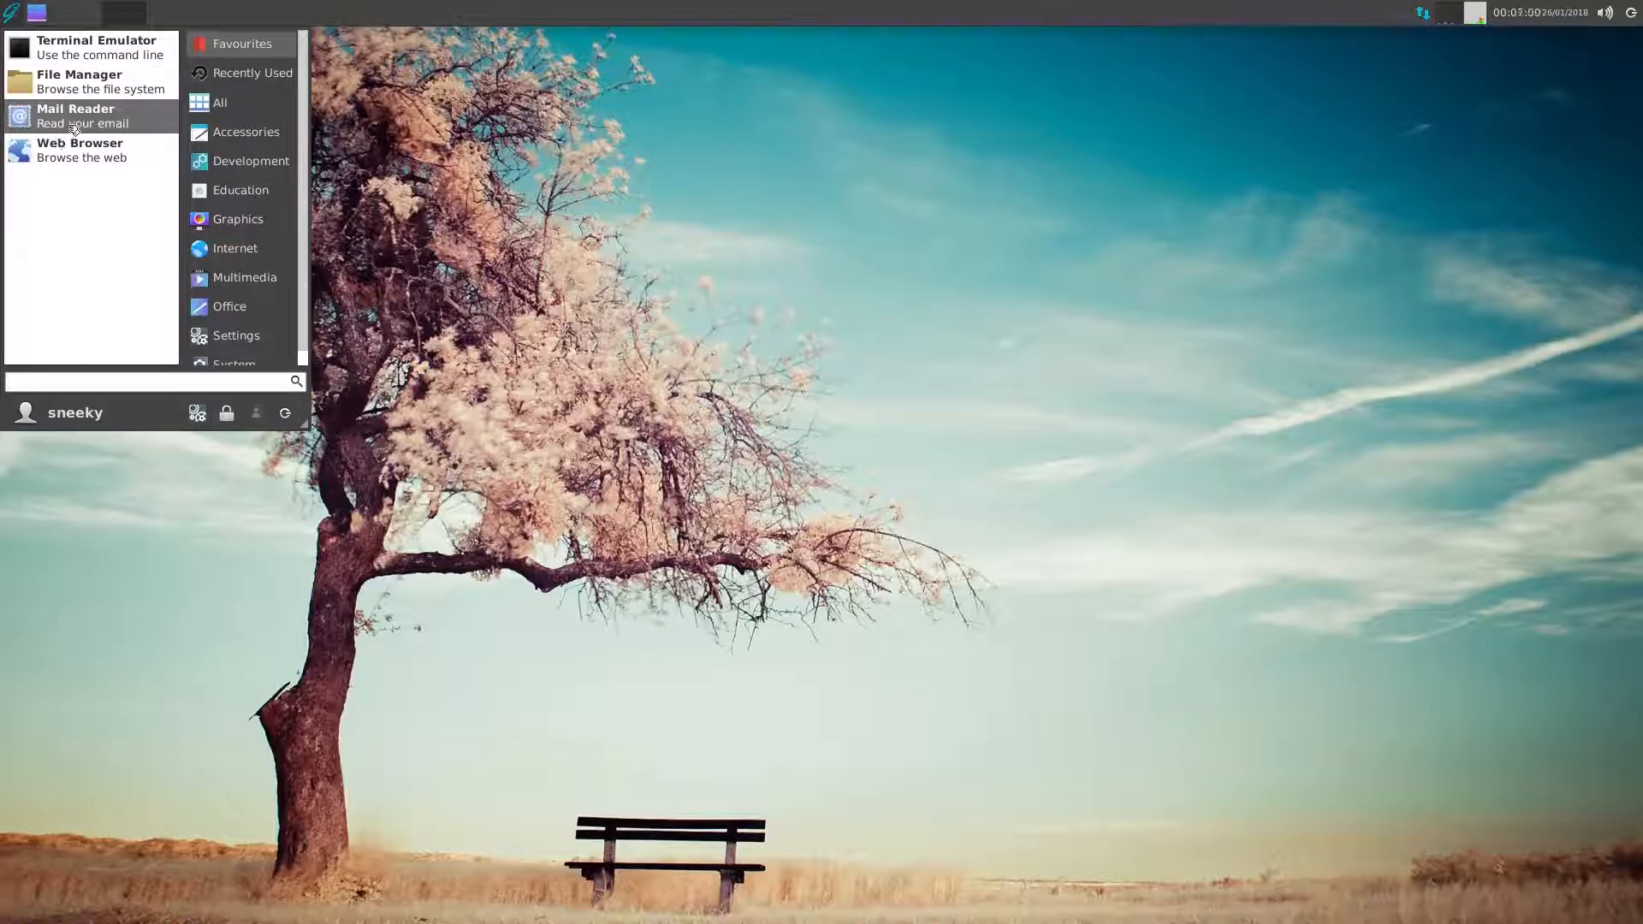
mouse_move(74, 115)
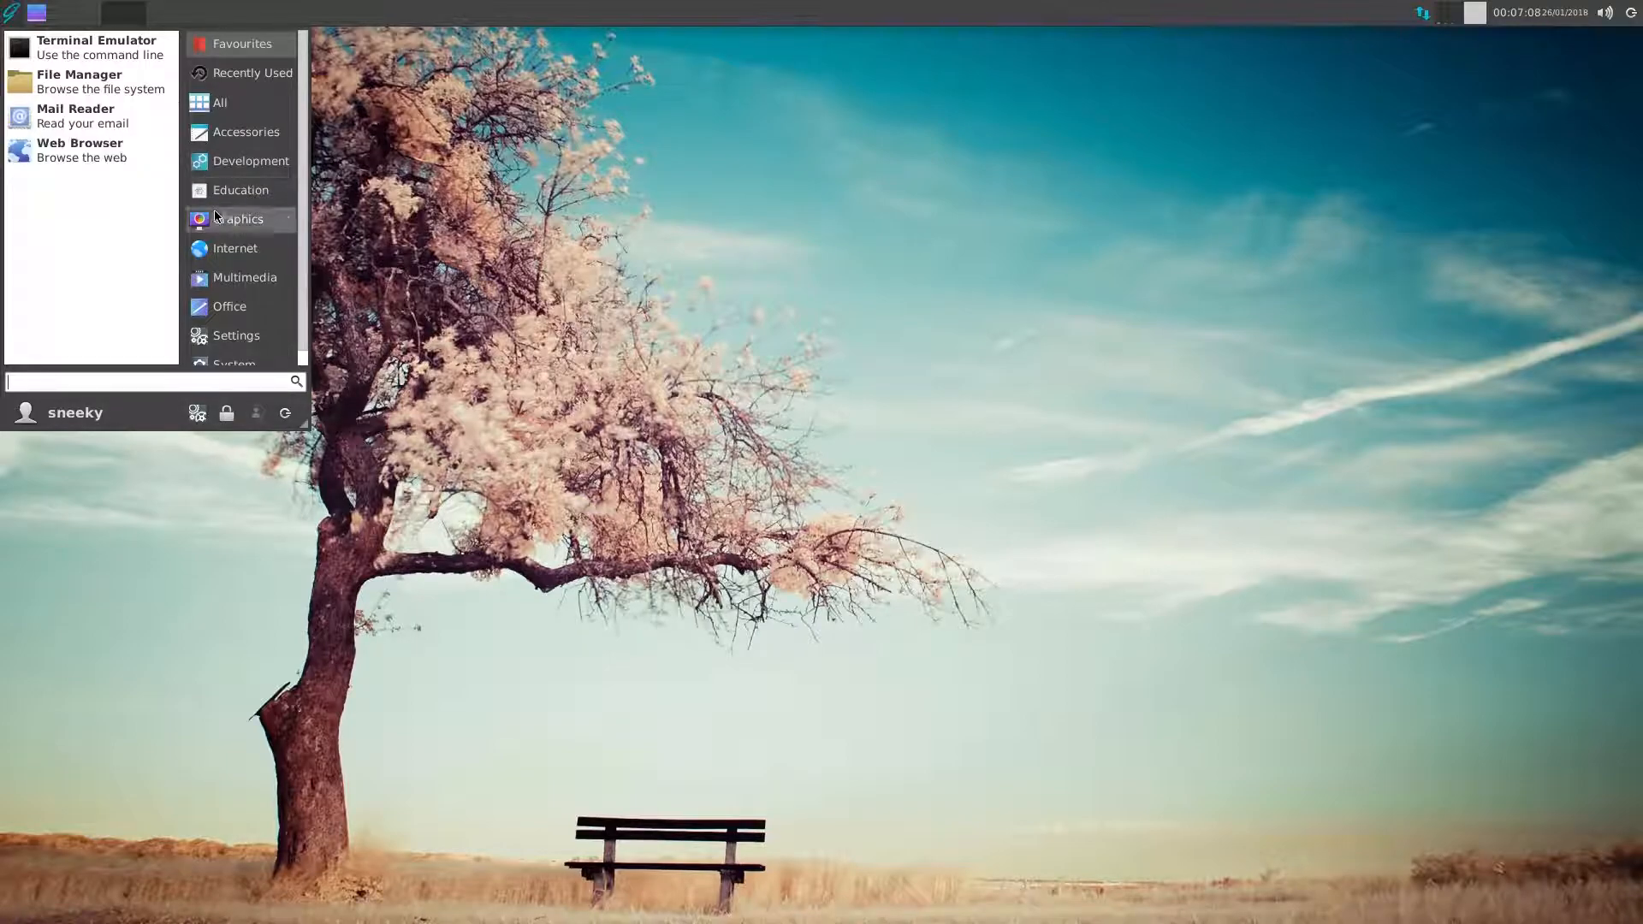
left_click(242, 219)
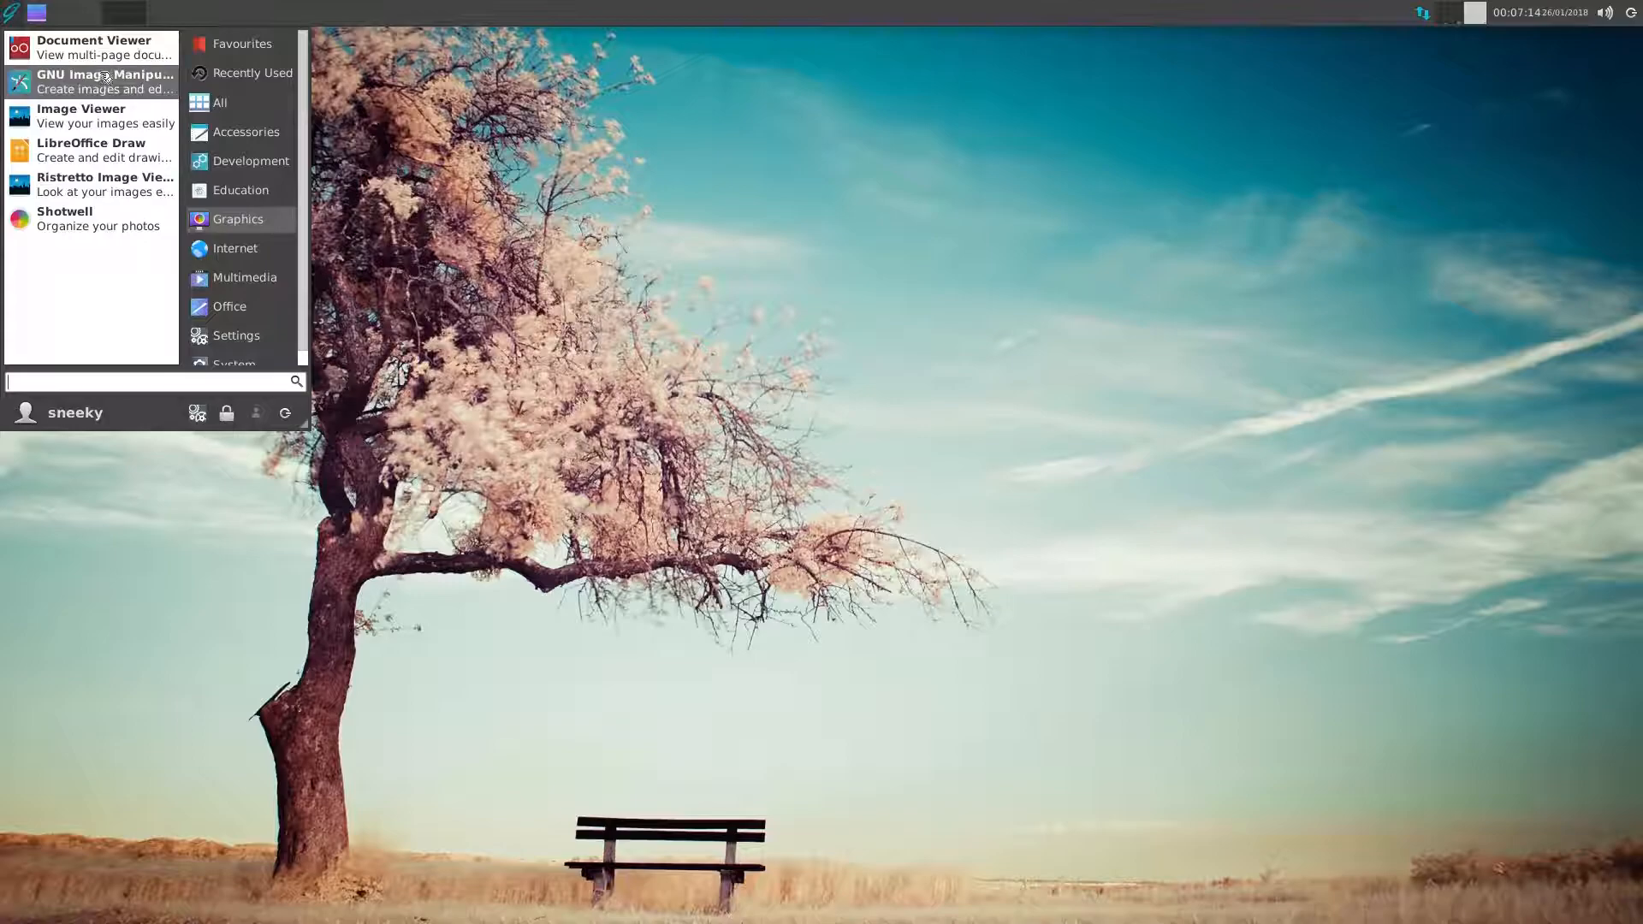
left_click(105, 82)
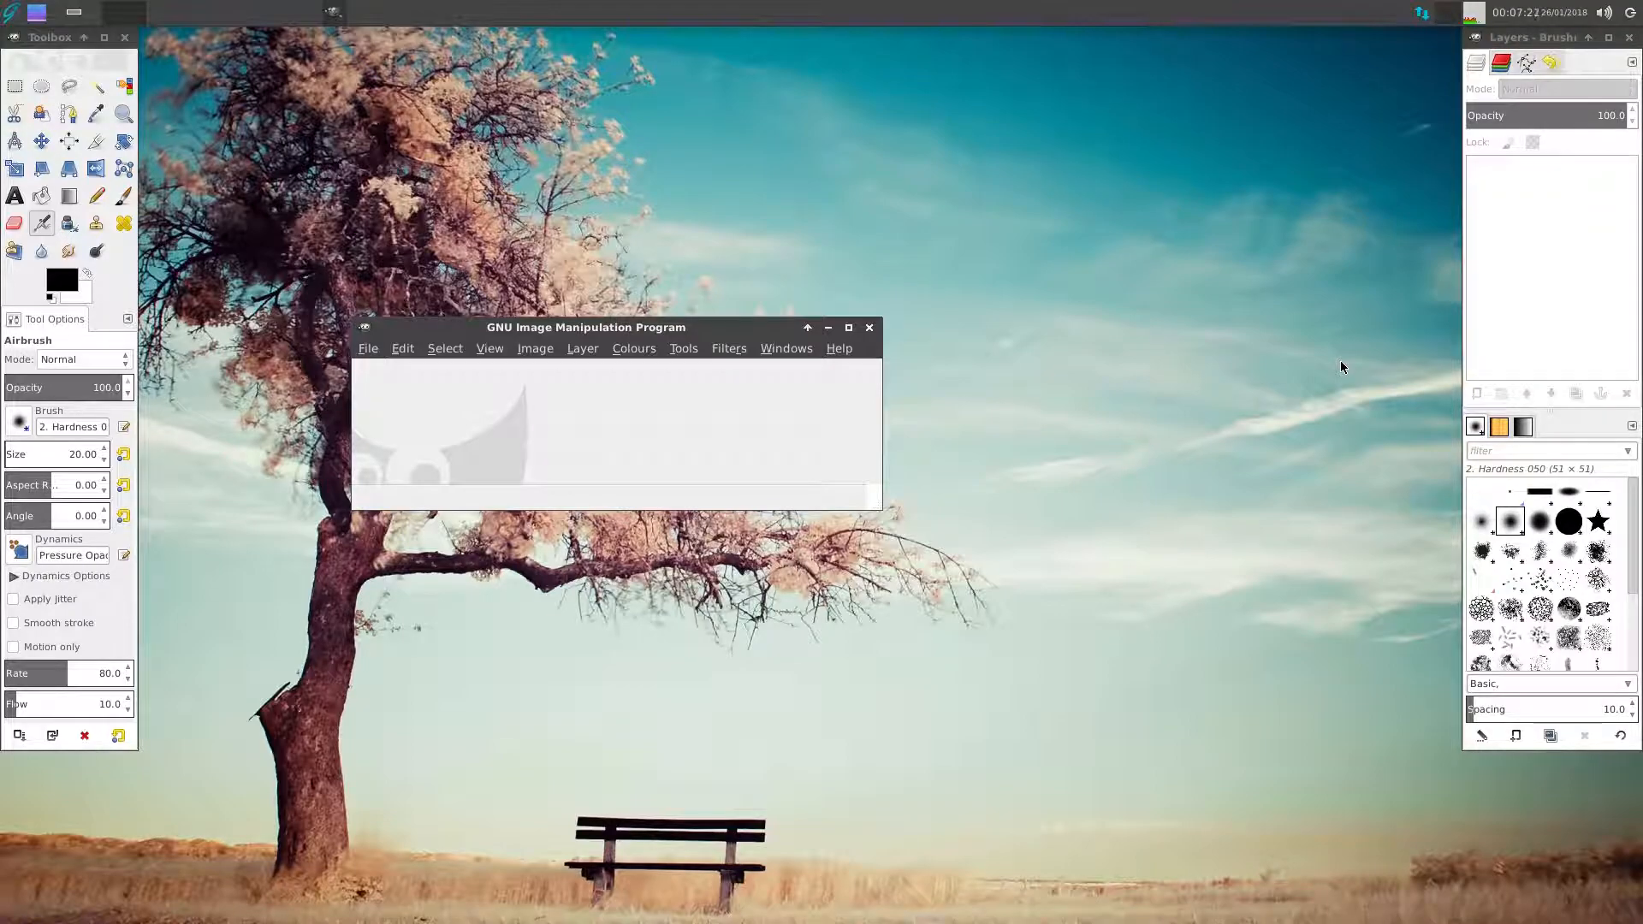
mouse_move(870, 333)
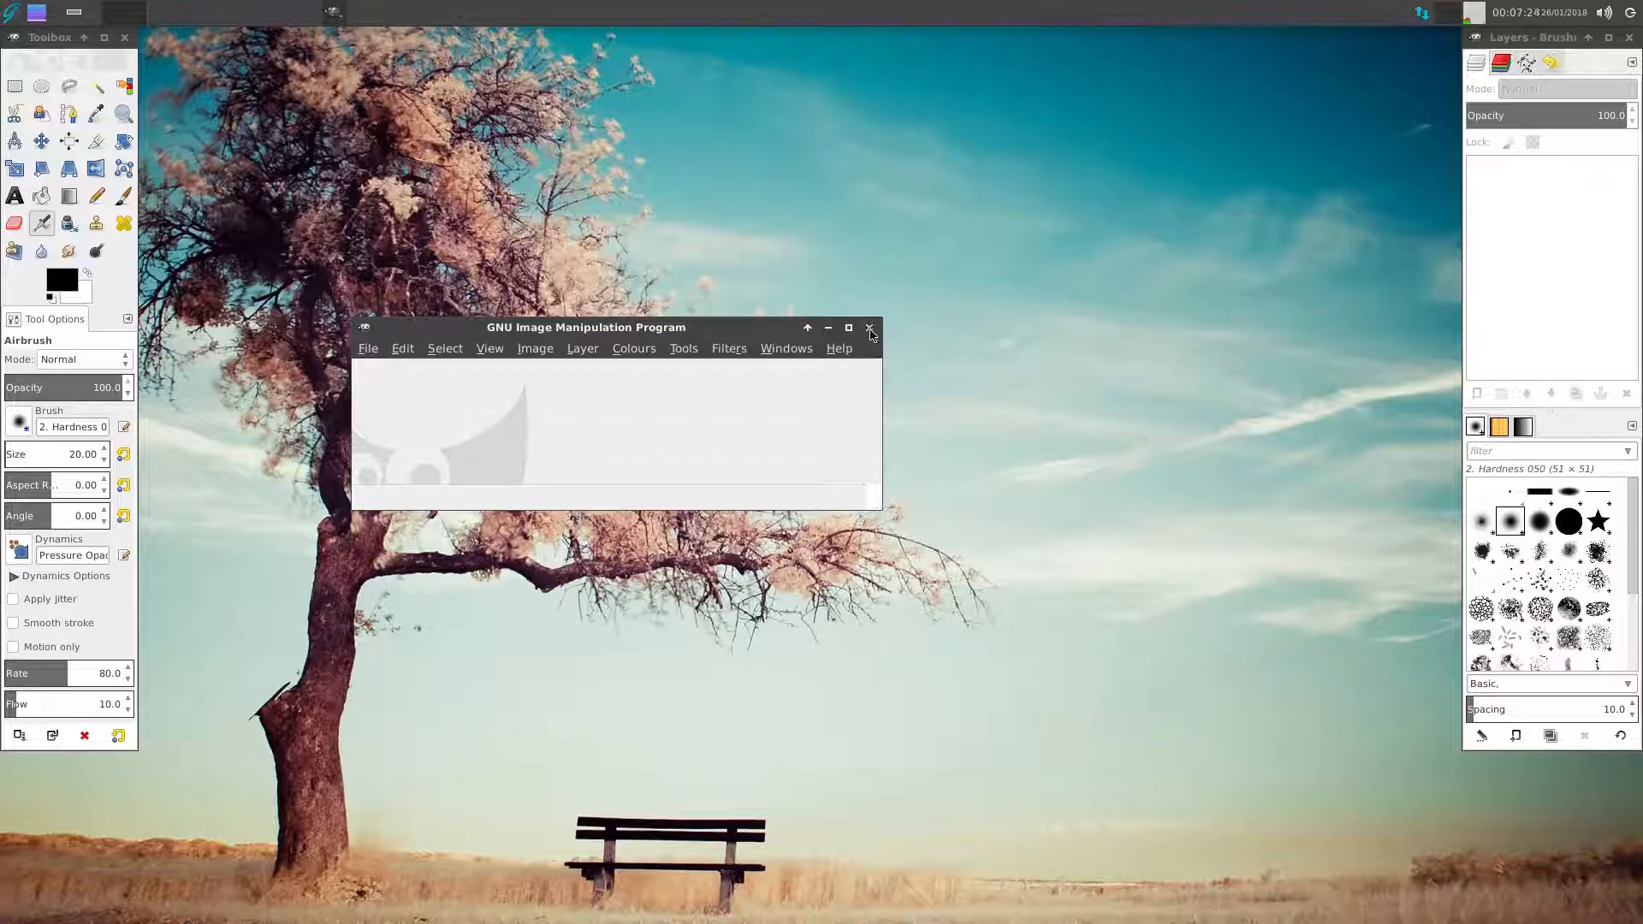
- Close the GIMP main window
left_click(871, 328)
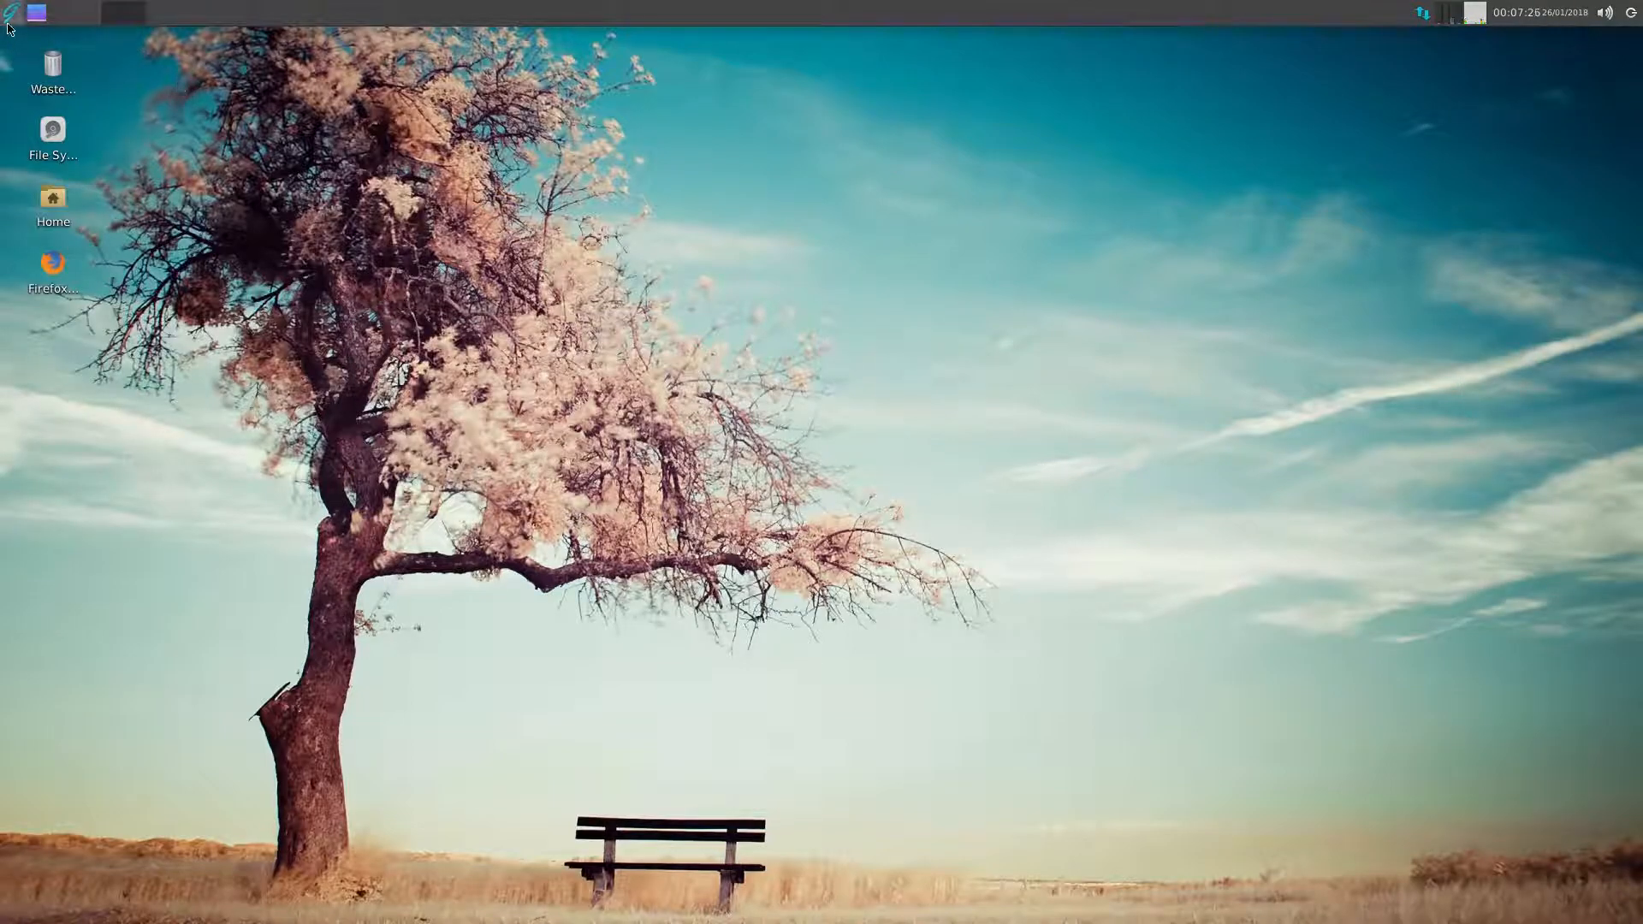
left_click(10, 12)
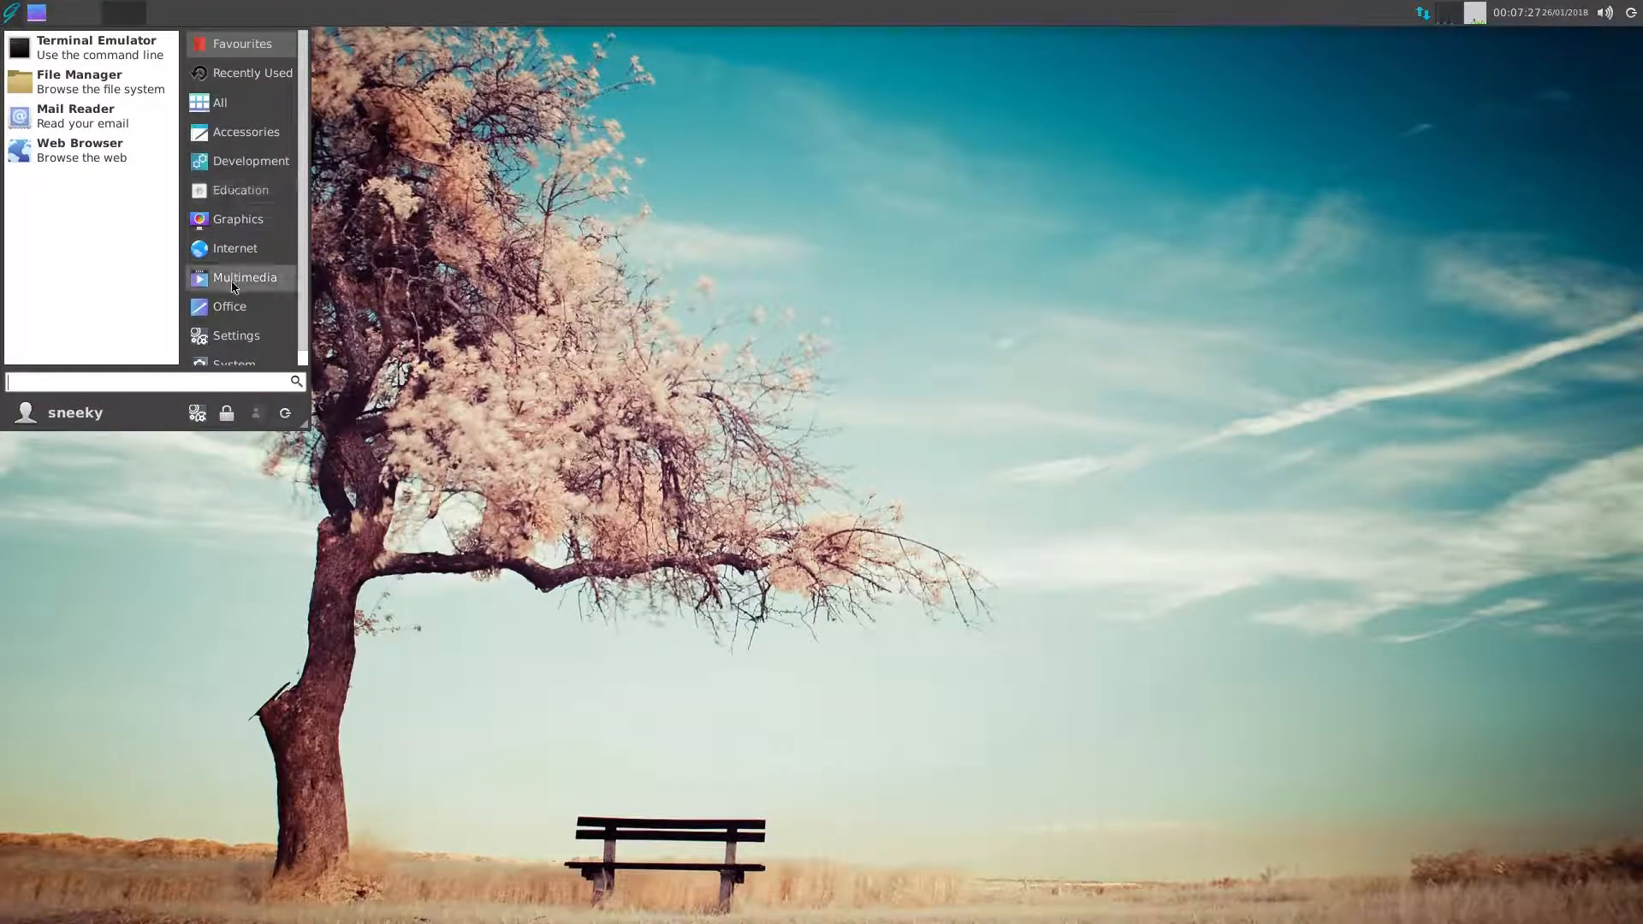
left_click(244, 276)
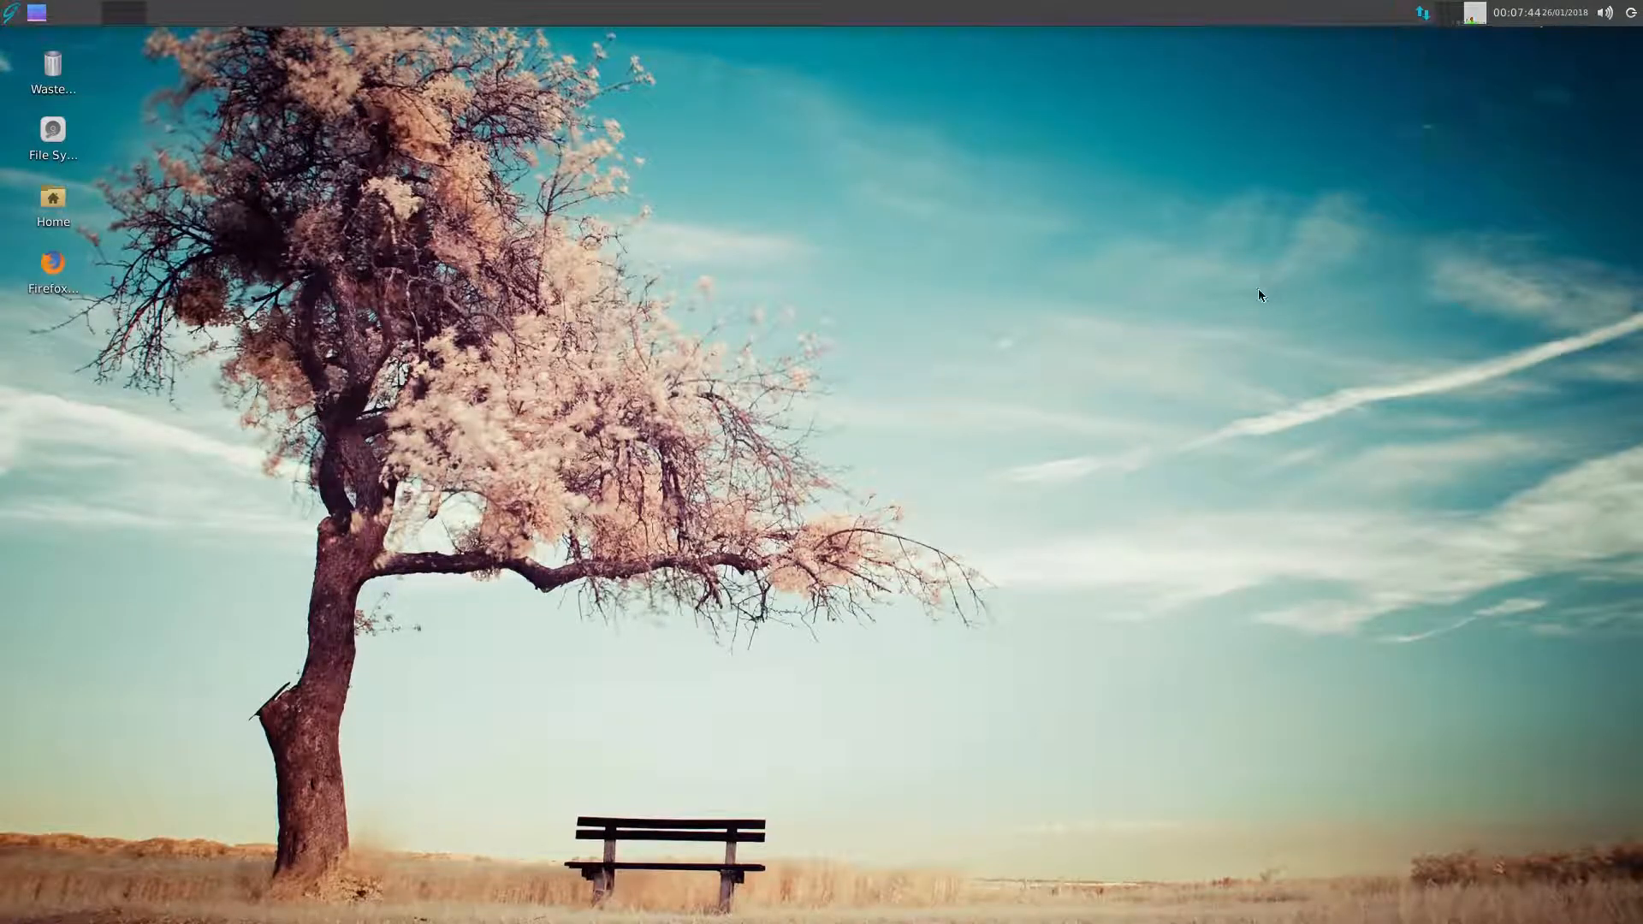
mouse_move(1243, 308)
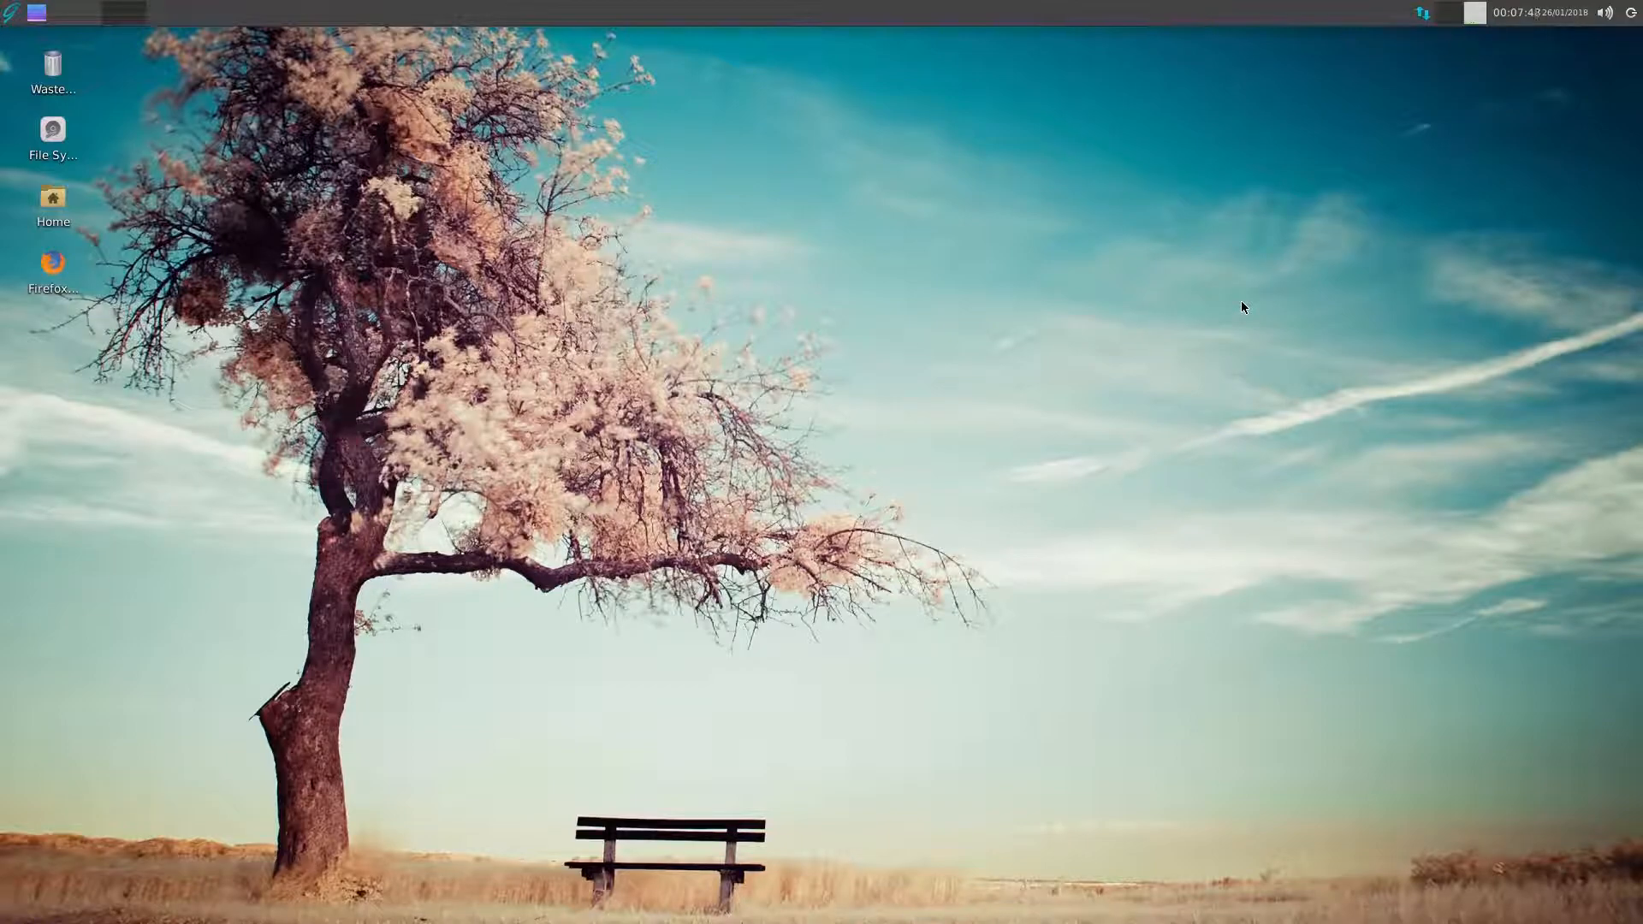
mouse_move(376, 145)
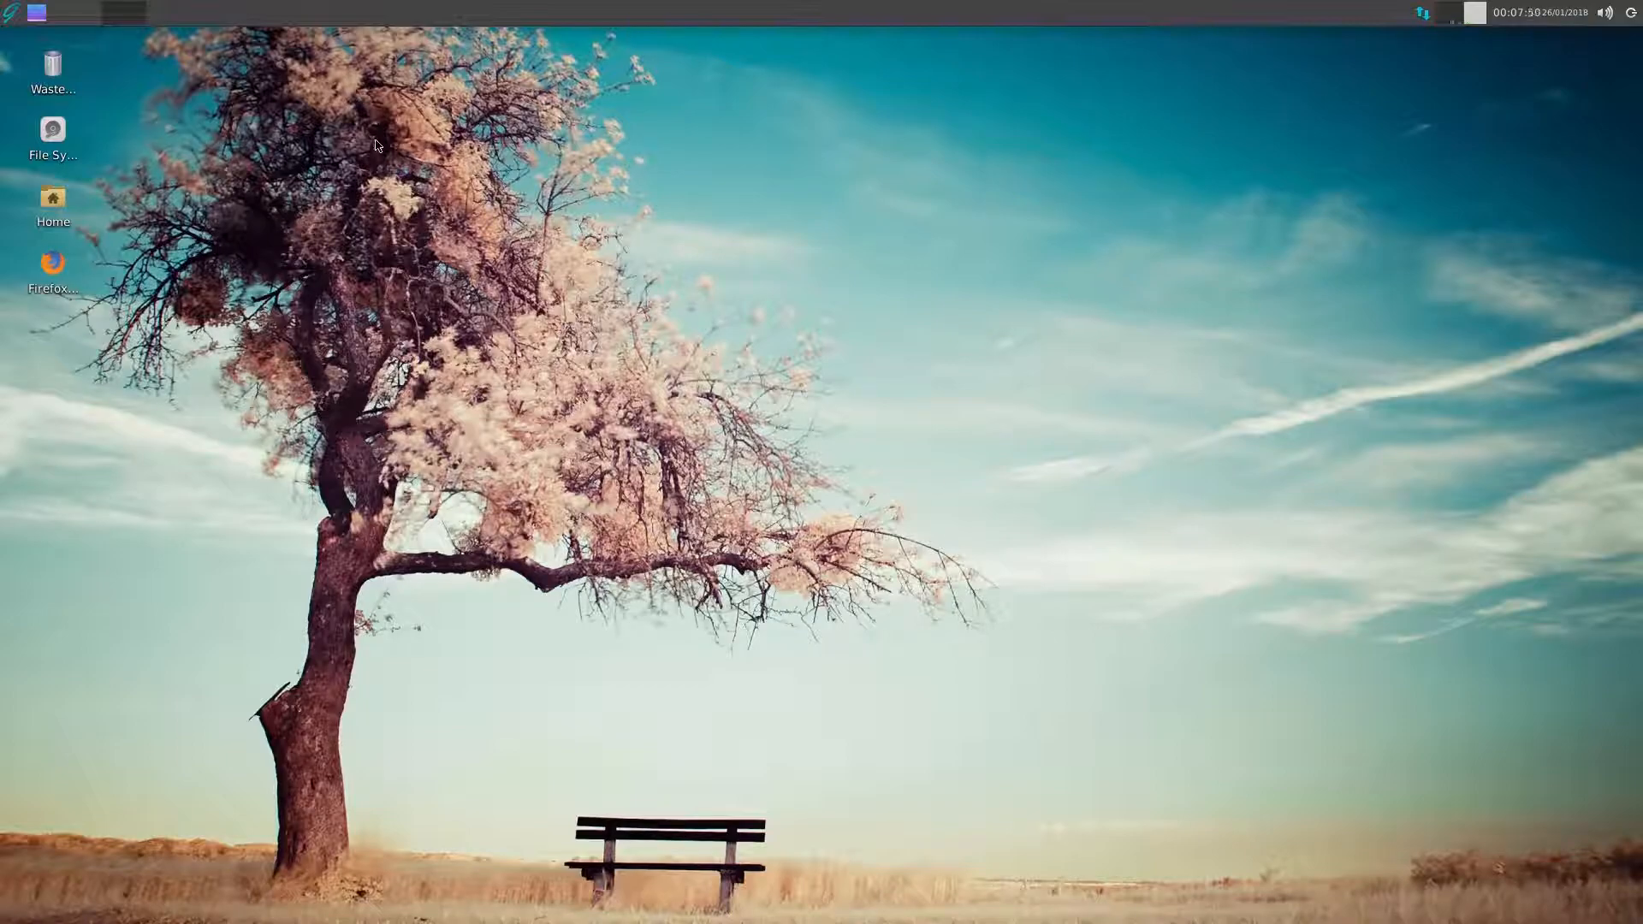
- Launch Task Manager from the Accessories list in the applications menu
left_click(10, 11)
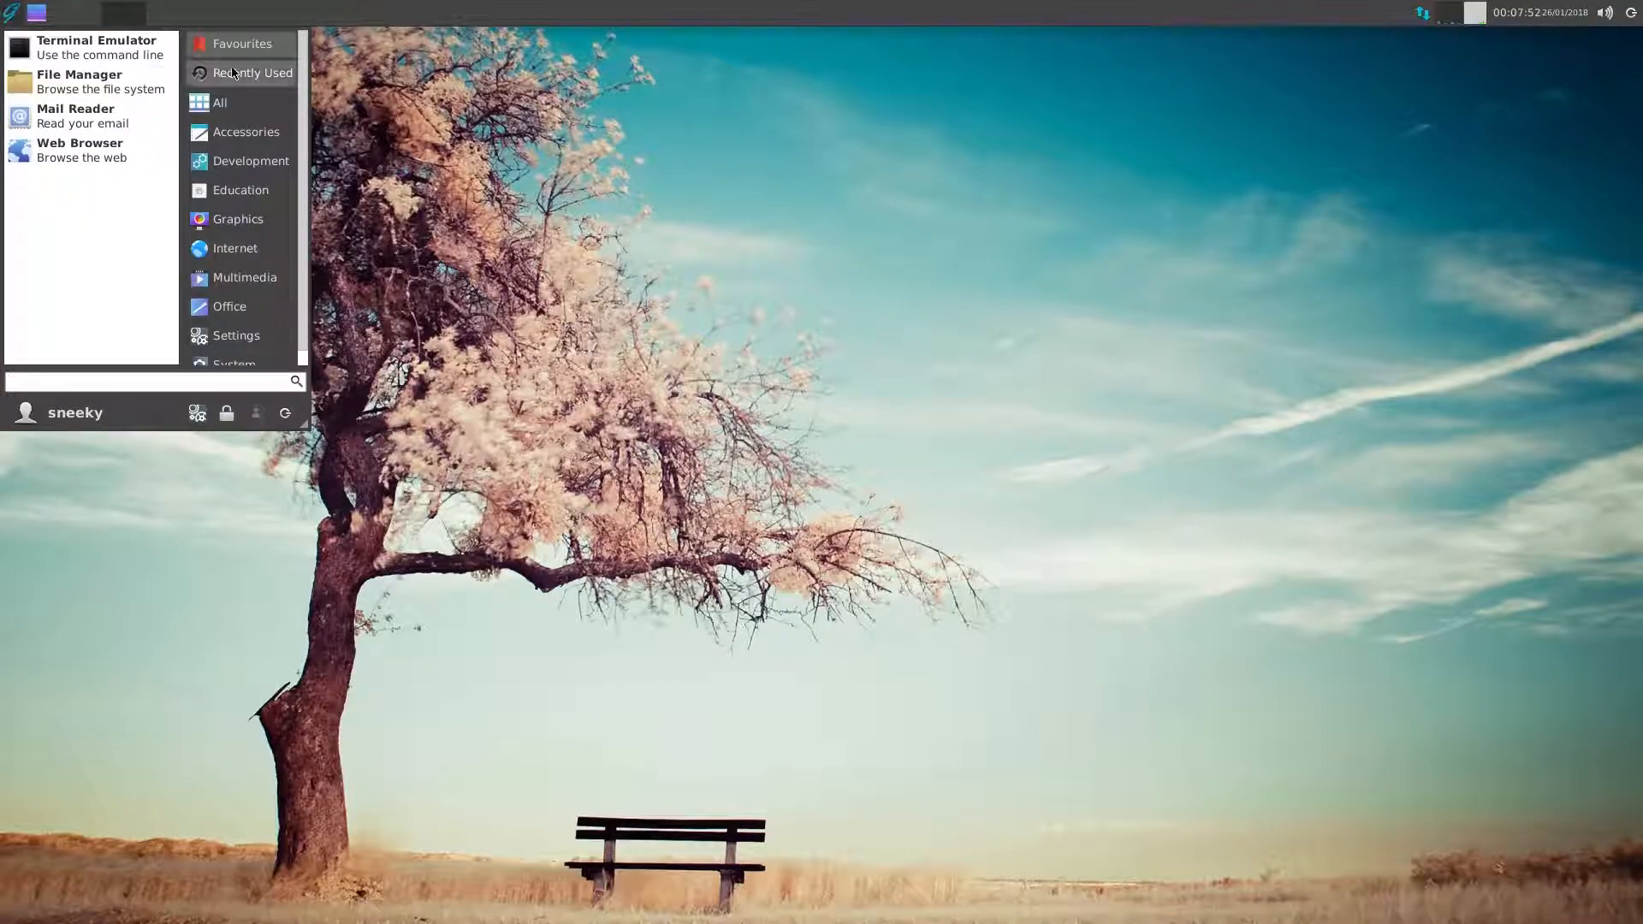
left_click(245, 131)
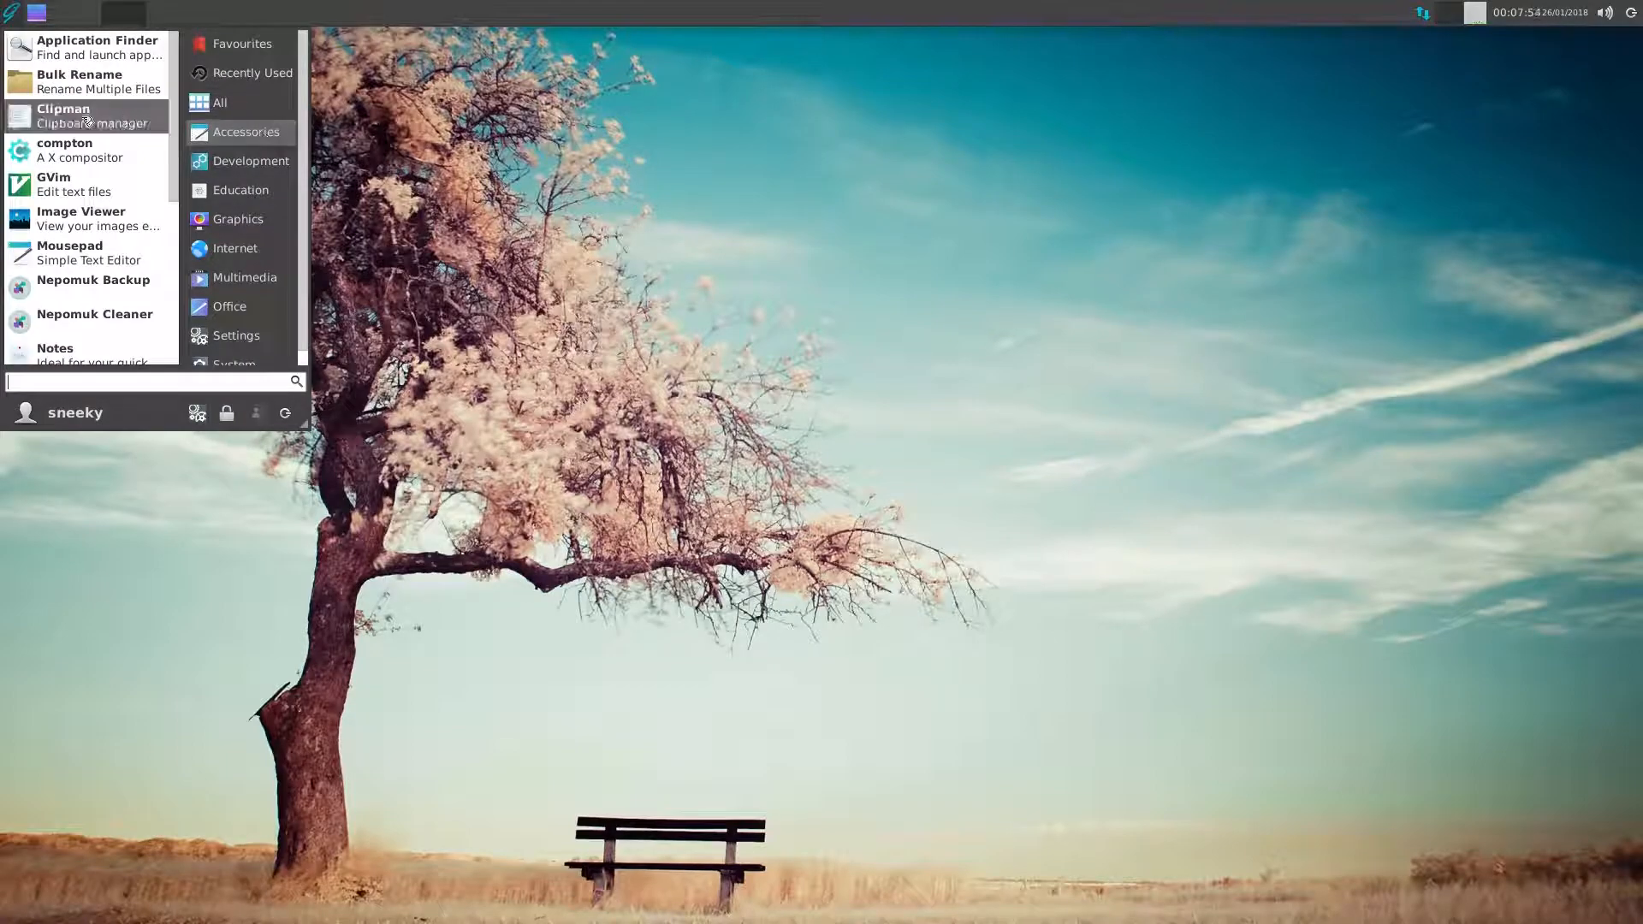
mouse_move(88, 185)
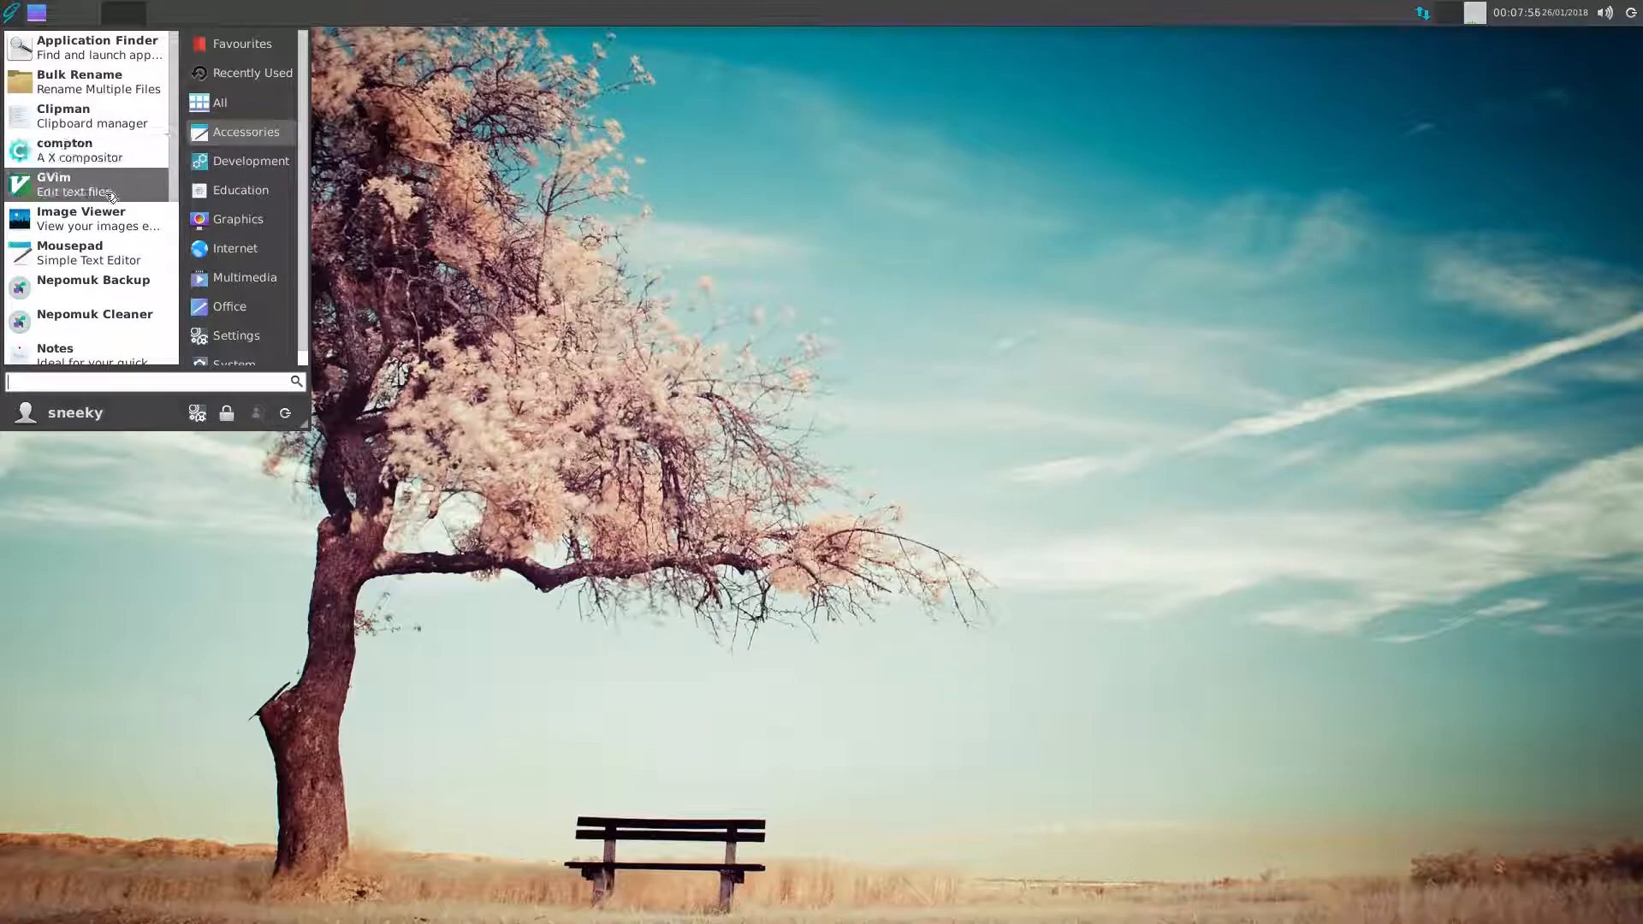
scroll("down", 3)
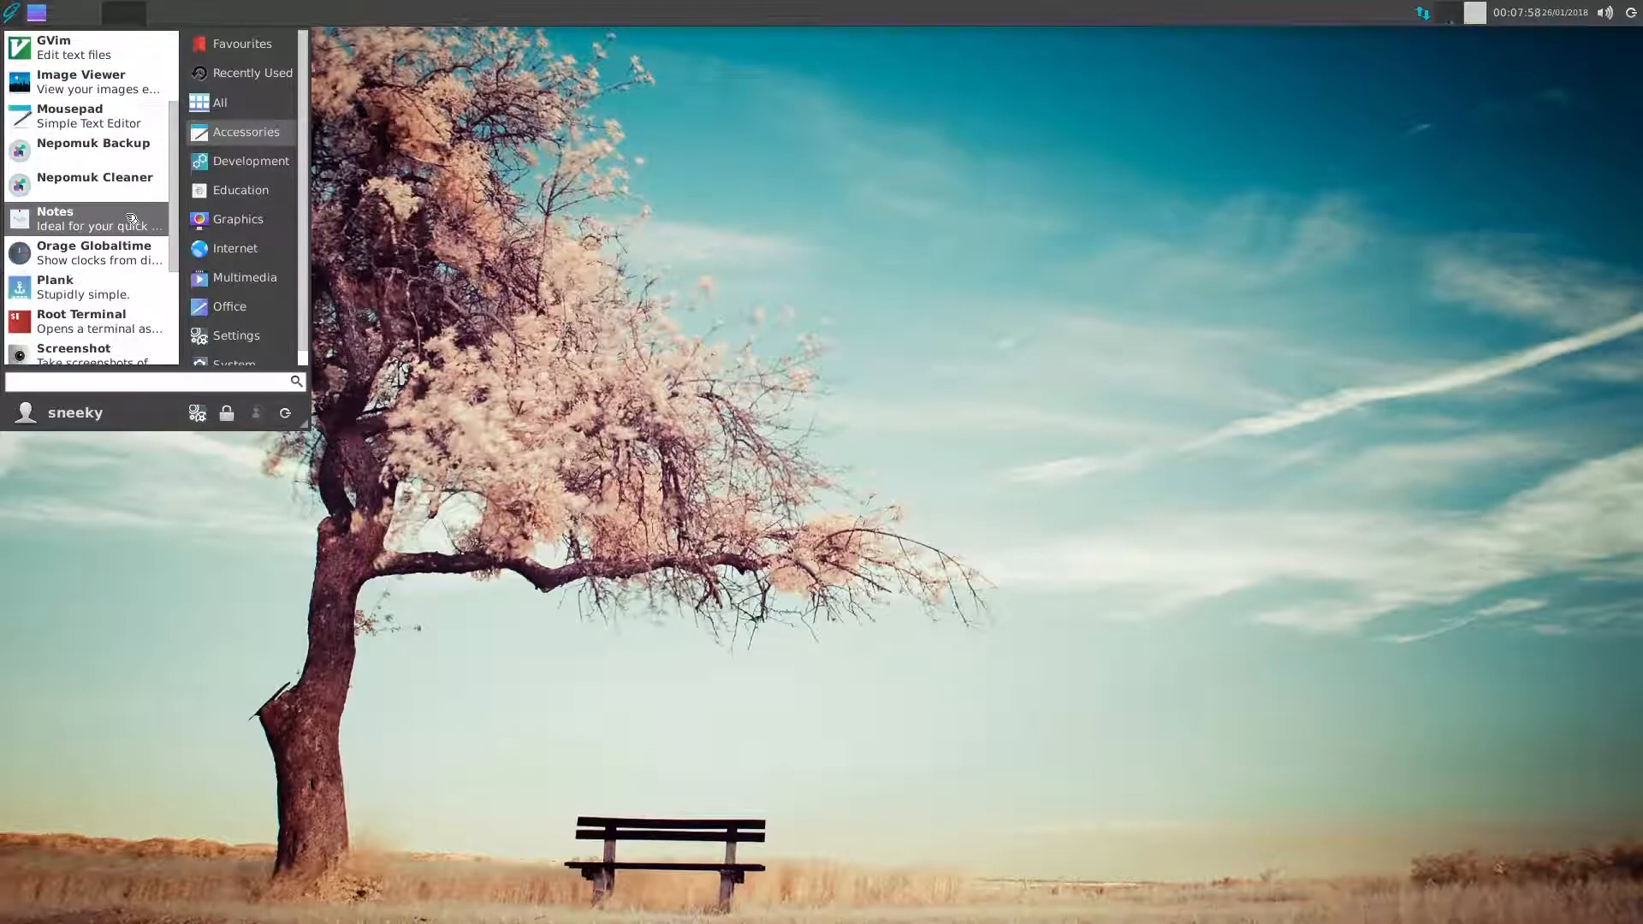
mouse_move(123, 291)
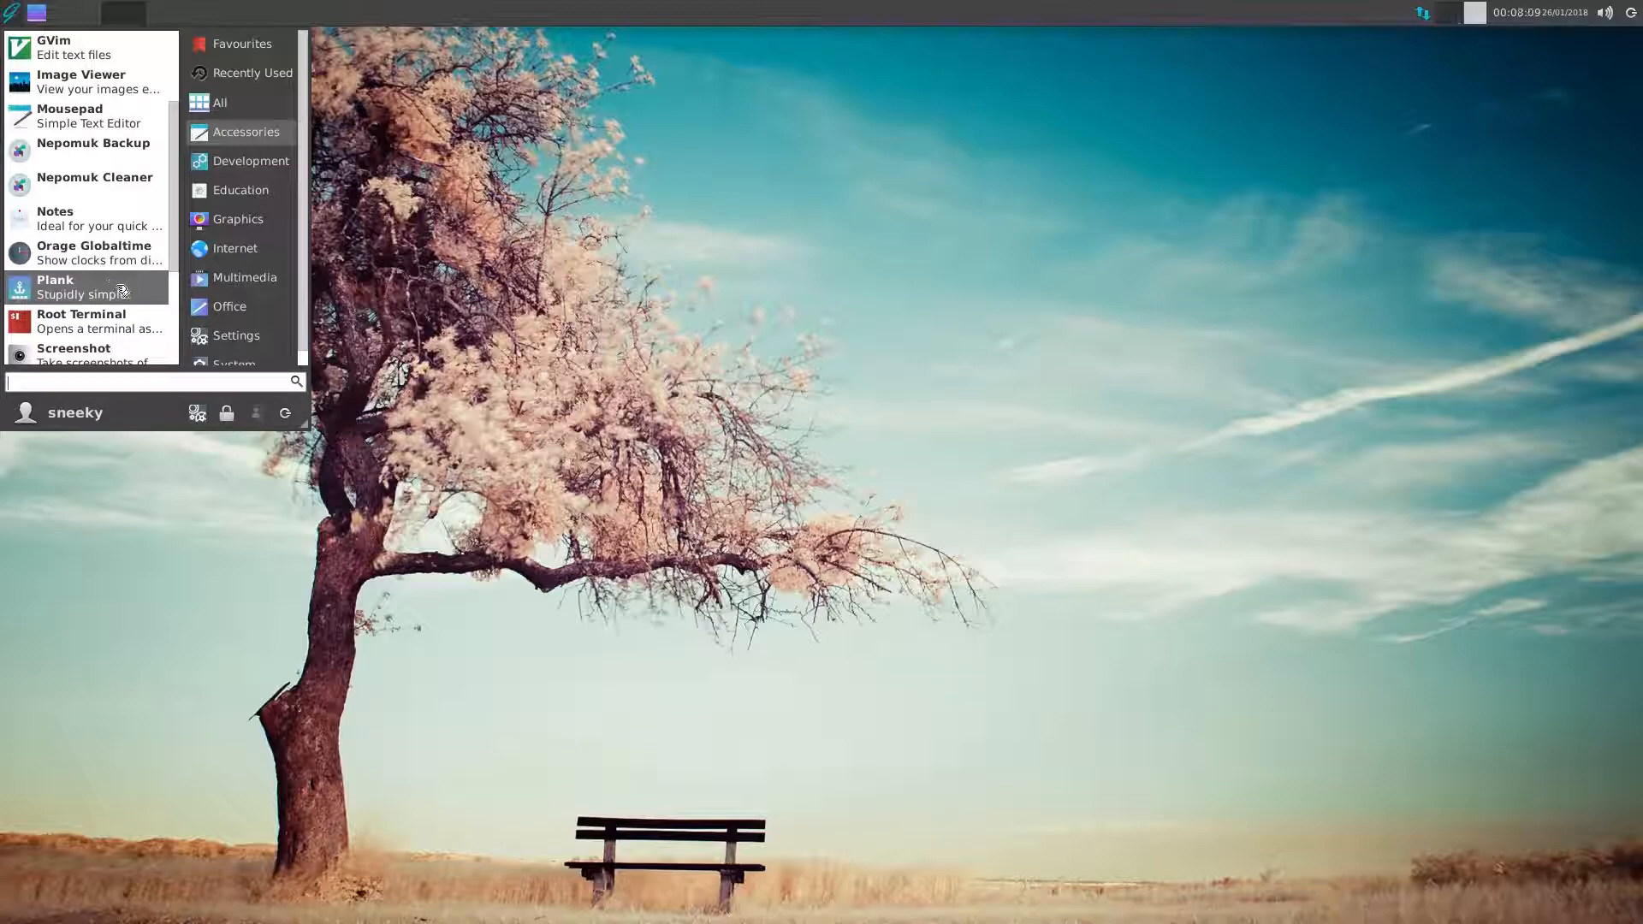
mouse_move(118, 295)
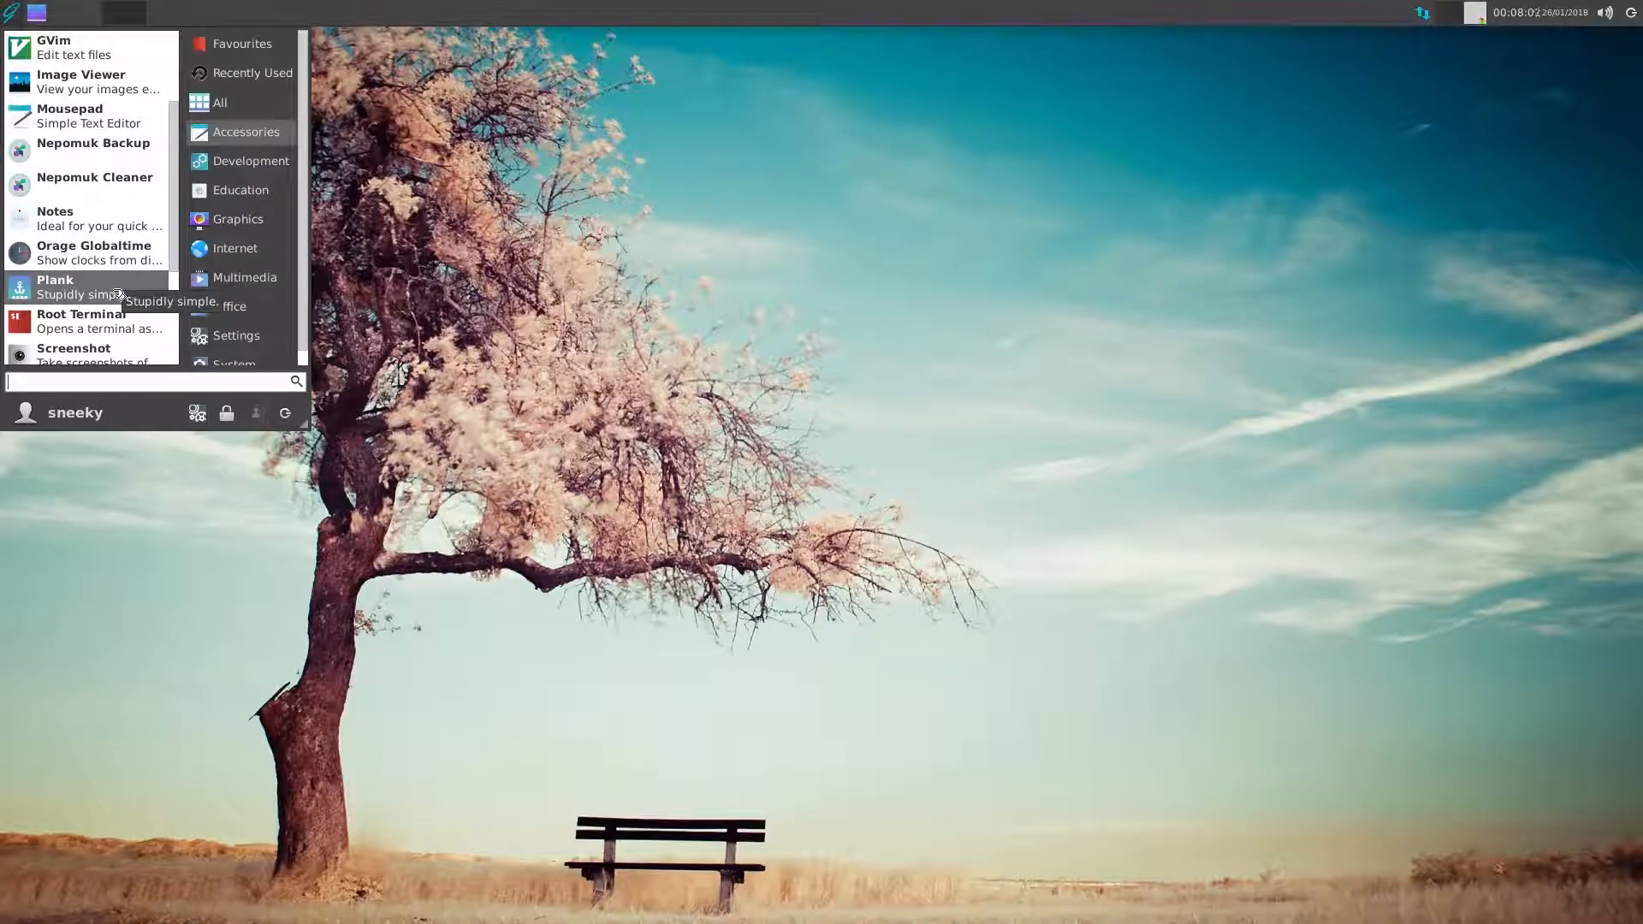
mouse_move(94, 183)
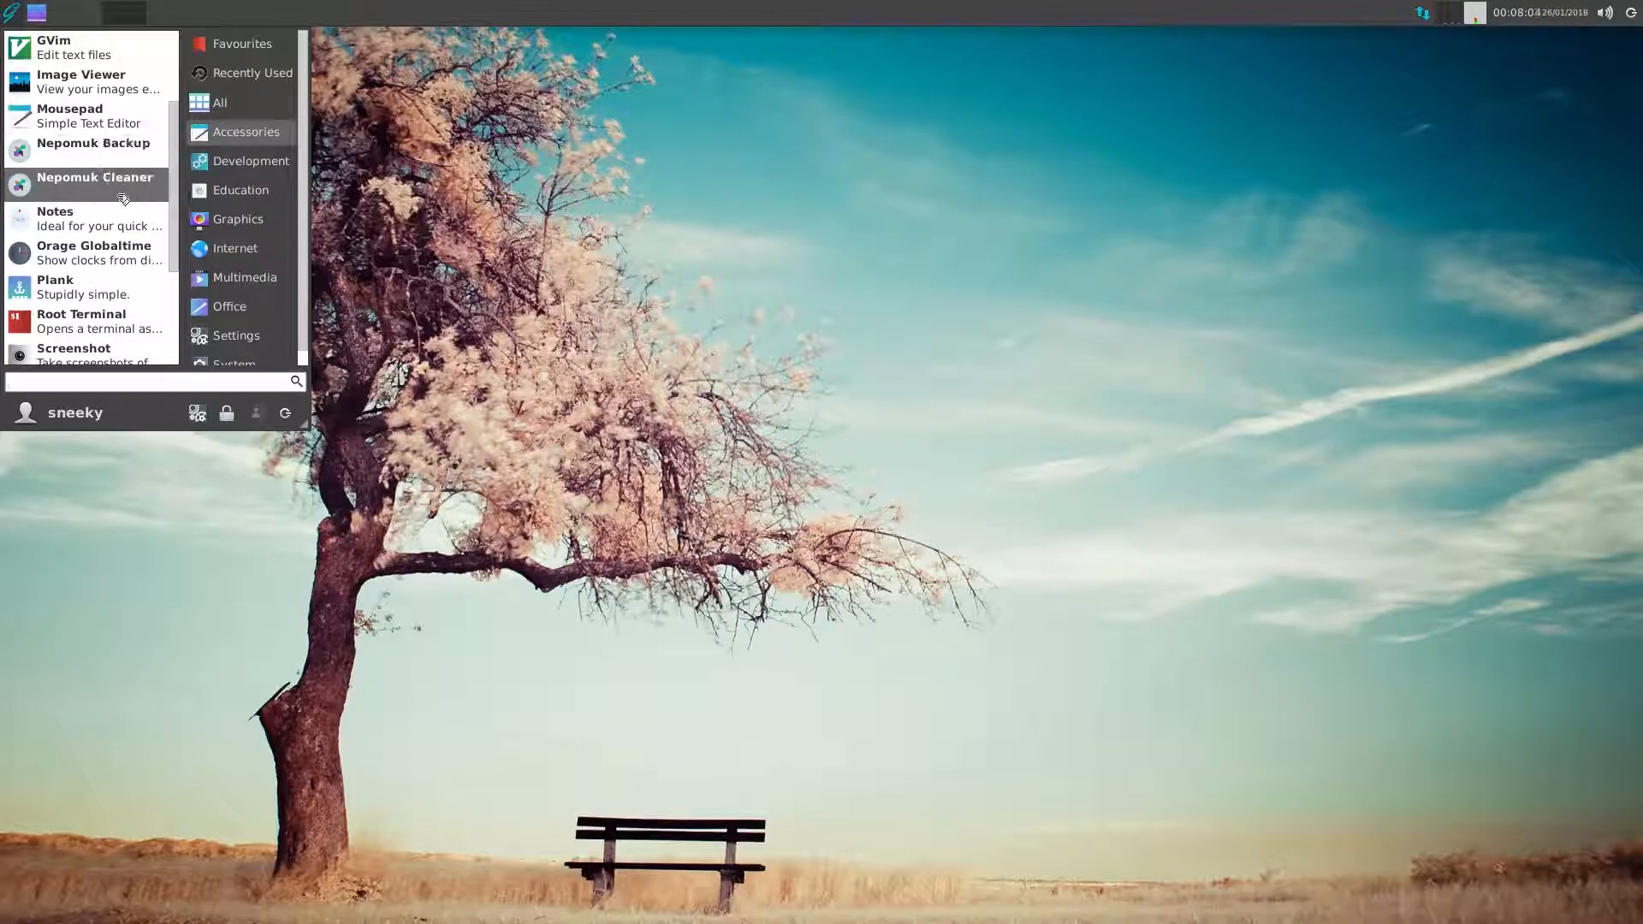
mouse_move(84, 286)
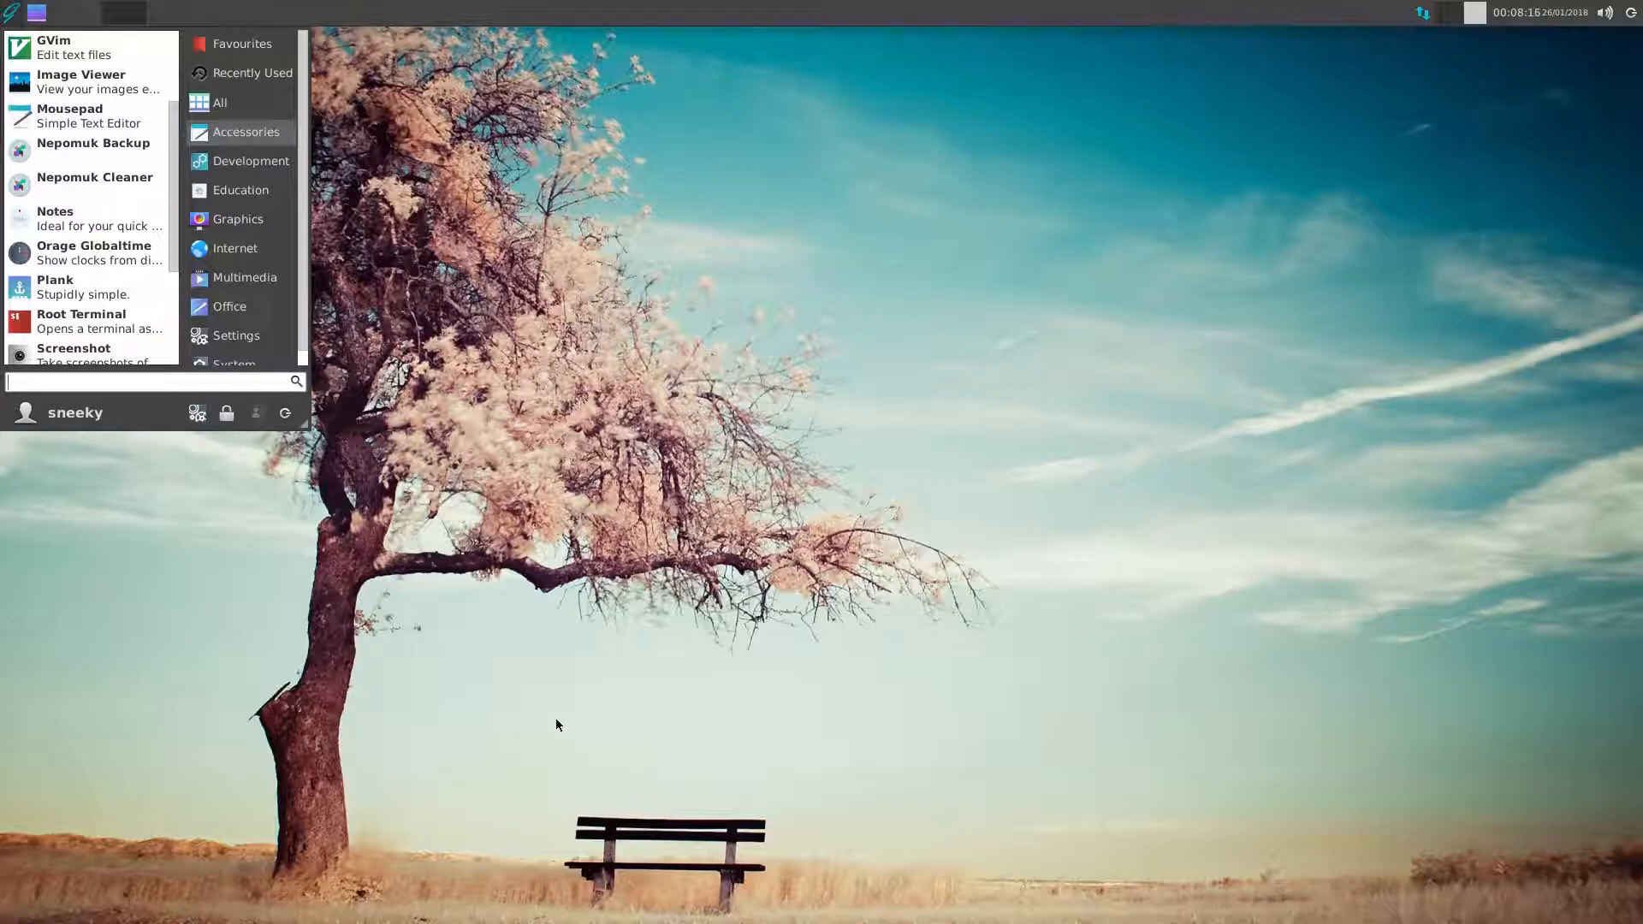
mouse_move(94, 252)
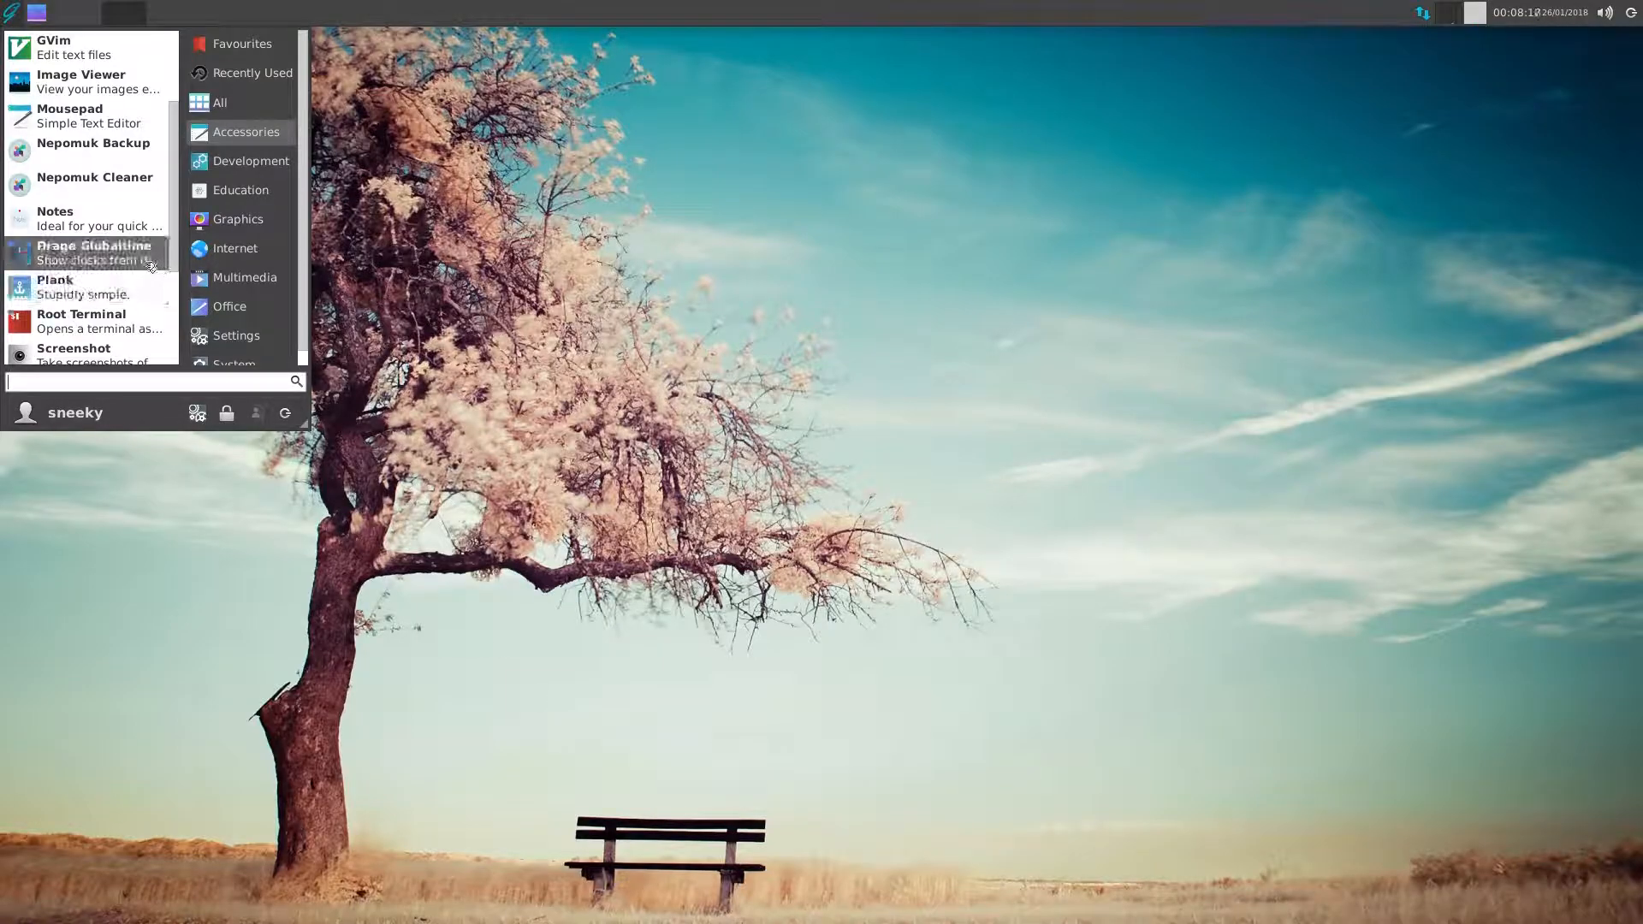
scroll("down", 3)
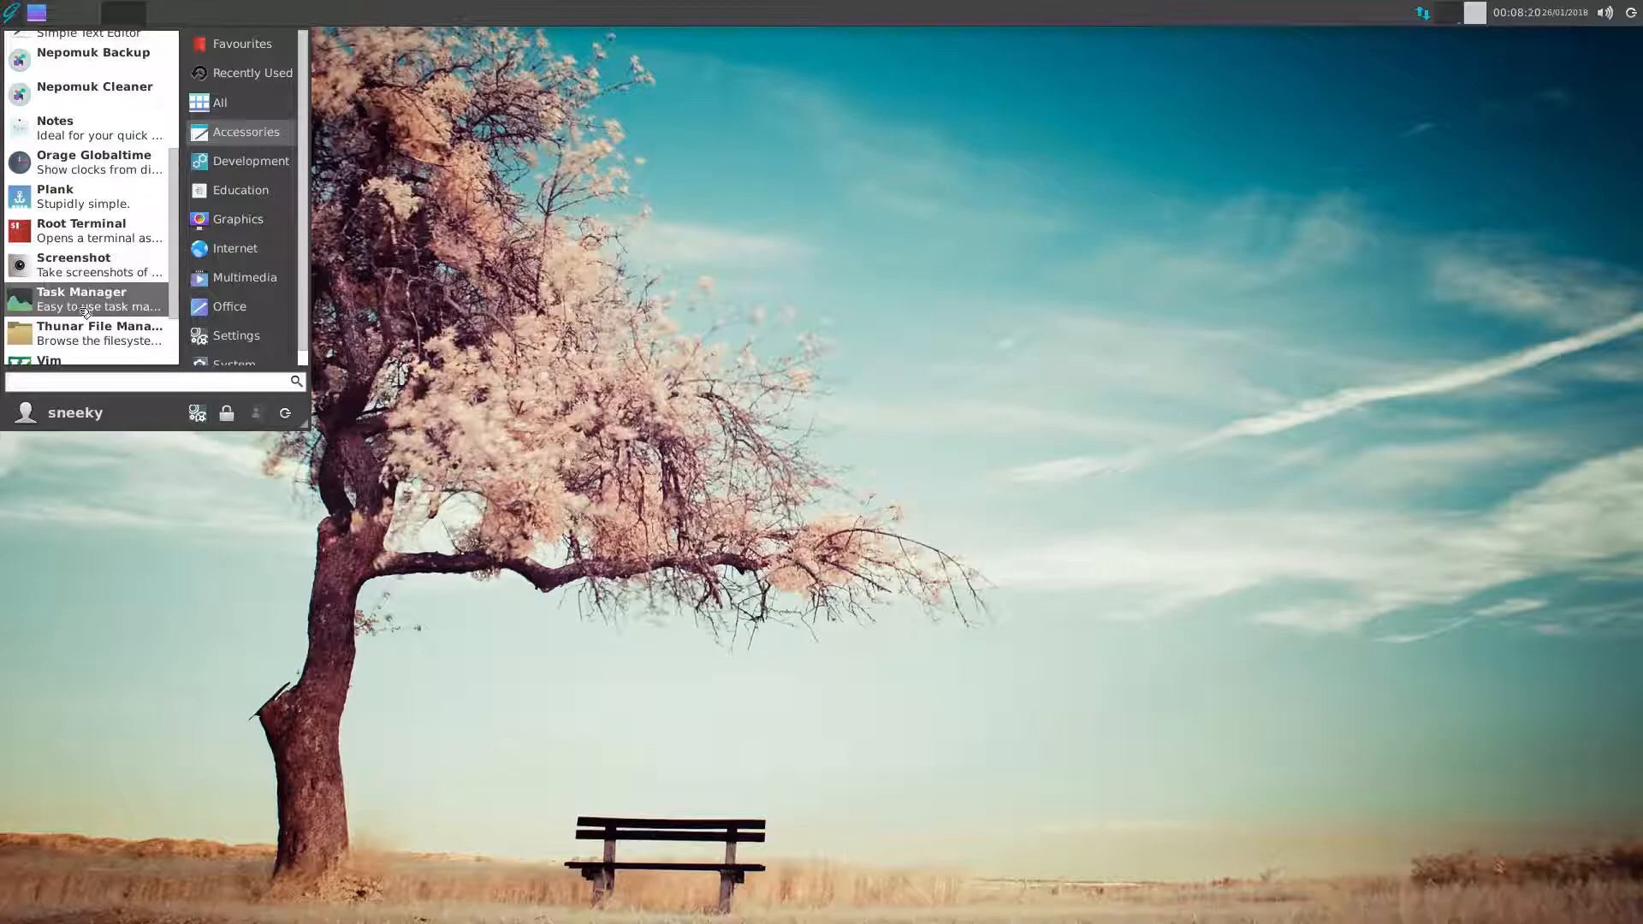
left_click(80, 298)
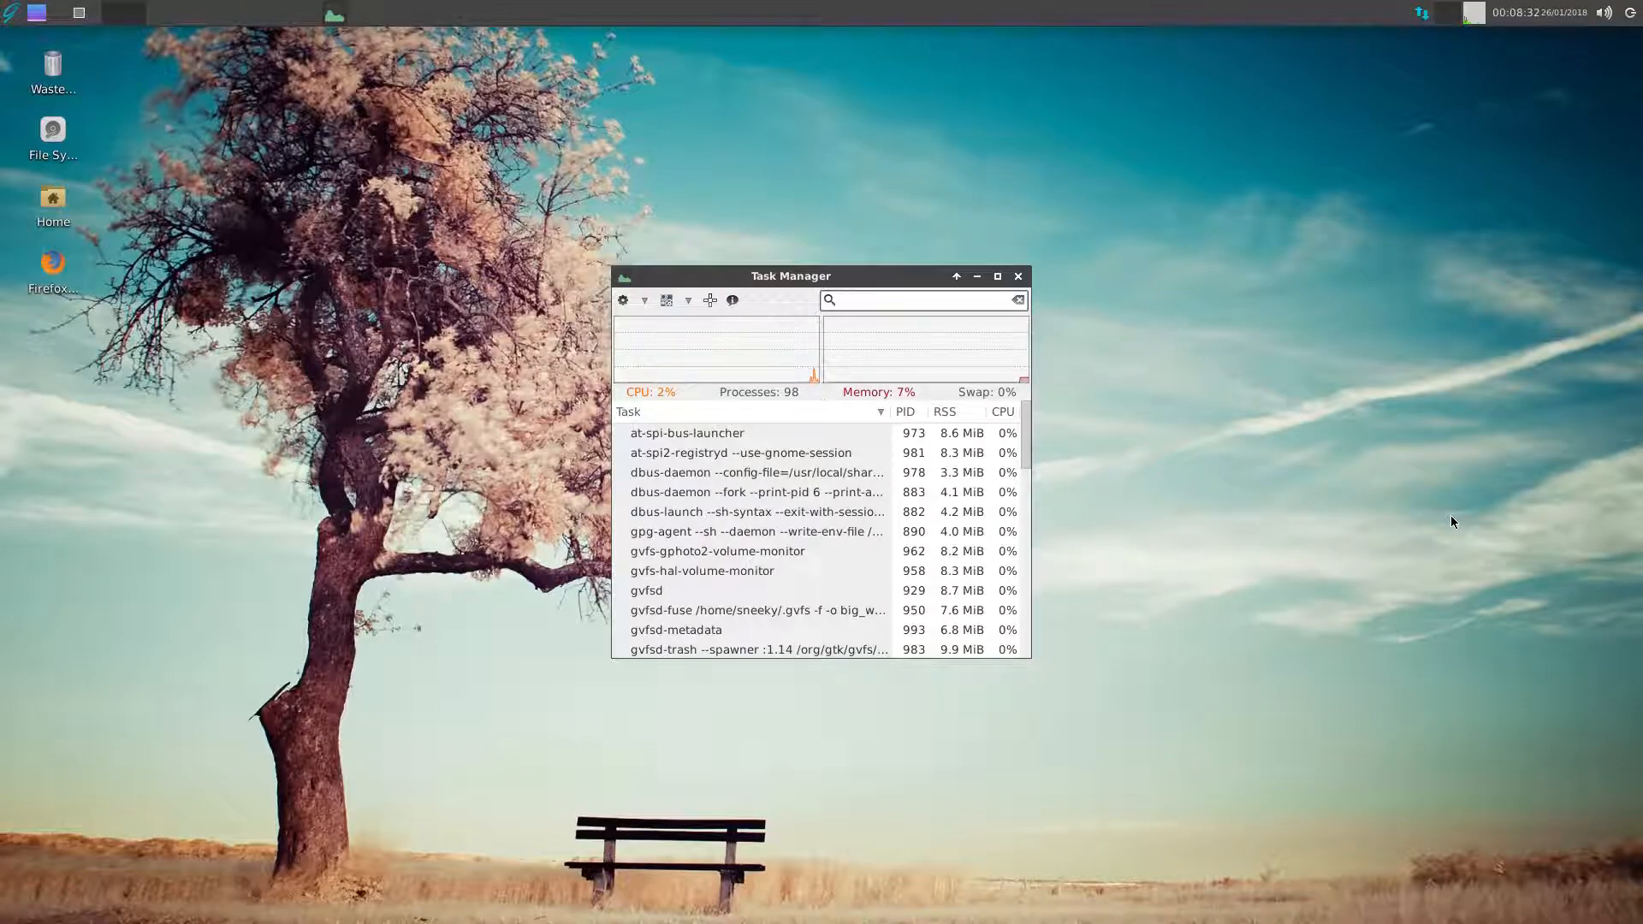
- Focus Task Manager's process search box, then close the Task Manager window
left_click(922, 299)
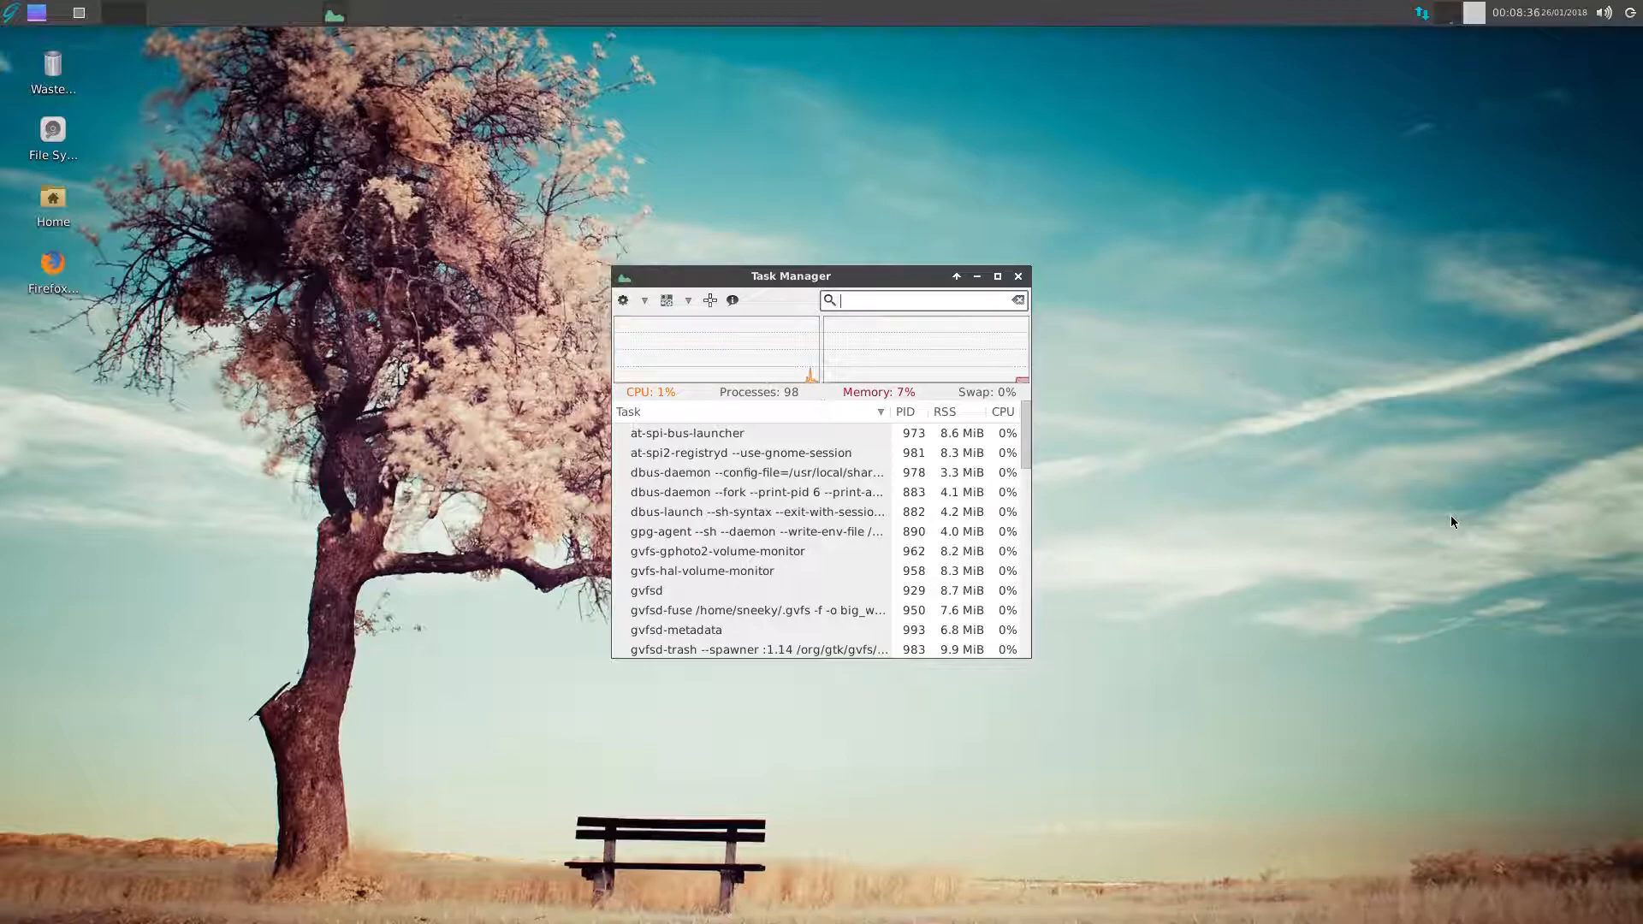
mouse_move(747, 364)
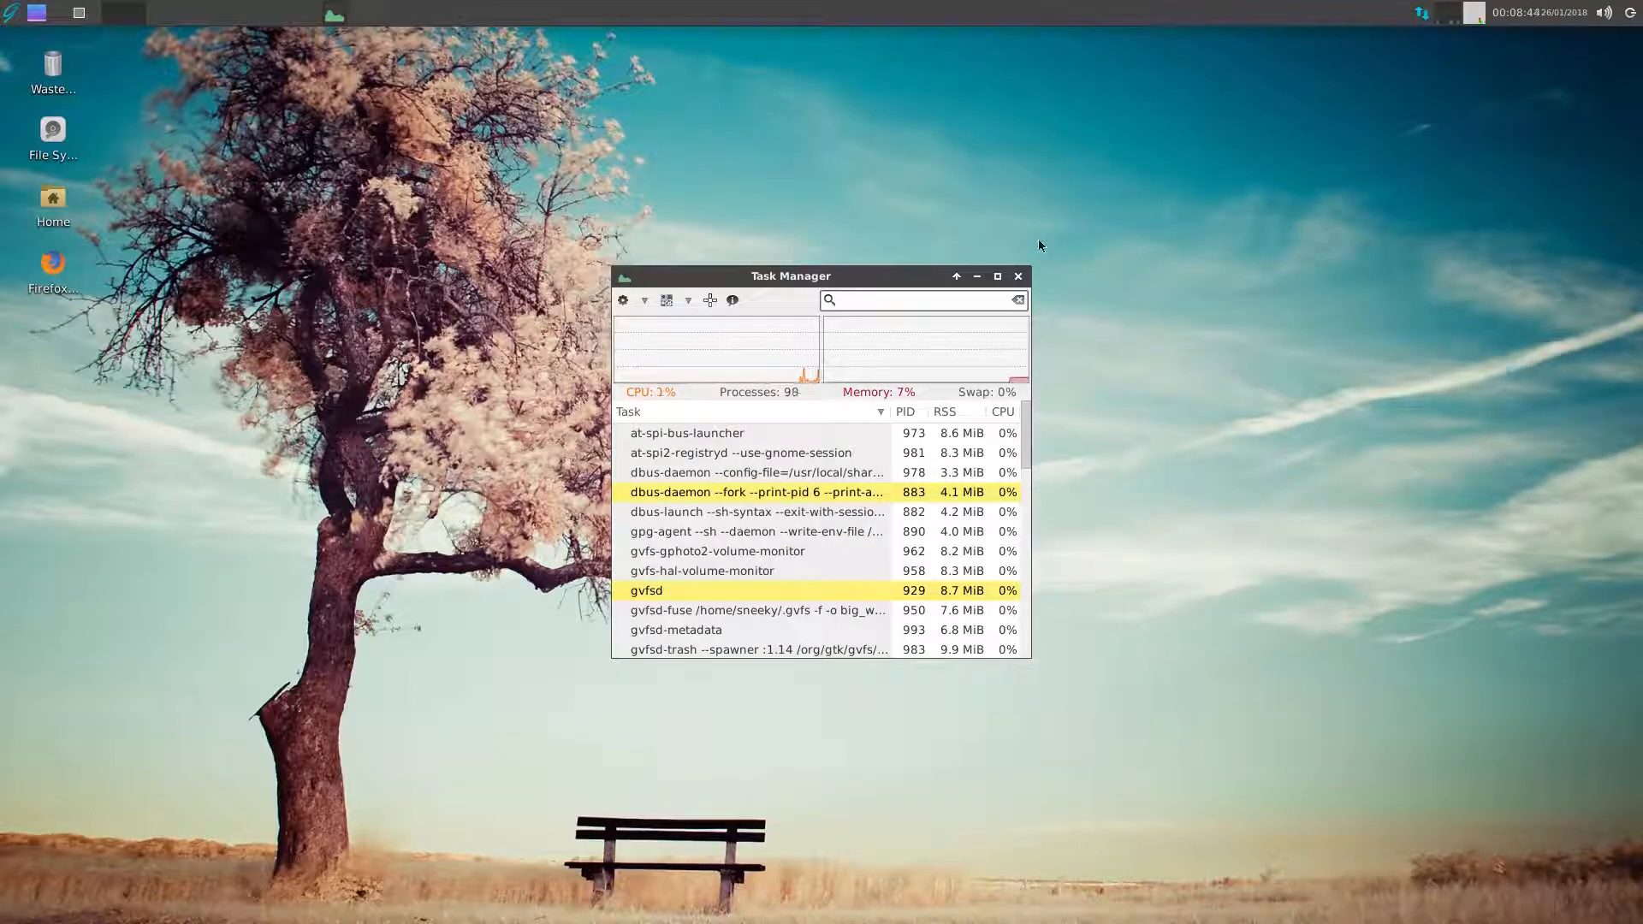
left_click(1016, 276)
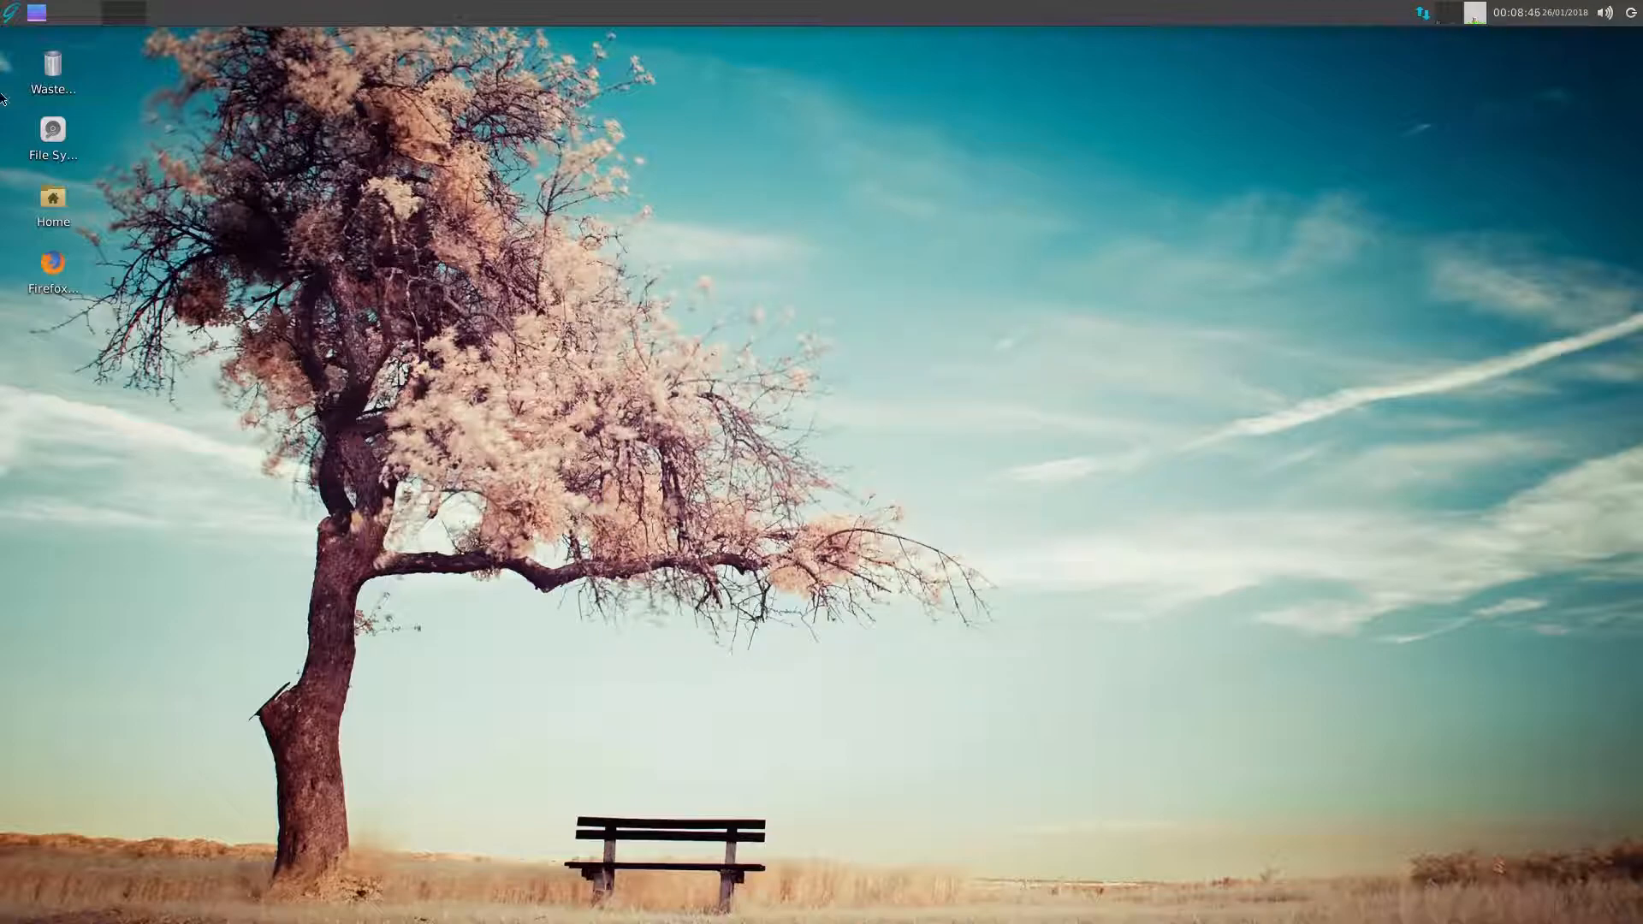
- Launch OctoPkg from the System category of the applications menu
left_click(10, 11)
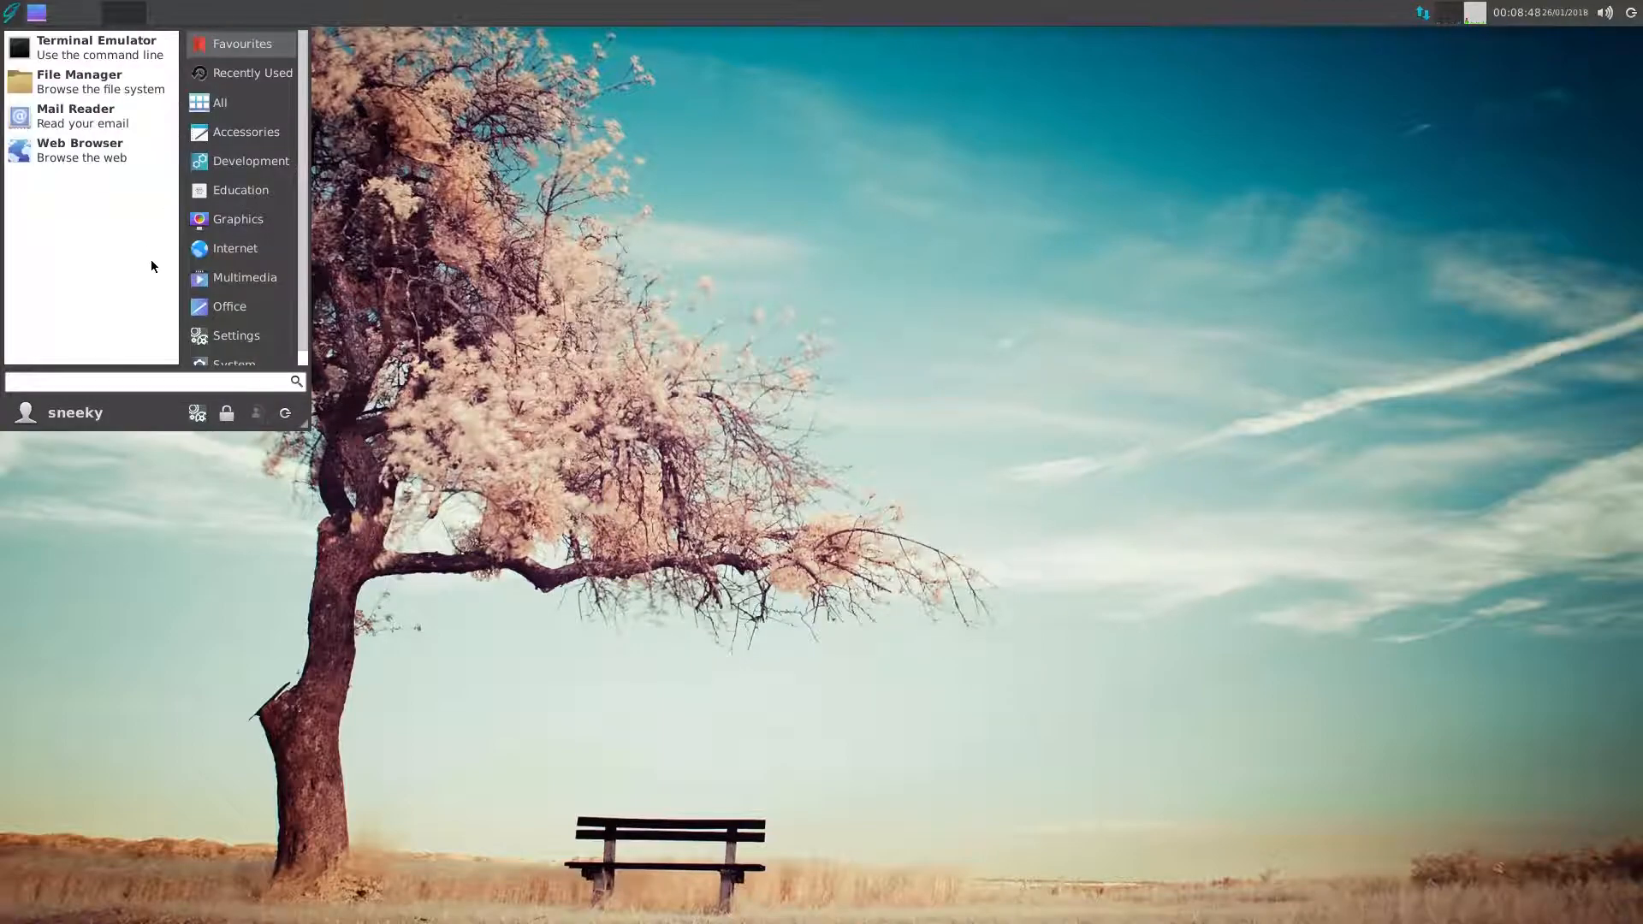
left_click(234, 350)
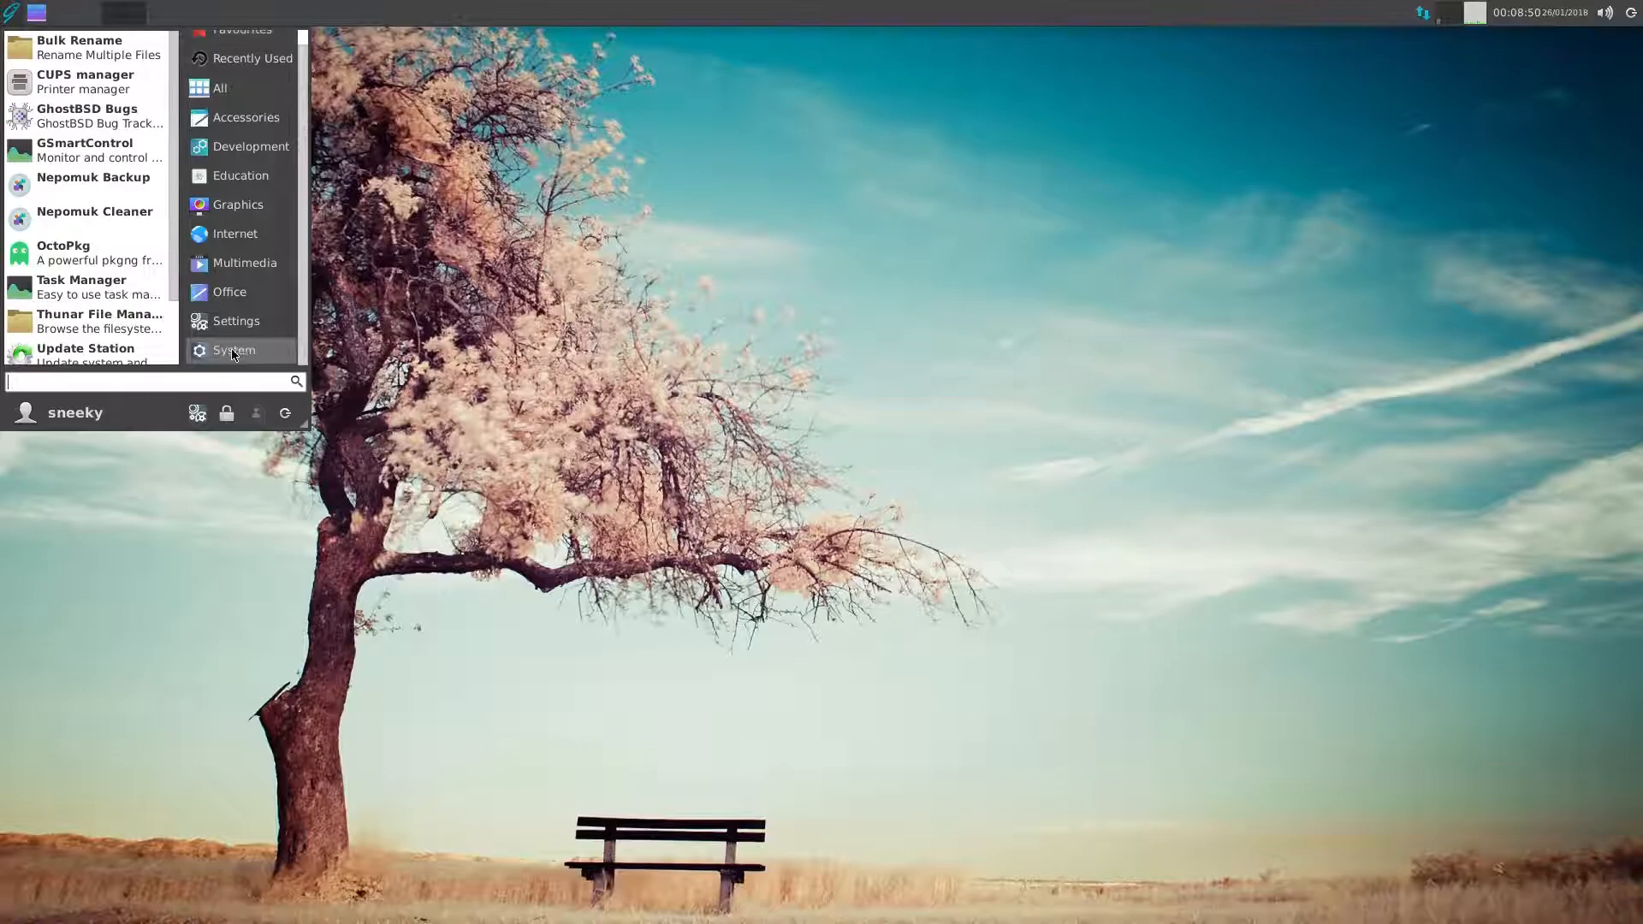
mouse_move(94, 252)
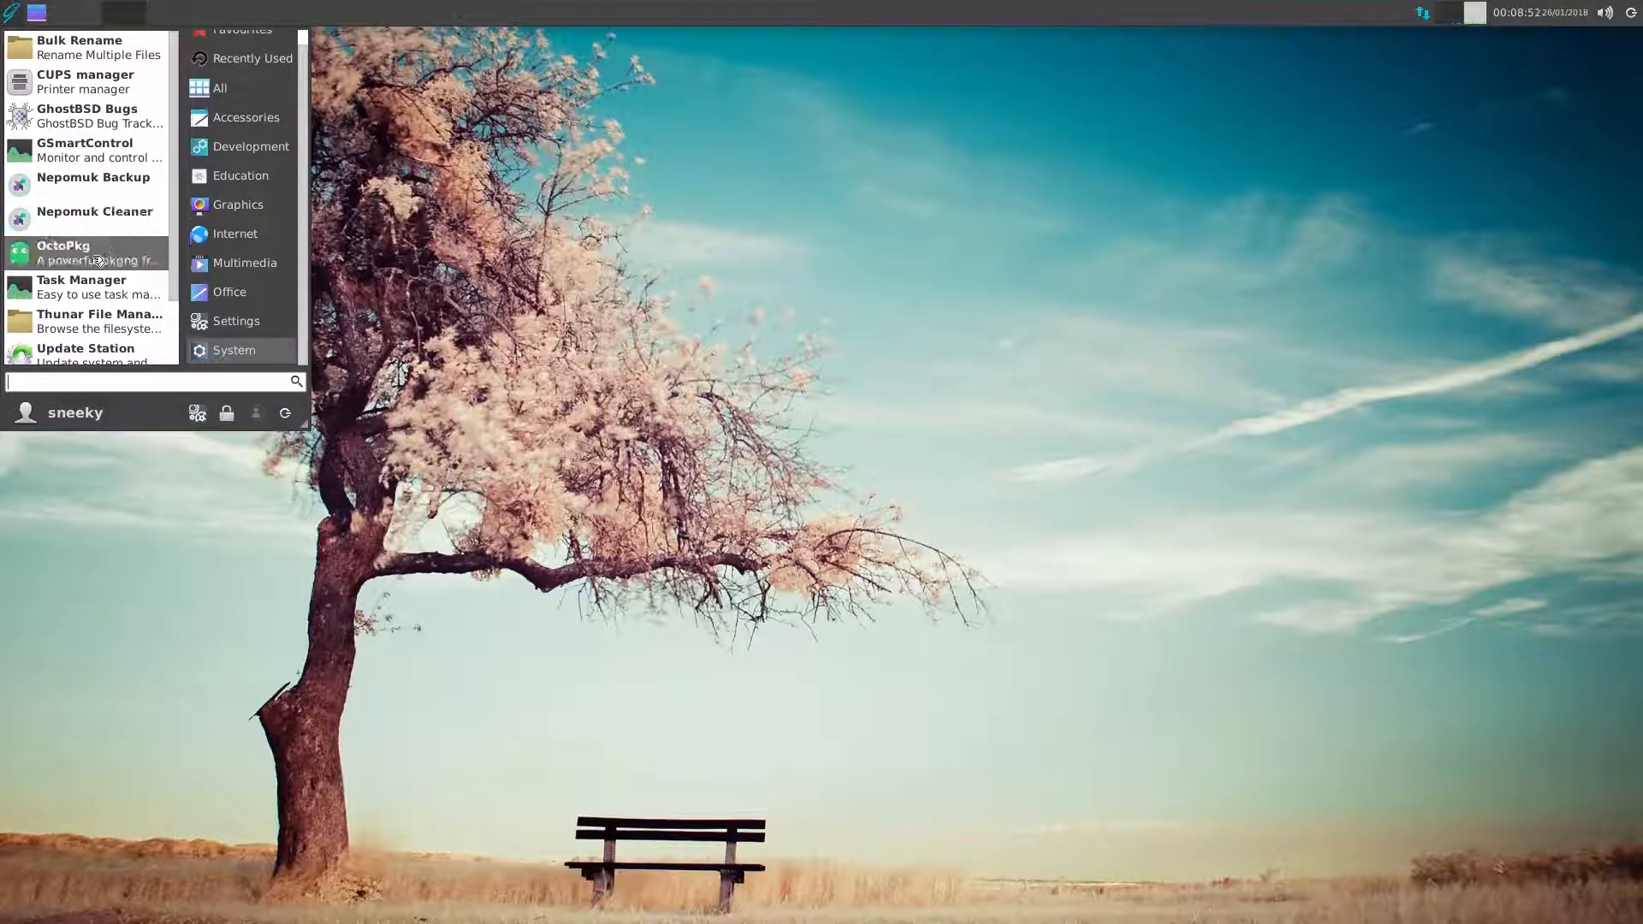
left_click(62, 252)
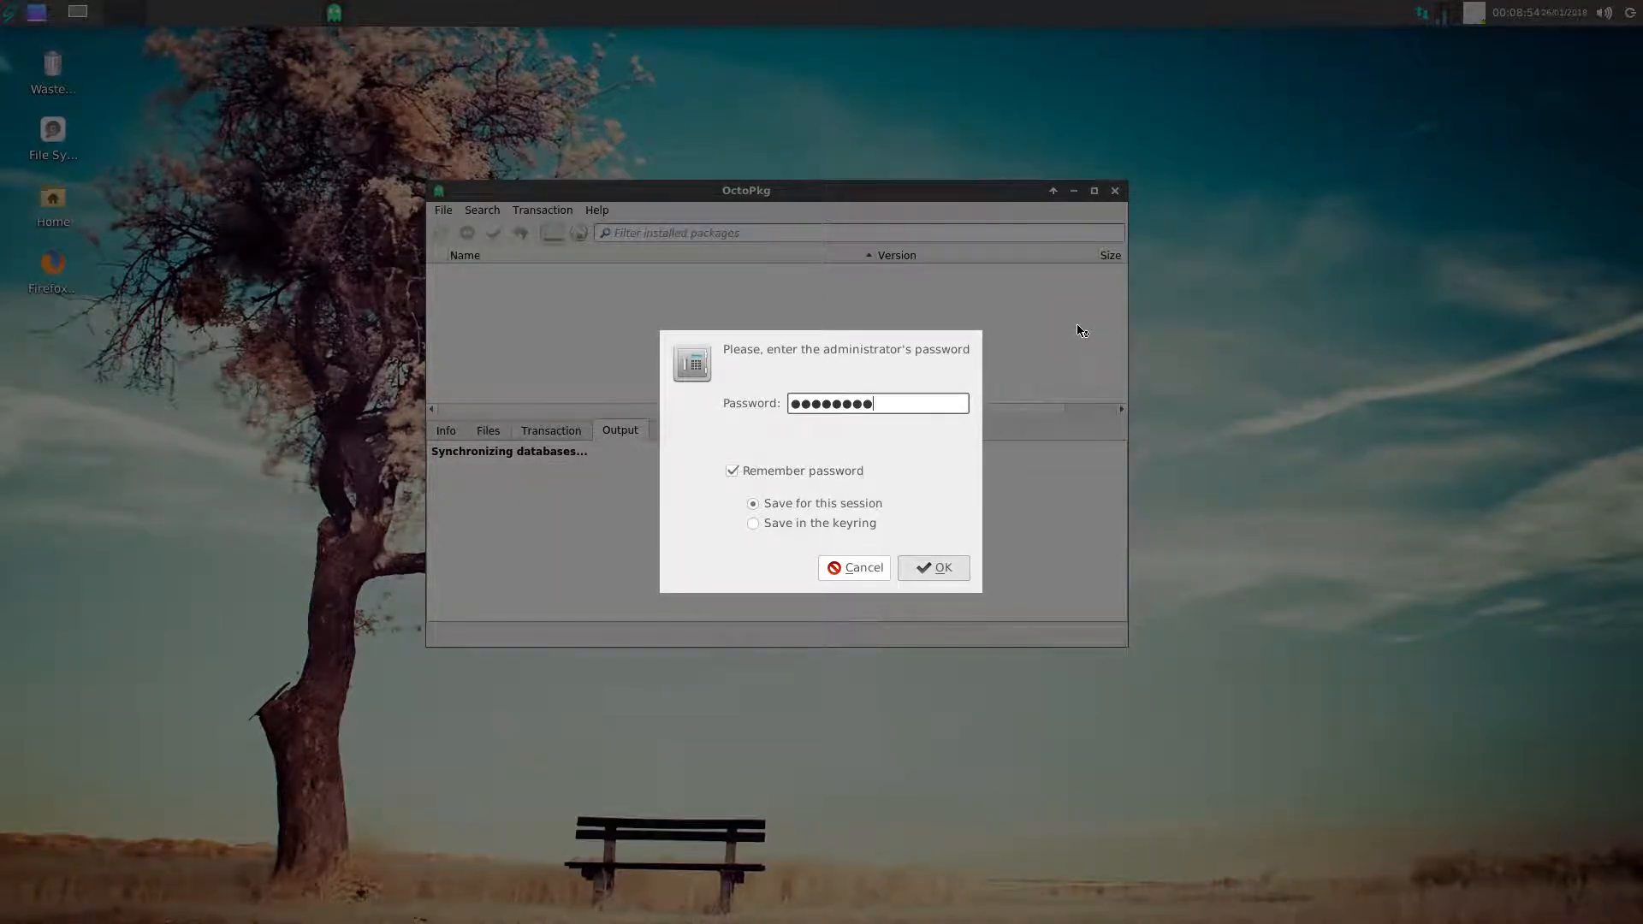
- Confirm the administrator password and move the OctoPkg window higher while databases sync
left_click(932, 566)
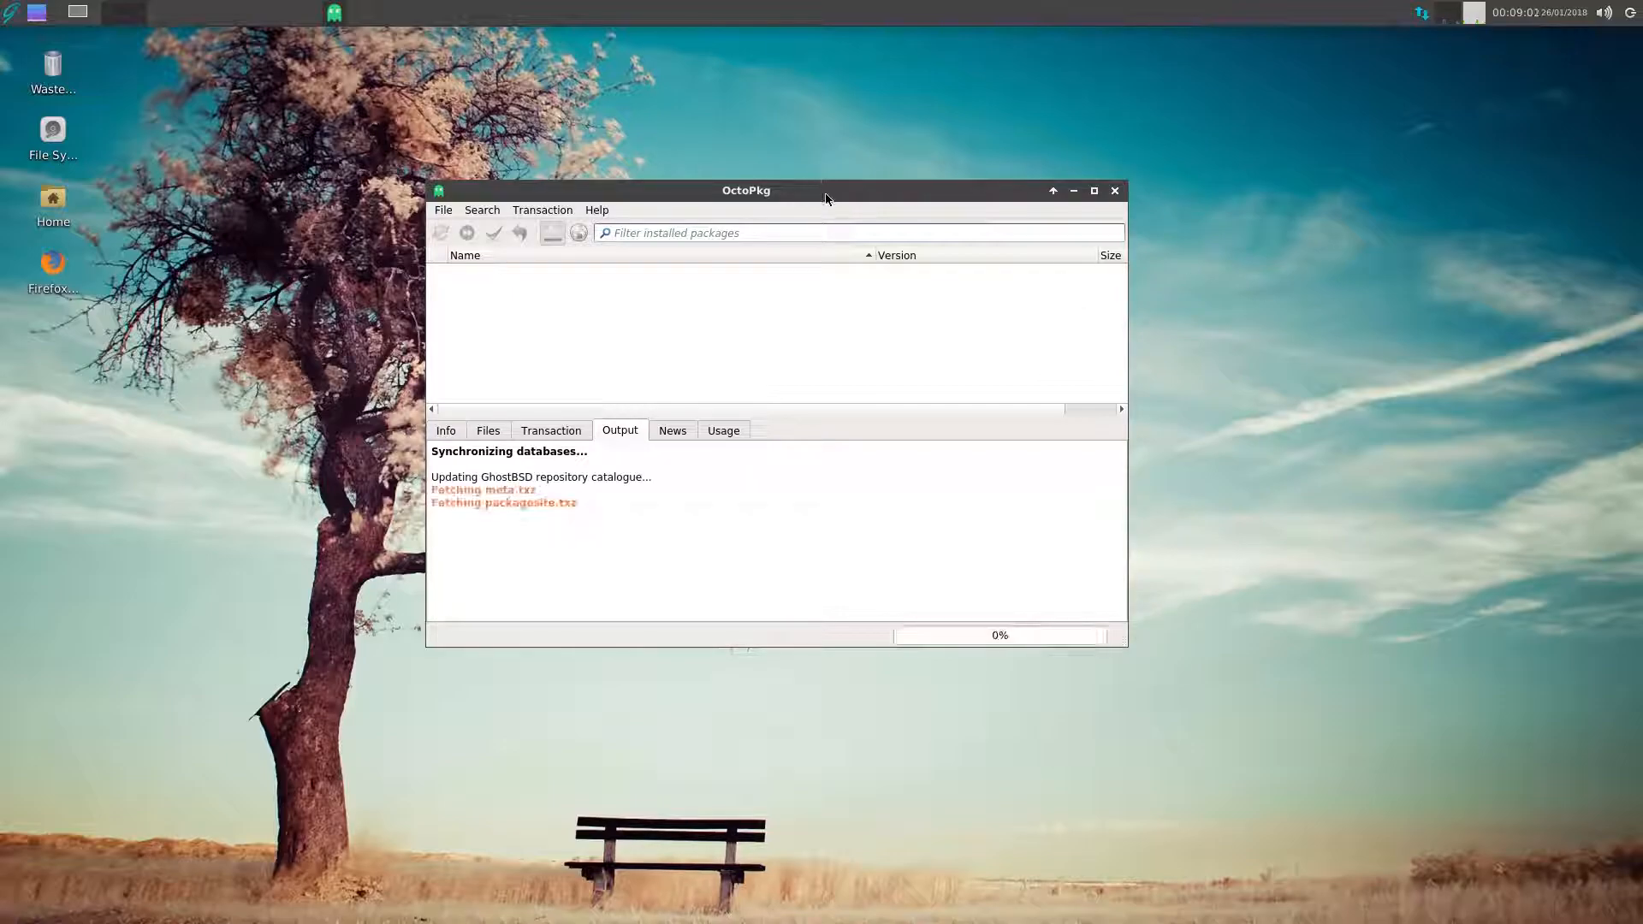
left_click_drag(746, 190, 779, 95)
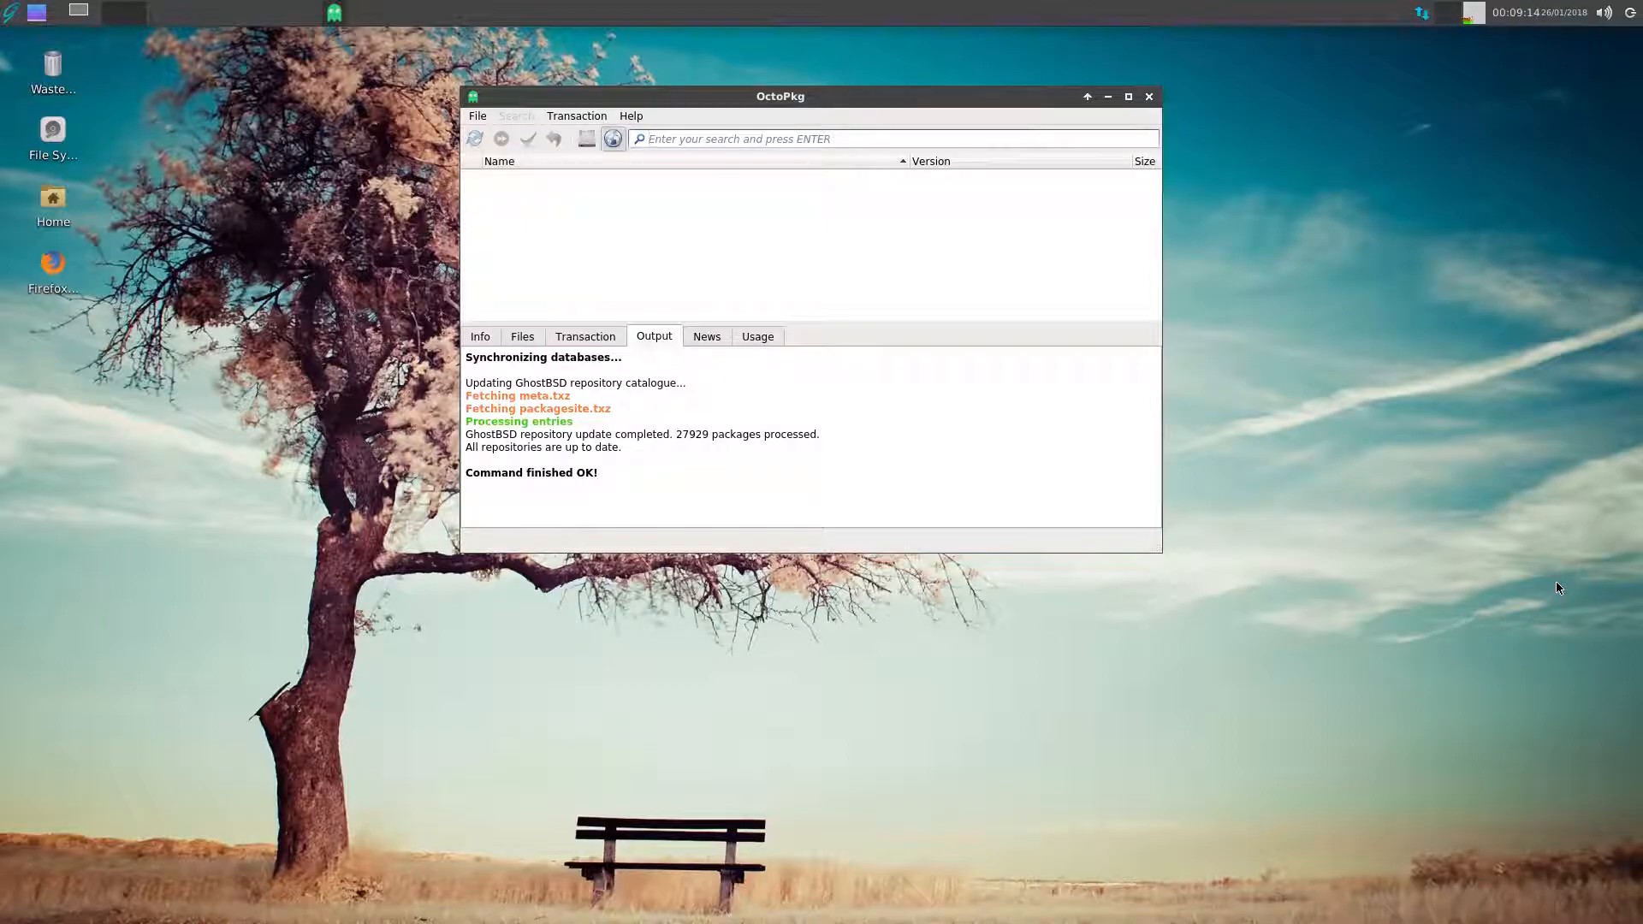
mouse_move(1127, 452)
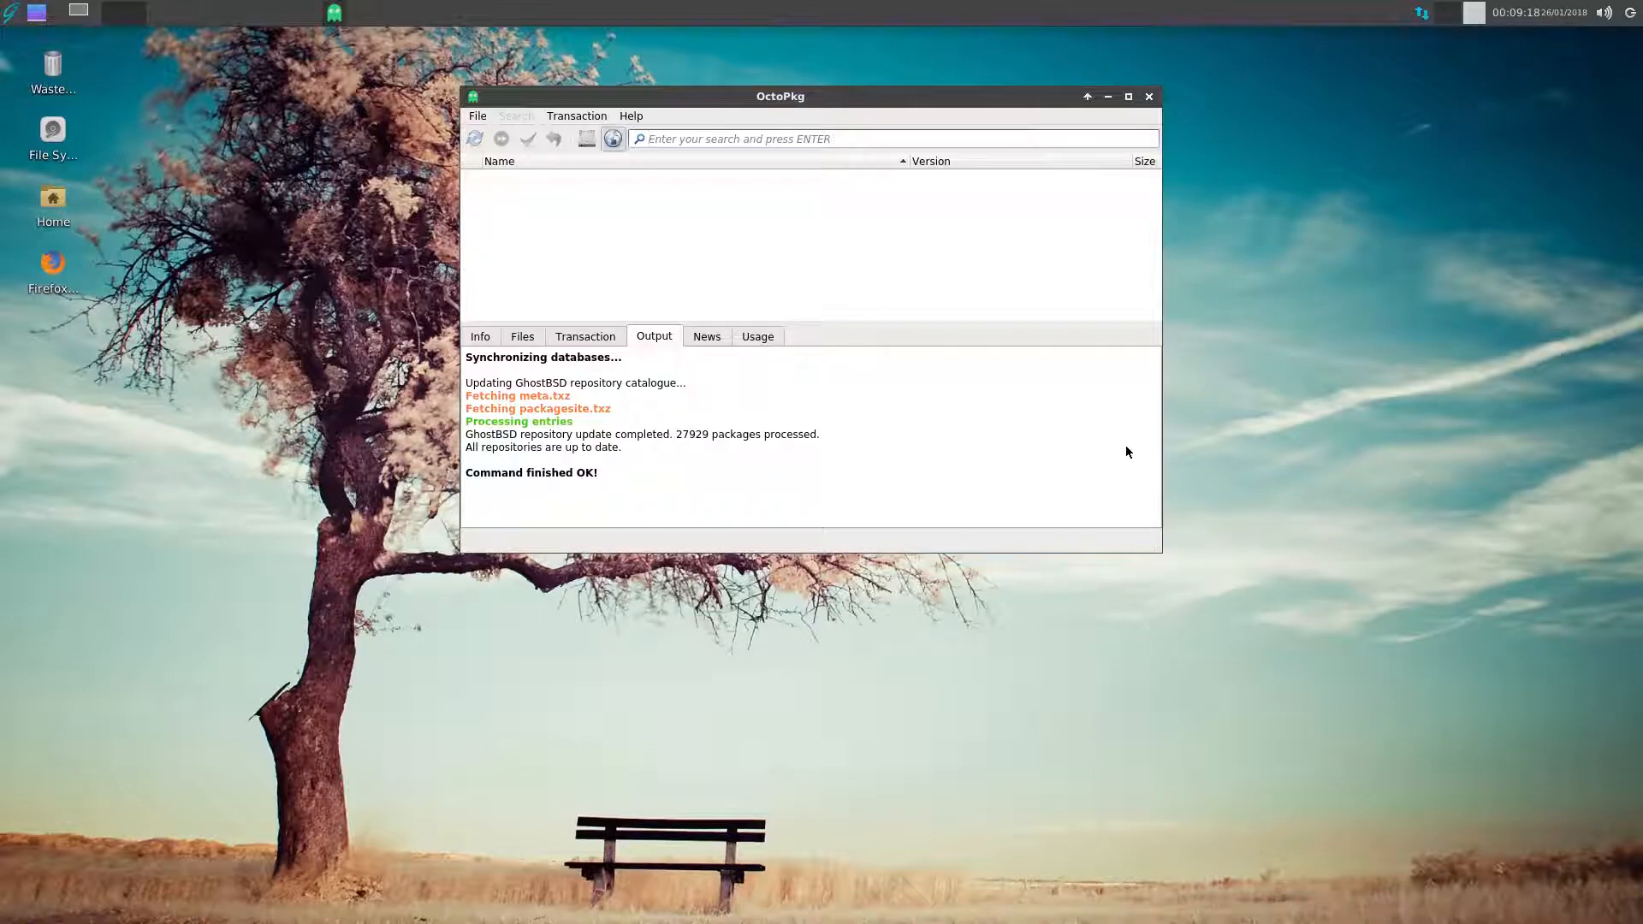
mouse_move(1264, 199)
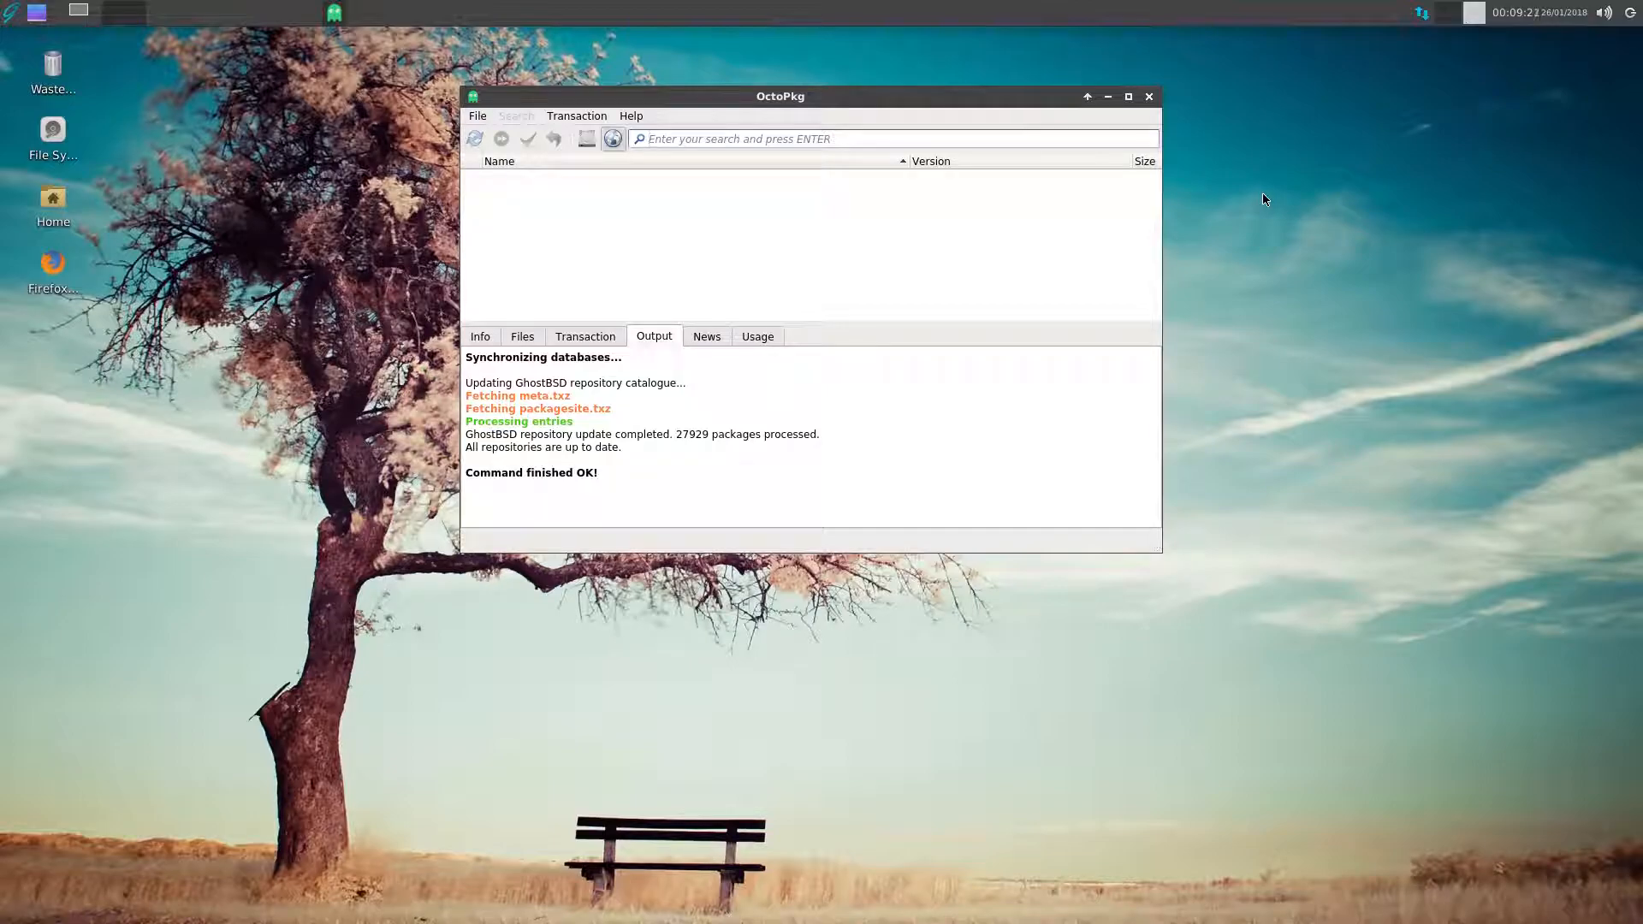
mouse_move(521, 198)
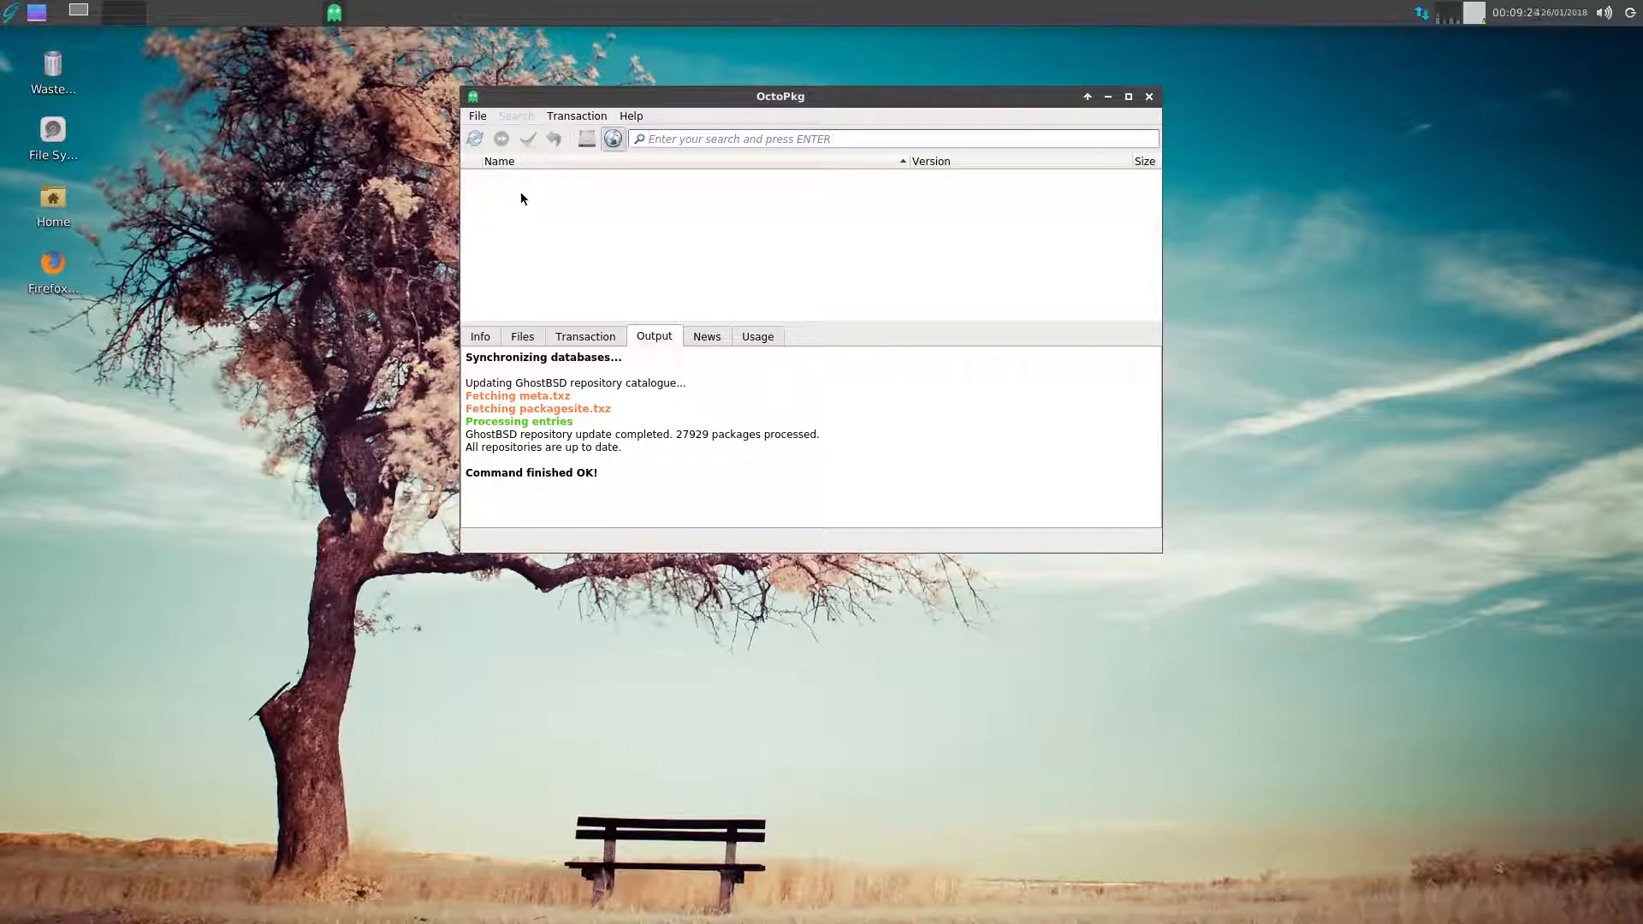
mouse_move(773, 62)
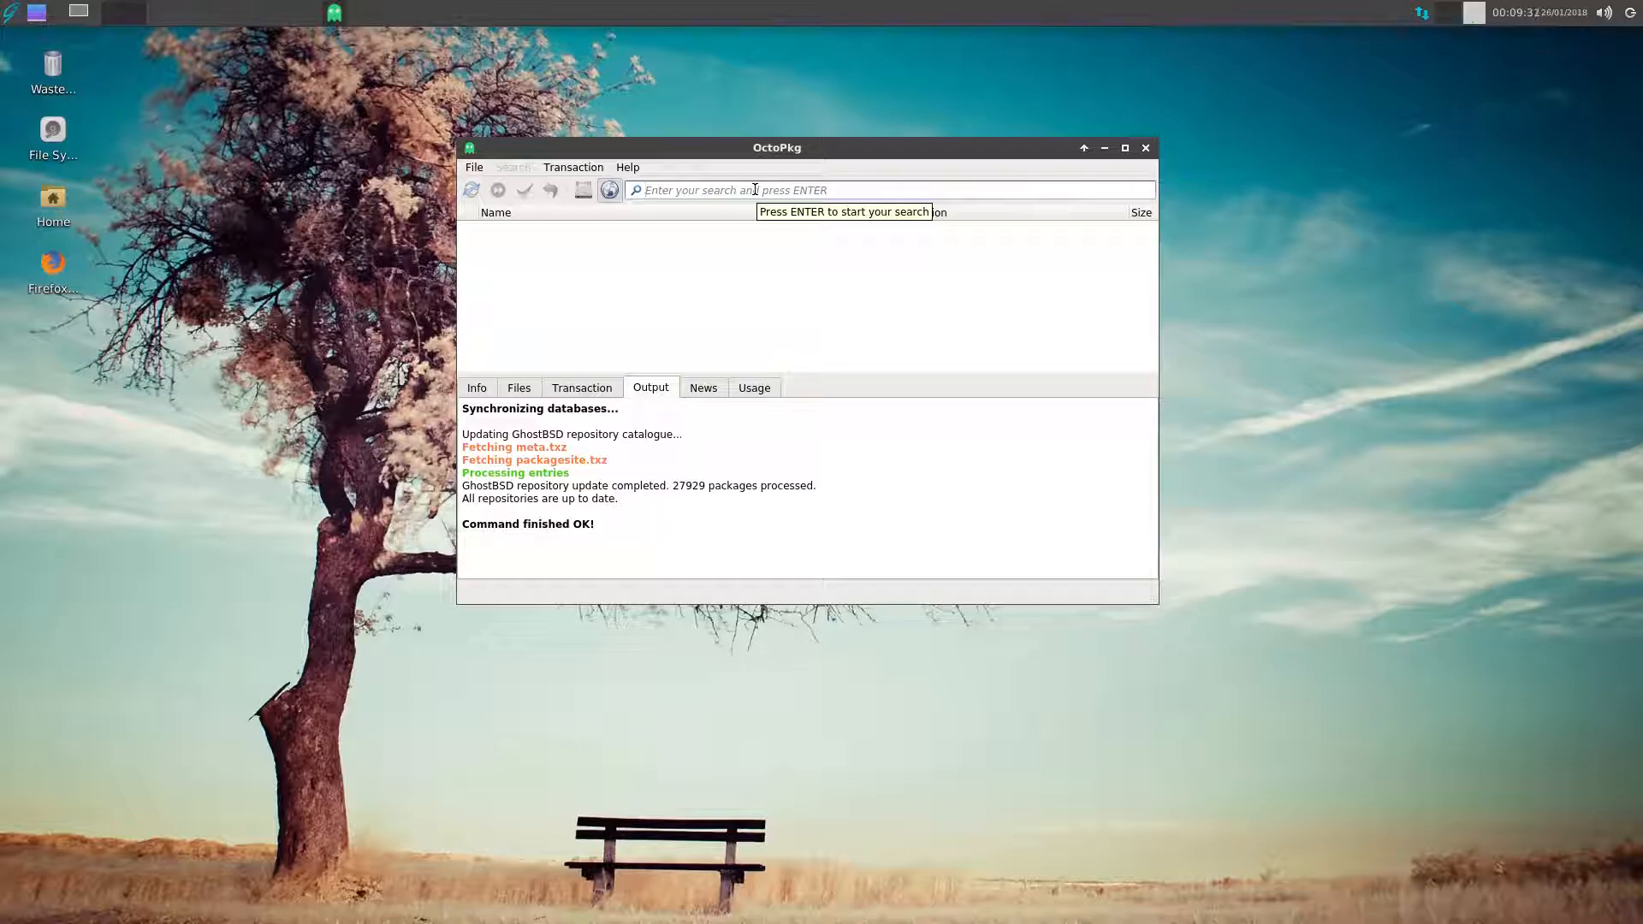
- Search OctoPkg for abiword, mark it for install, check its details, and commit
type("ab")
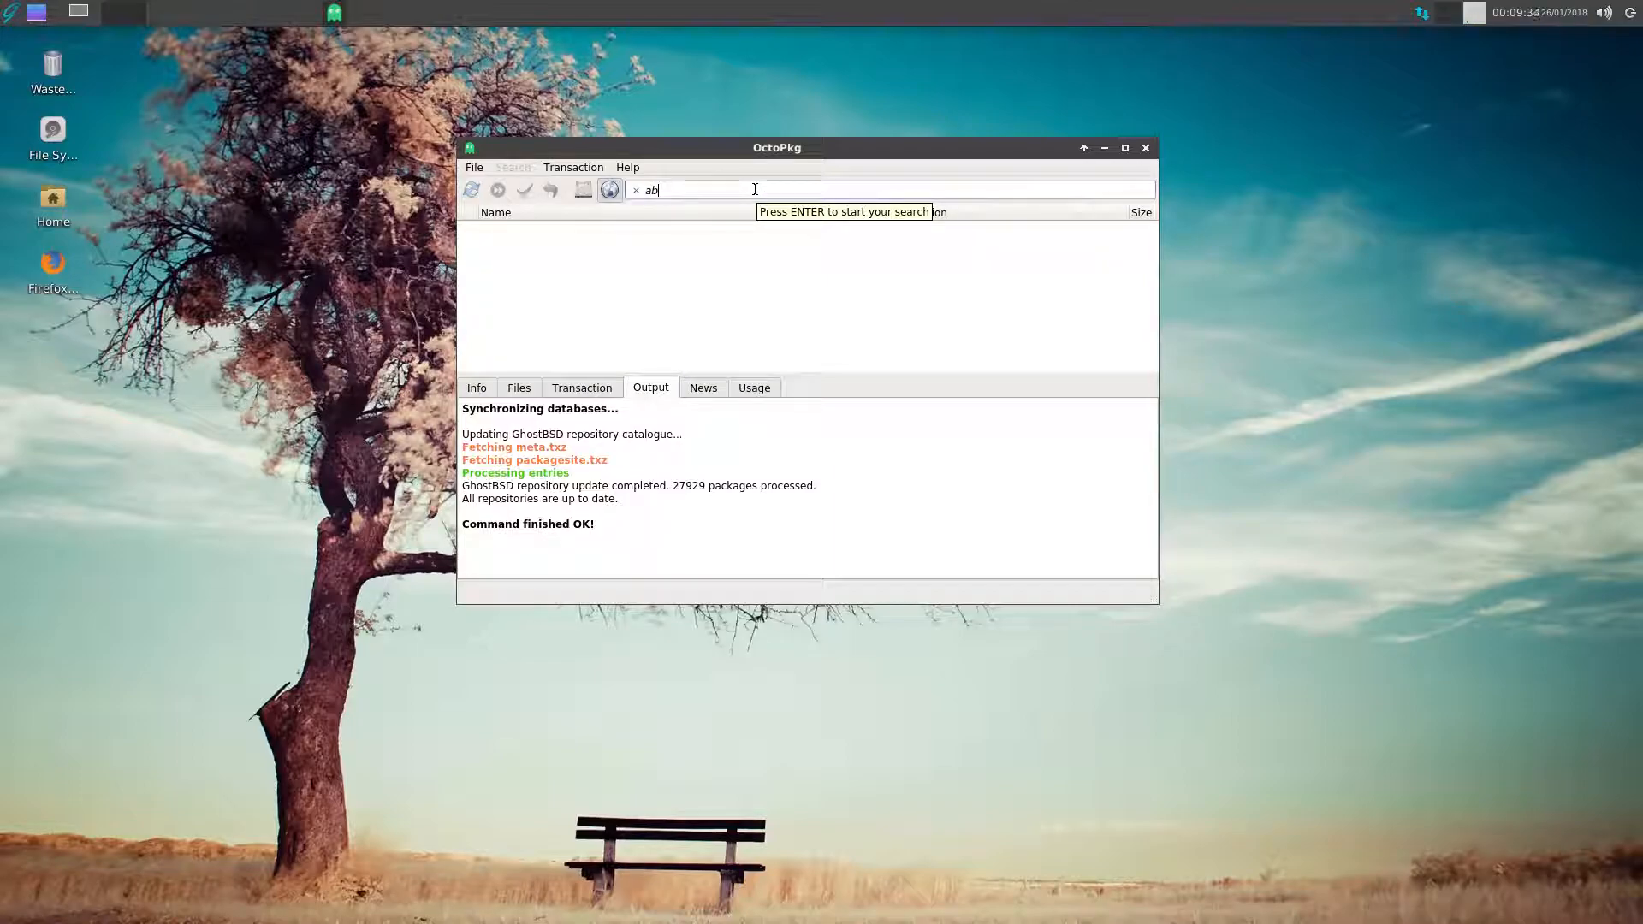
type("iword")
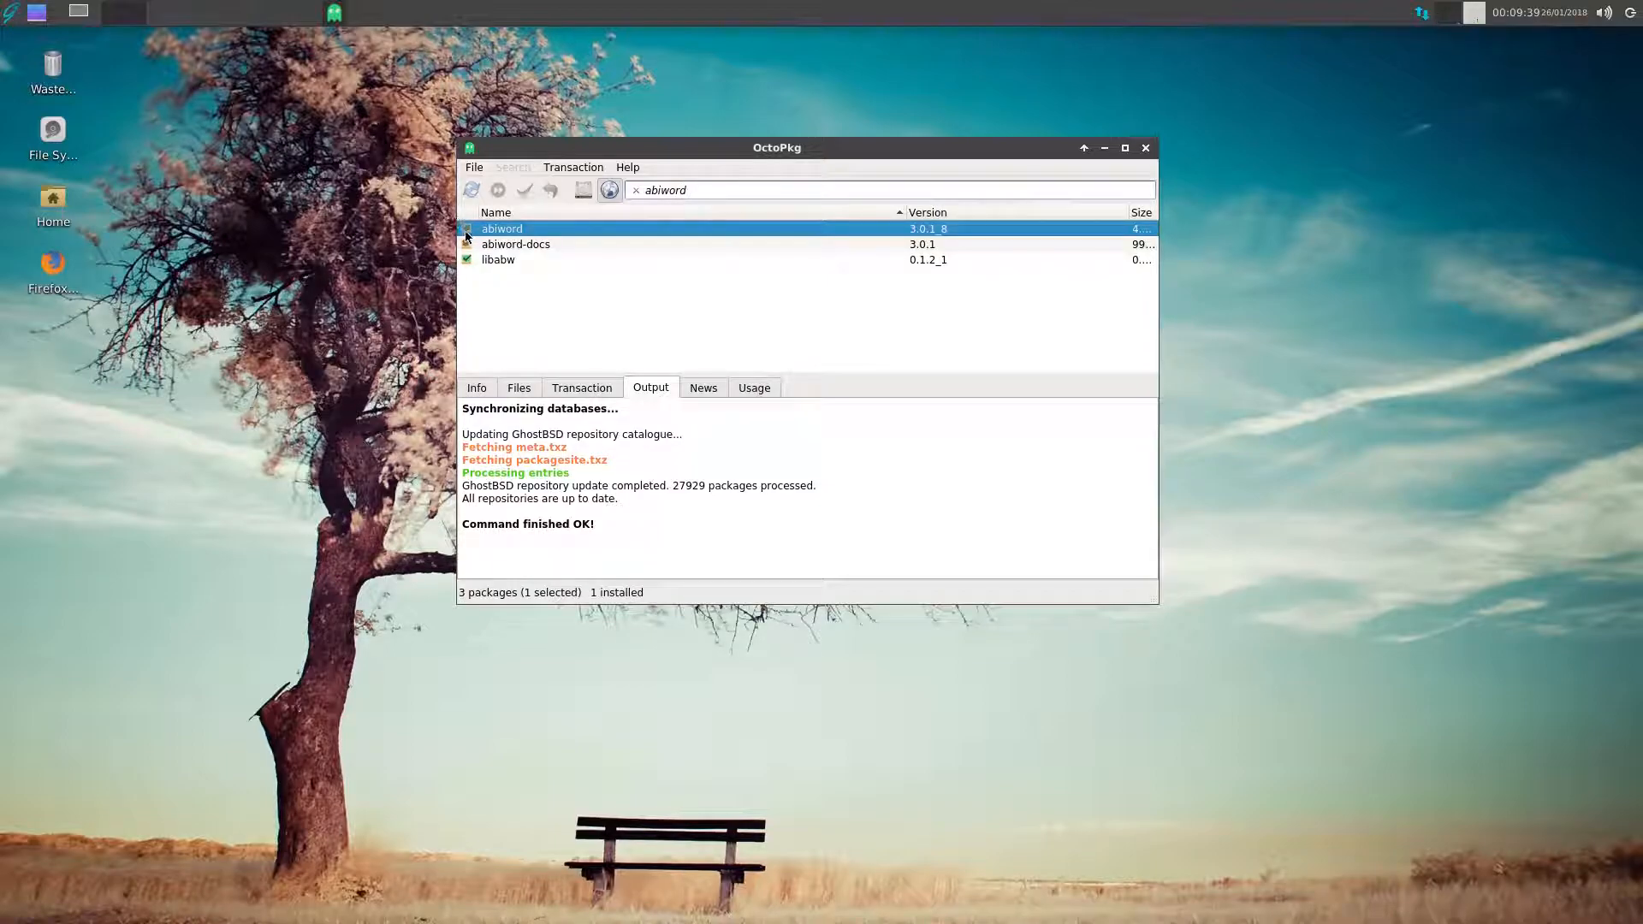
right_click(500, 229)
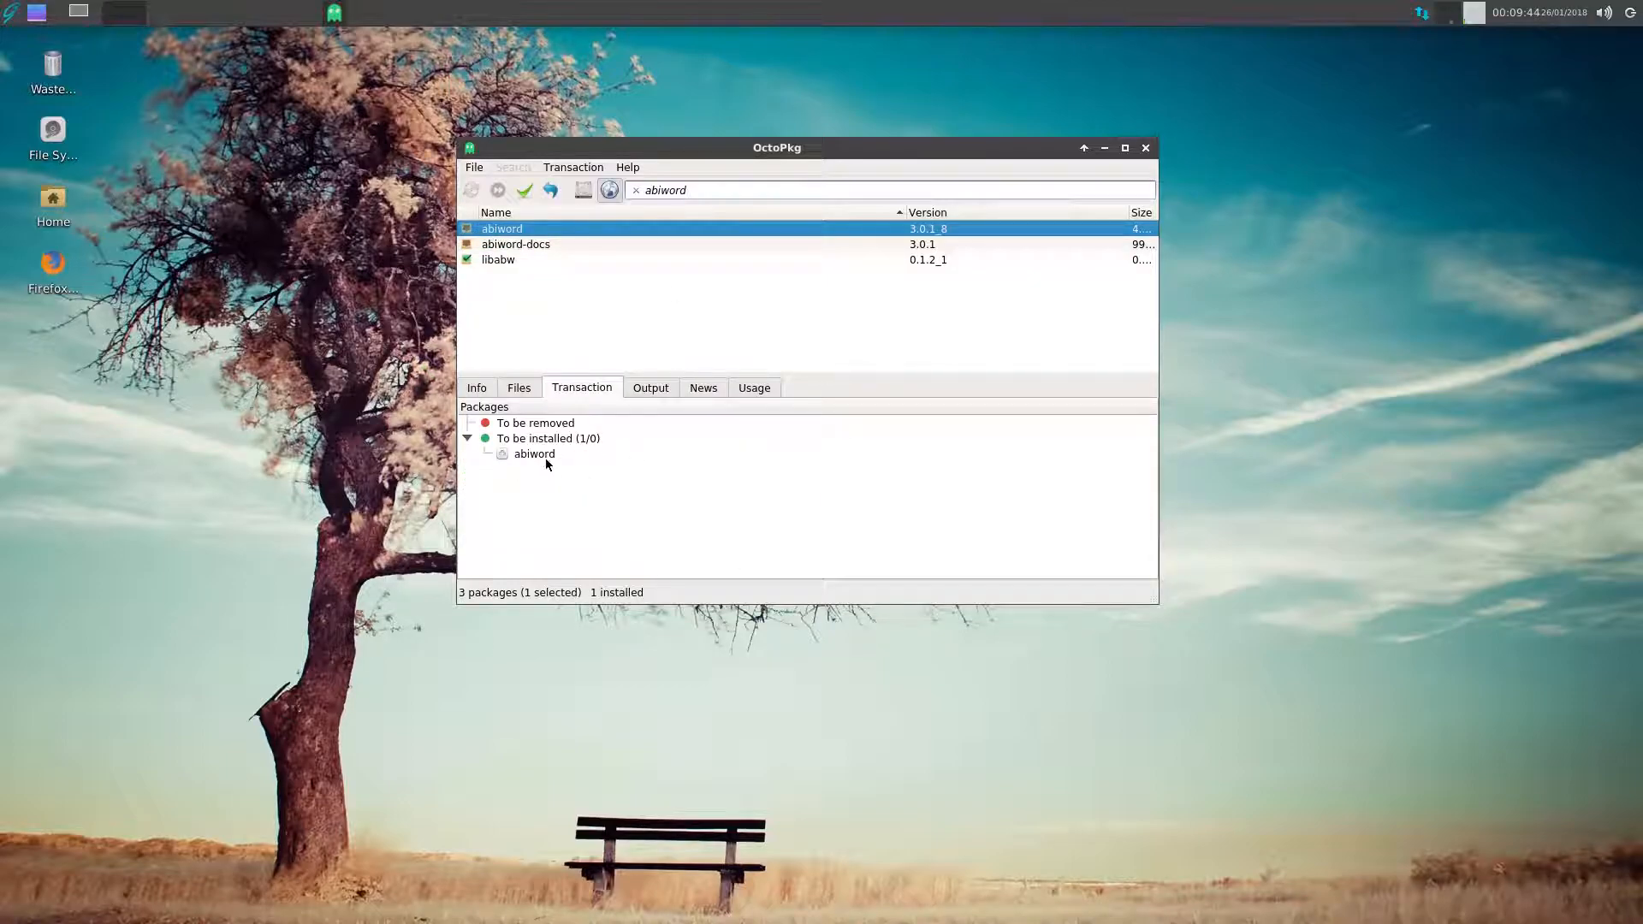
left_click(475, 387)
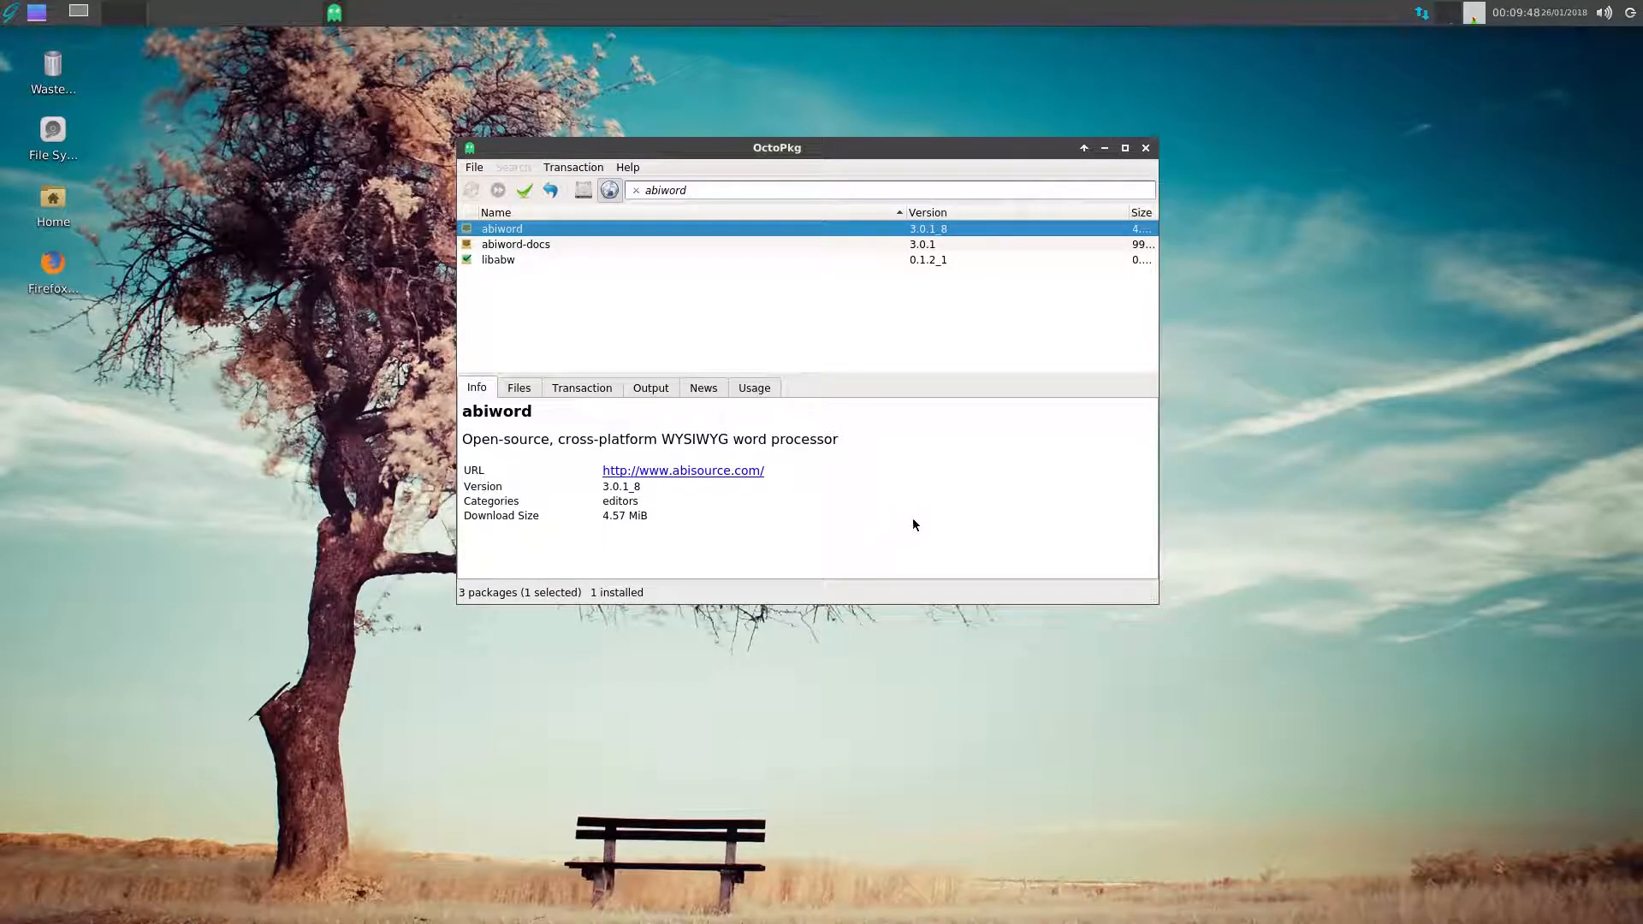
mouse_move(887, 453)
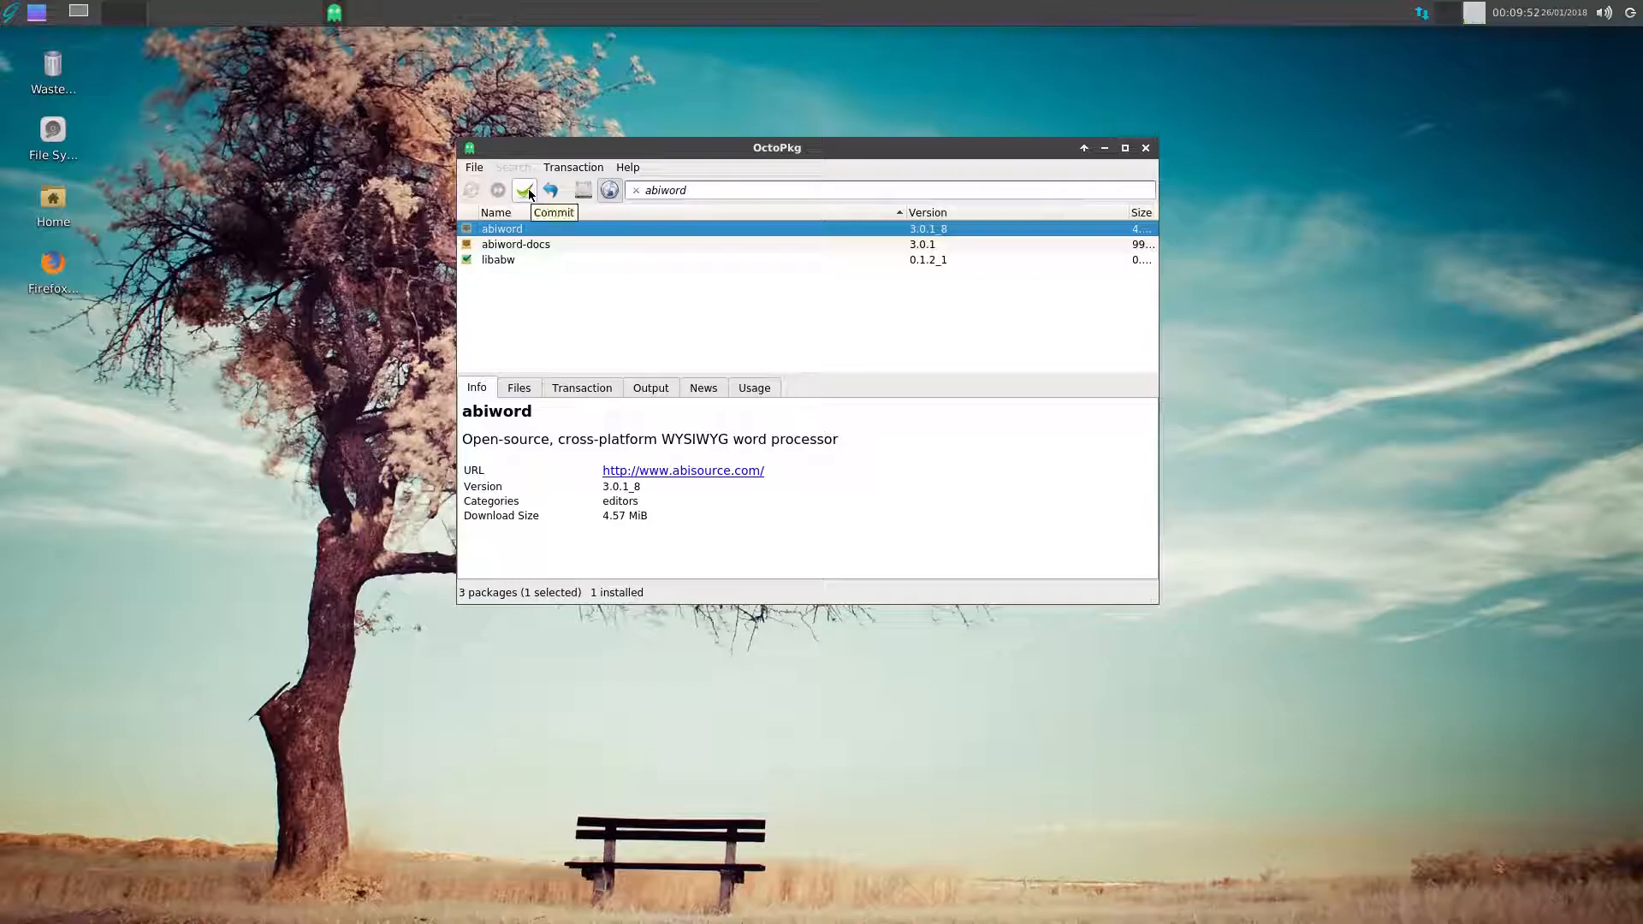
left_click(524, 190)
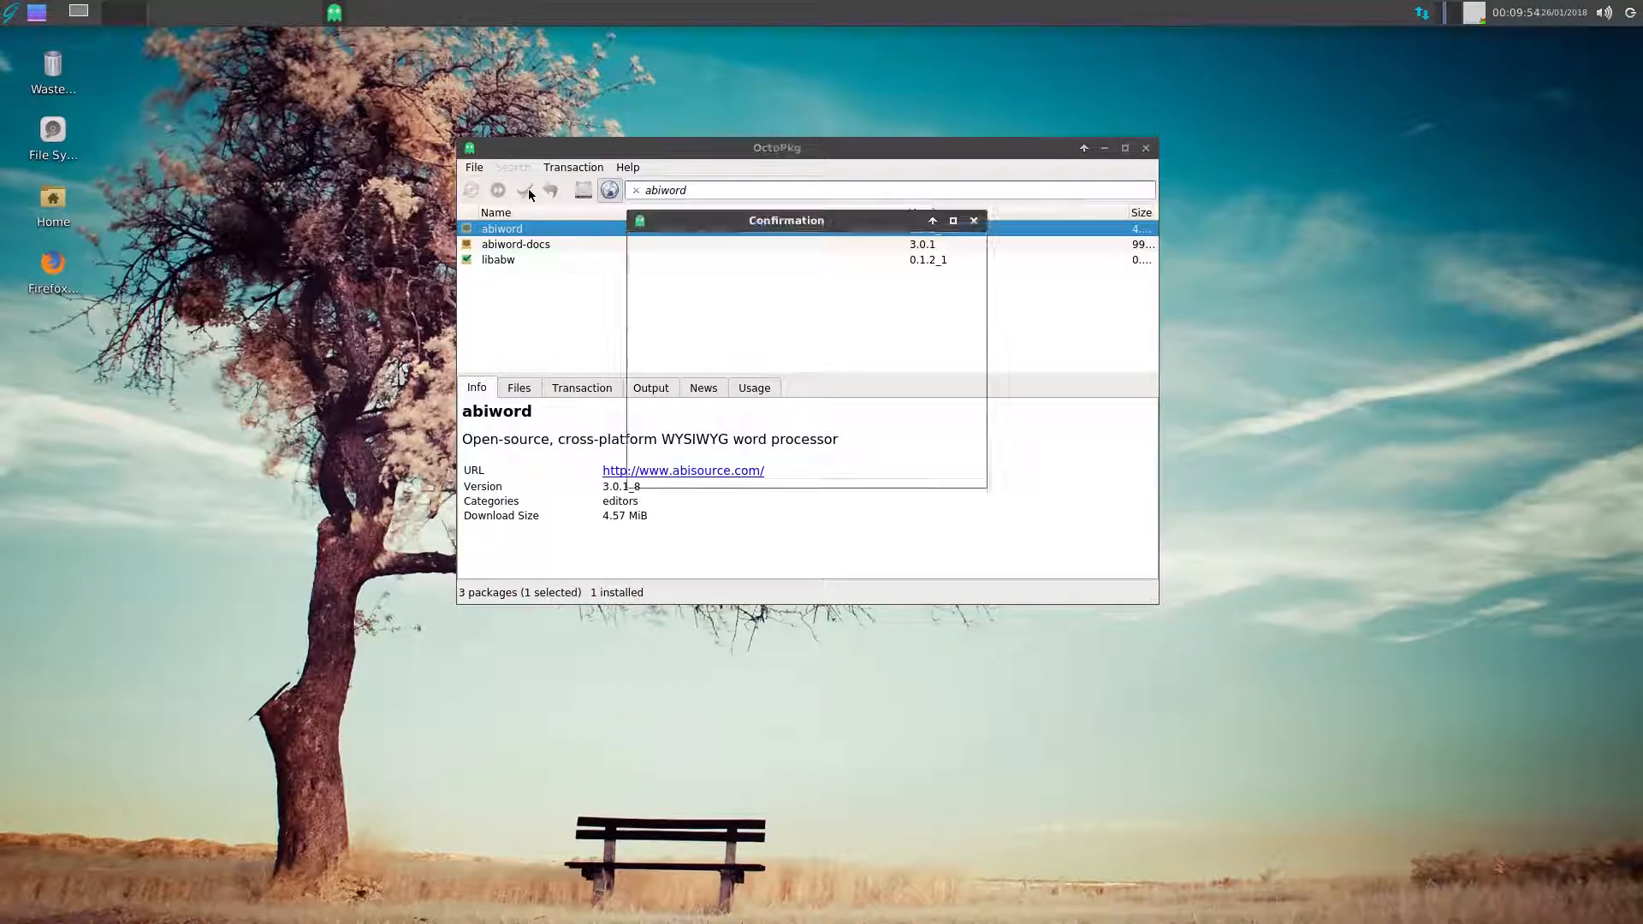
- Confirm installing the four abiword packages, then close OctoPkg once finished
left_click(524, 190)
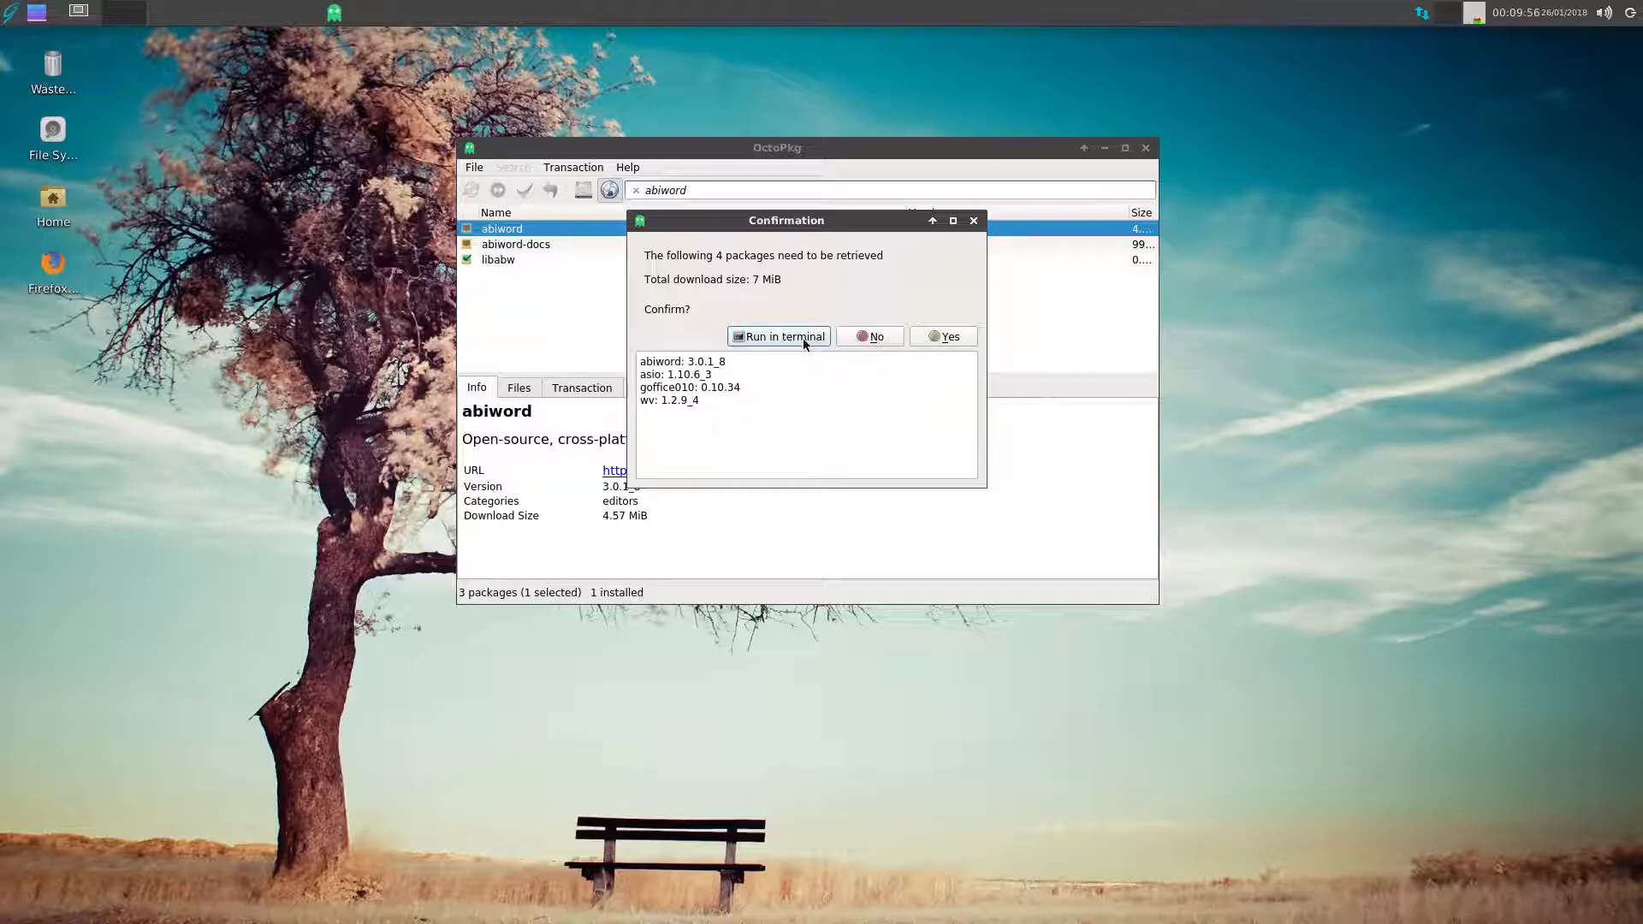
mouse_move(916, 360)
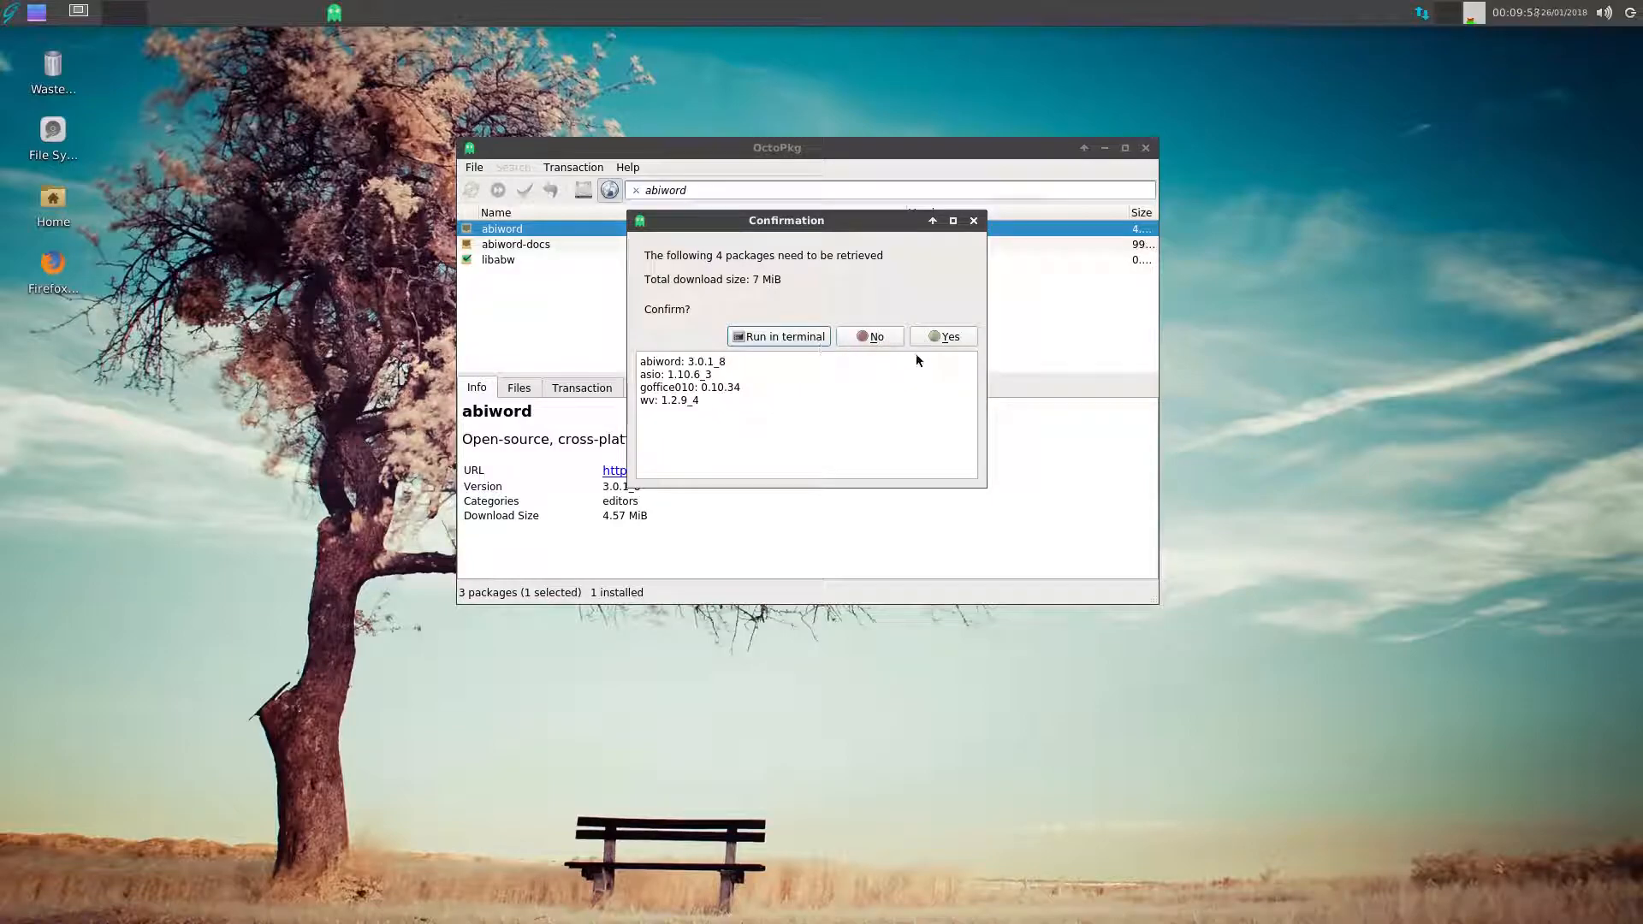
left_click(948, 336)
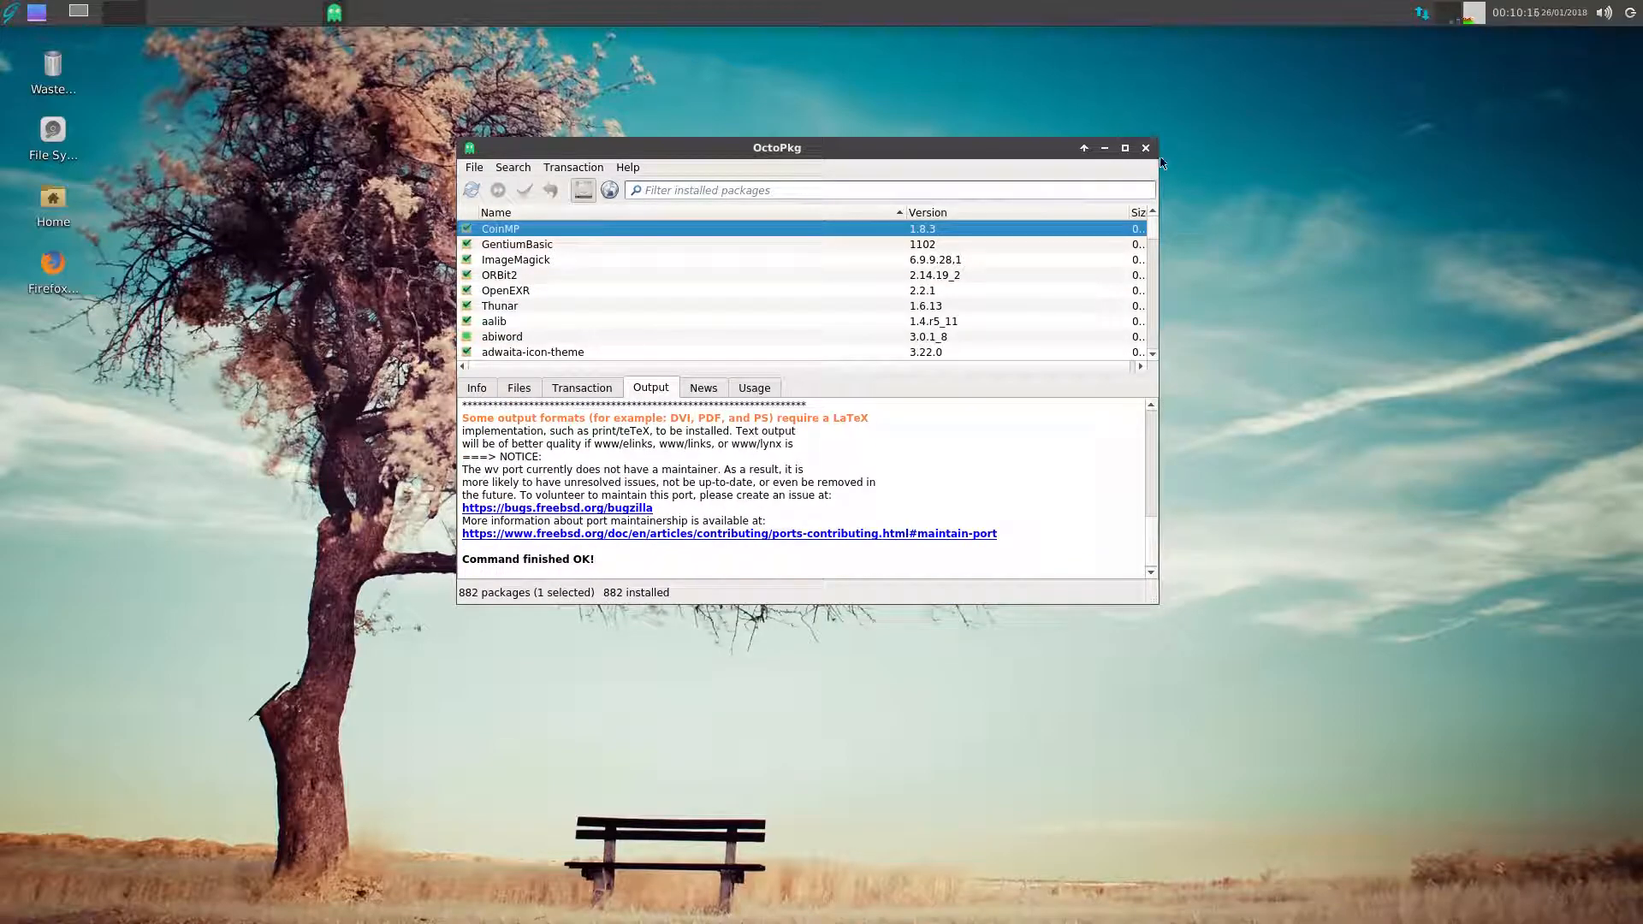
left_click(1144, 146)
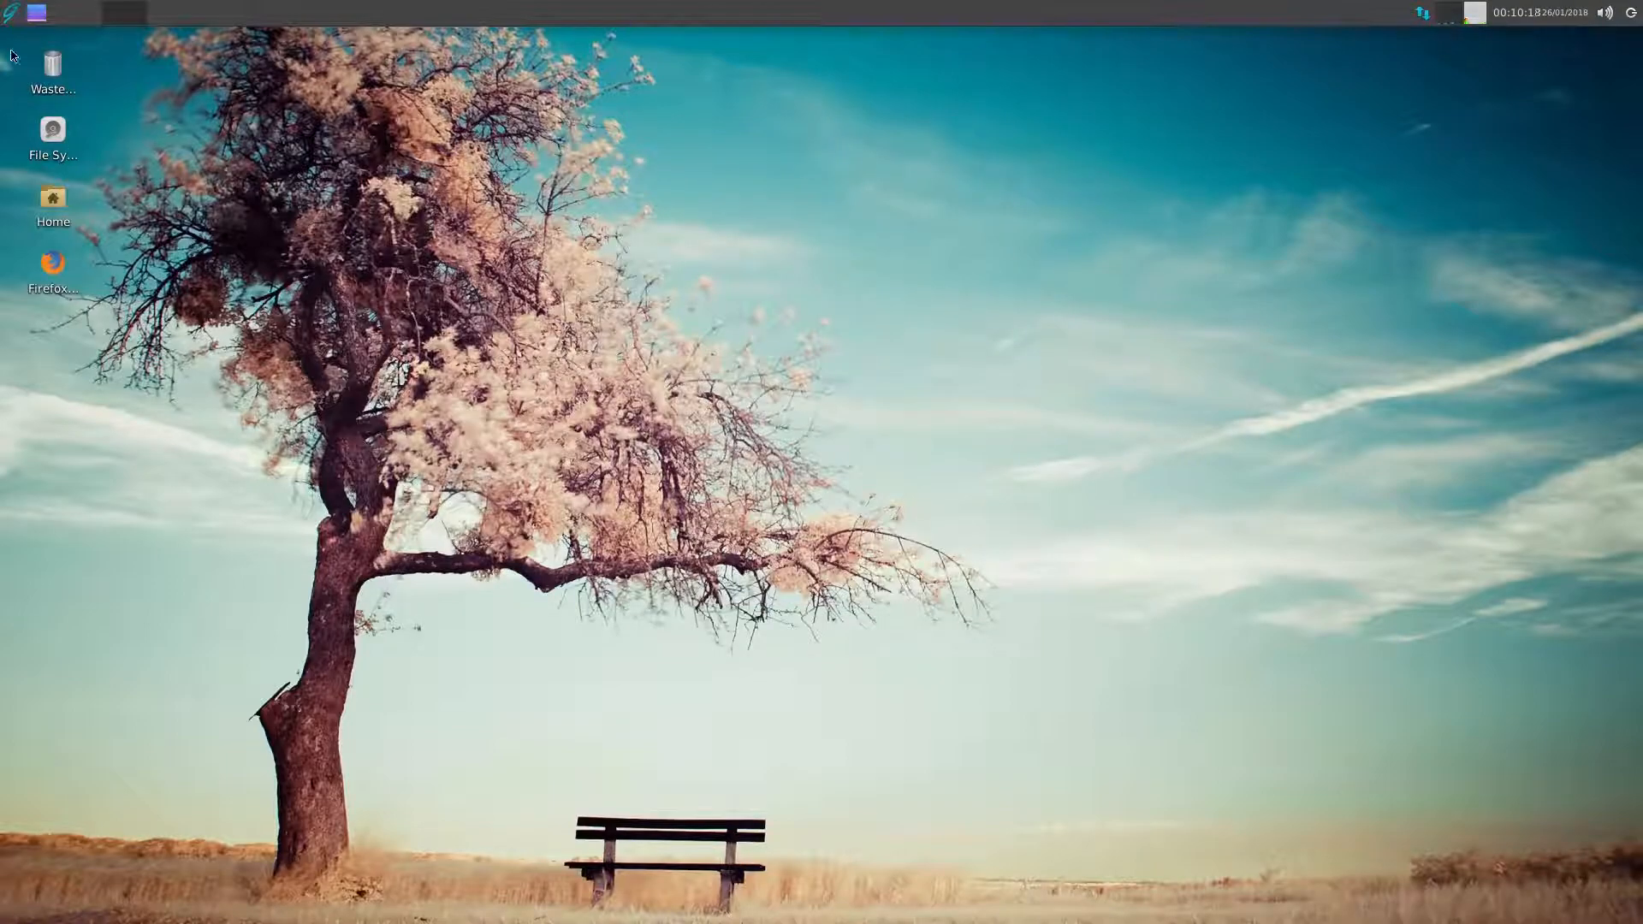
- Launch AbiWord from the desktop menu's Applications > Office category
left_click(10, 11)
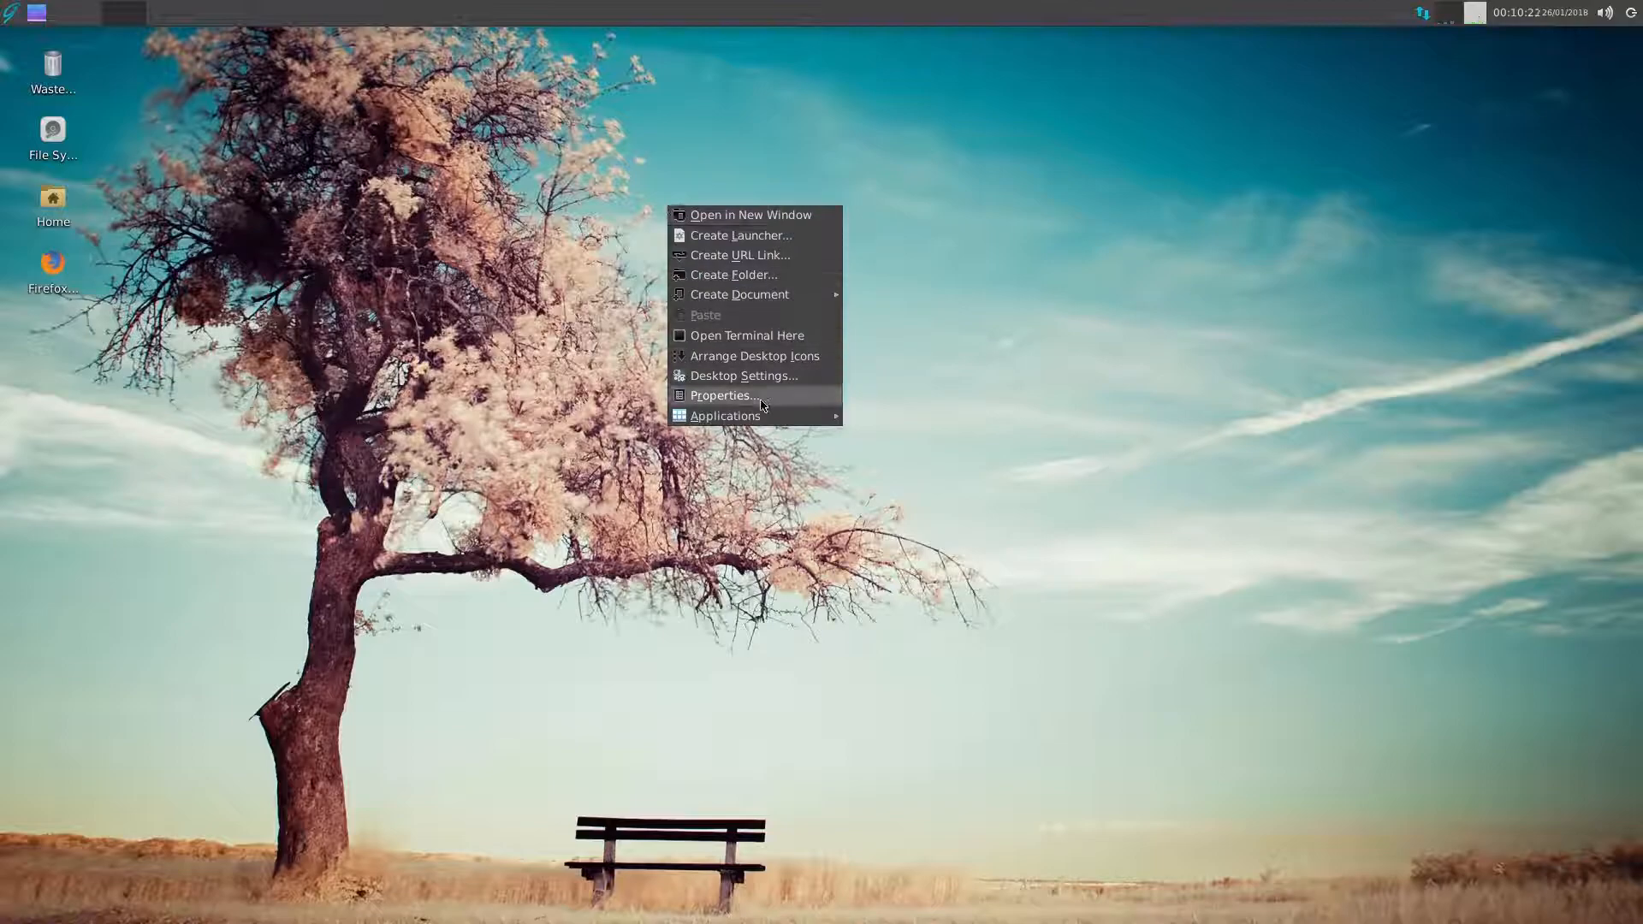
left_click(724, 415)
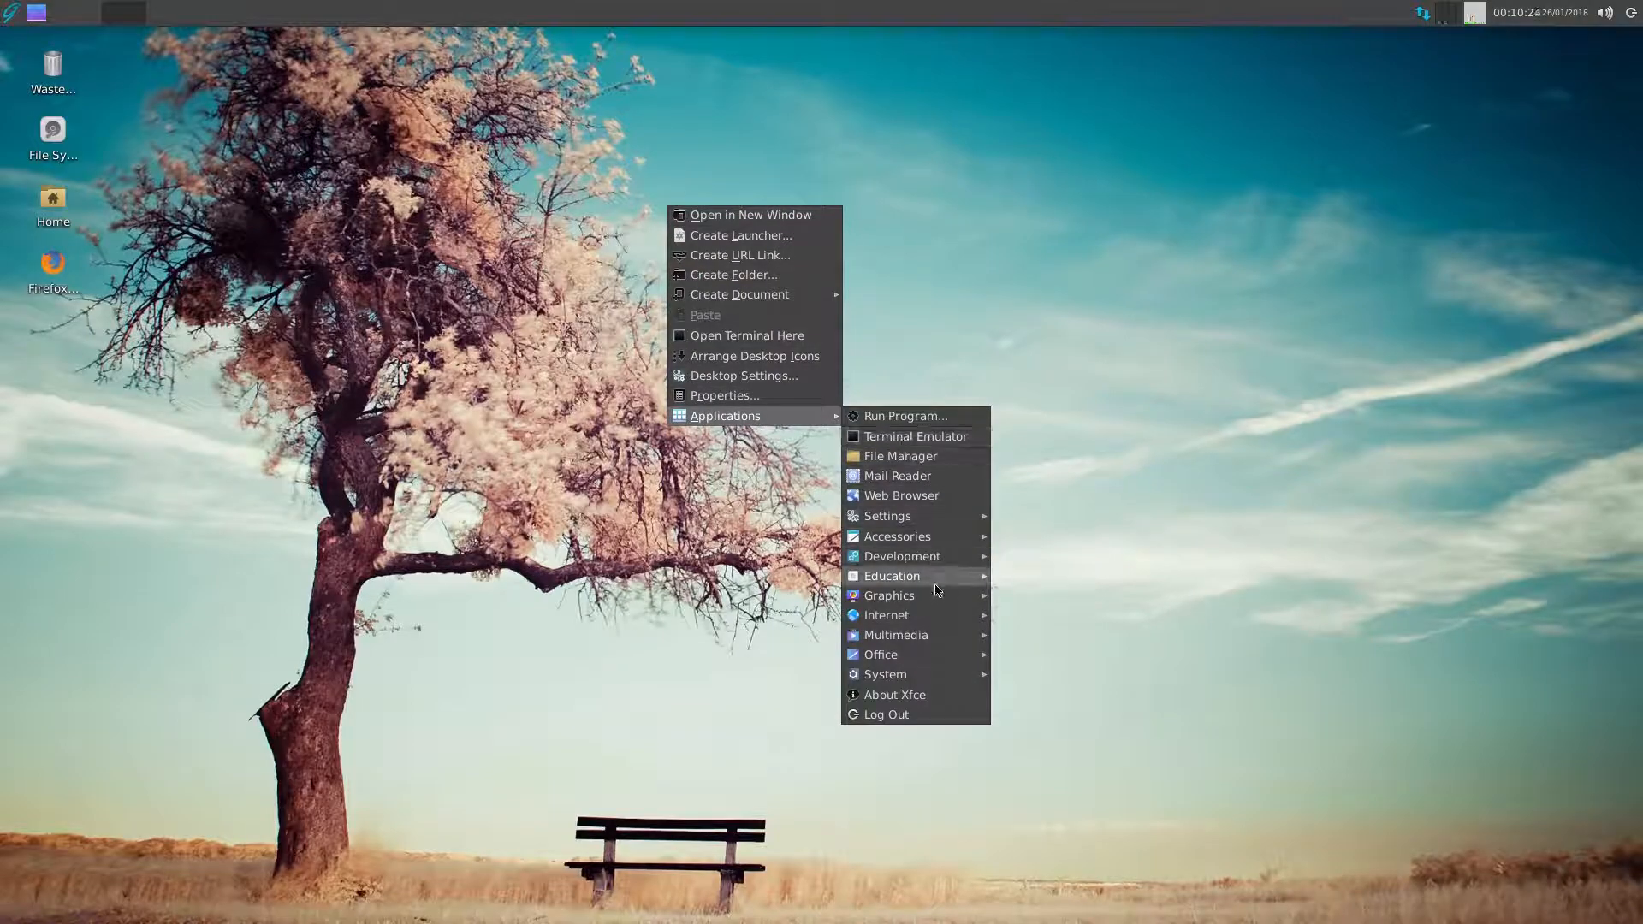
mouse_move(880, 653)
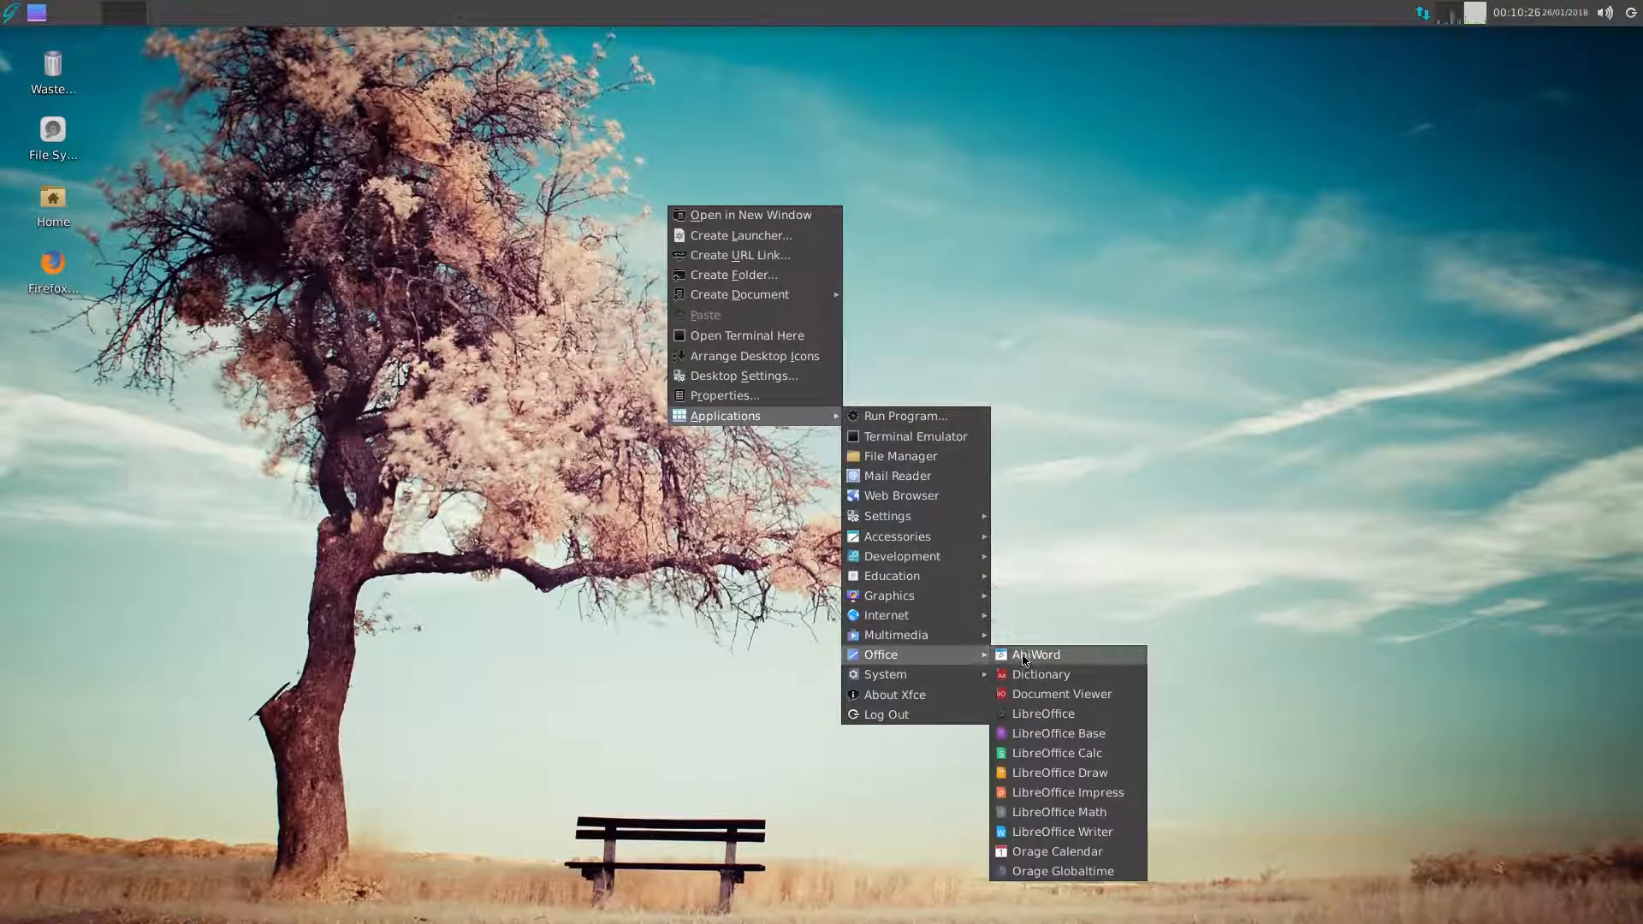
left_click(1036, 654)
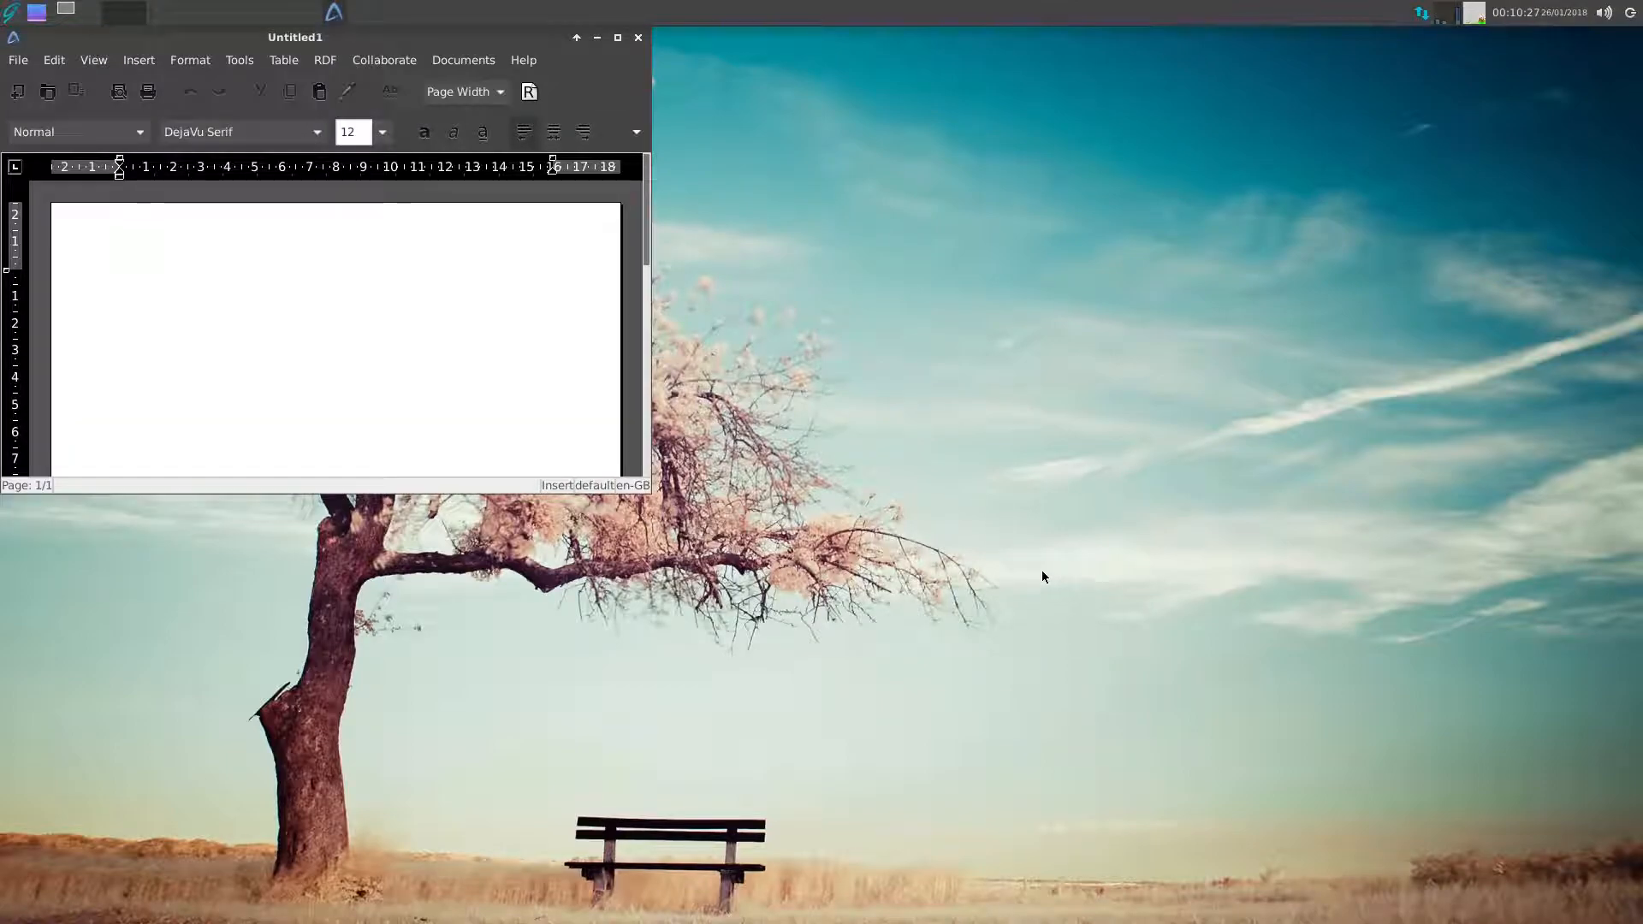
- View AbiWord's About window showing version 3.0.1, dismiss it, and quit AbiWord
left_click(523, 60)
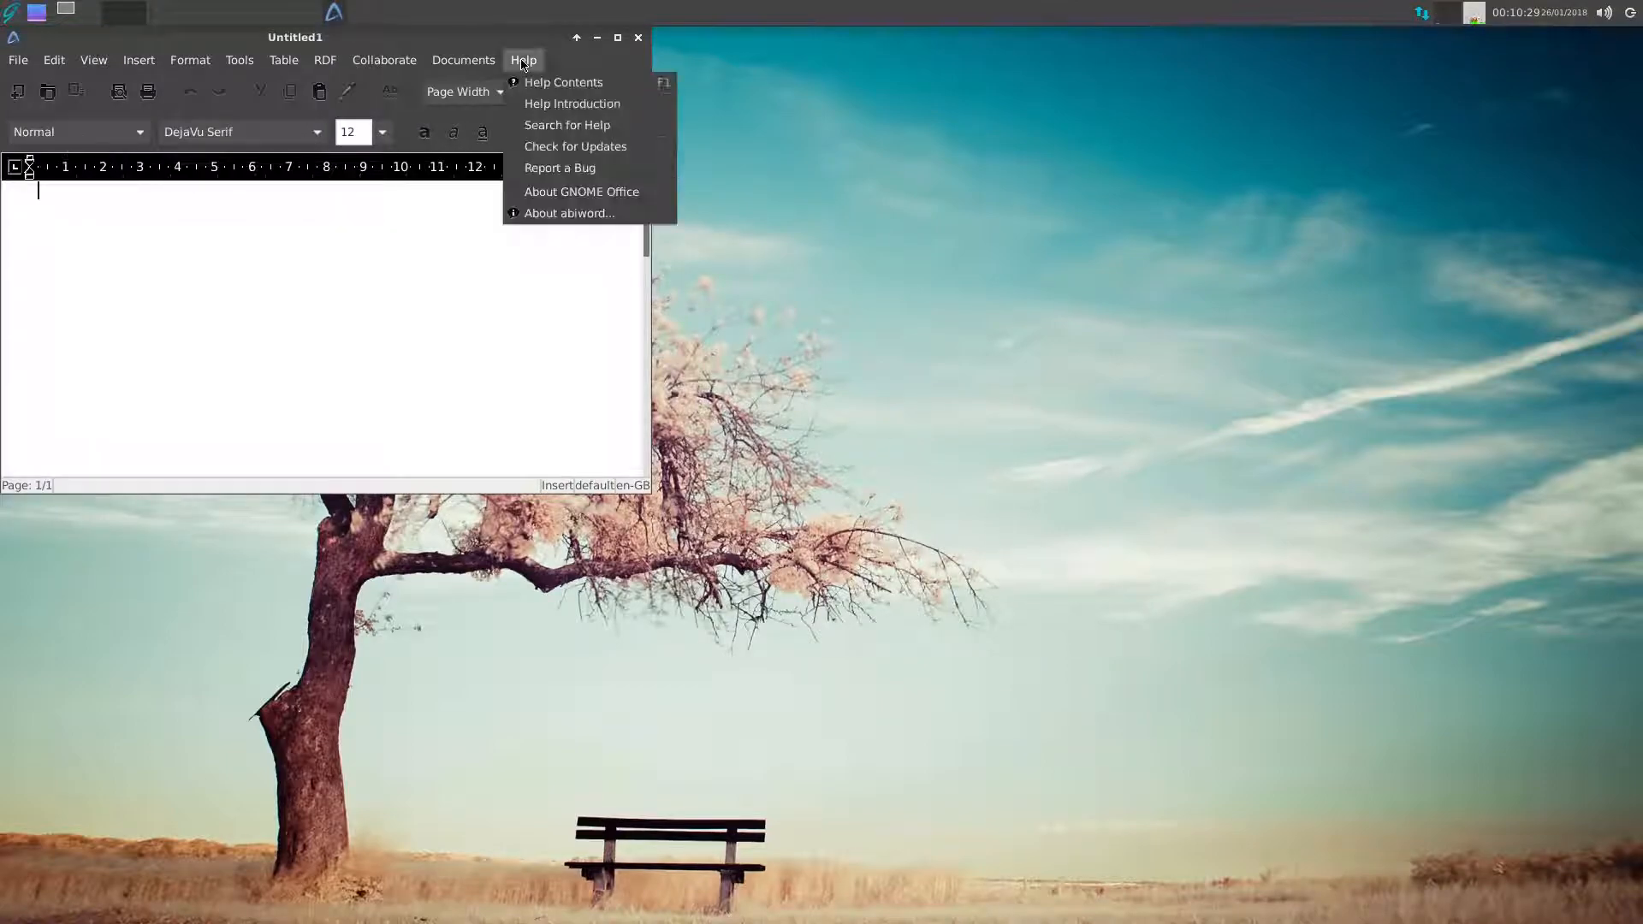
left_click(569, 213)
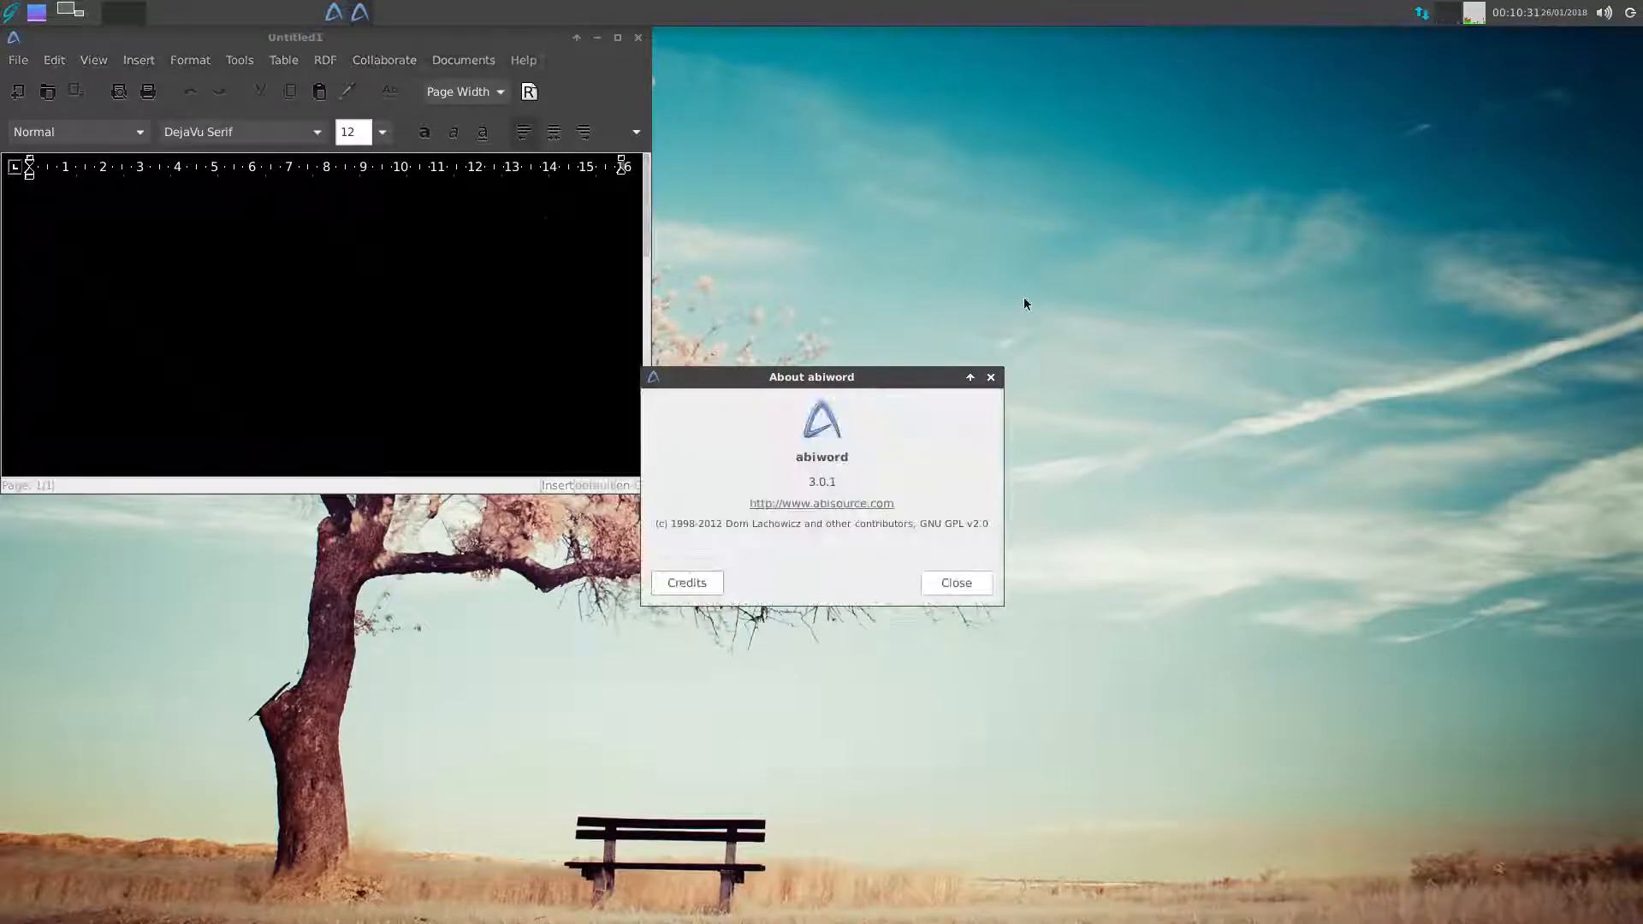
left_click(953, 583)
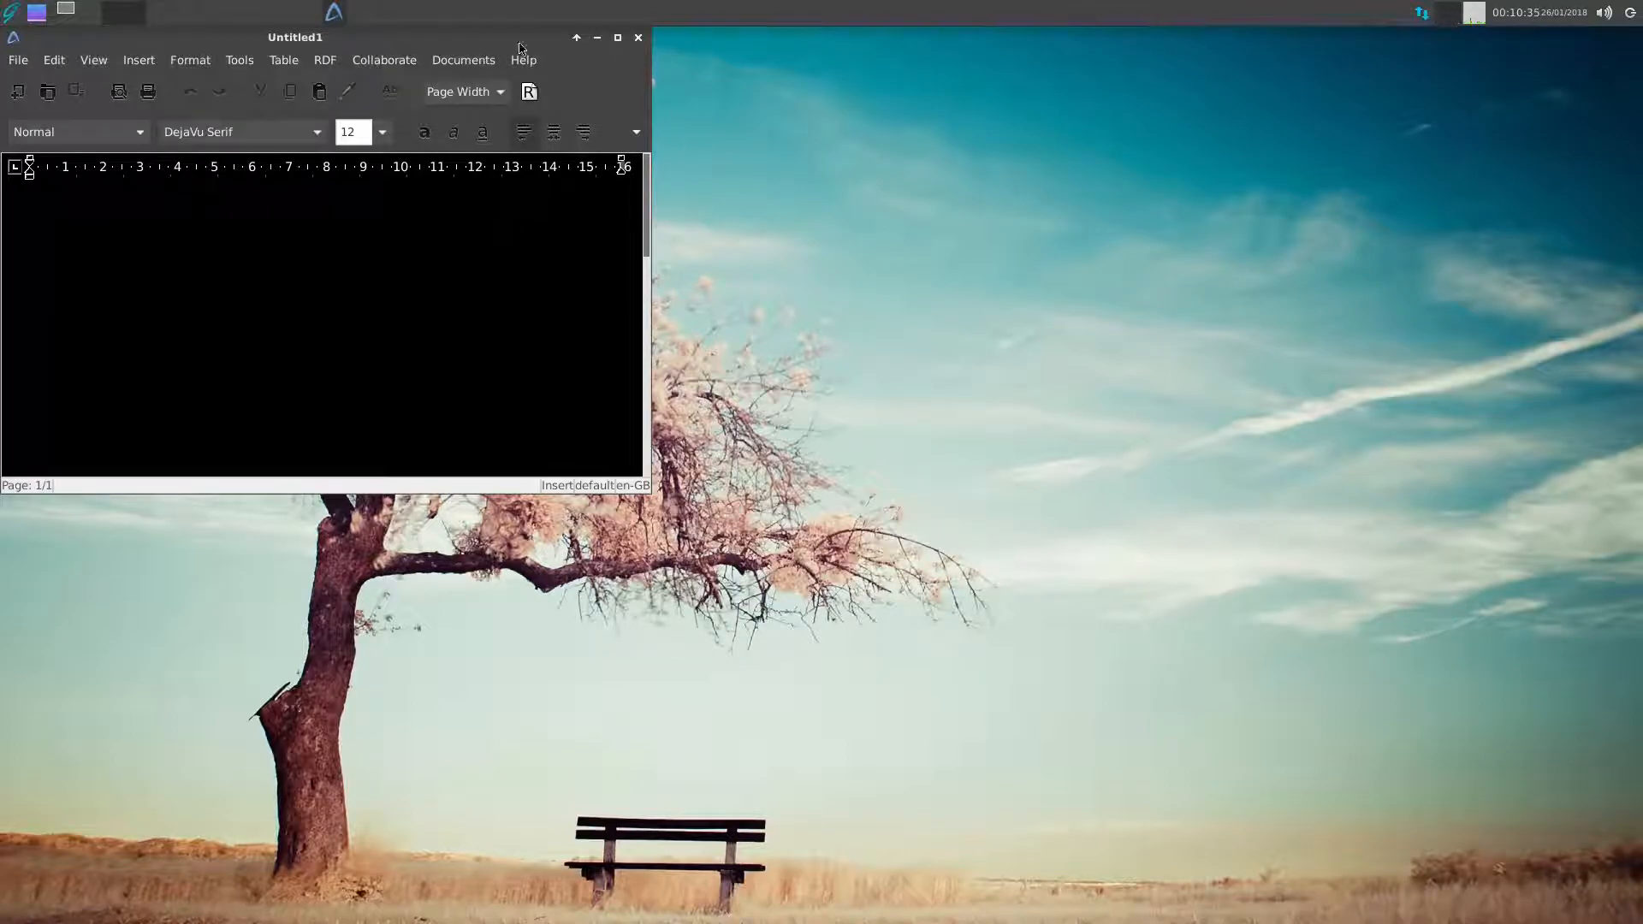
left_click(636, 38)
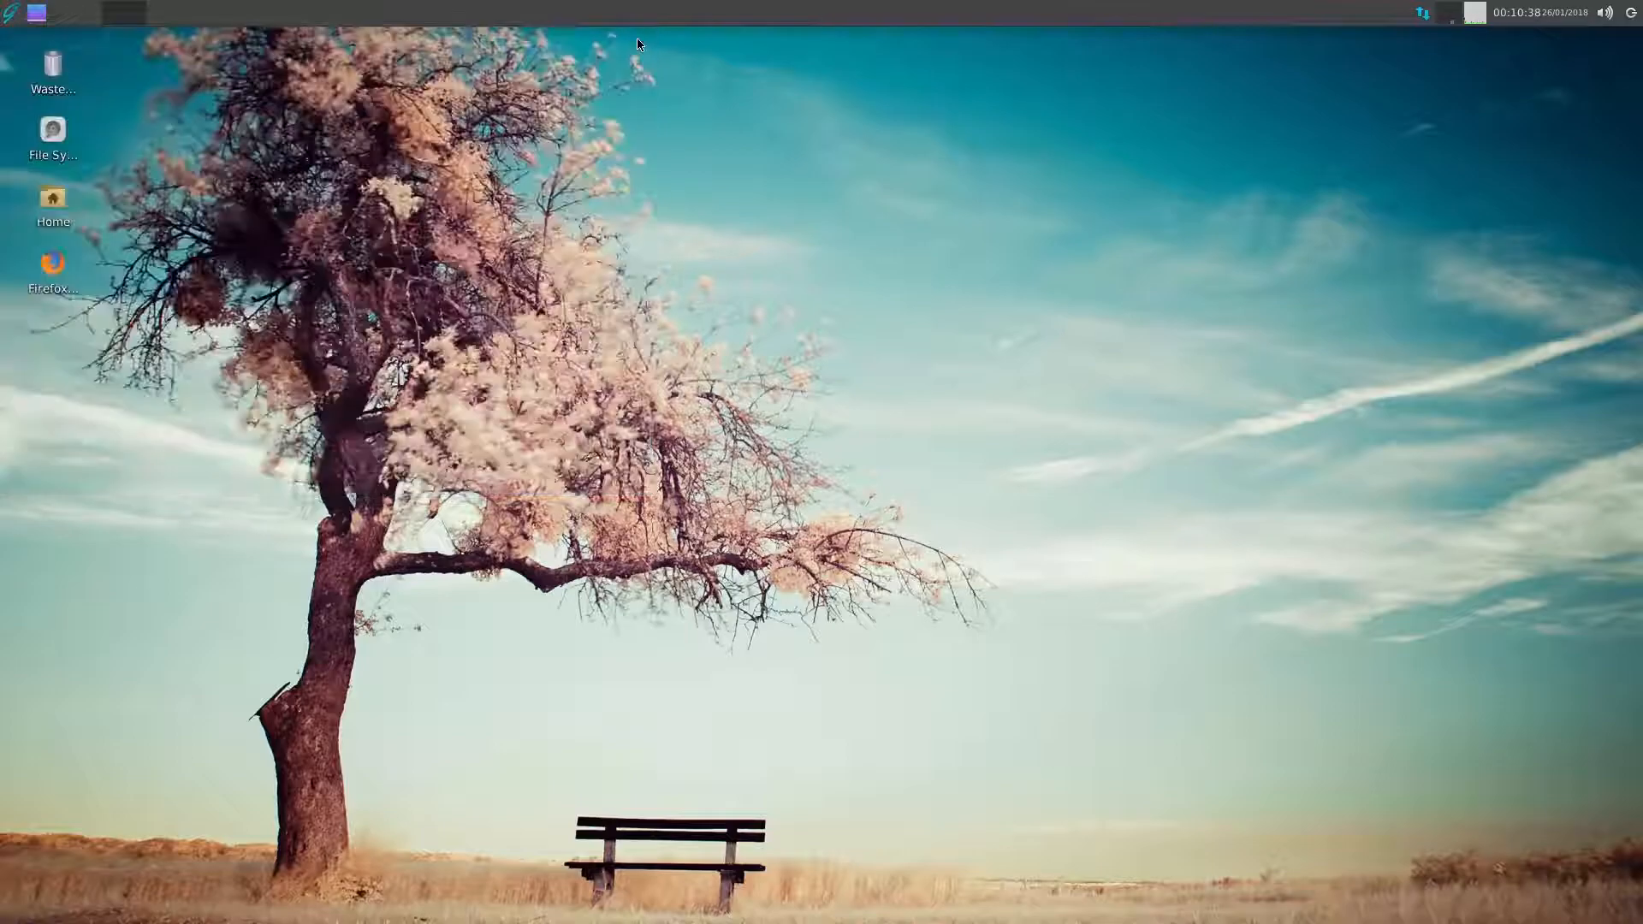
mouse_move(668, 503)
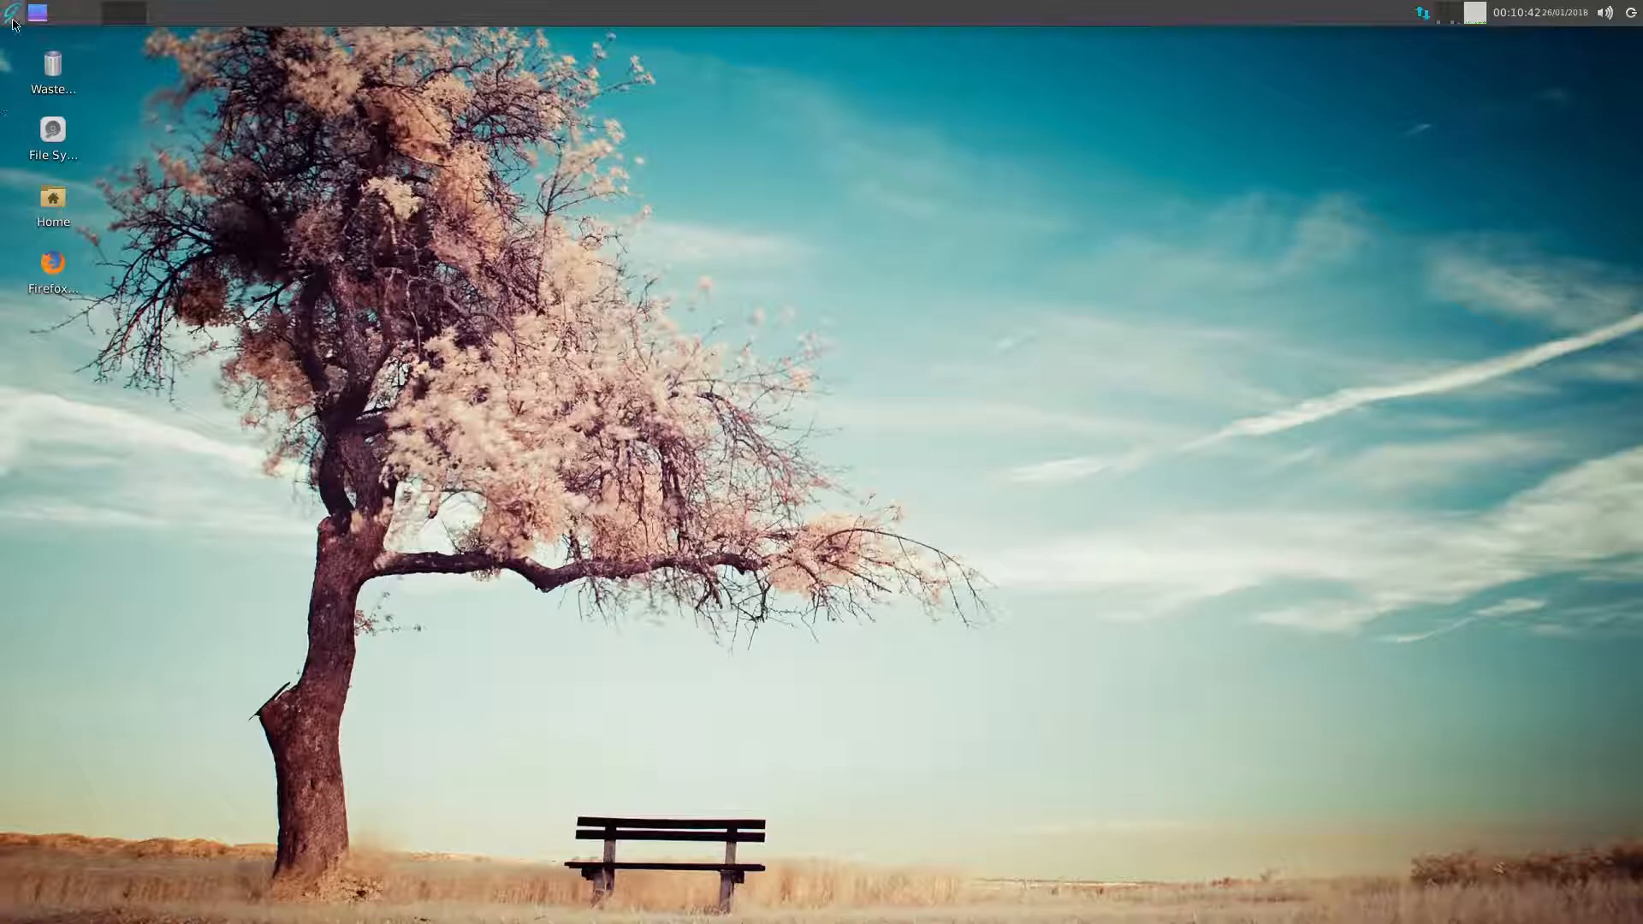
- Open the Whisker applications menu from the panel's top-left icon
left_click(11, 11)
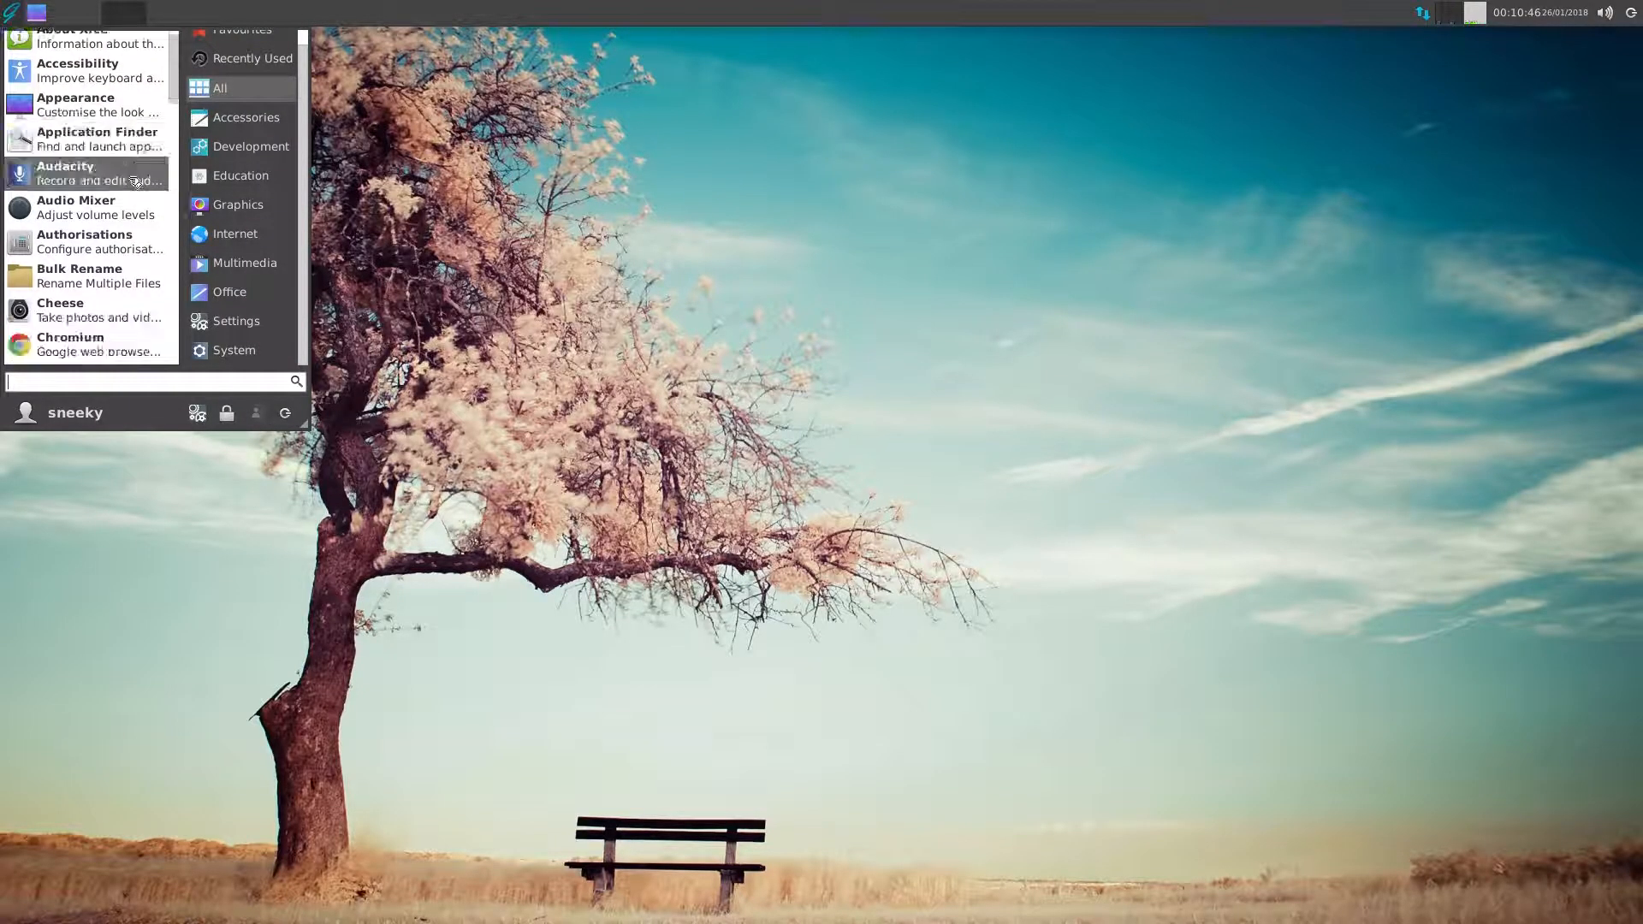
mouse_move(99, 173)
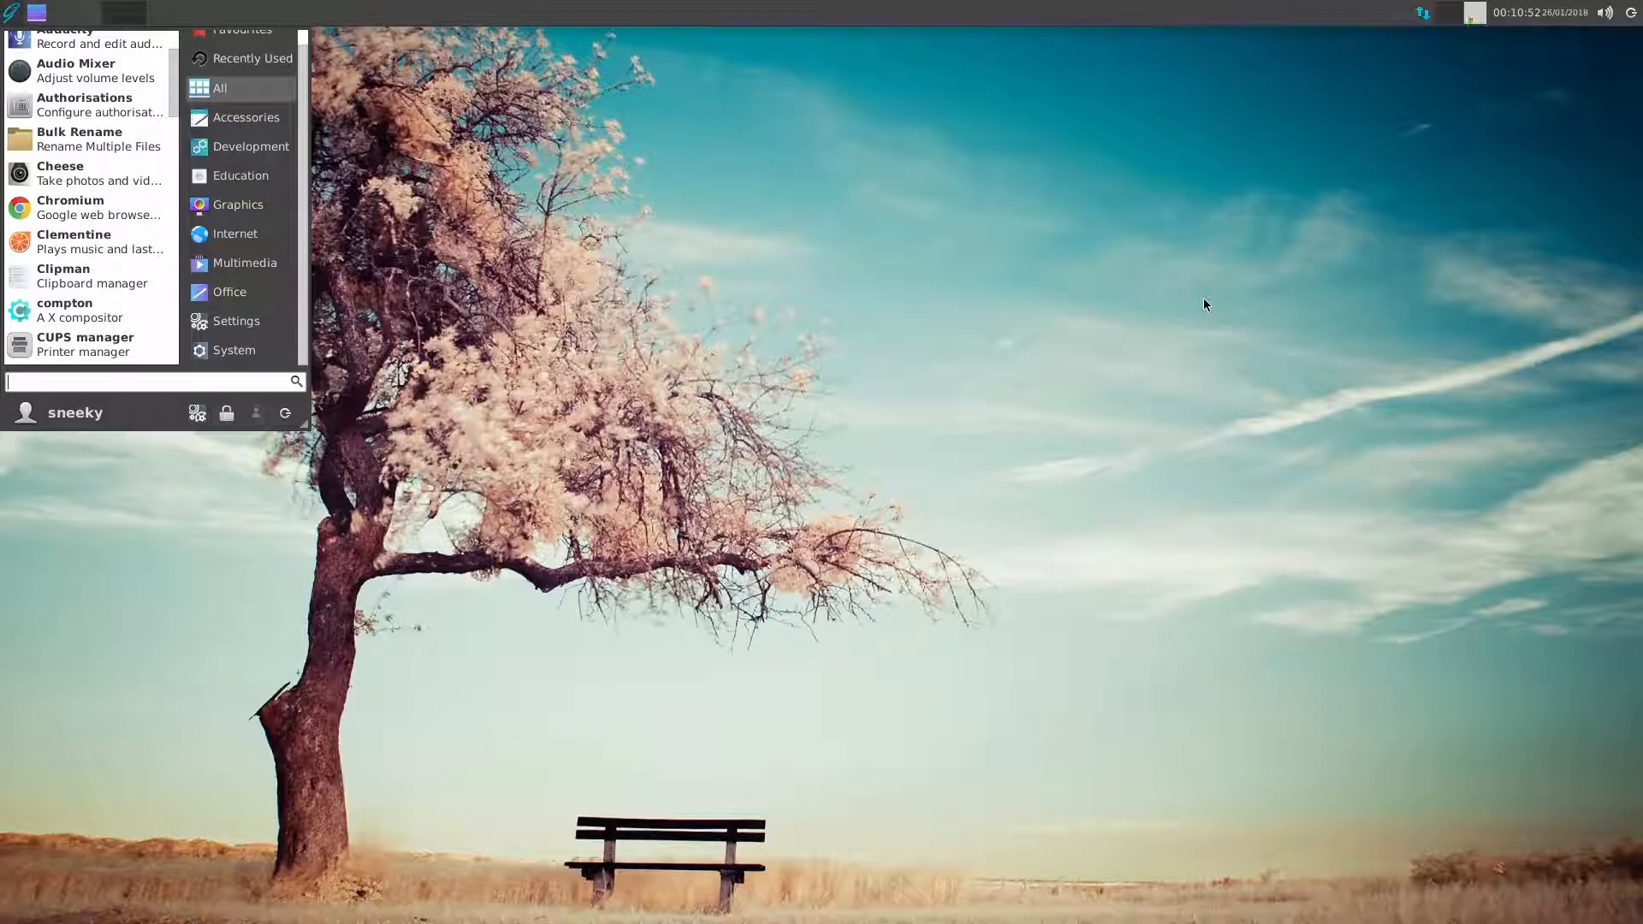
mouse_move(94, 207)
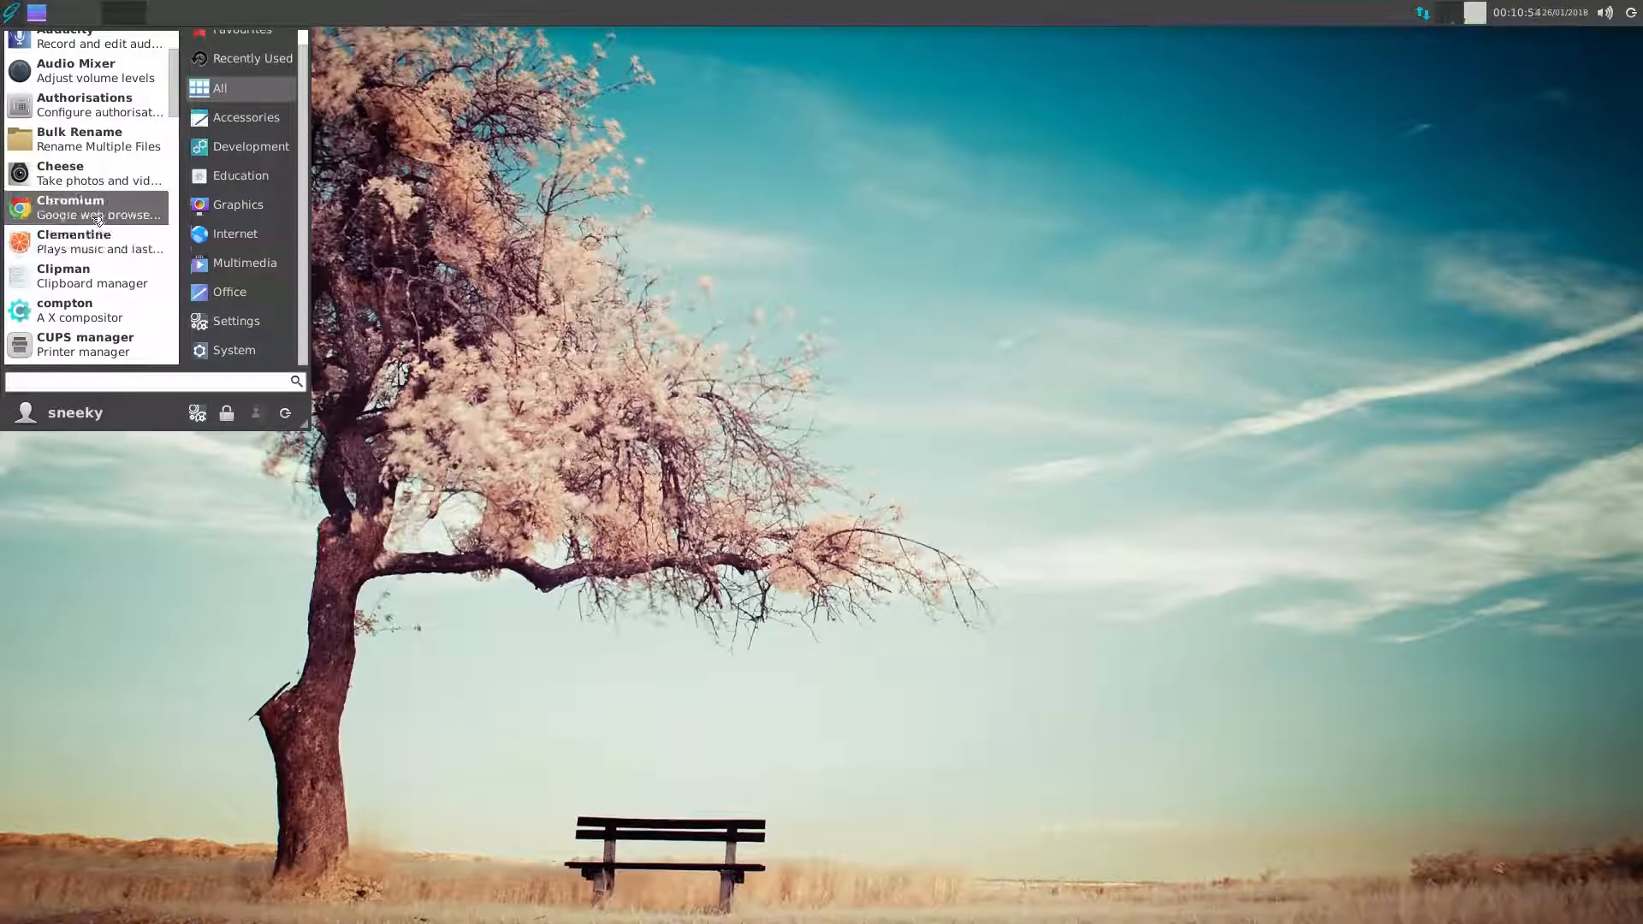
- Launch Chromium from the Whisker menu's program list
left_click(70, 206)
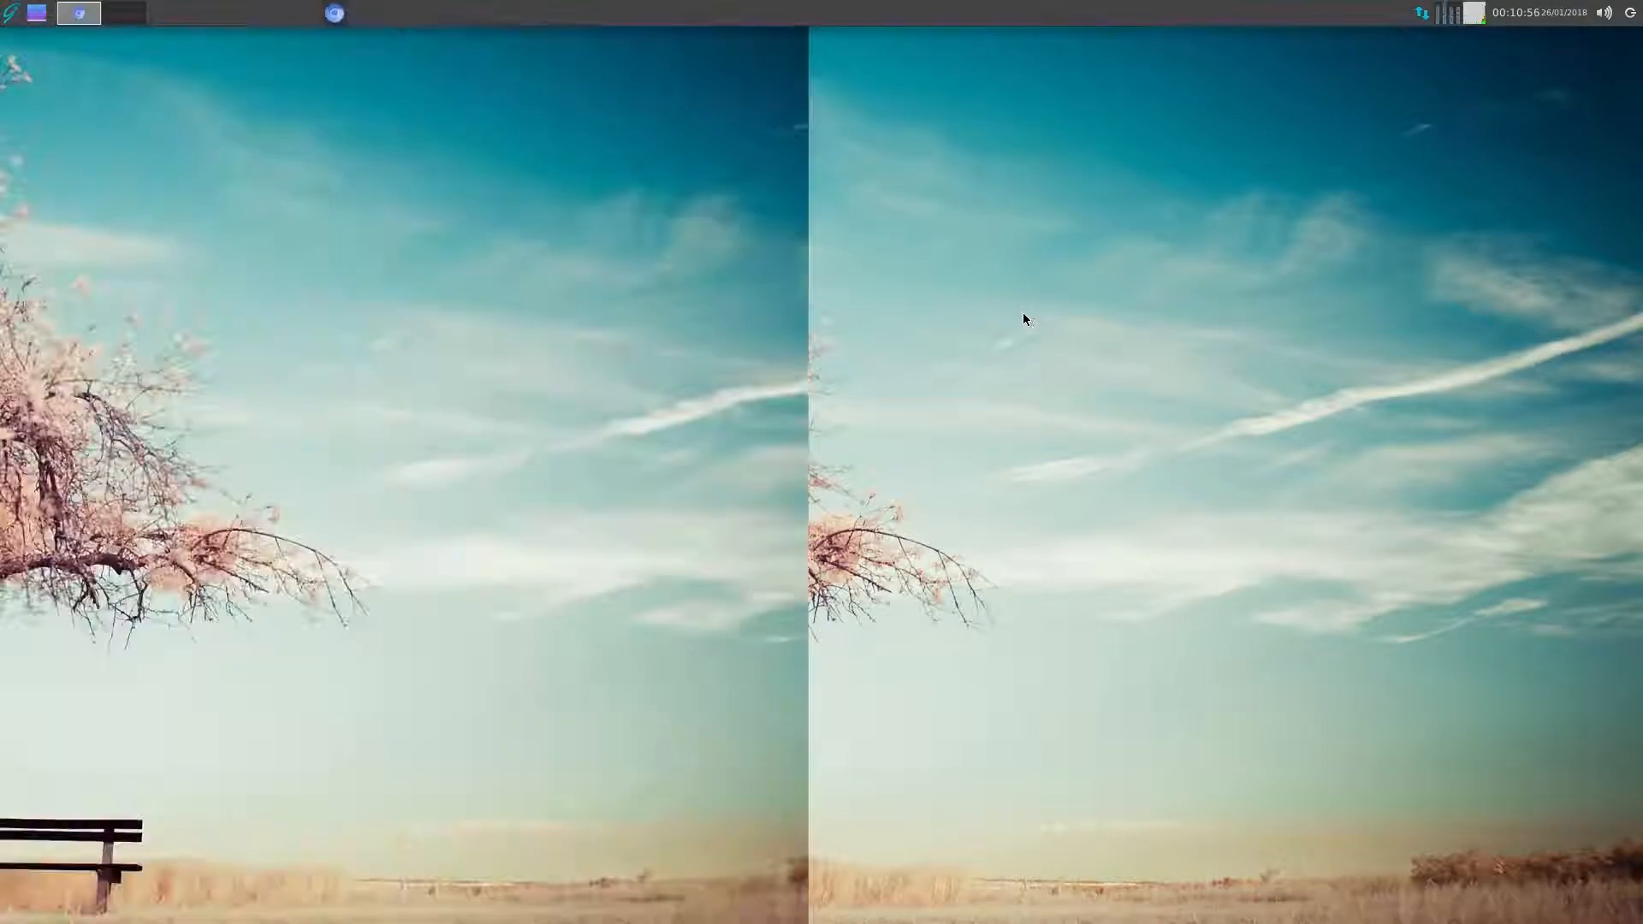
left_click(79, 11)
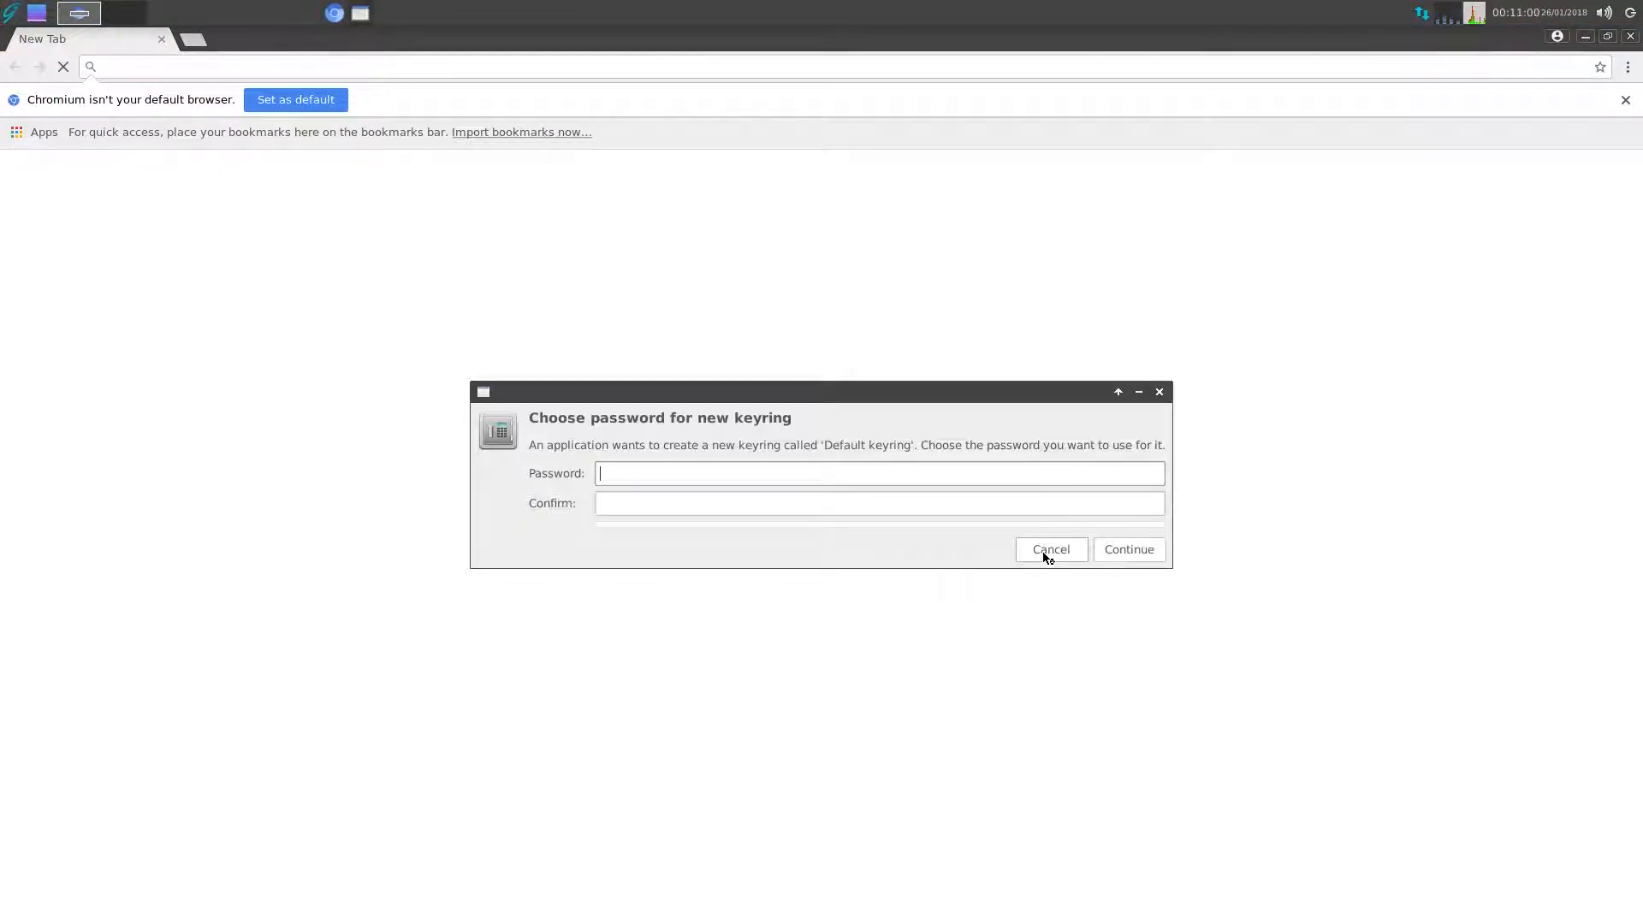
- Dismiss the keyring password prompt and search Google for bbc
left_click(1050, 550)
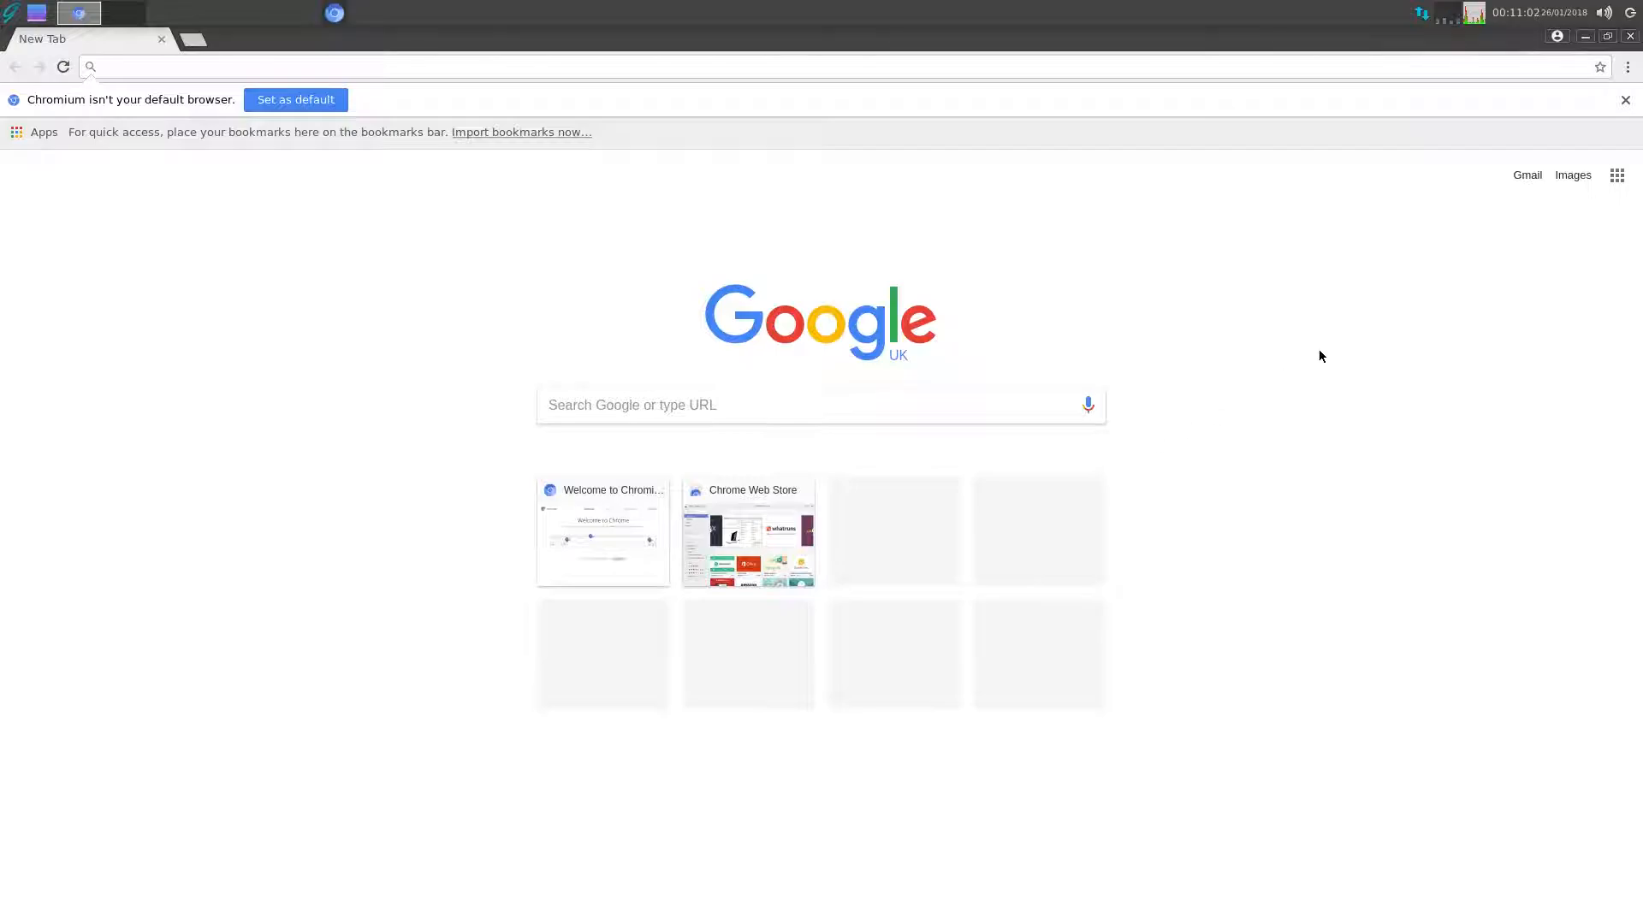
mouse_move(1260, 313)
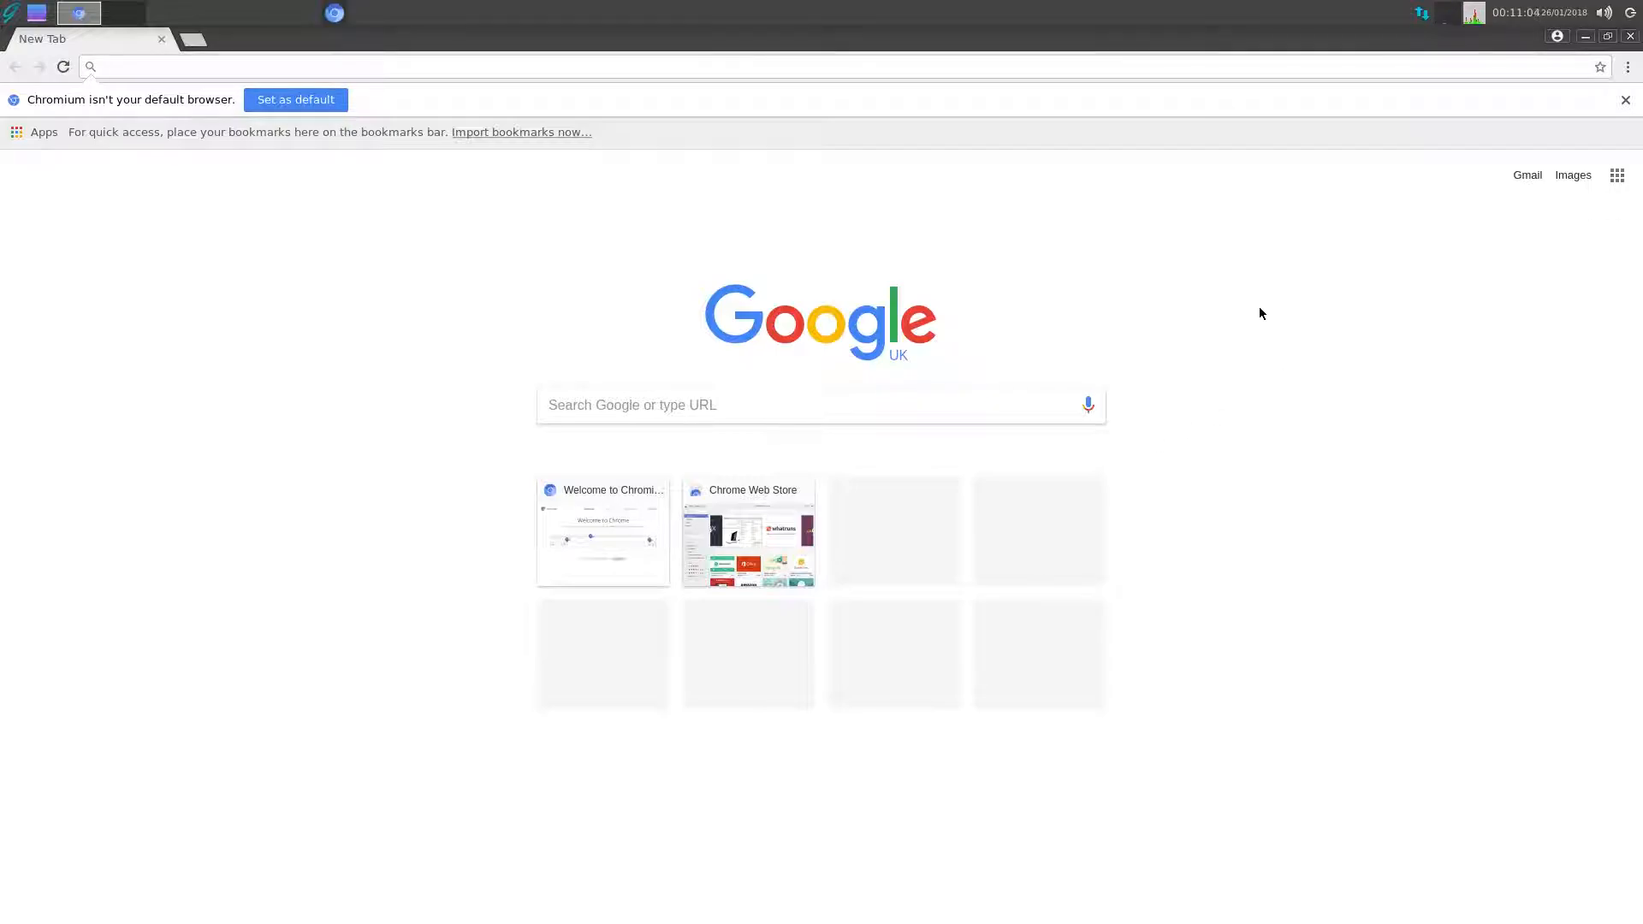
mouse_move(869, 291)
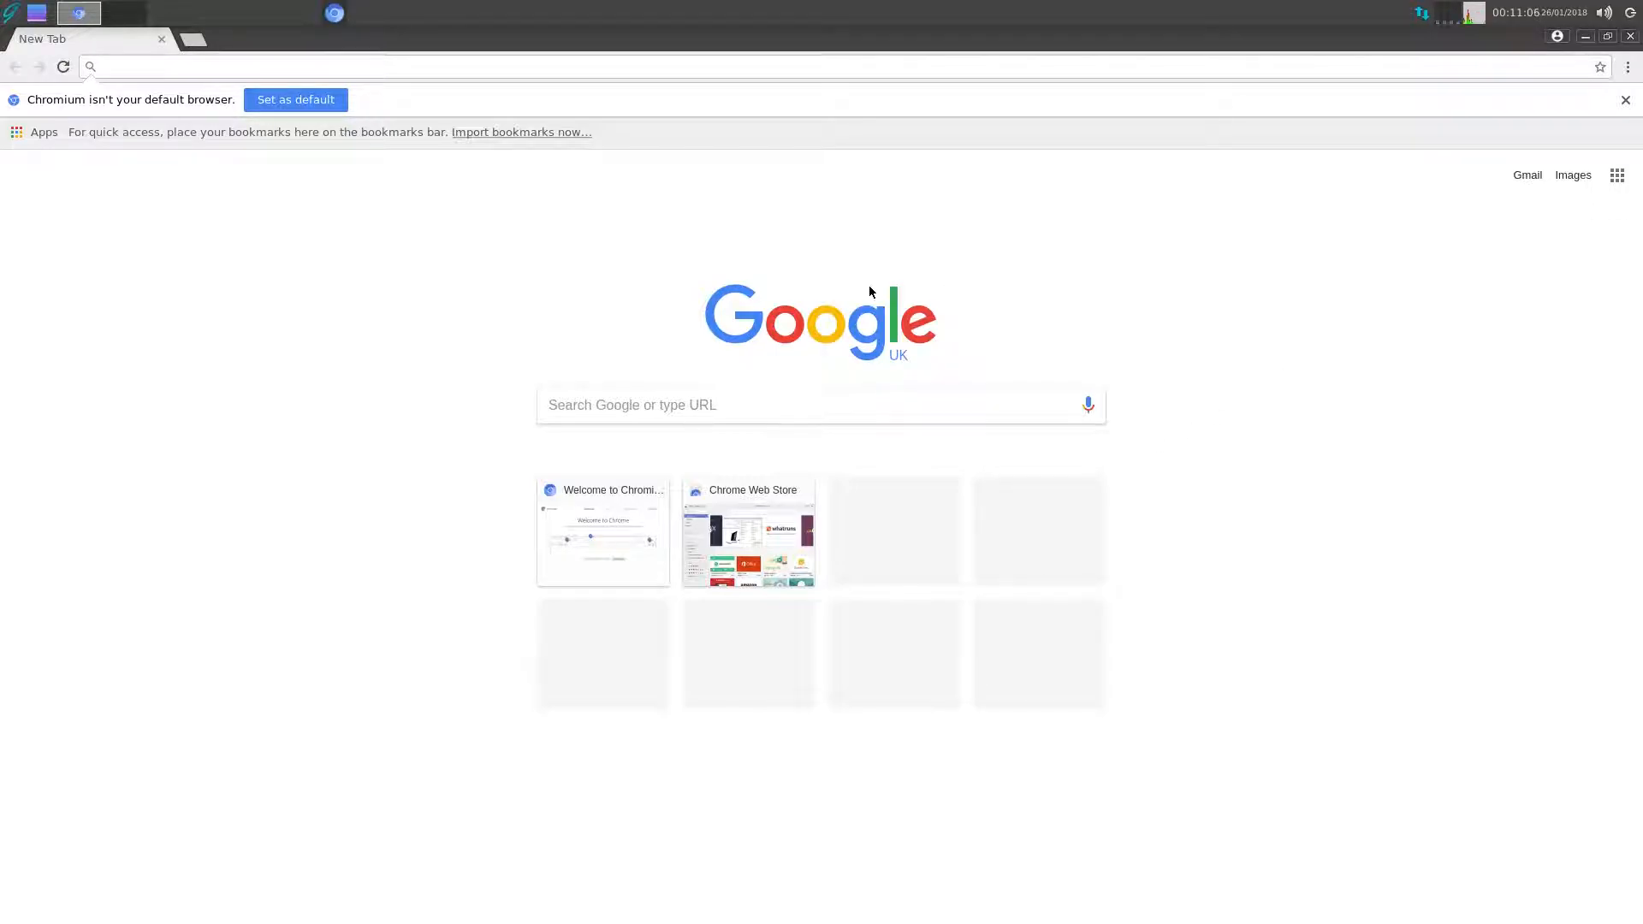
type("b")
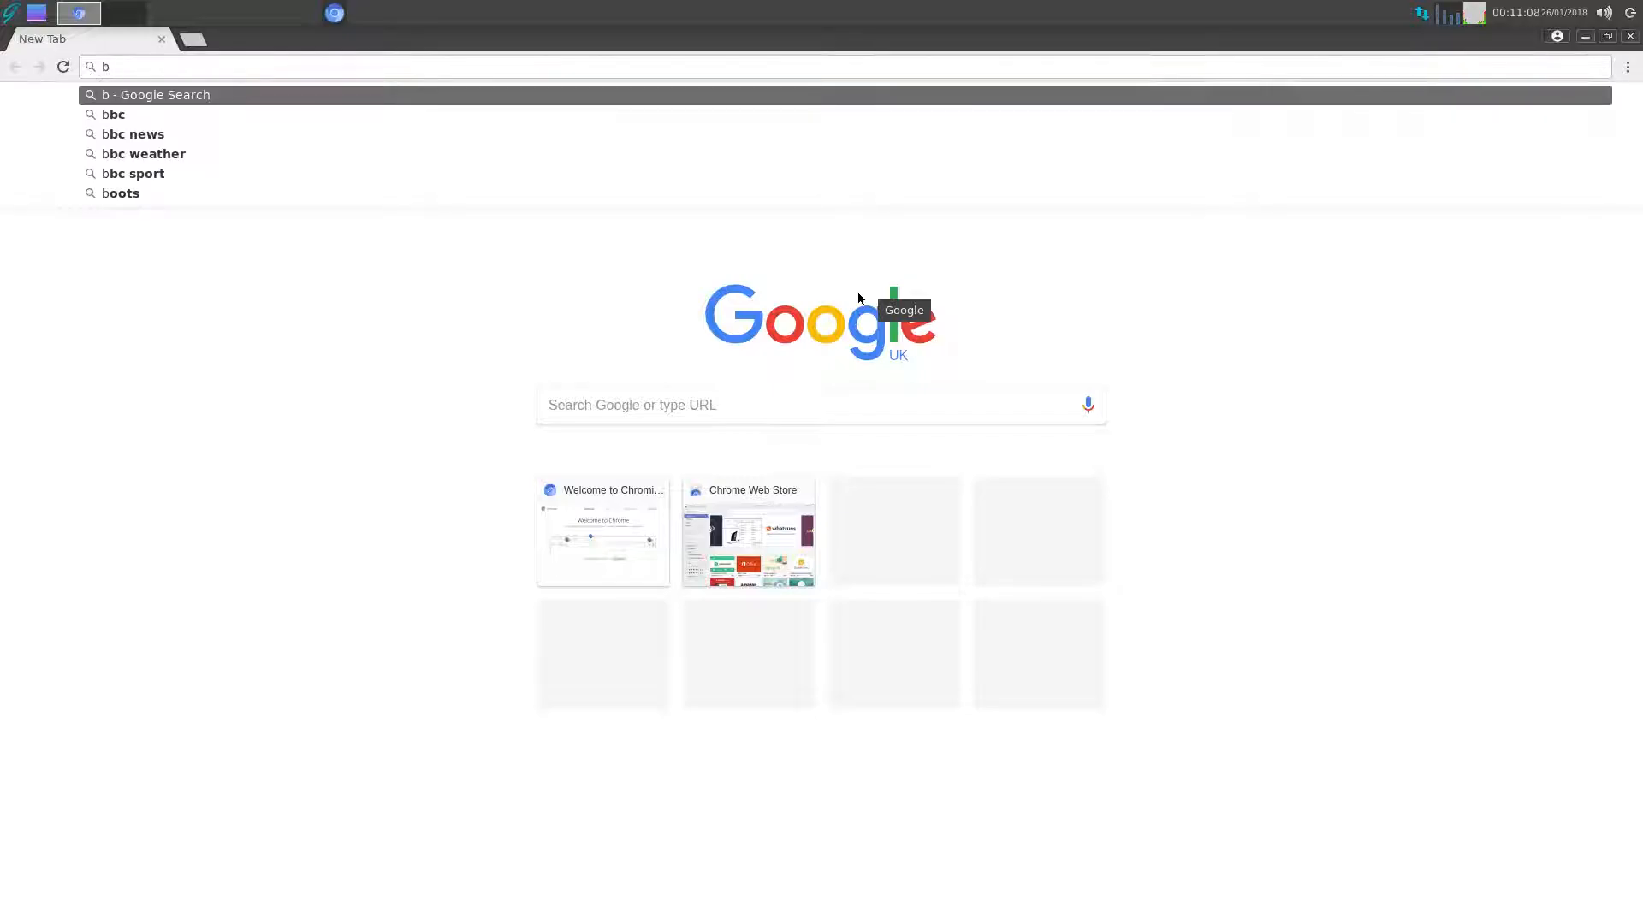
left_click(113, 114)
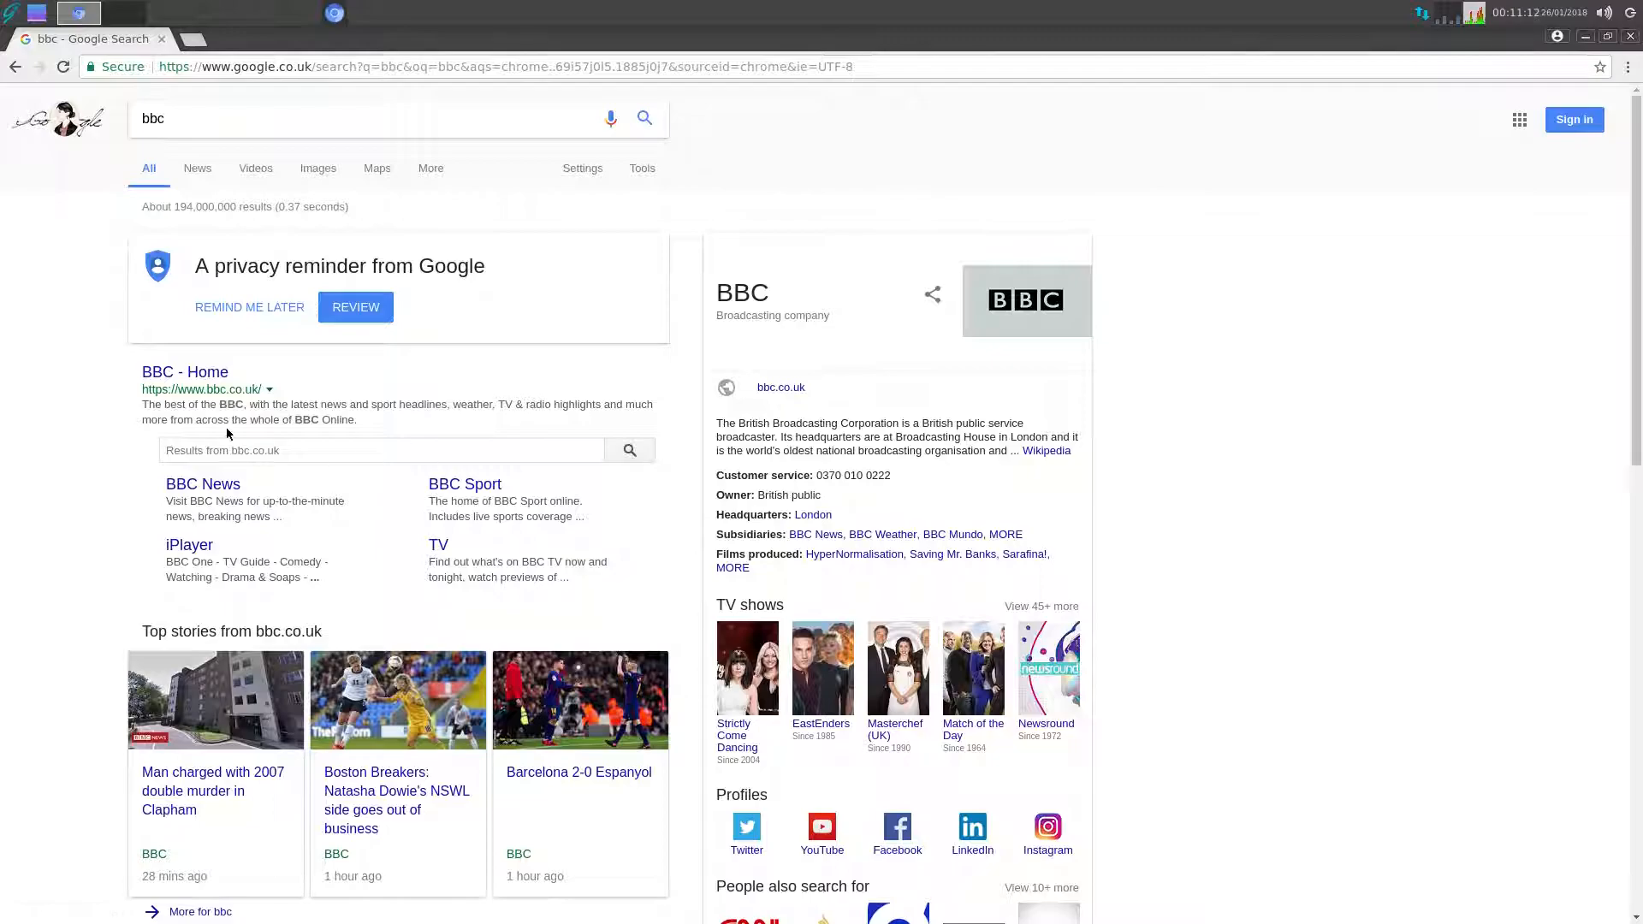
- Open the 'BBC - Home' result, accept the cookie notice, and scroll the page
left_click(184, 372)
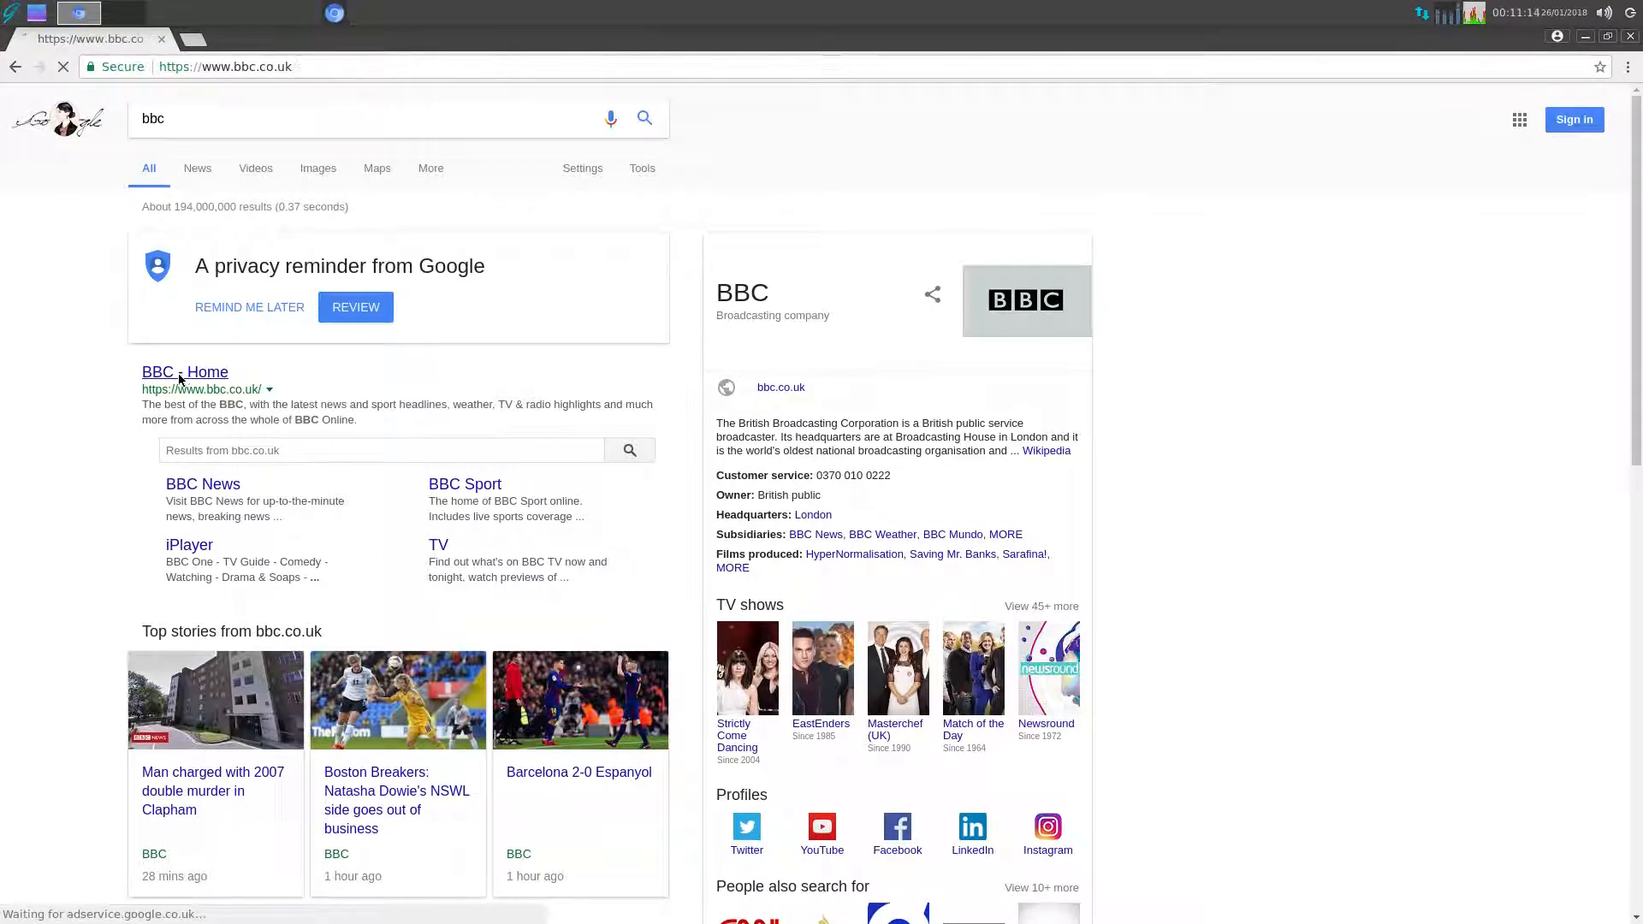
left_click(185, 372)
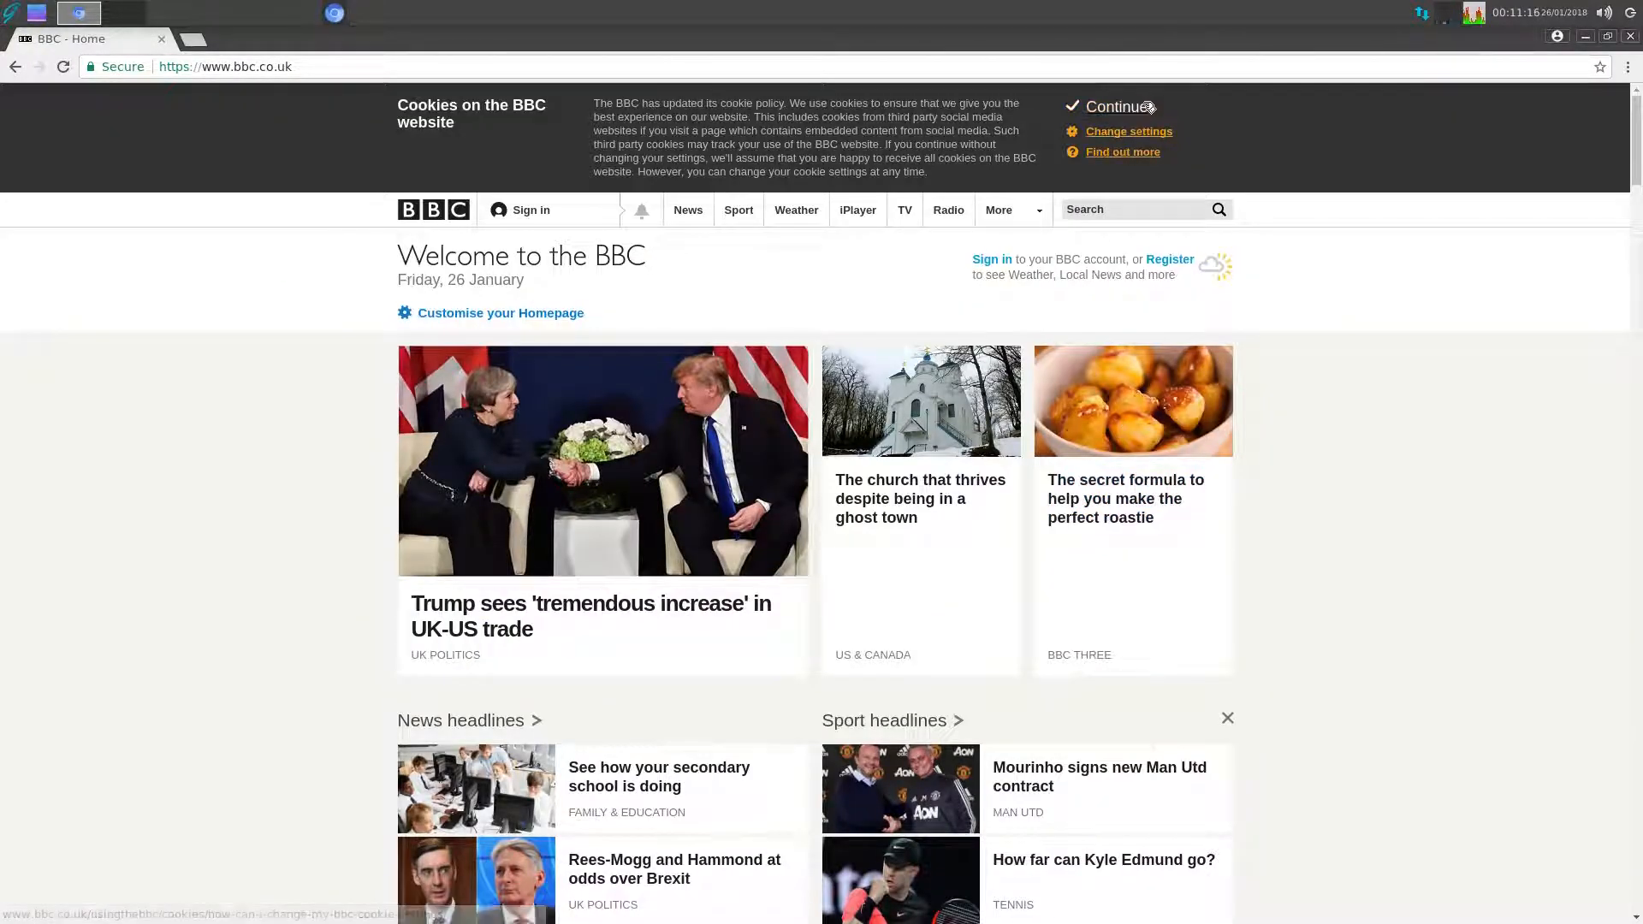
left_click(1114, 107)
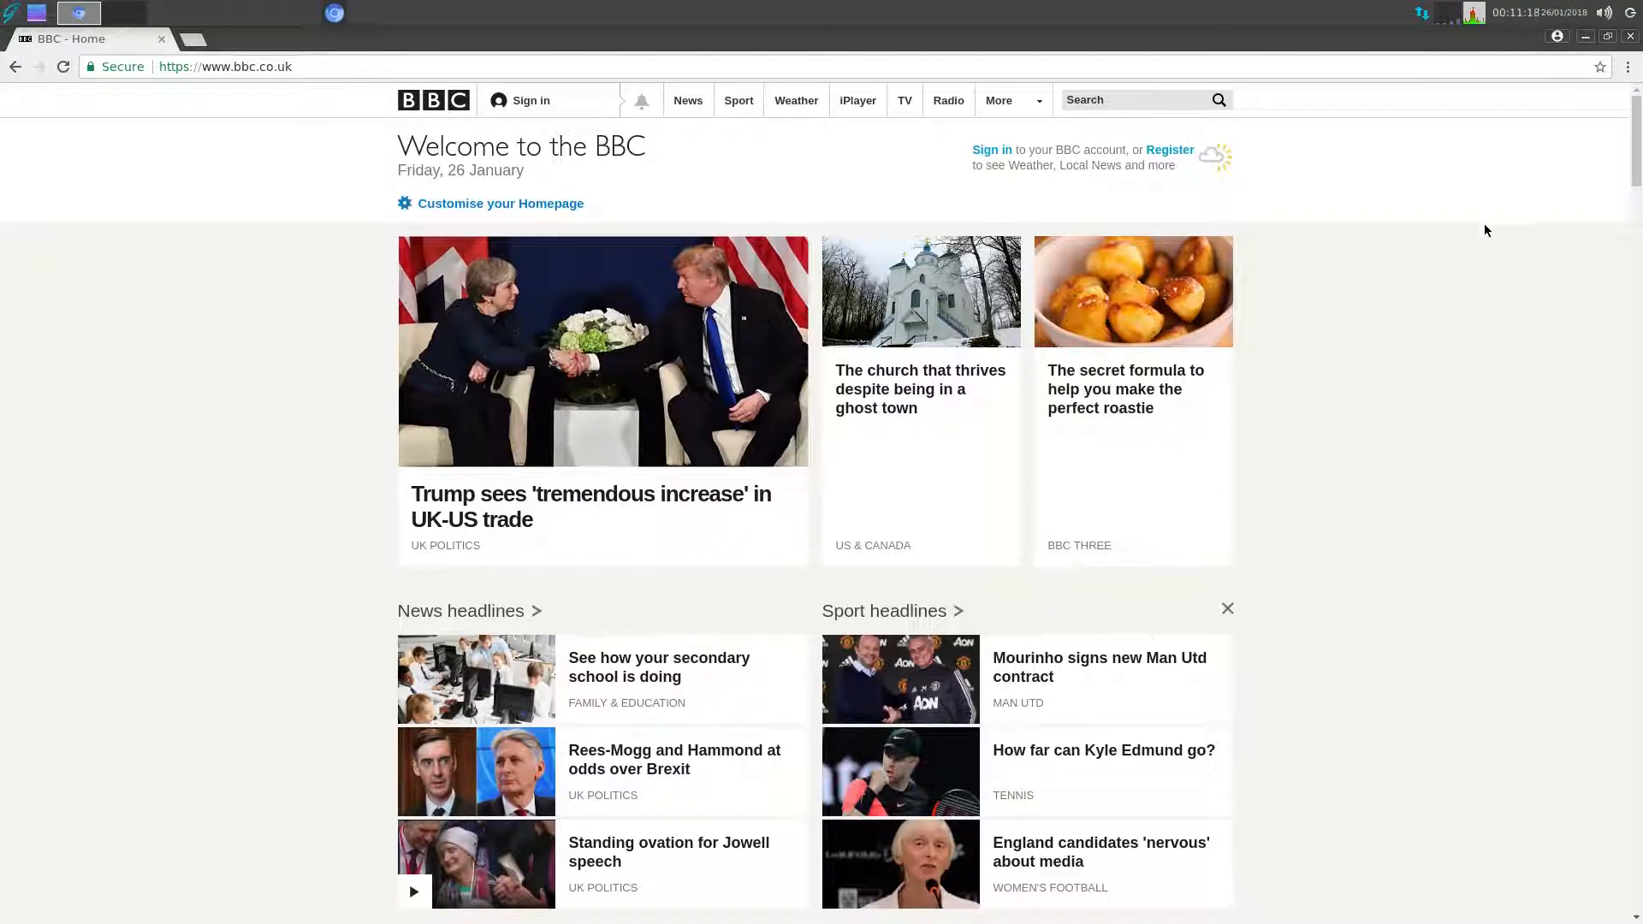
scroll("down", 3)
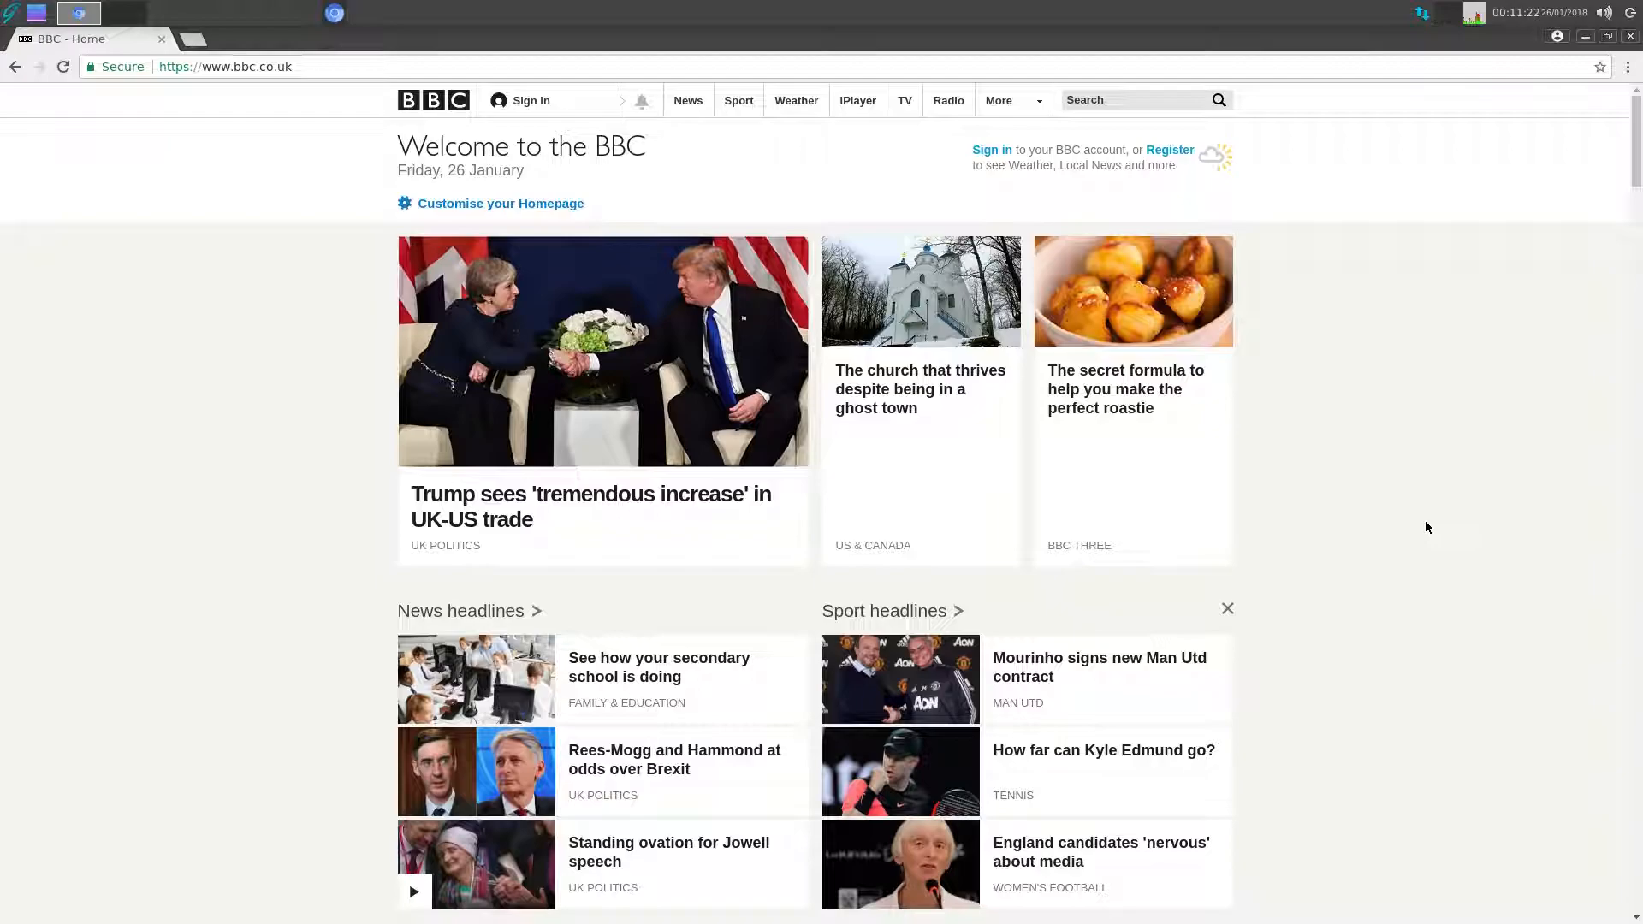
scroll("down", 3)
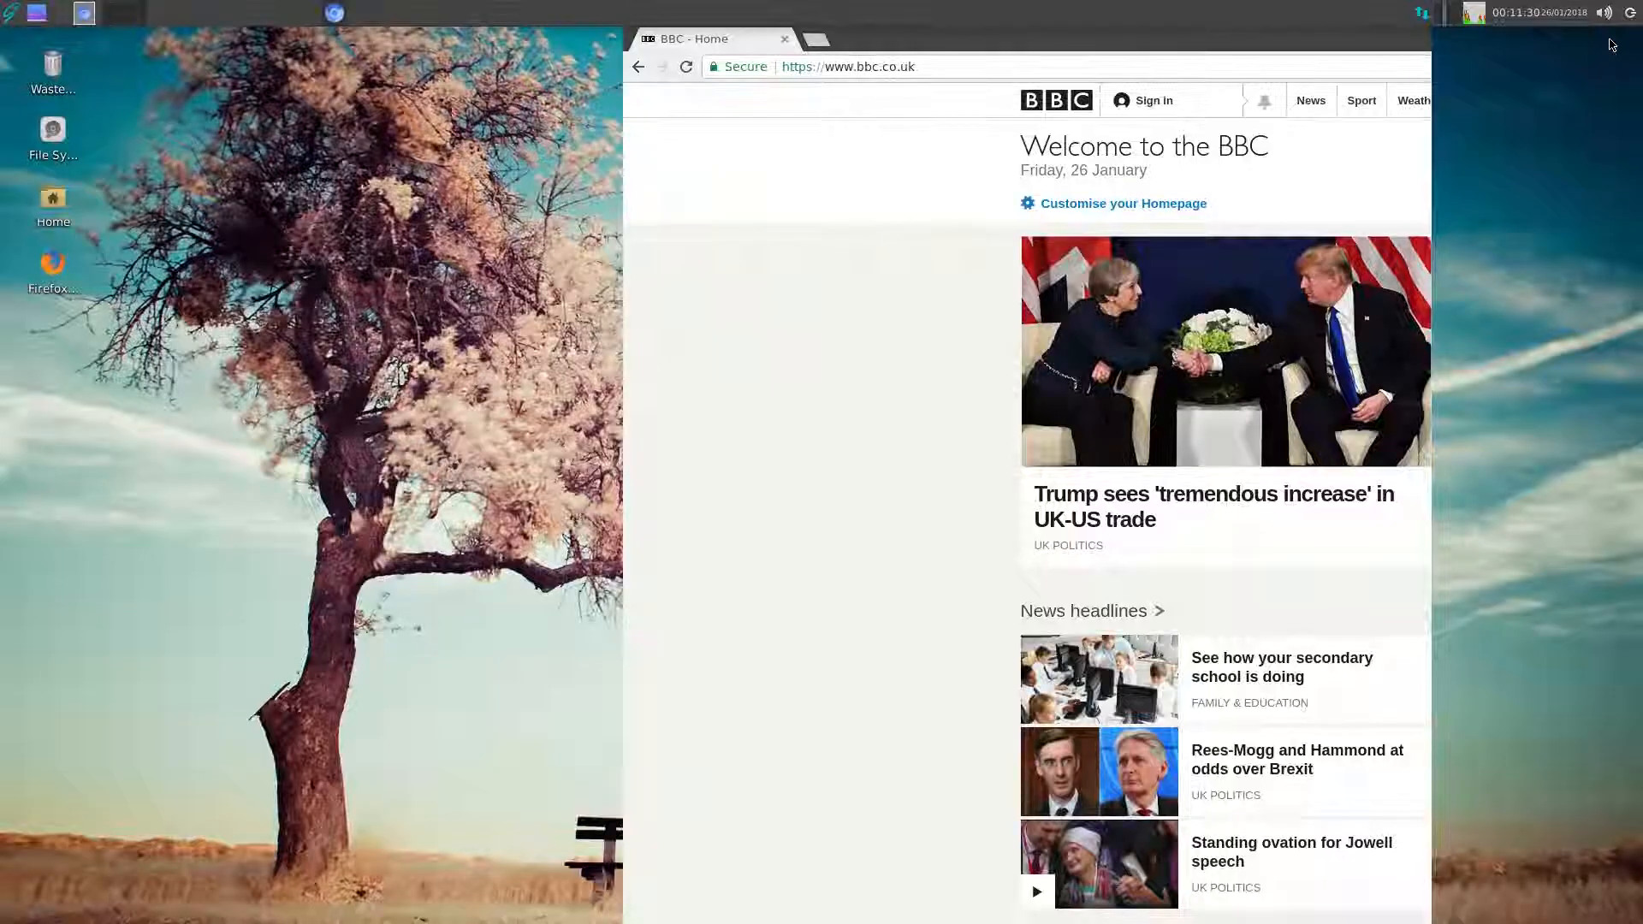
- Restore the Chromium window and close it through its window menu
left_click(1378, 38)
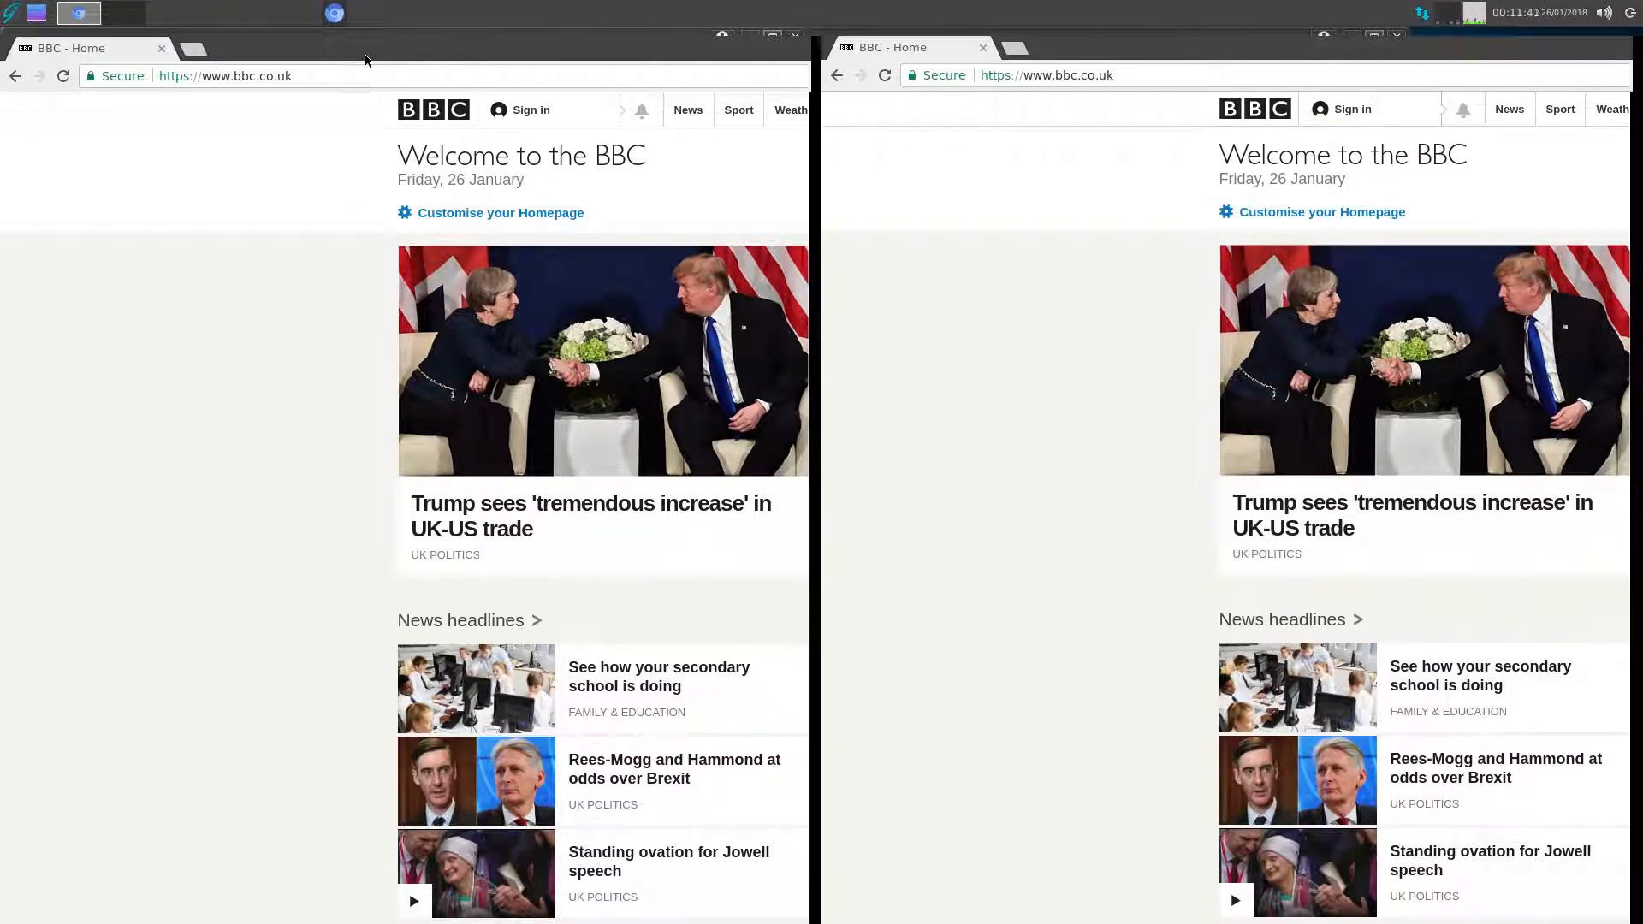
left_click(334, 13)
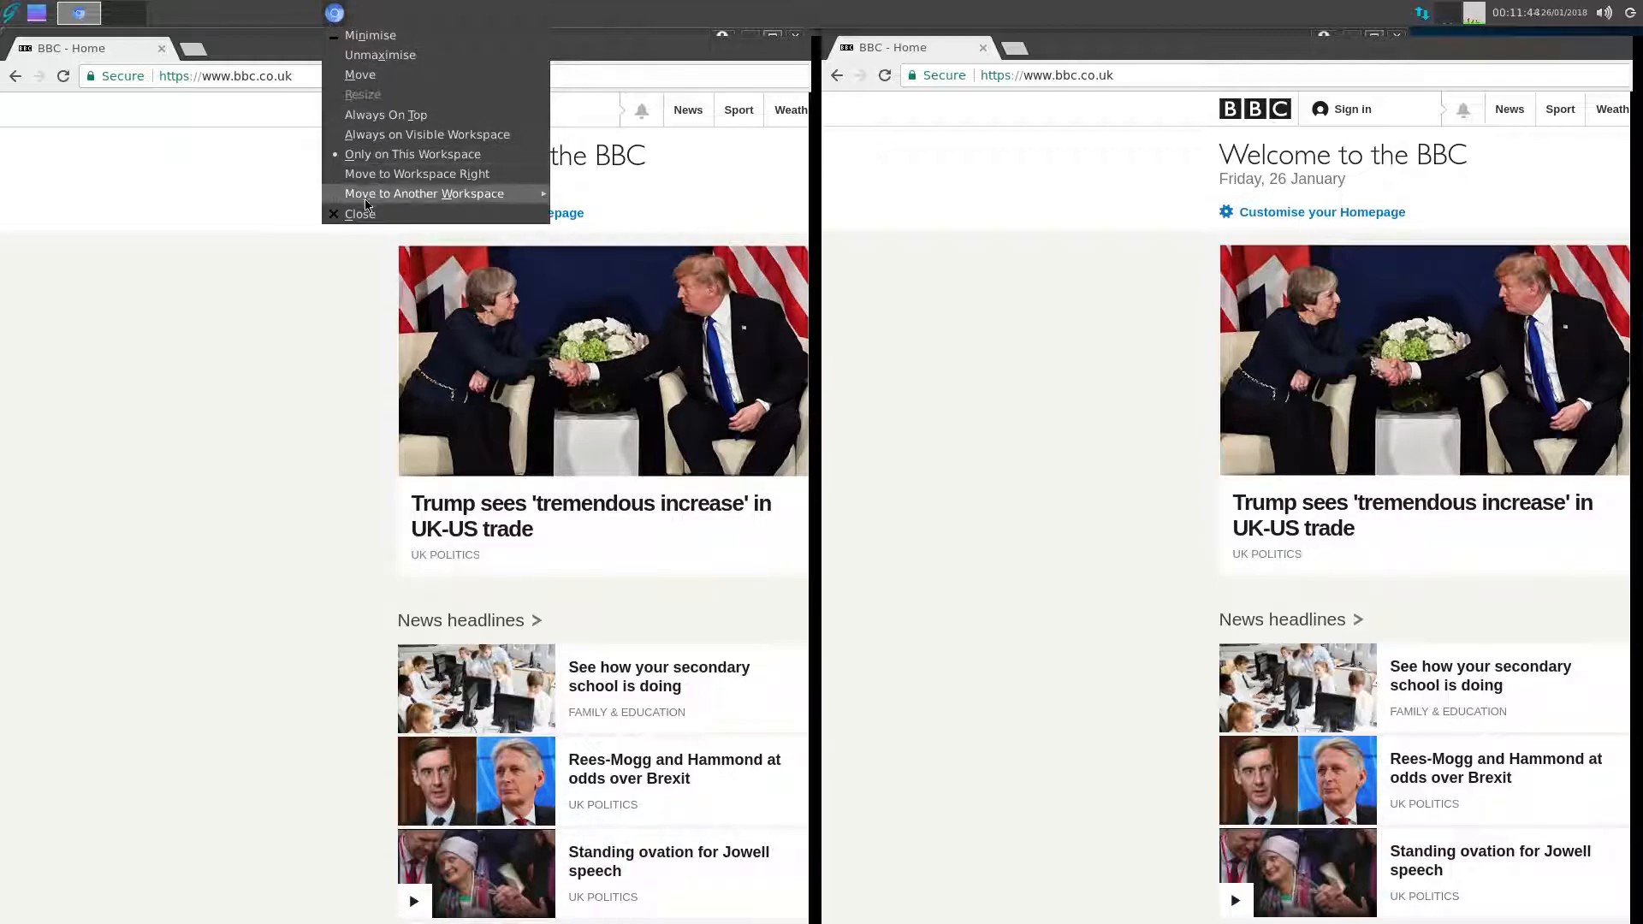
left_click(360, 214)
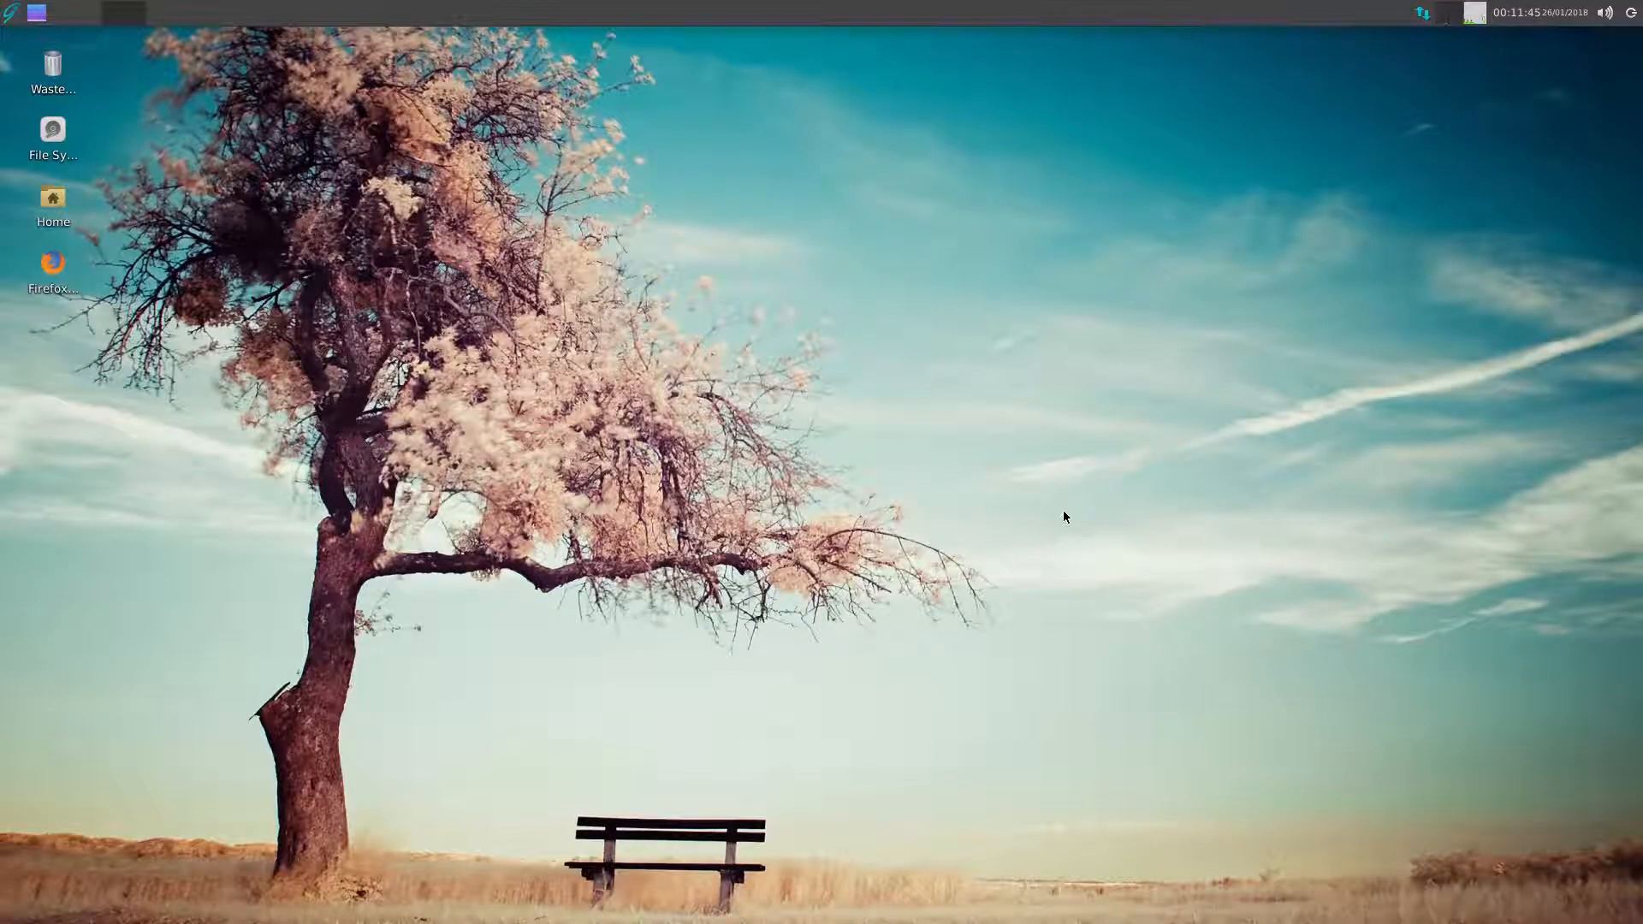
mouse_move(1035, 472)
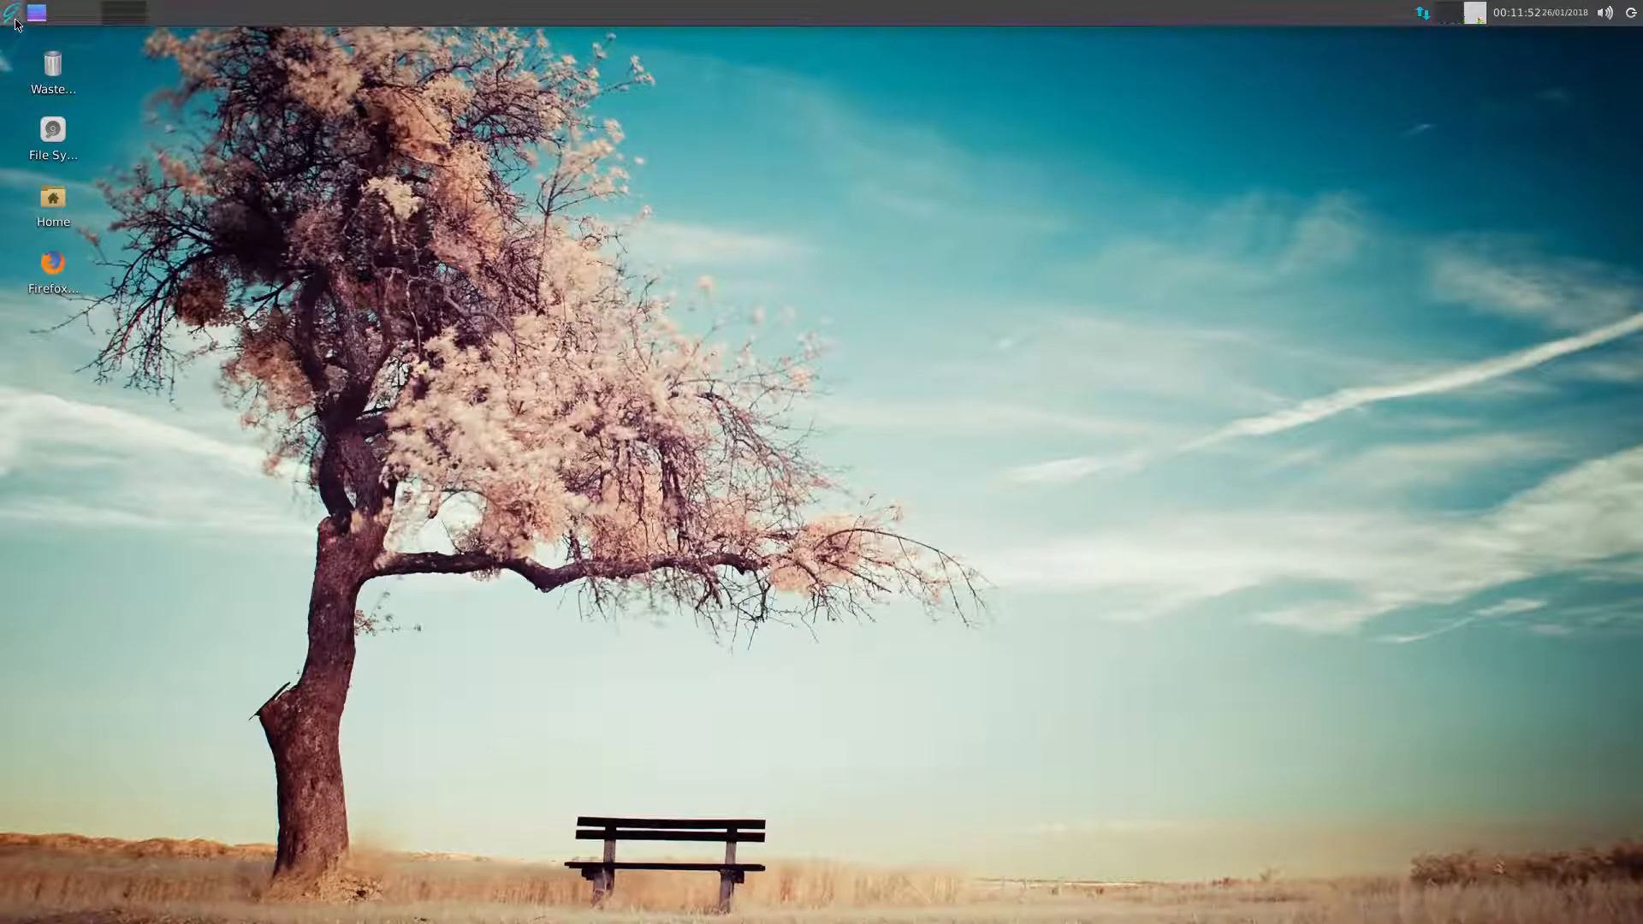
- Open the applications menu with the Accessories category showing
left_click(10, 14)
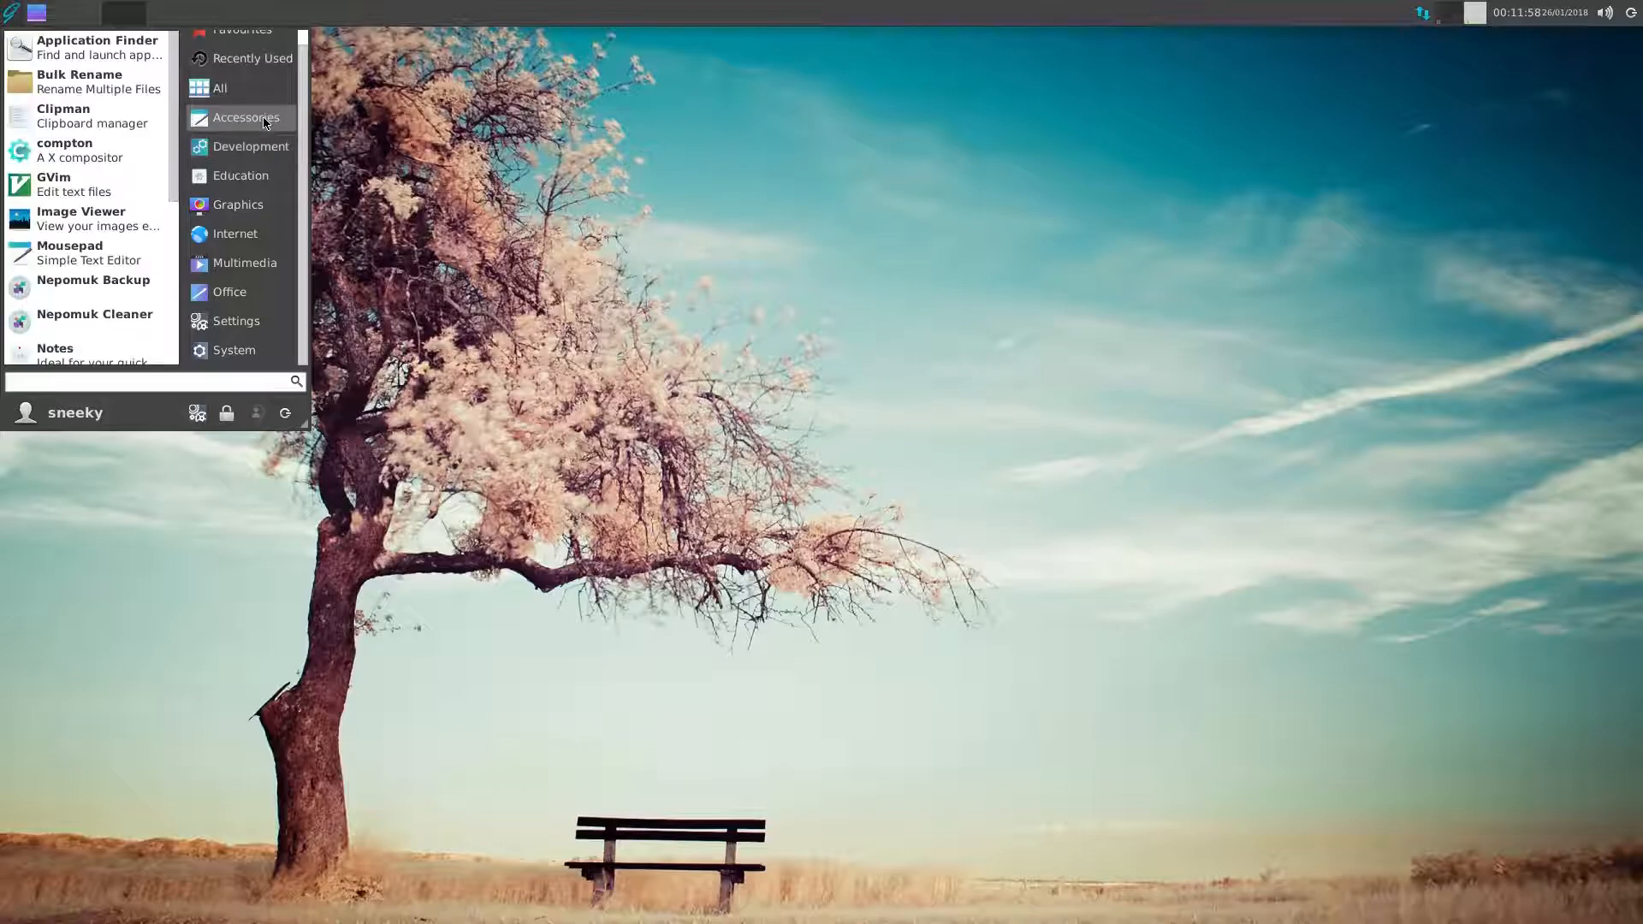
- Browse the Internet and Multimedia categories in the applications menu
scroll("down", 3)
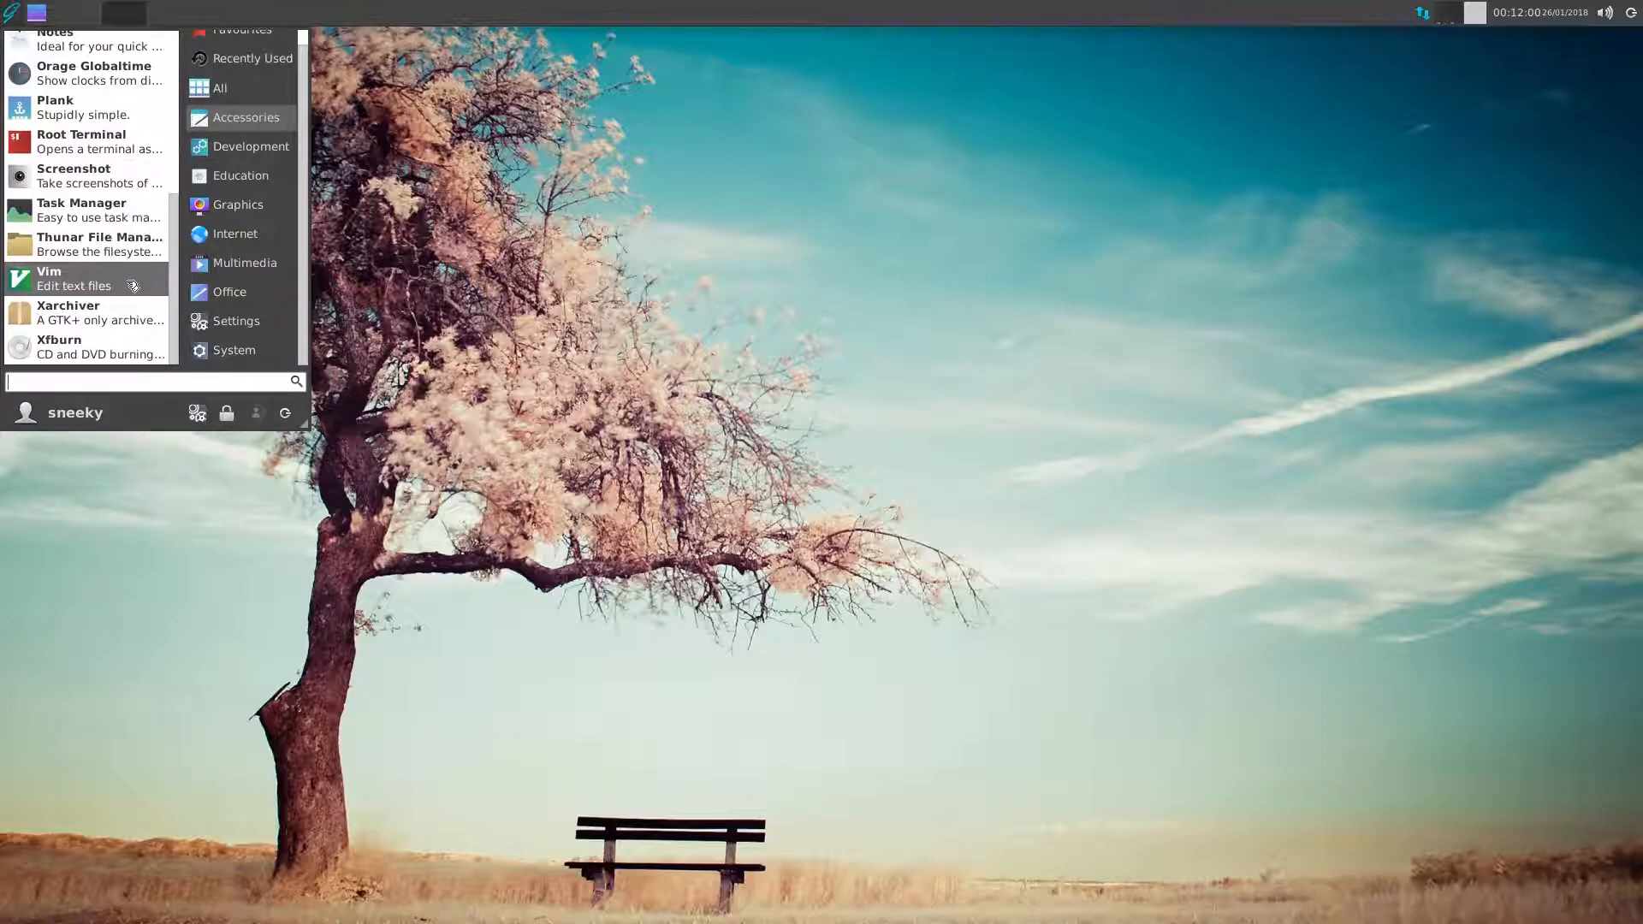
mouse_move(89, 346)
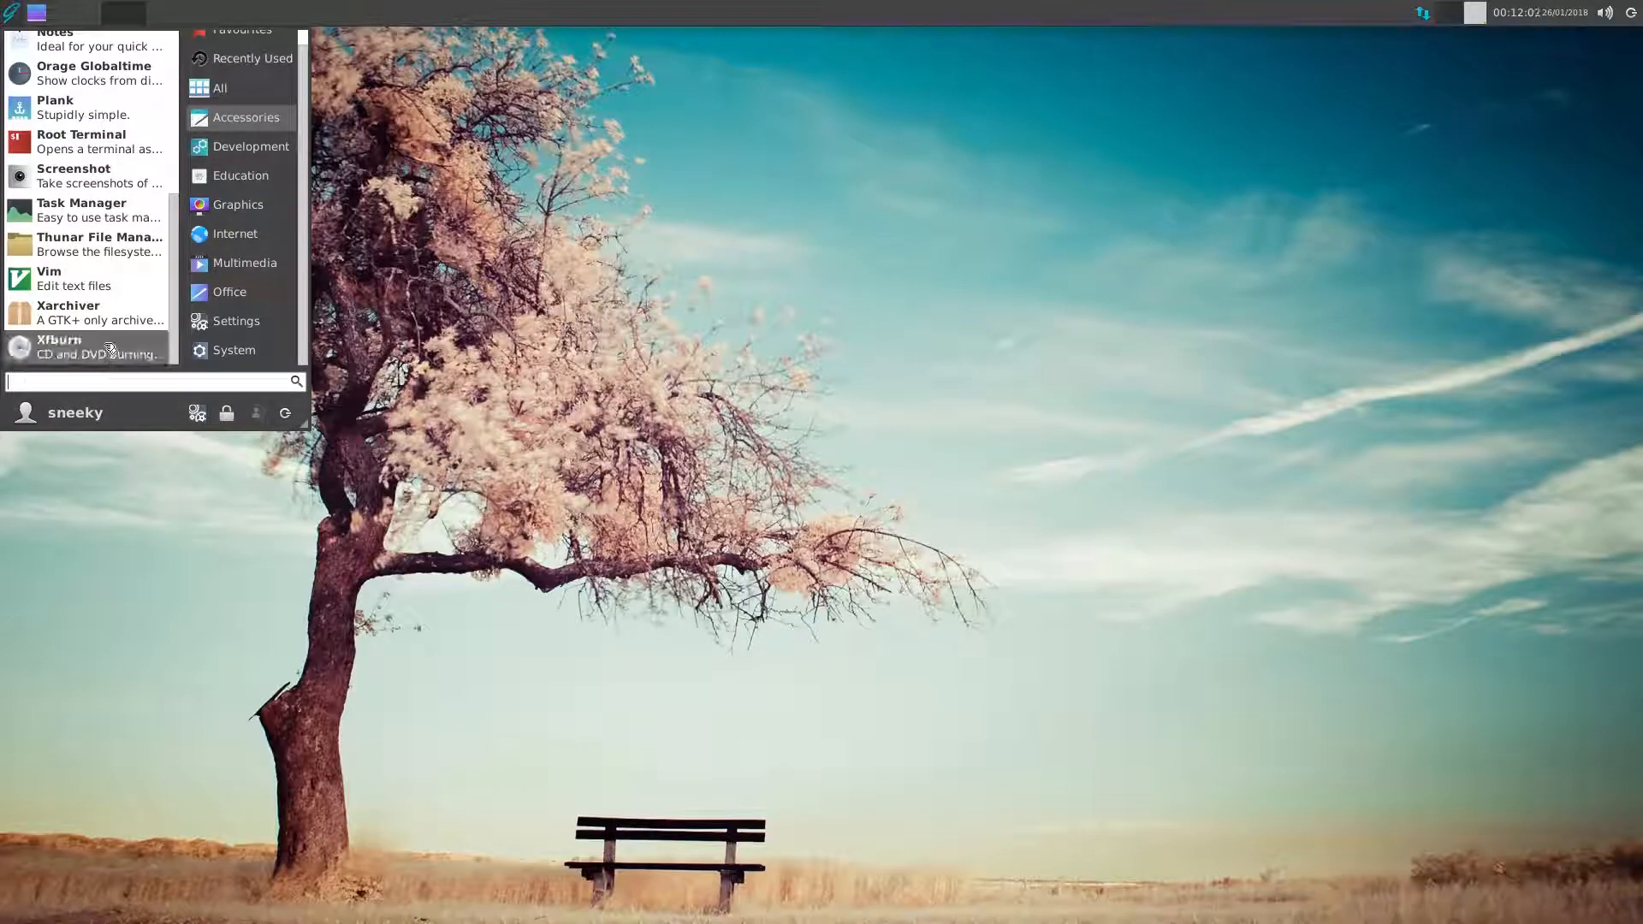
mouse_move(234, 233)
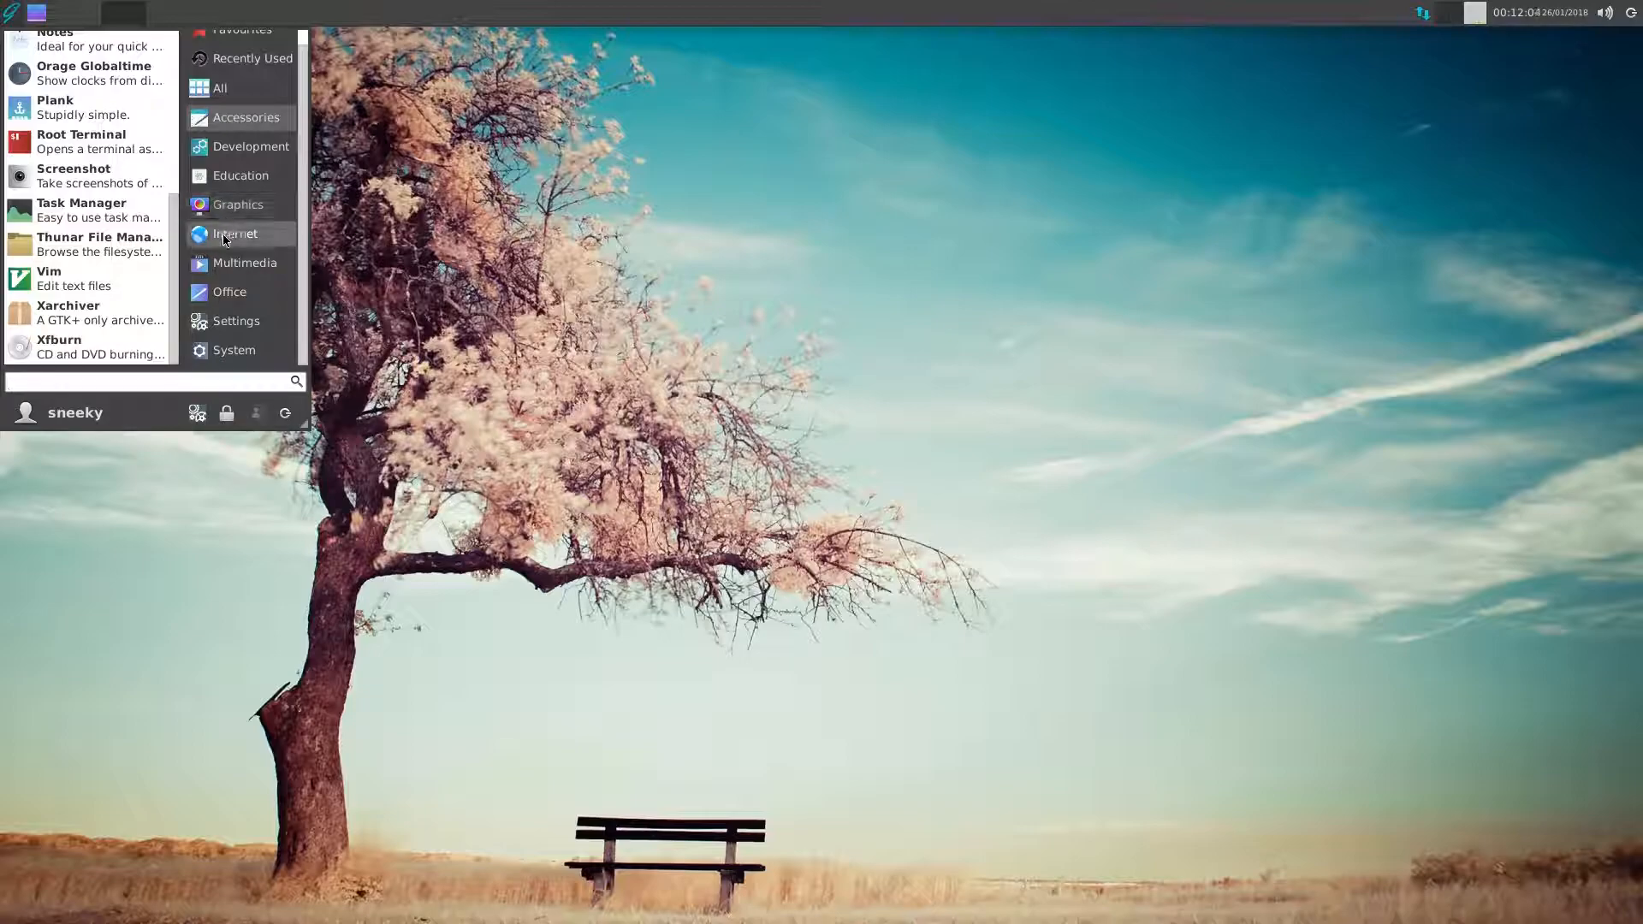
left_click(235, 234)
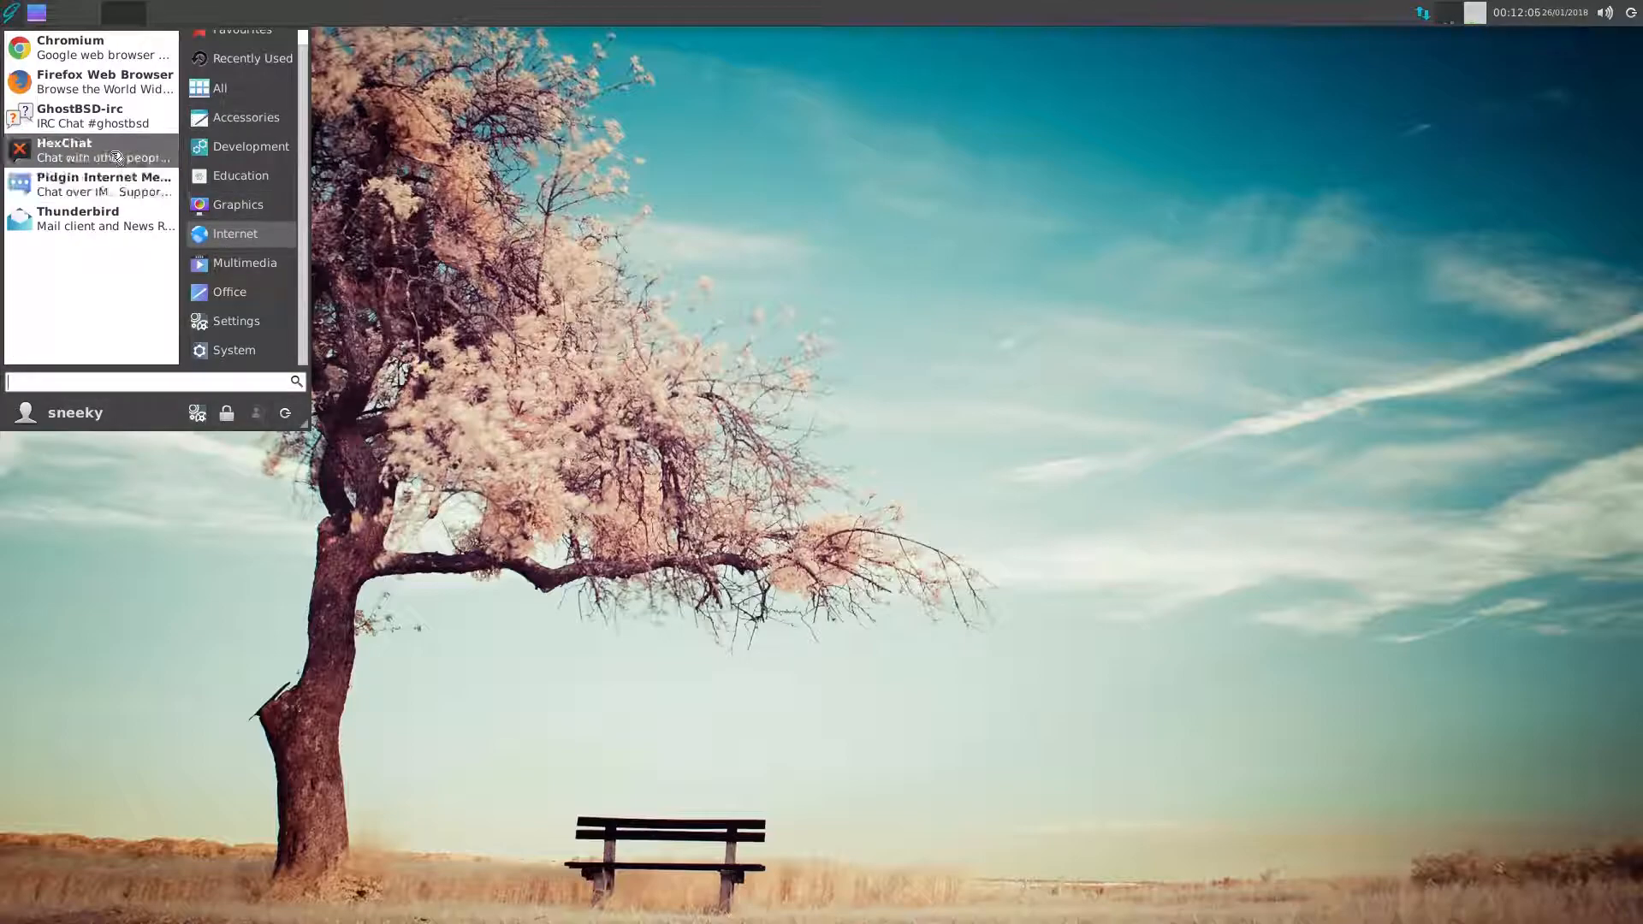
mouse_move(104, 150)
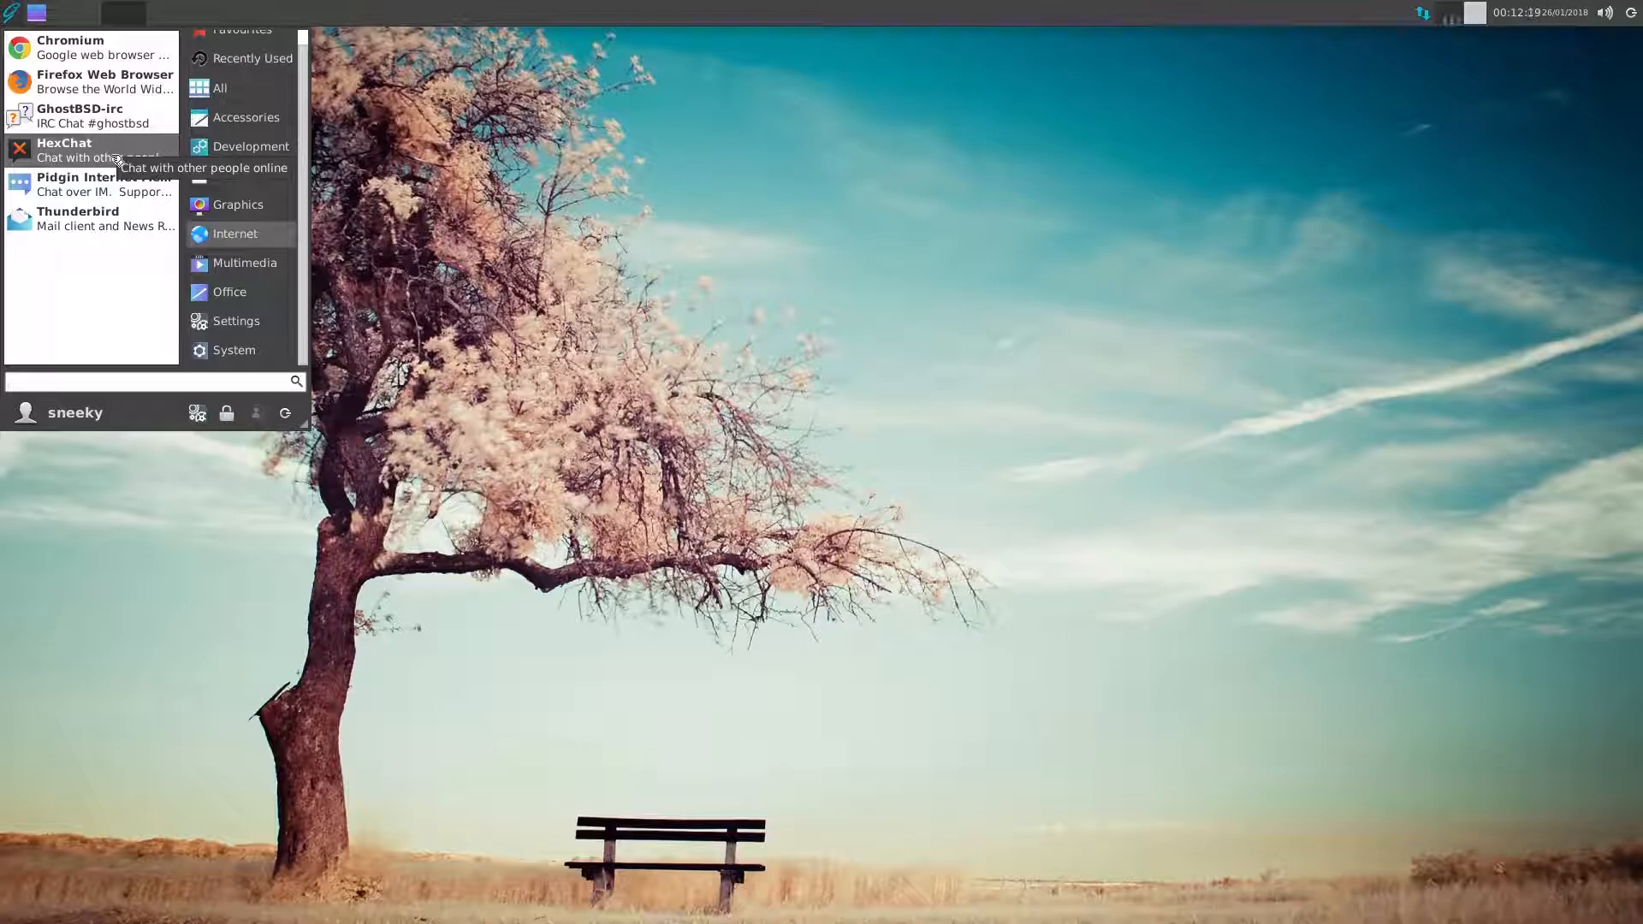
mouse_move(89, 116)
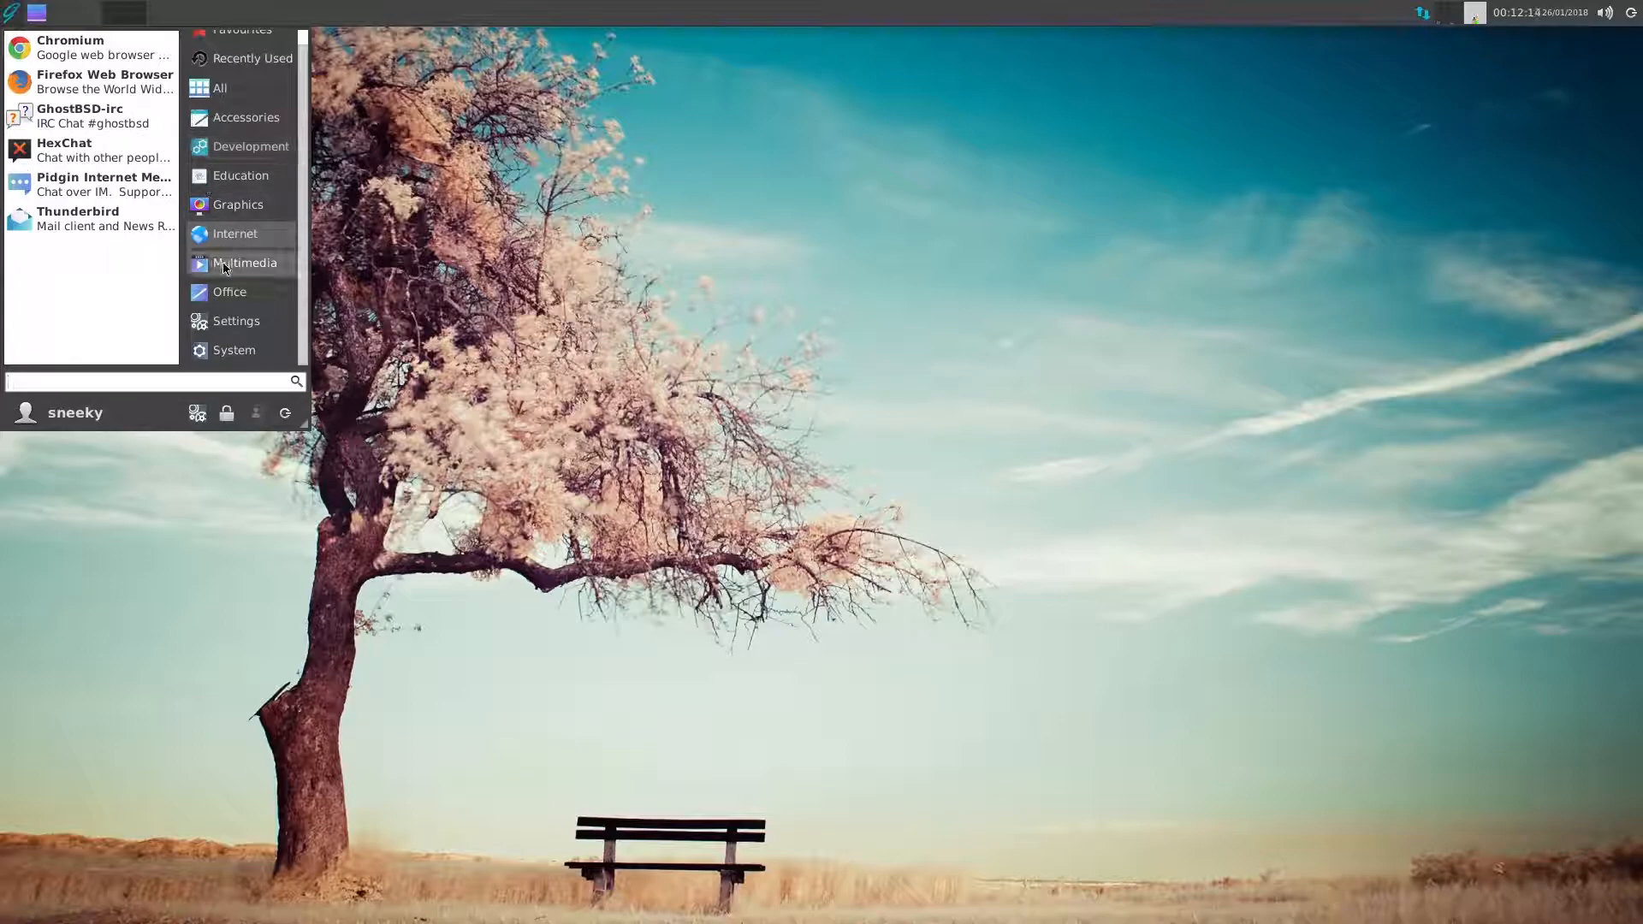
left_click(244, 262)
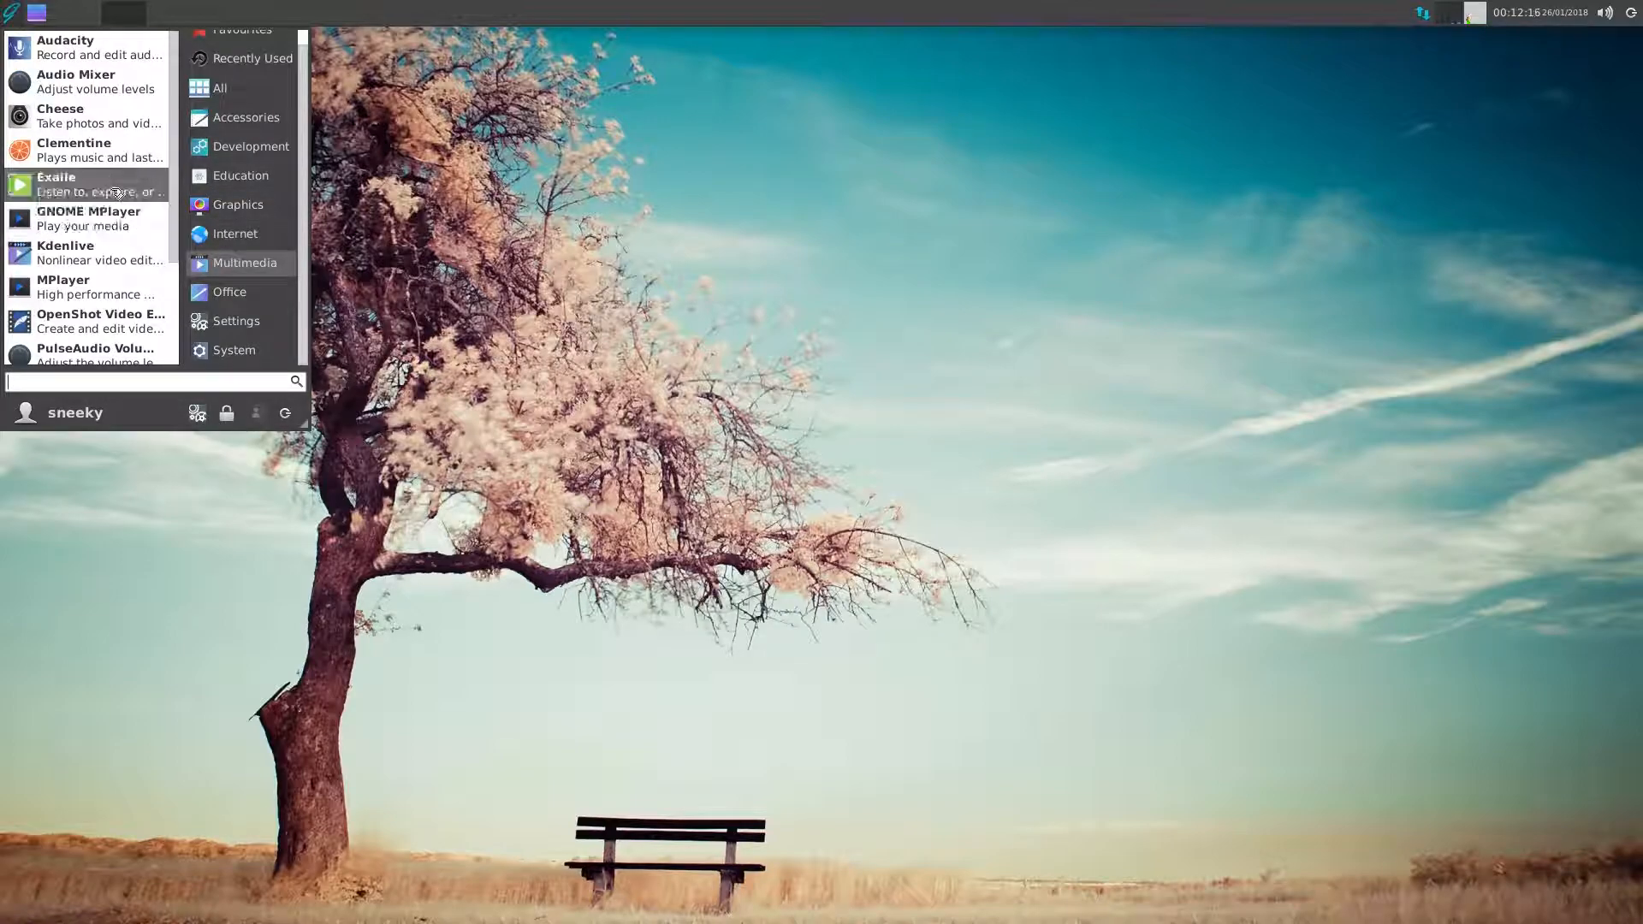
mouse_move(89, 183)
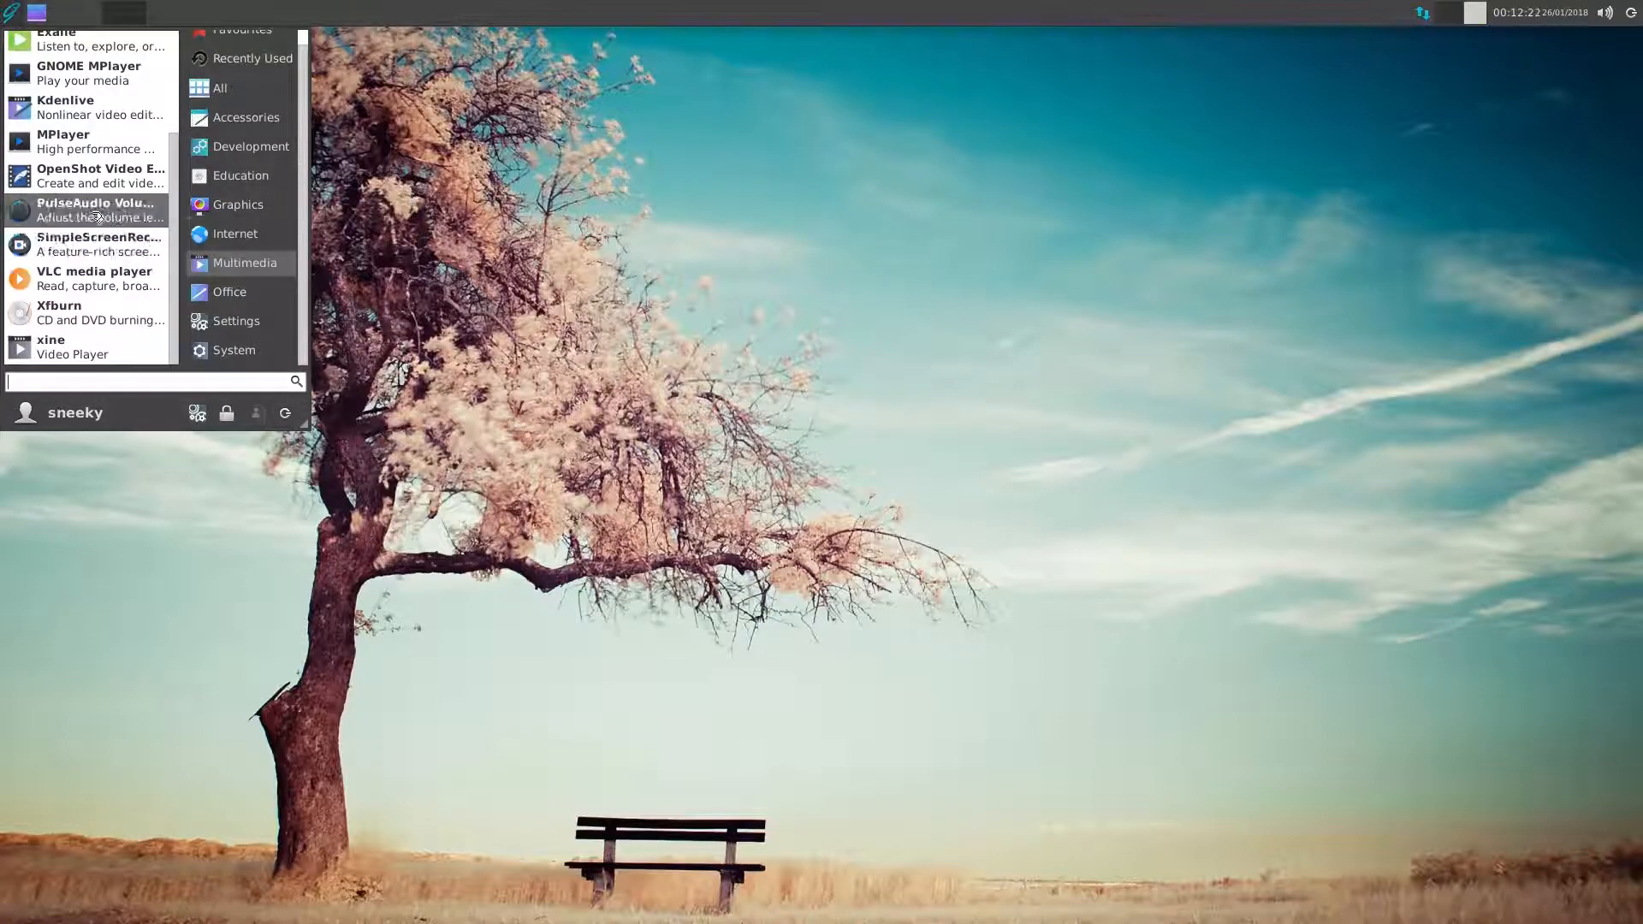
mouse_move(229, 291)
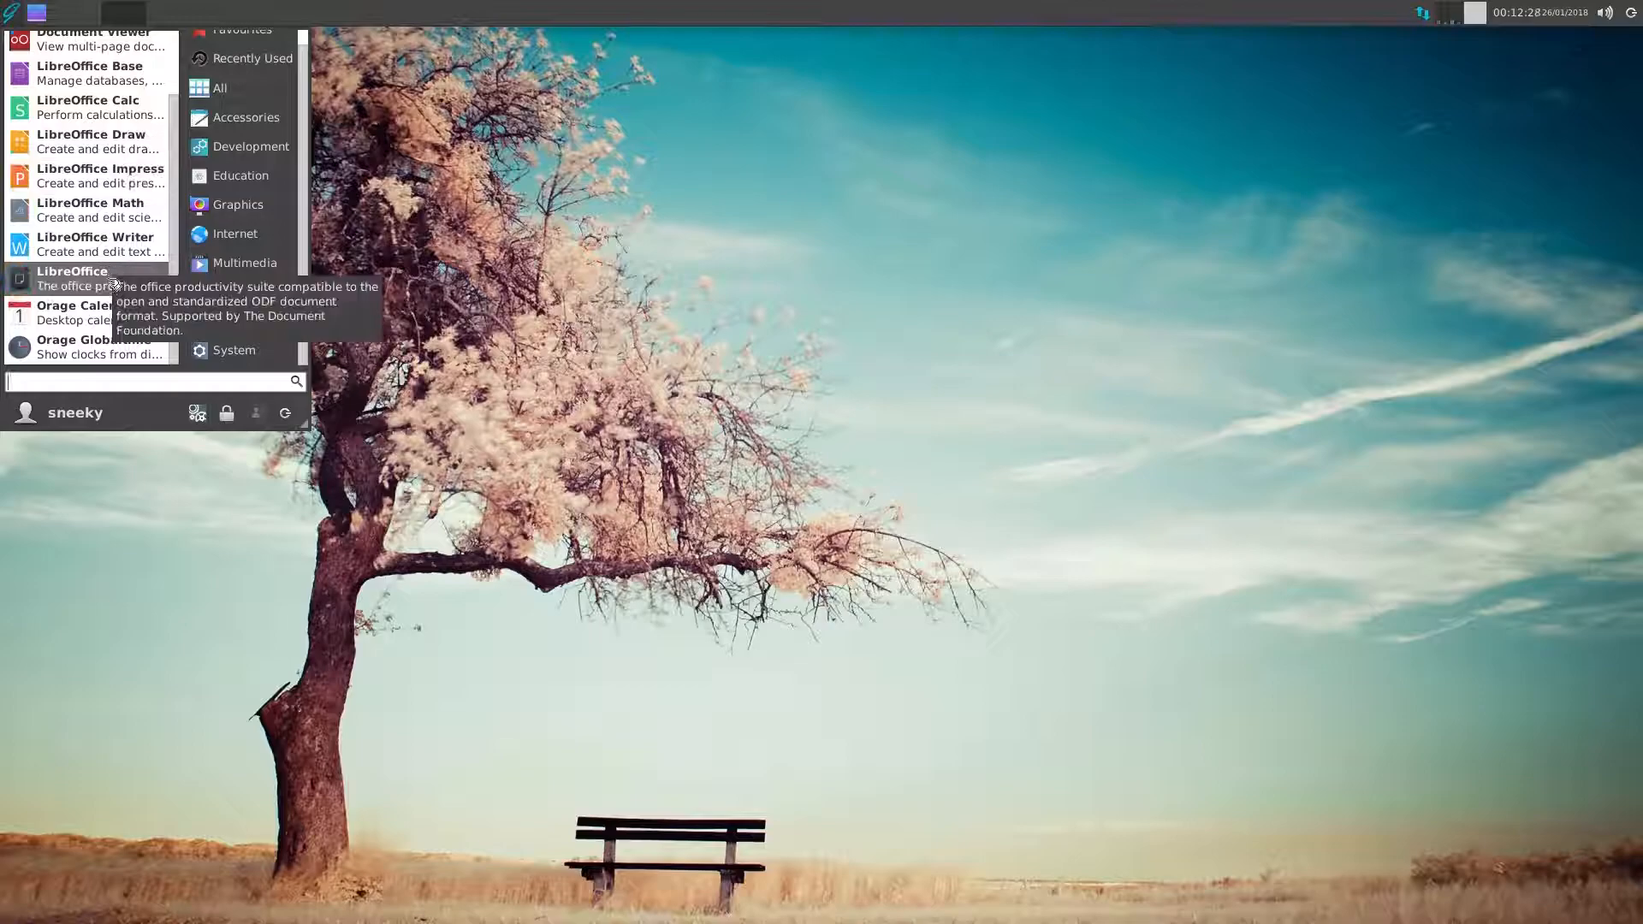
mouse_move(99, 243)
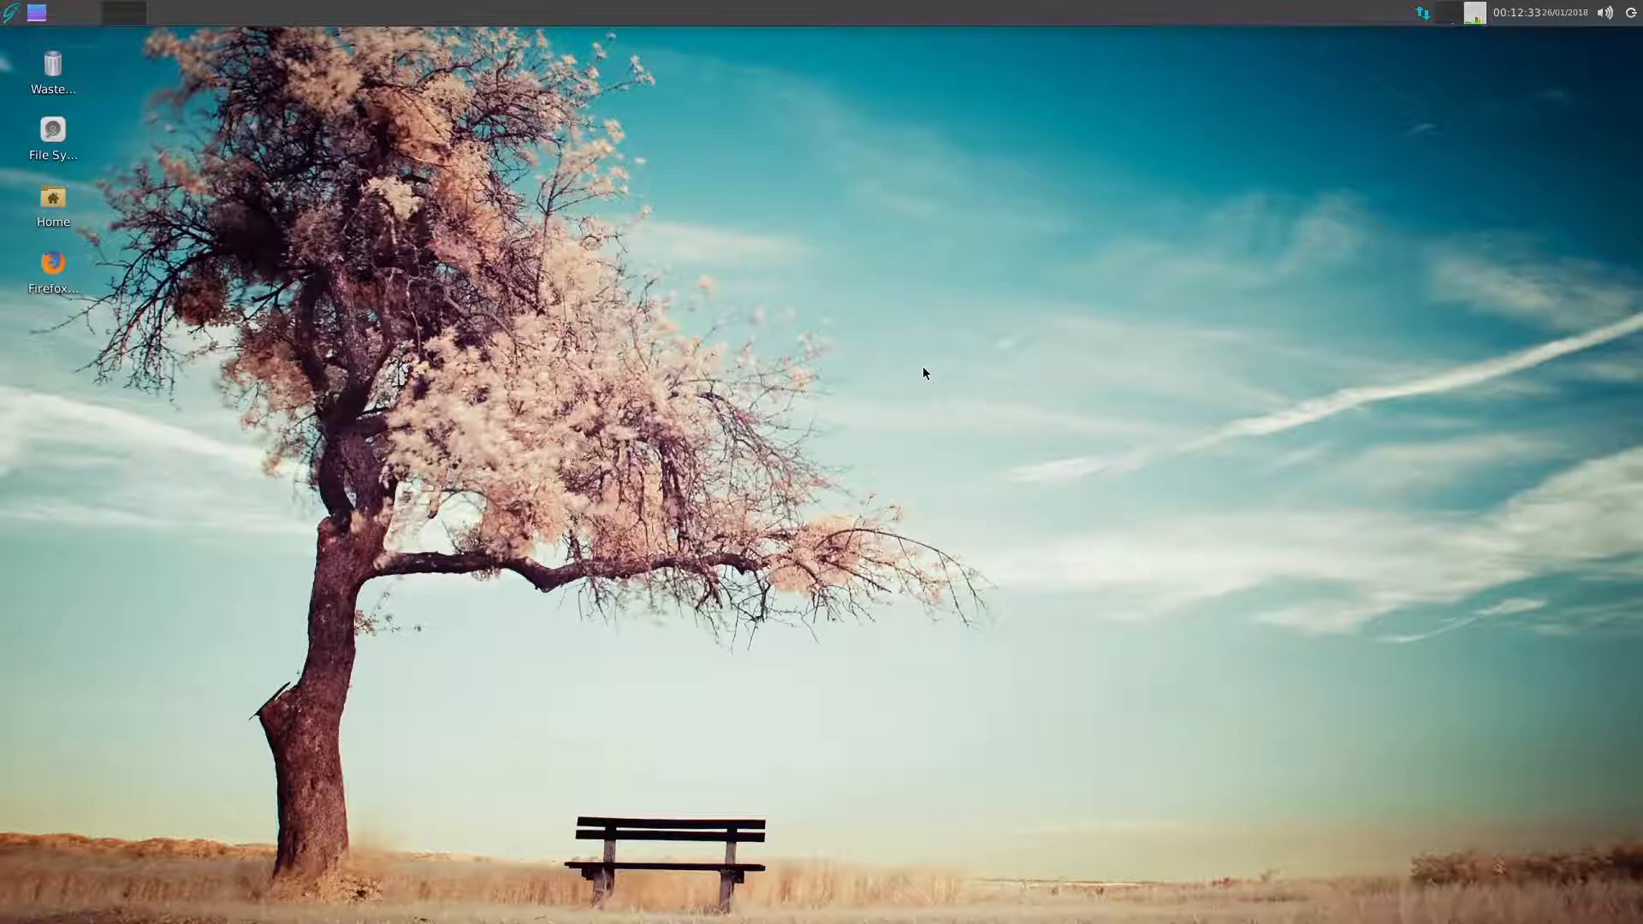
mouse_move(920, 337)
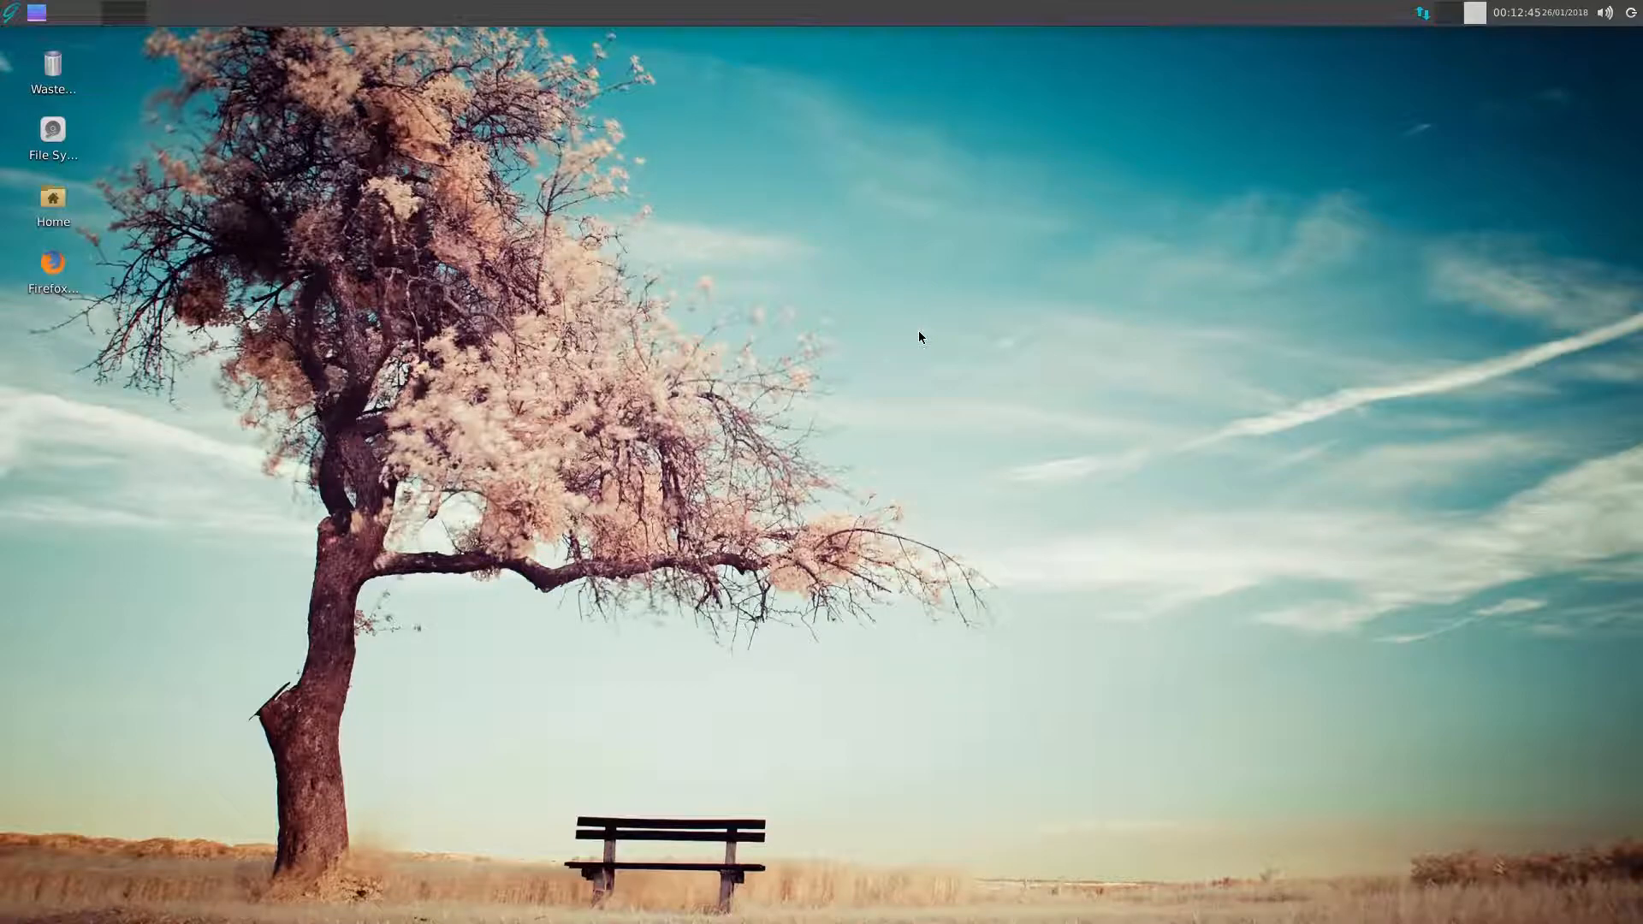
mouse_move(866, 326)
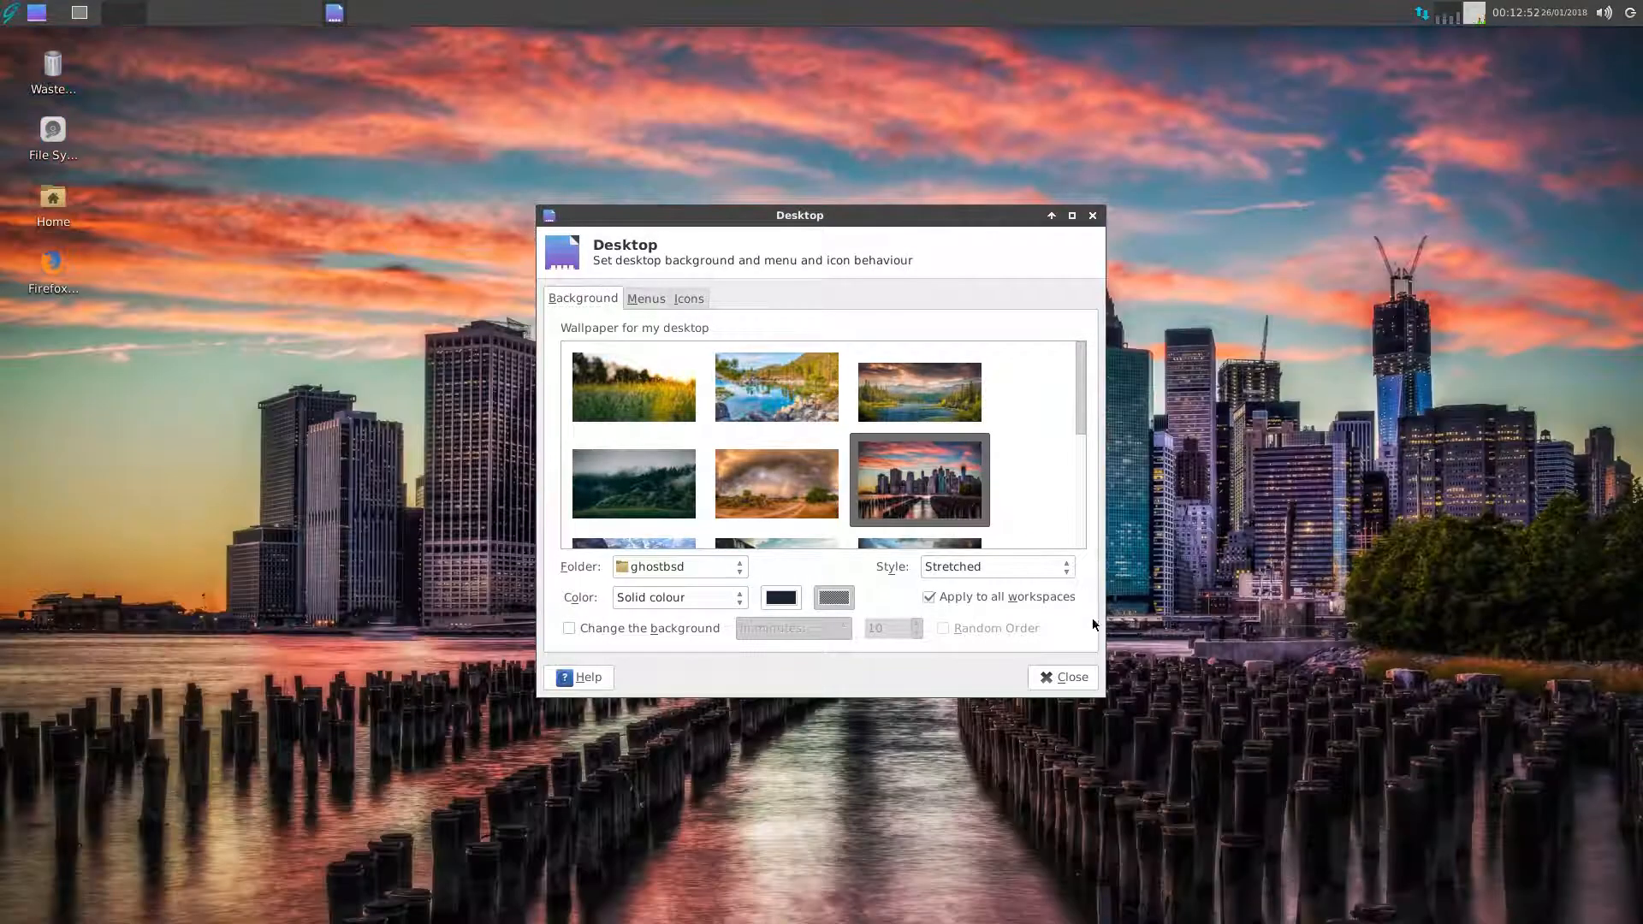
- Close Desktop settings, keeping the sunset city skyline over water as wallpaper
left_click(1063, 676)
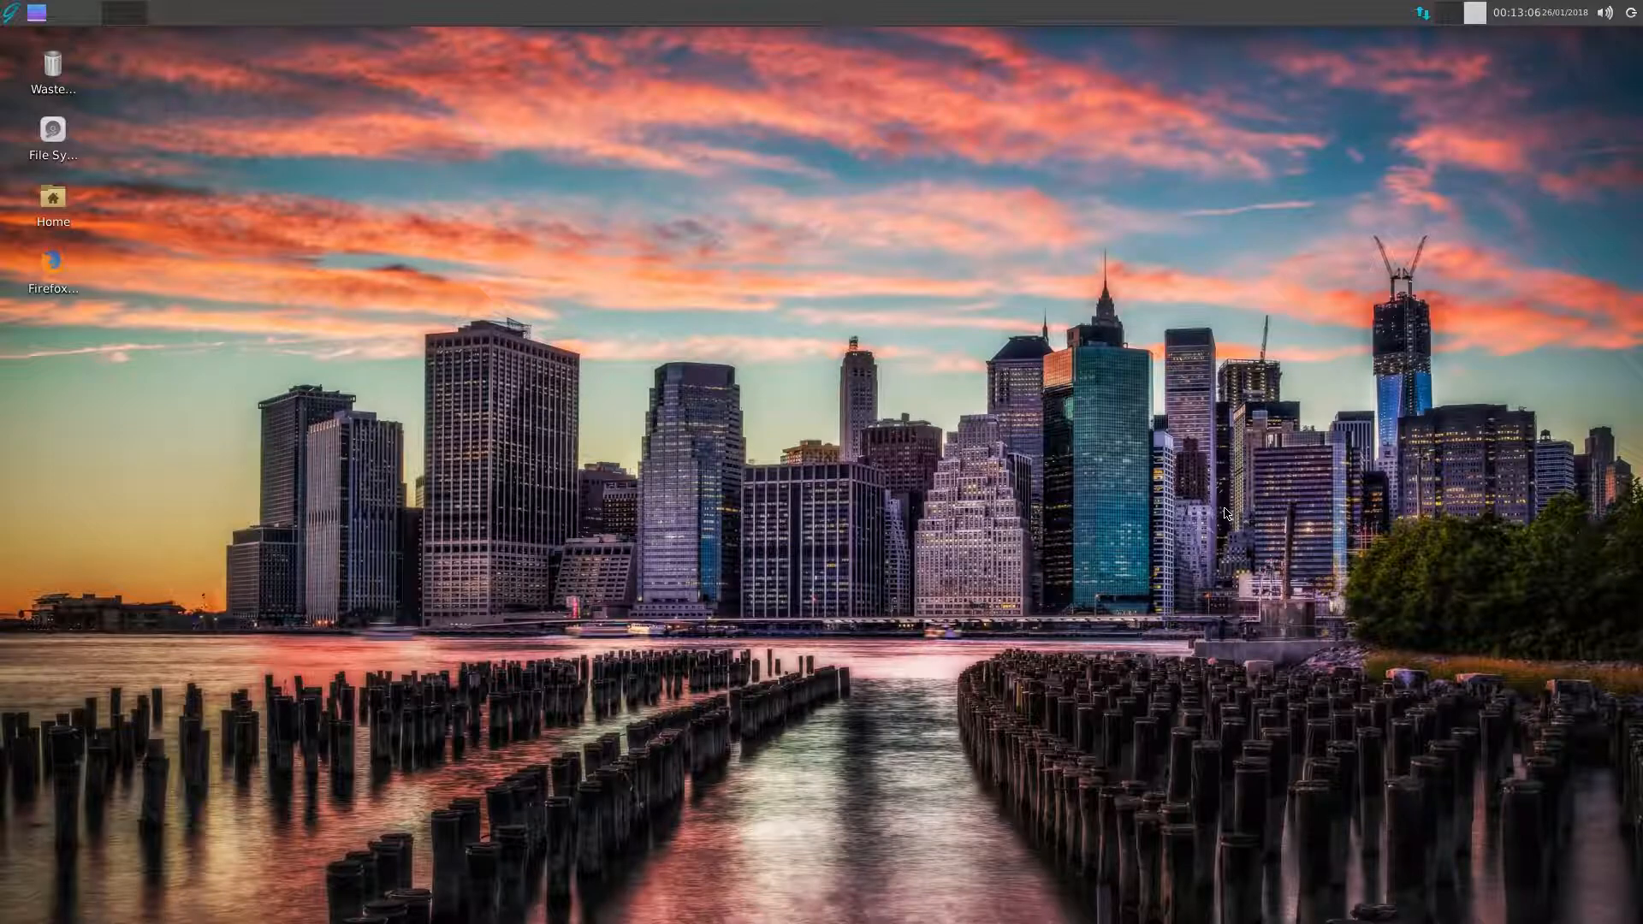
mouse_move(1513, 673)
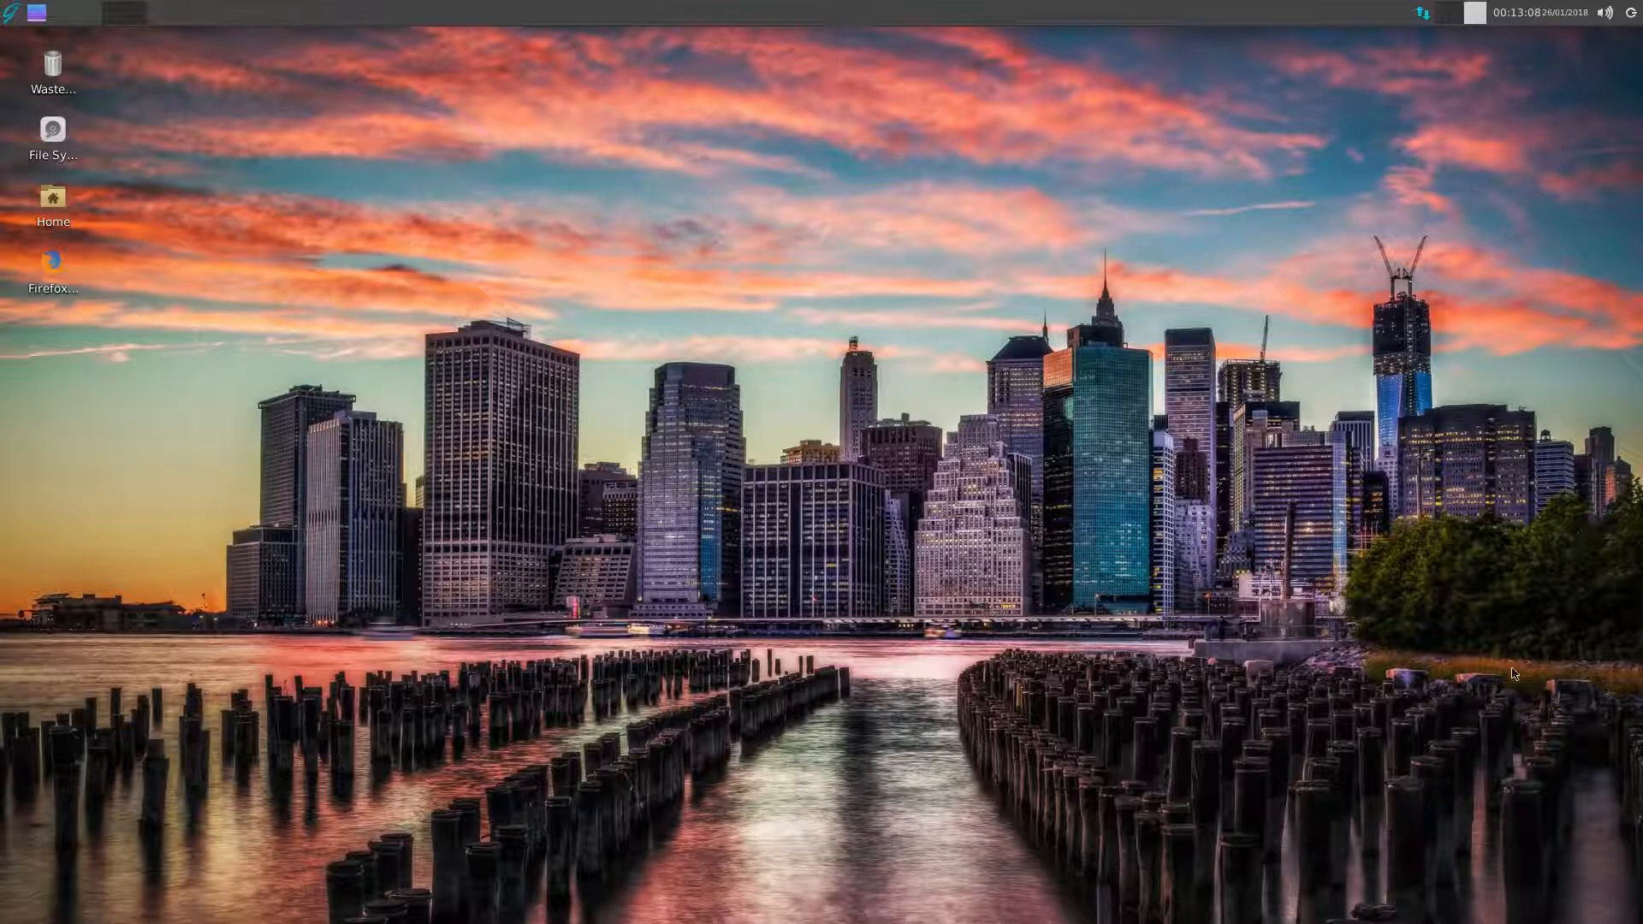
mouse_move(1175, 509)
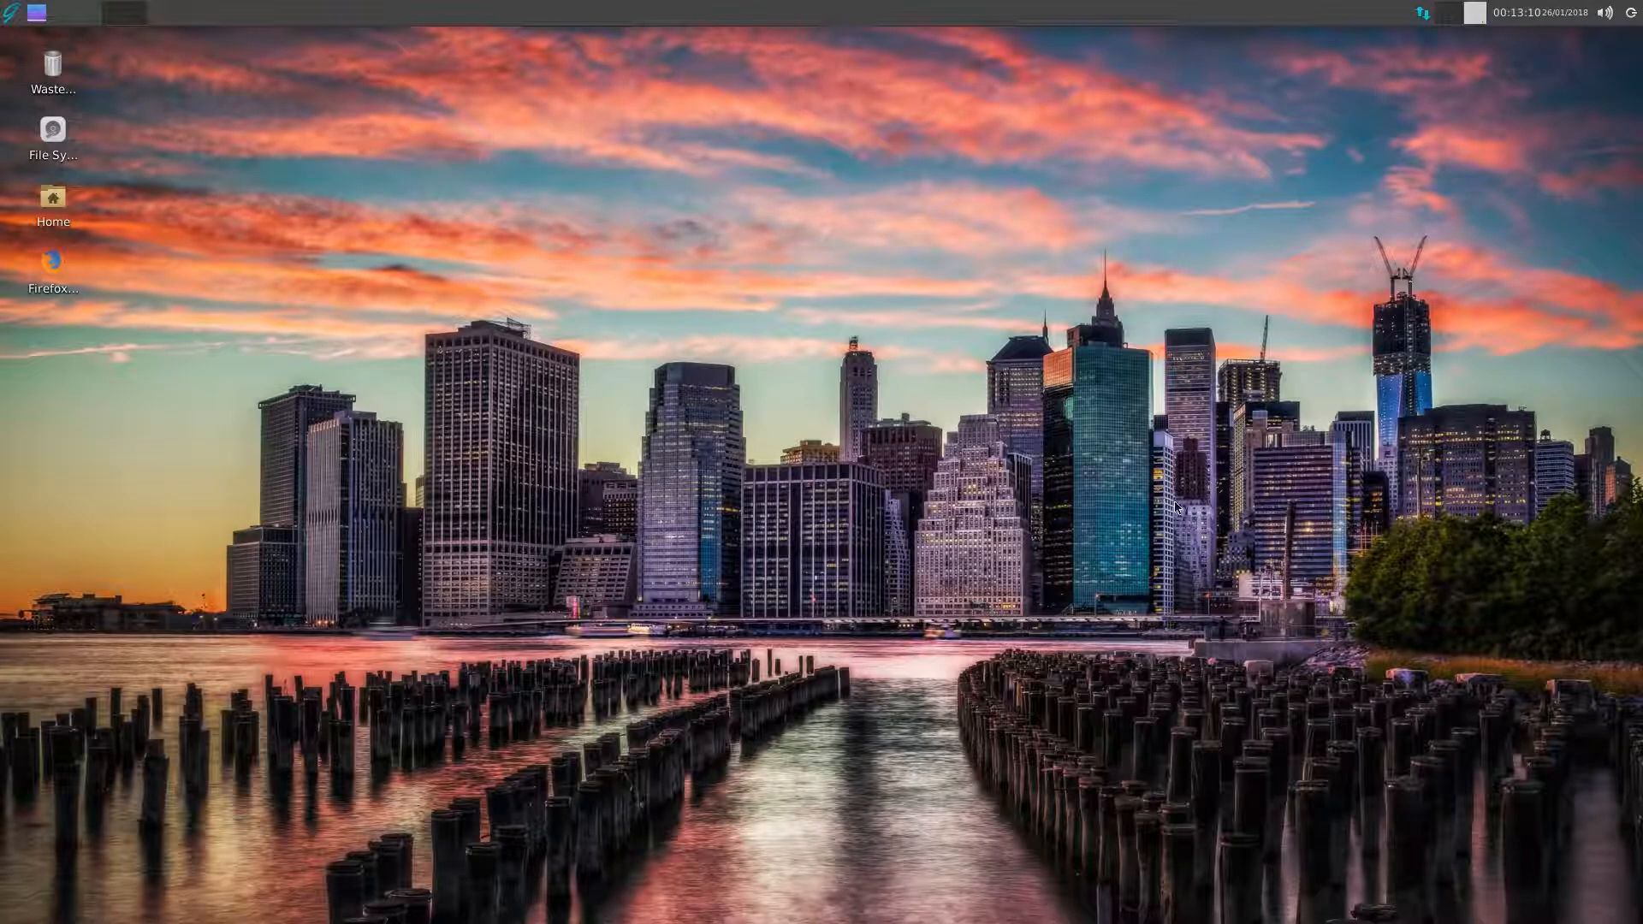
mouse_move(1218, 459)
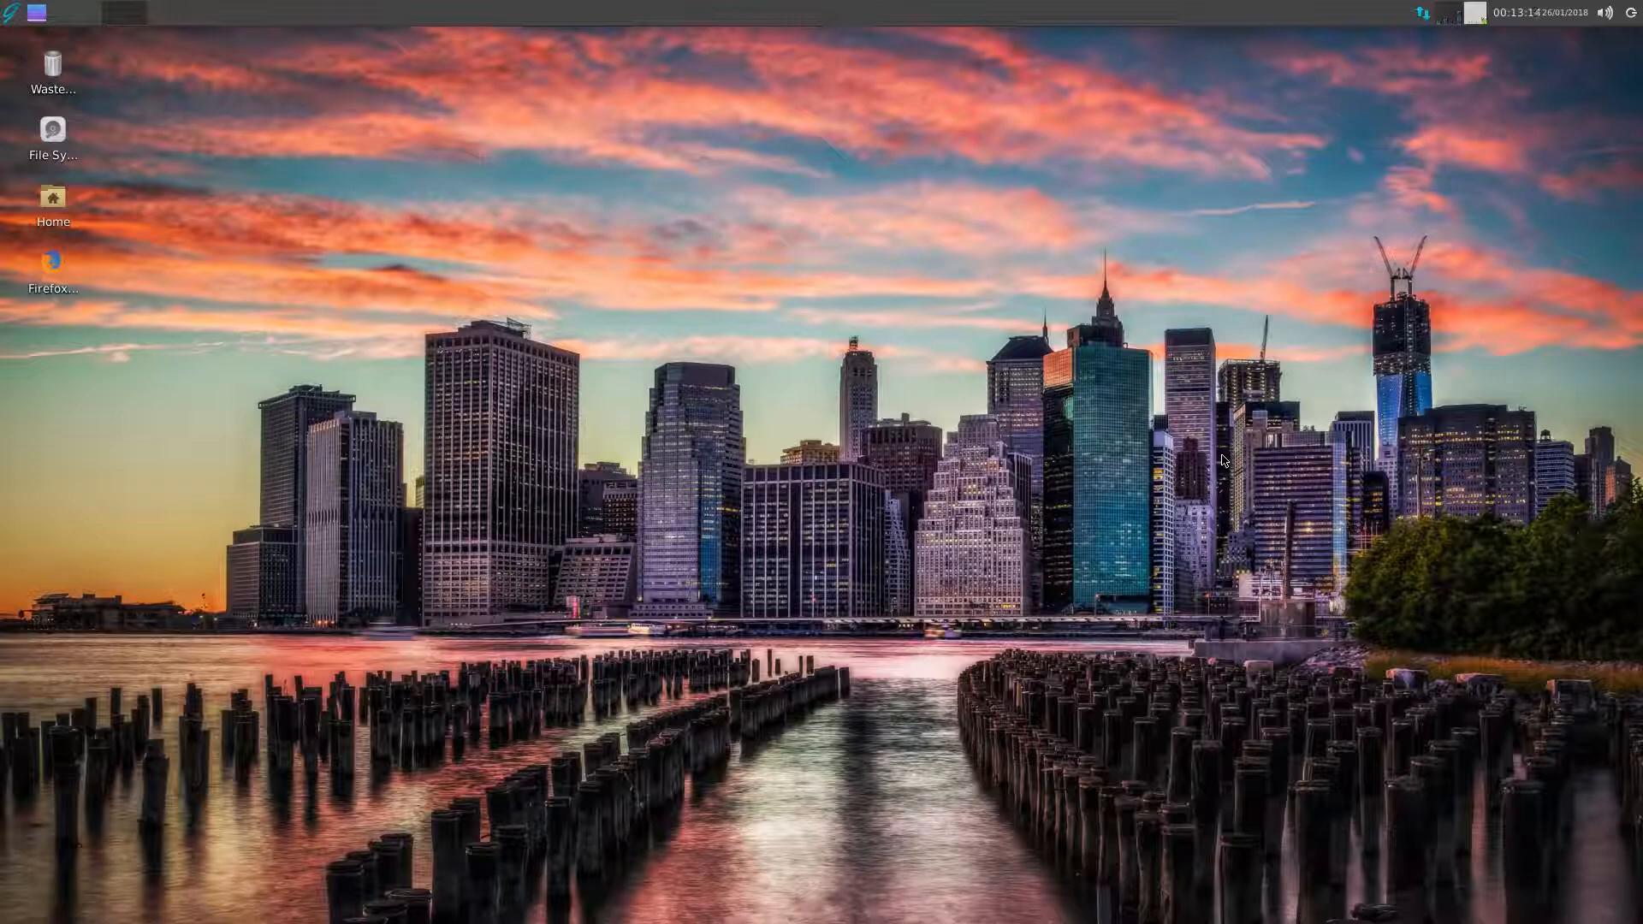
mouse_move(1240, 447)
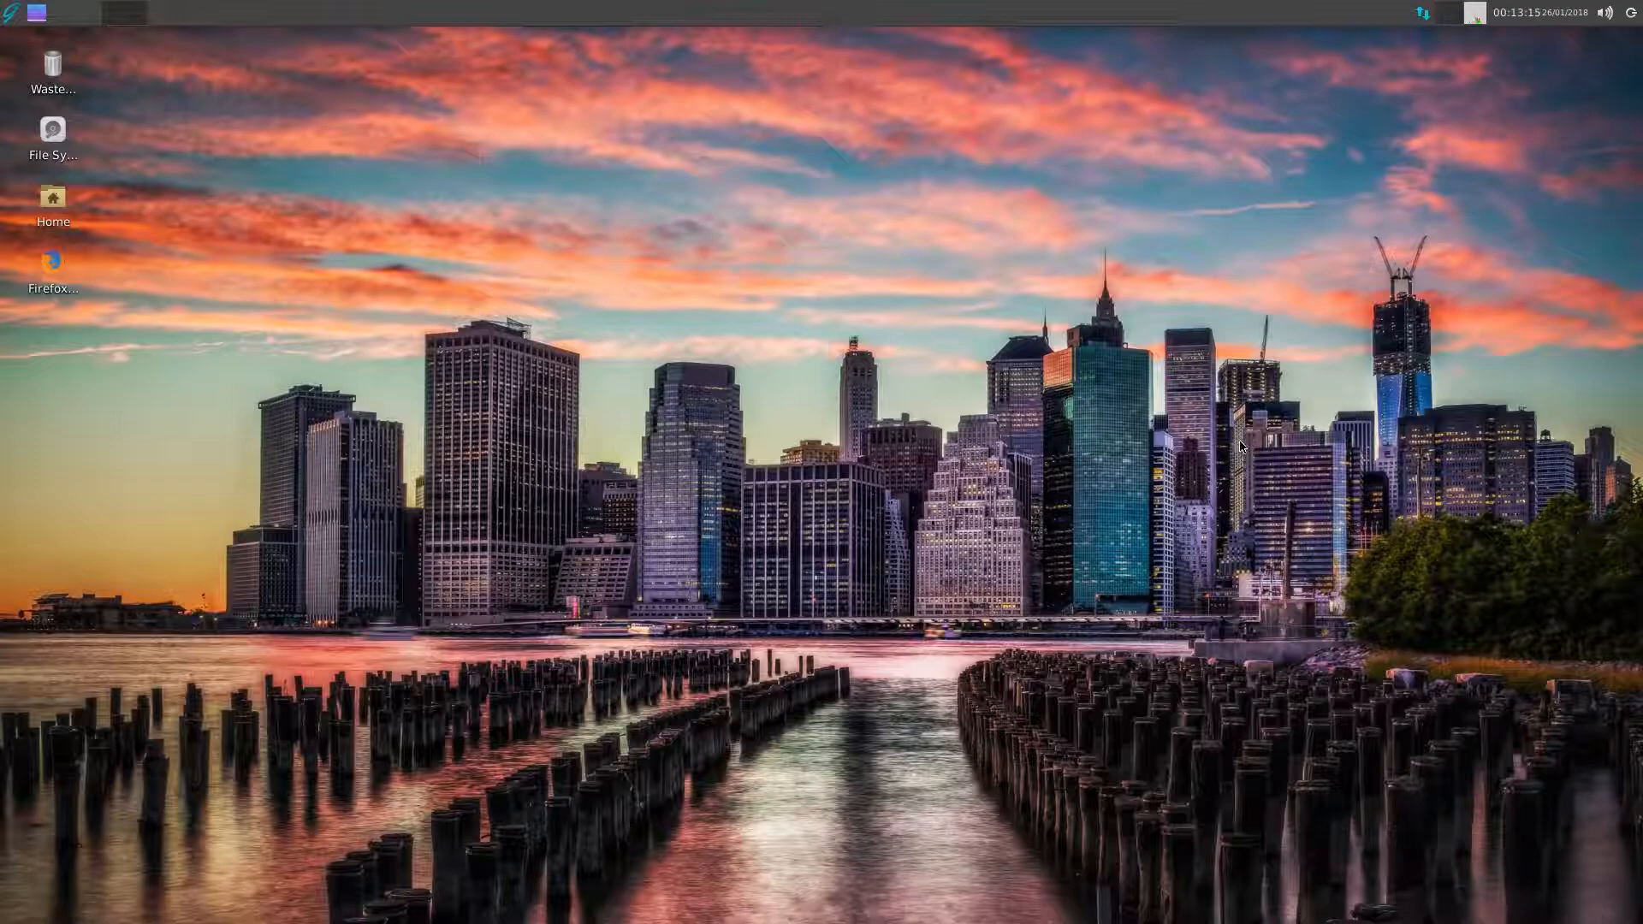